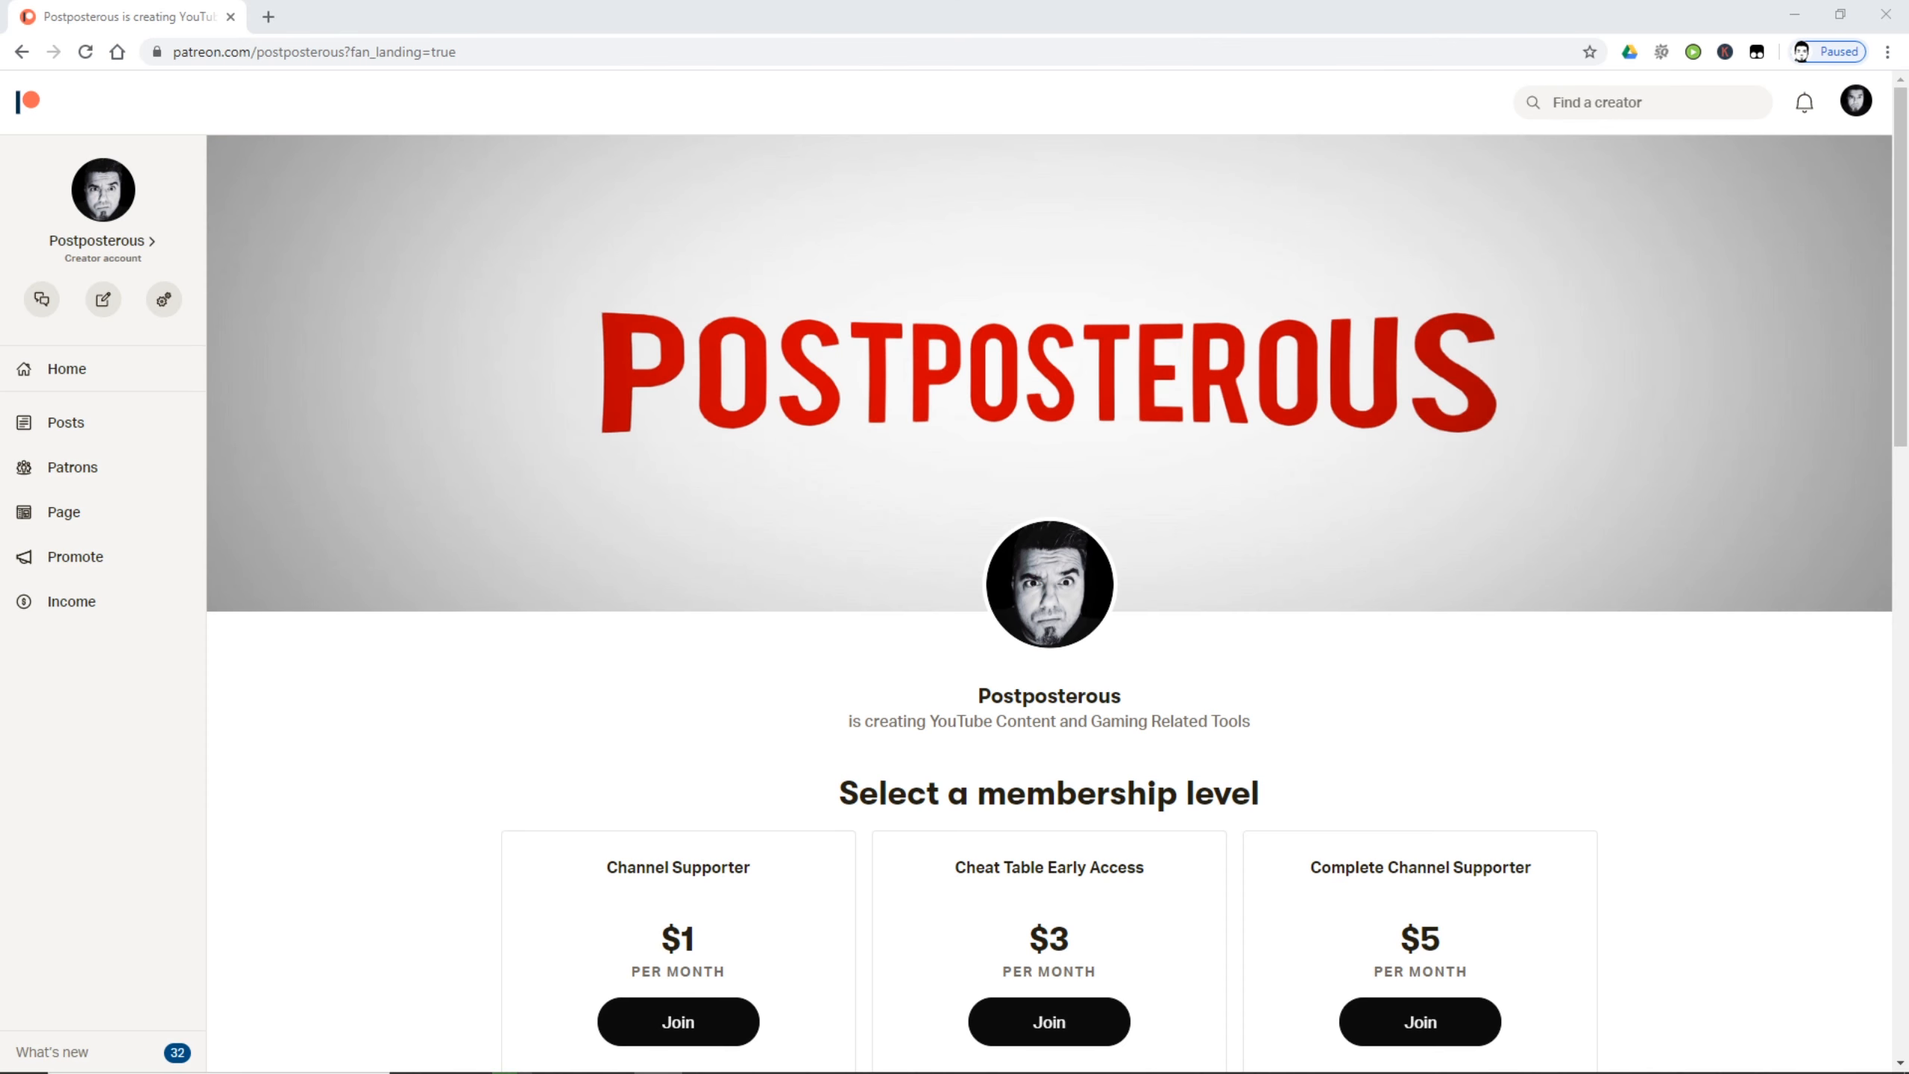
# - Attach Cheat Engine to the DrugDealerSimulator-Win64-Shipping.exe process
pyautogui.scroll(-3)
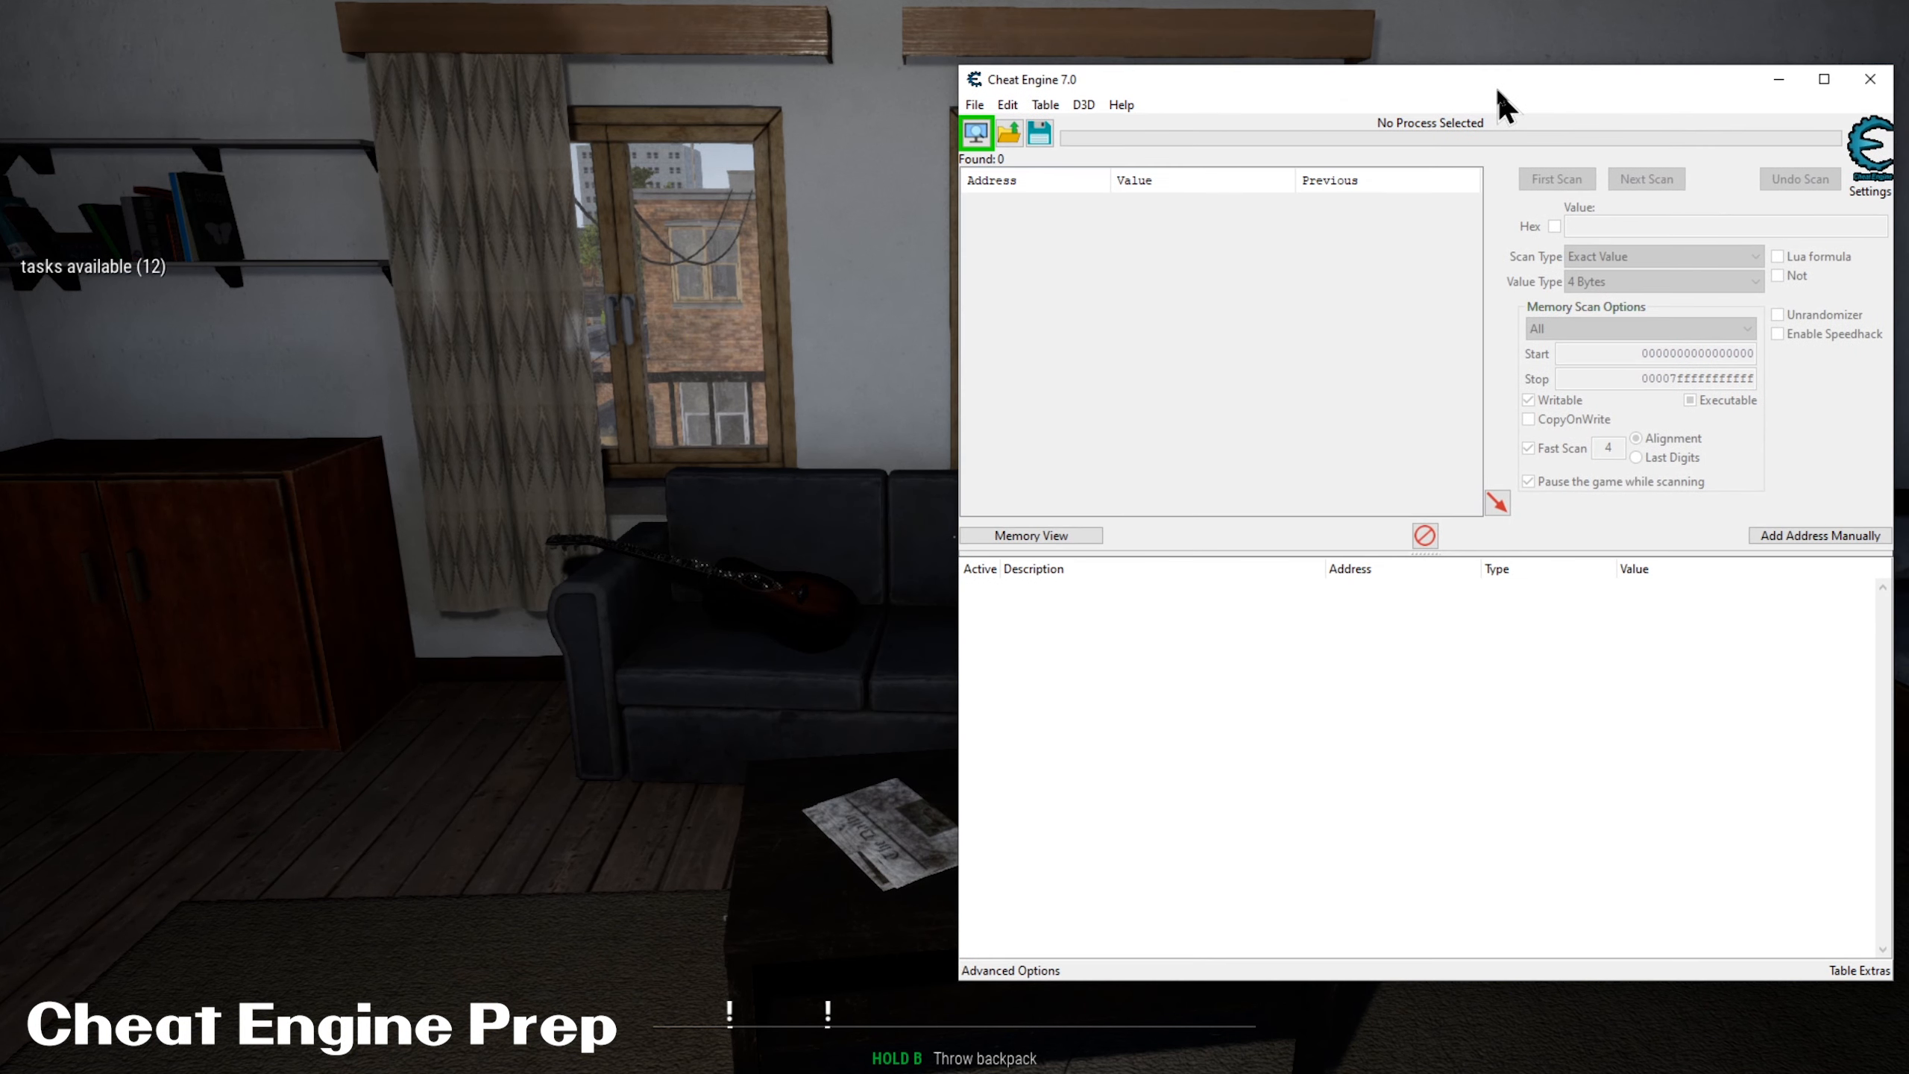
pyautogui.moveTo(1070, 223)
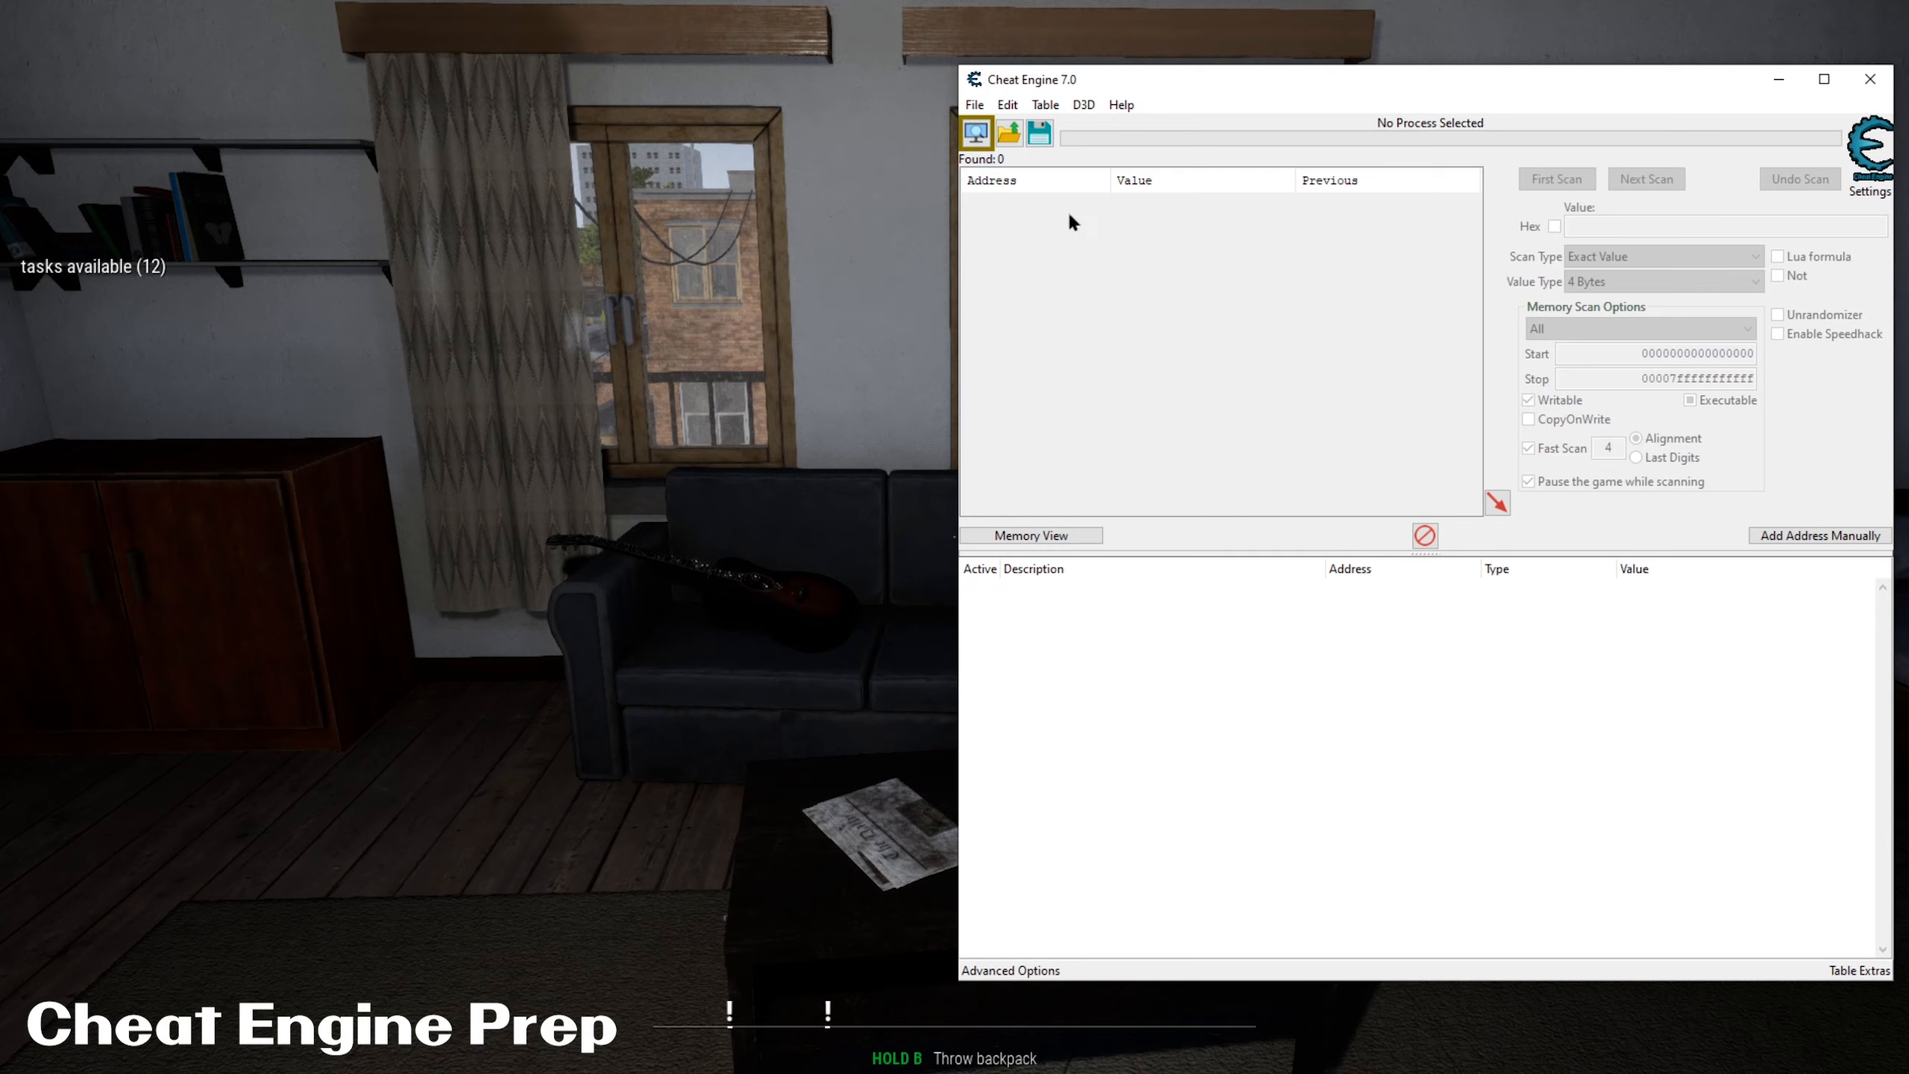
pyautogui.click(975, 134)
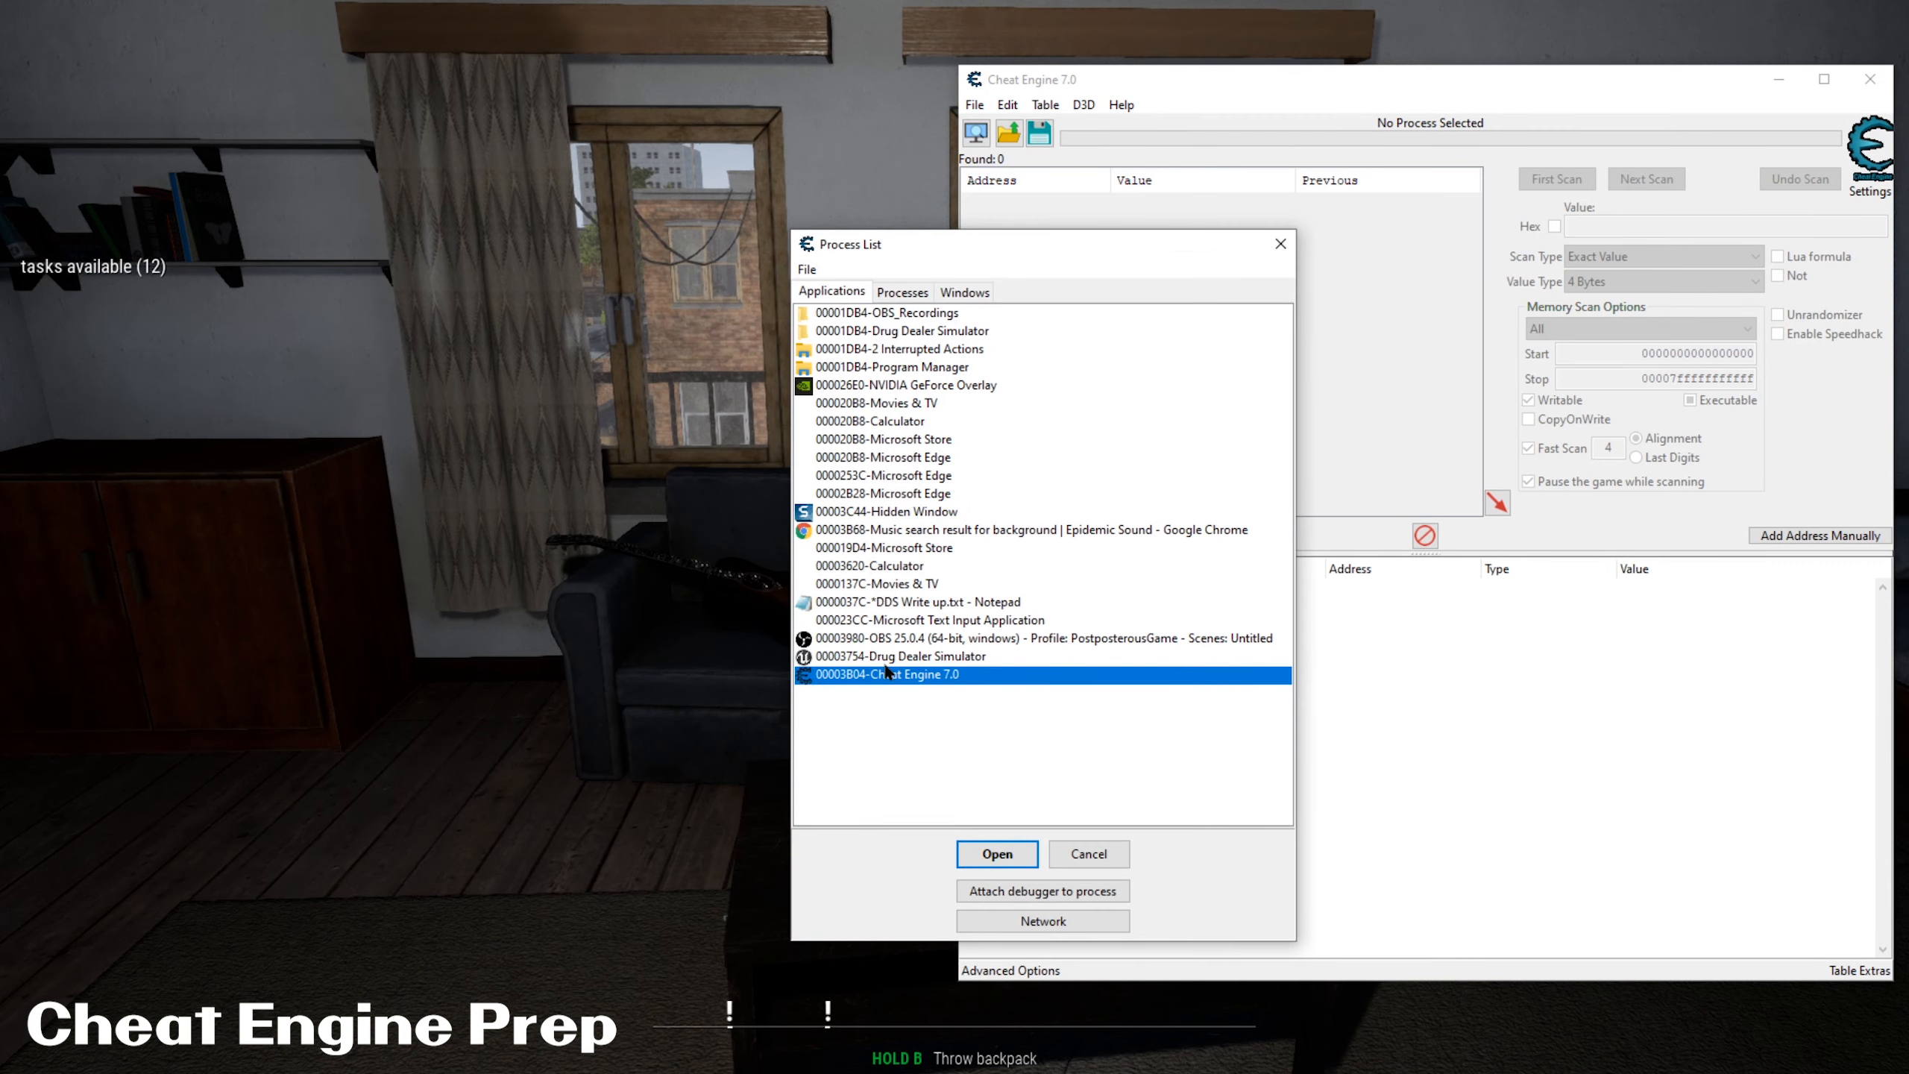
pyautogui.click(996, 853)
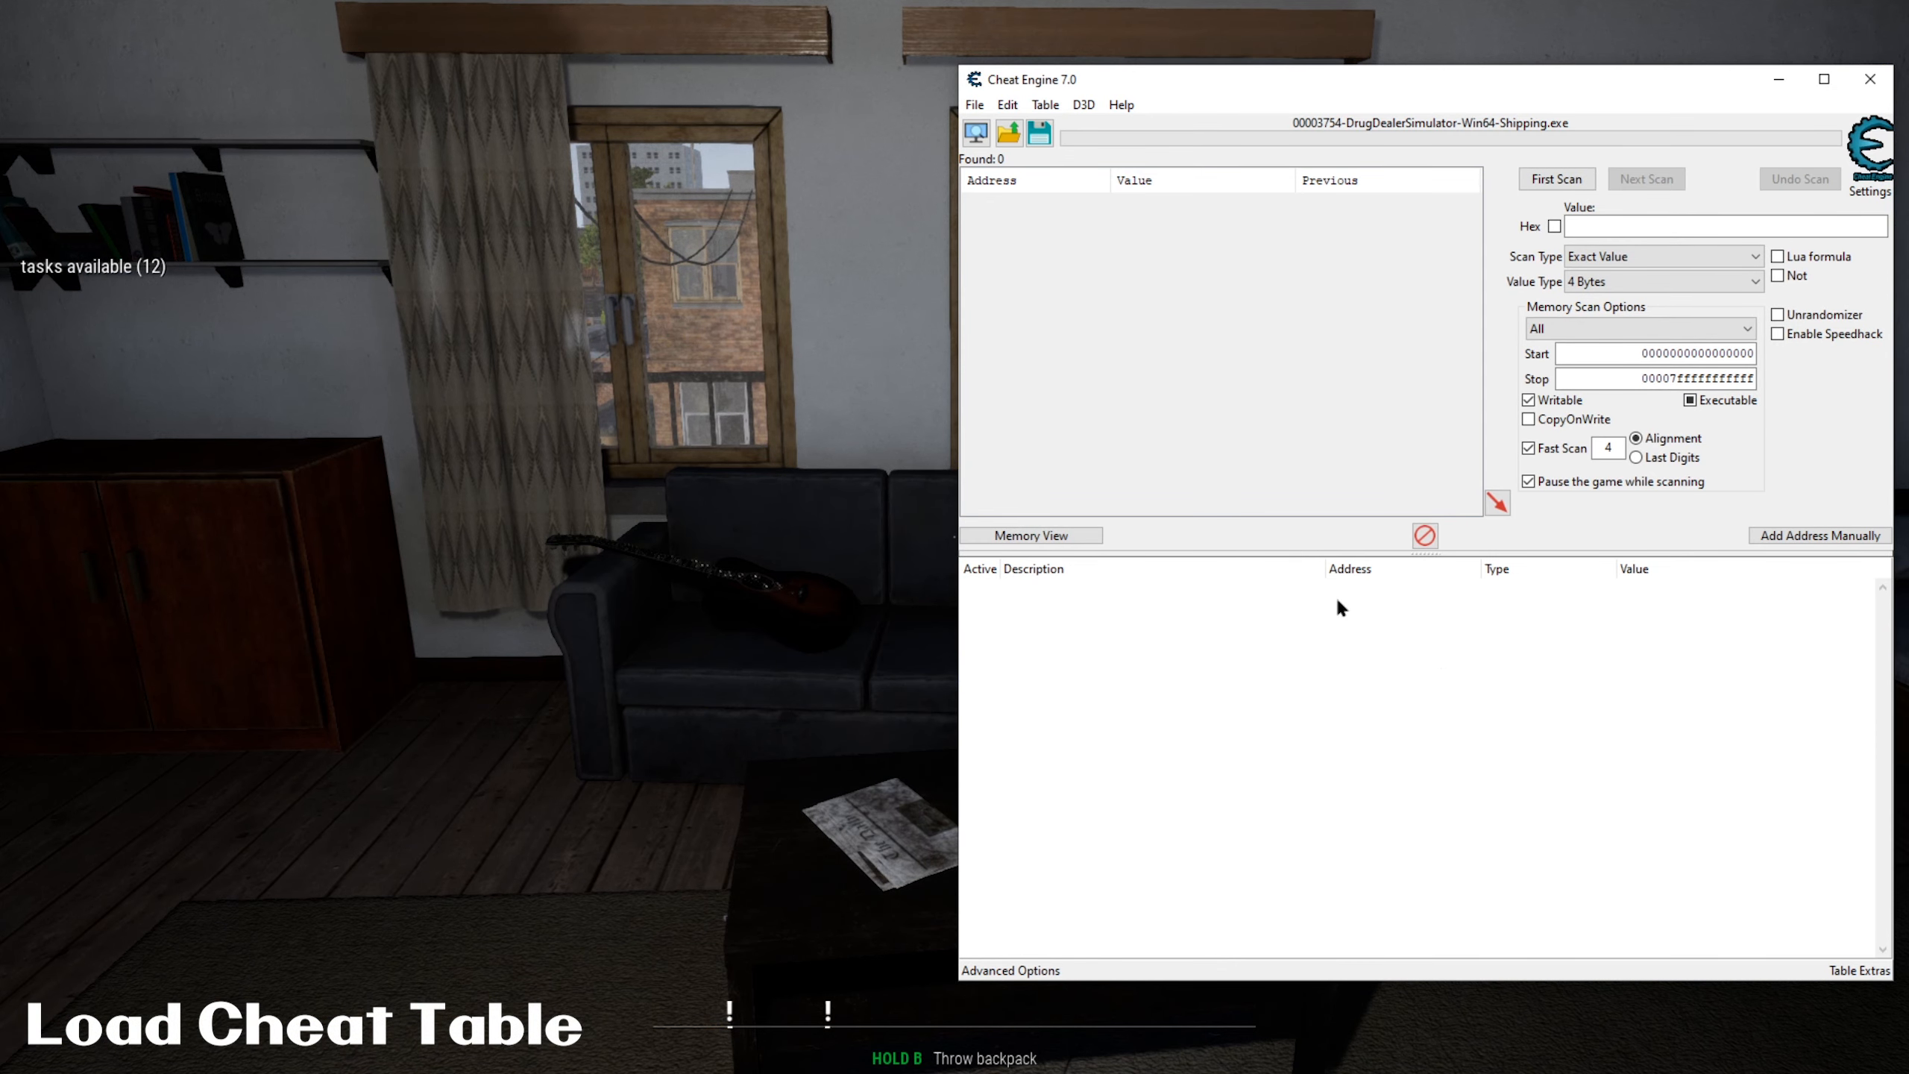
# - Load the DrugDealerSimulator_CT-v1.0.CT cheat table
pyautogui.click(1008, 133)
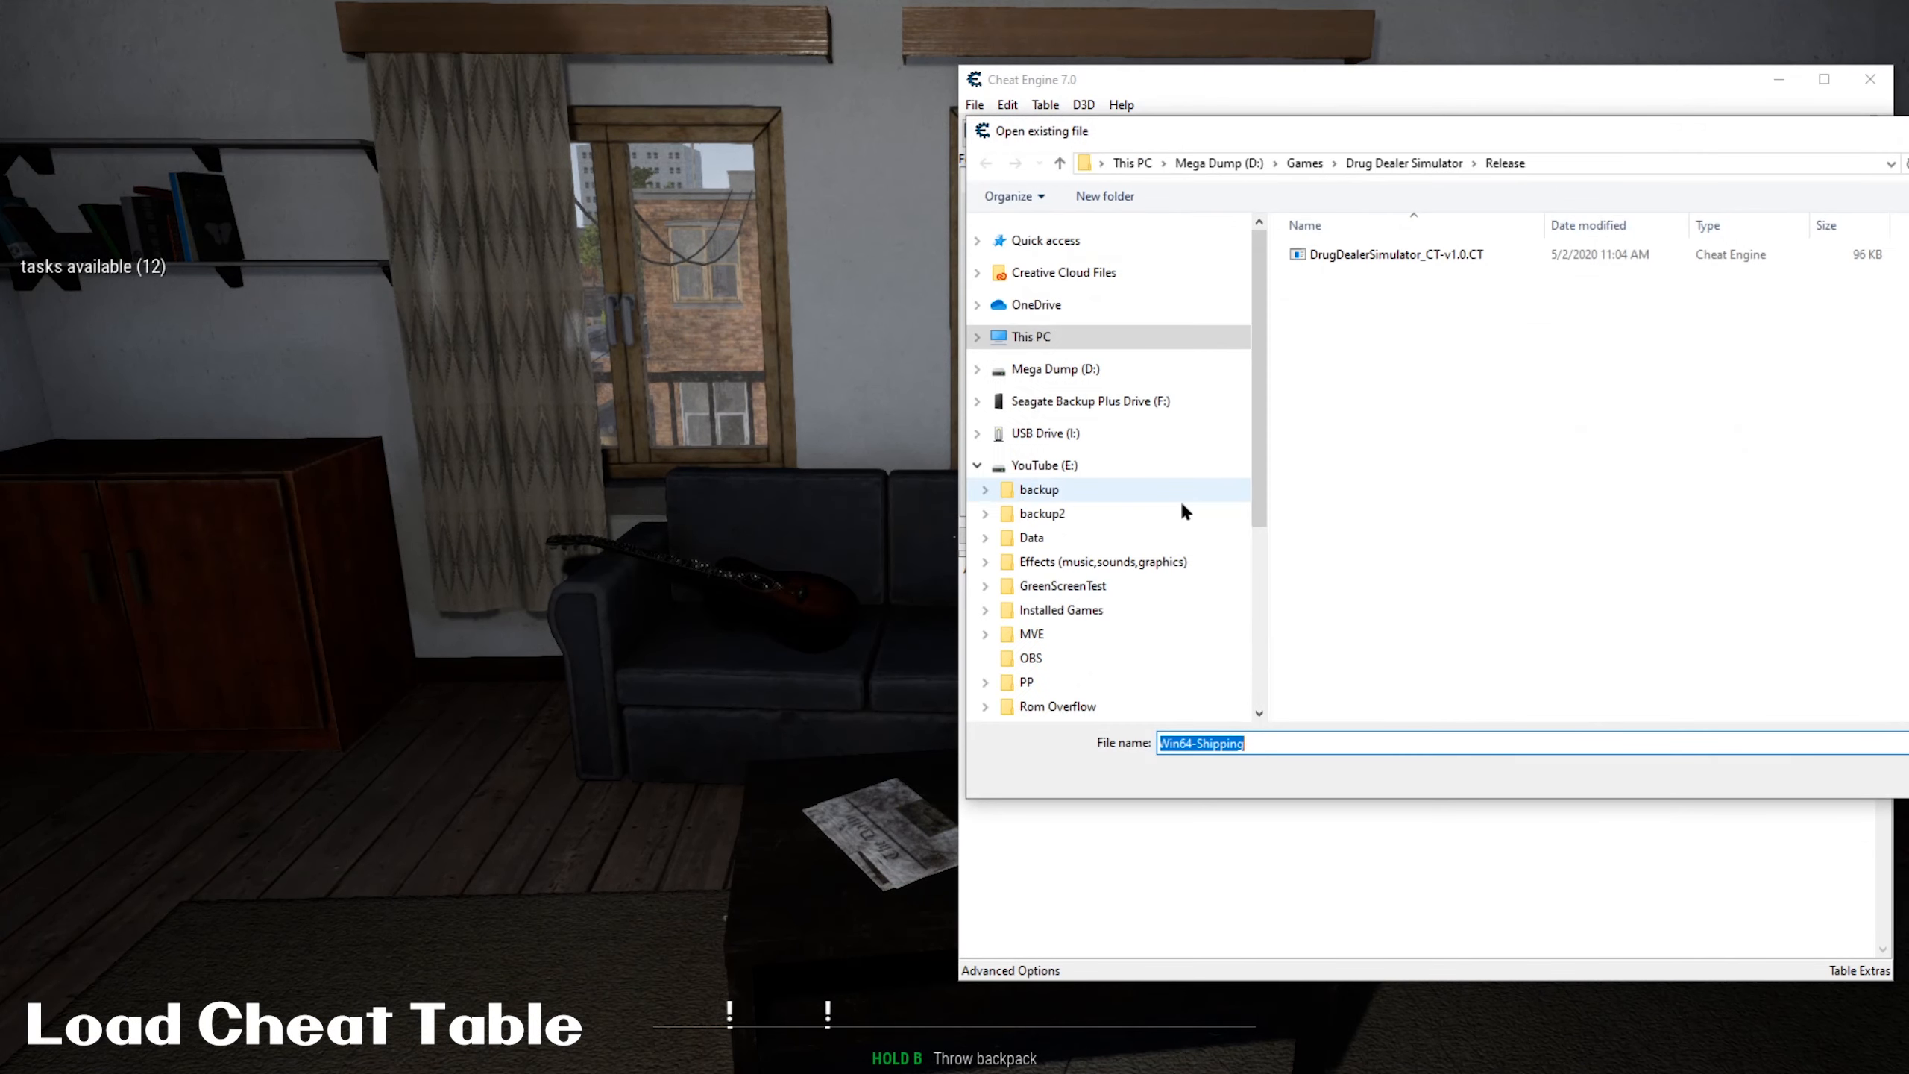
pyautogui.click(1397, 253)
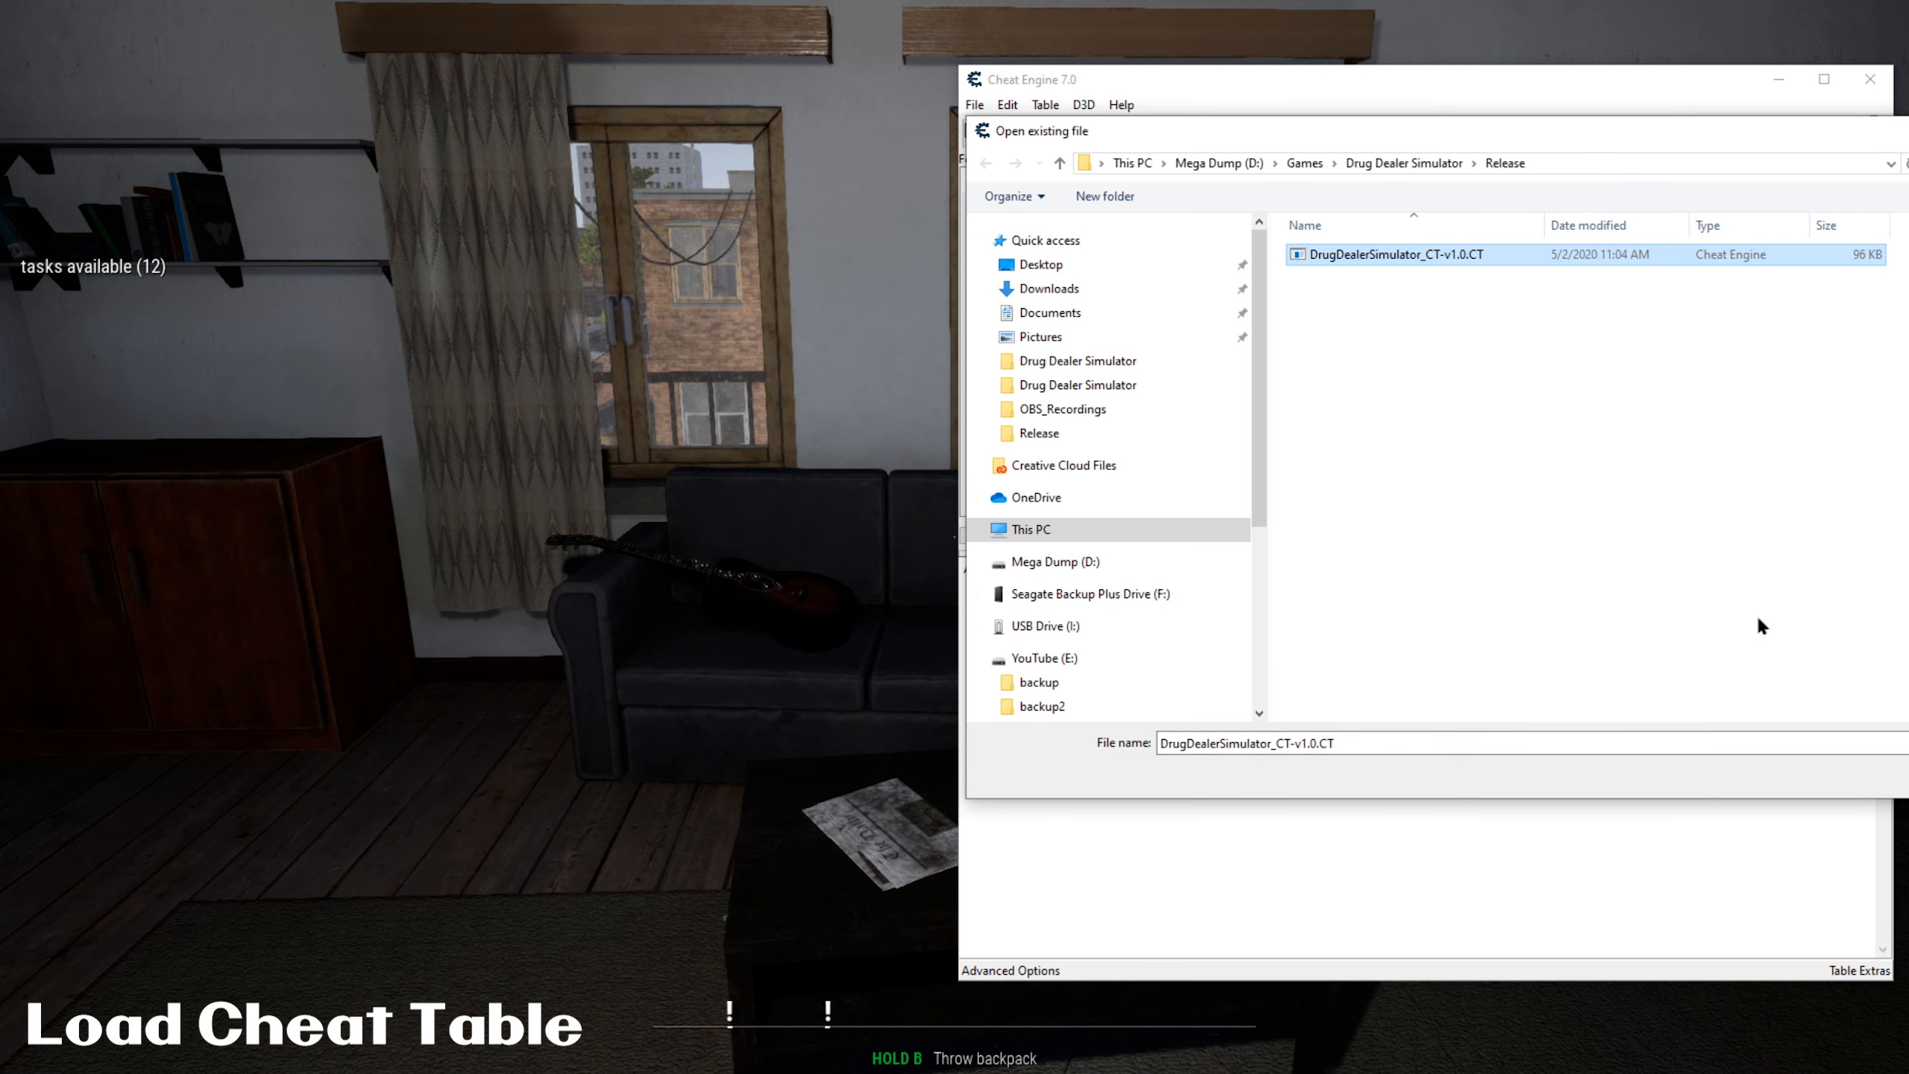
pyautogui.doubleClick(1385, 255)
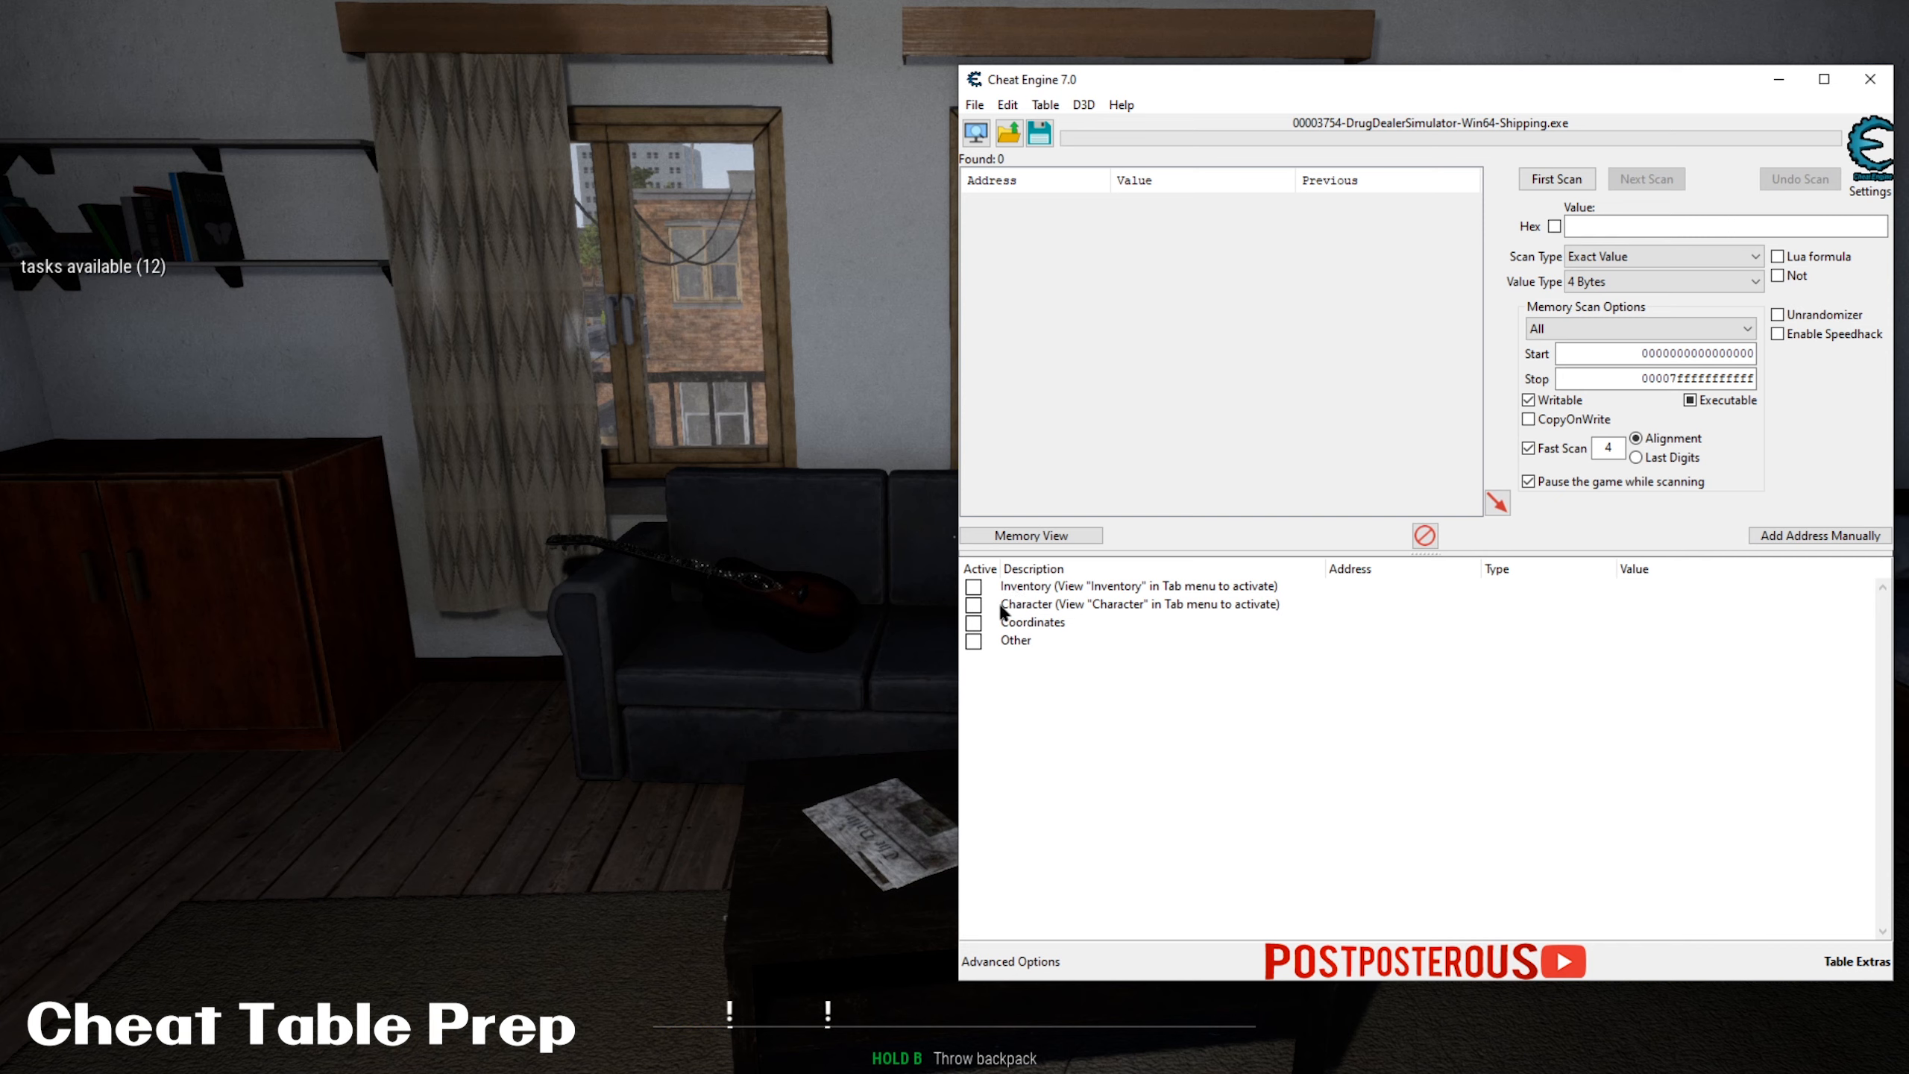
pyautogui.moveTo(1057, 614)
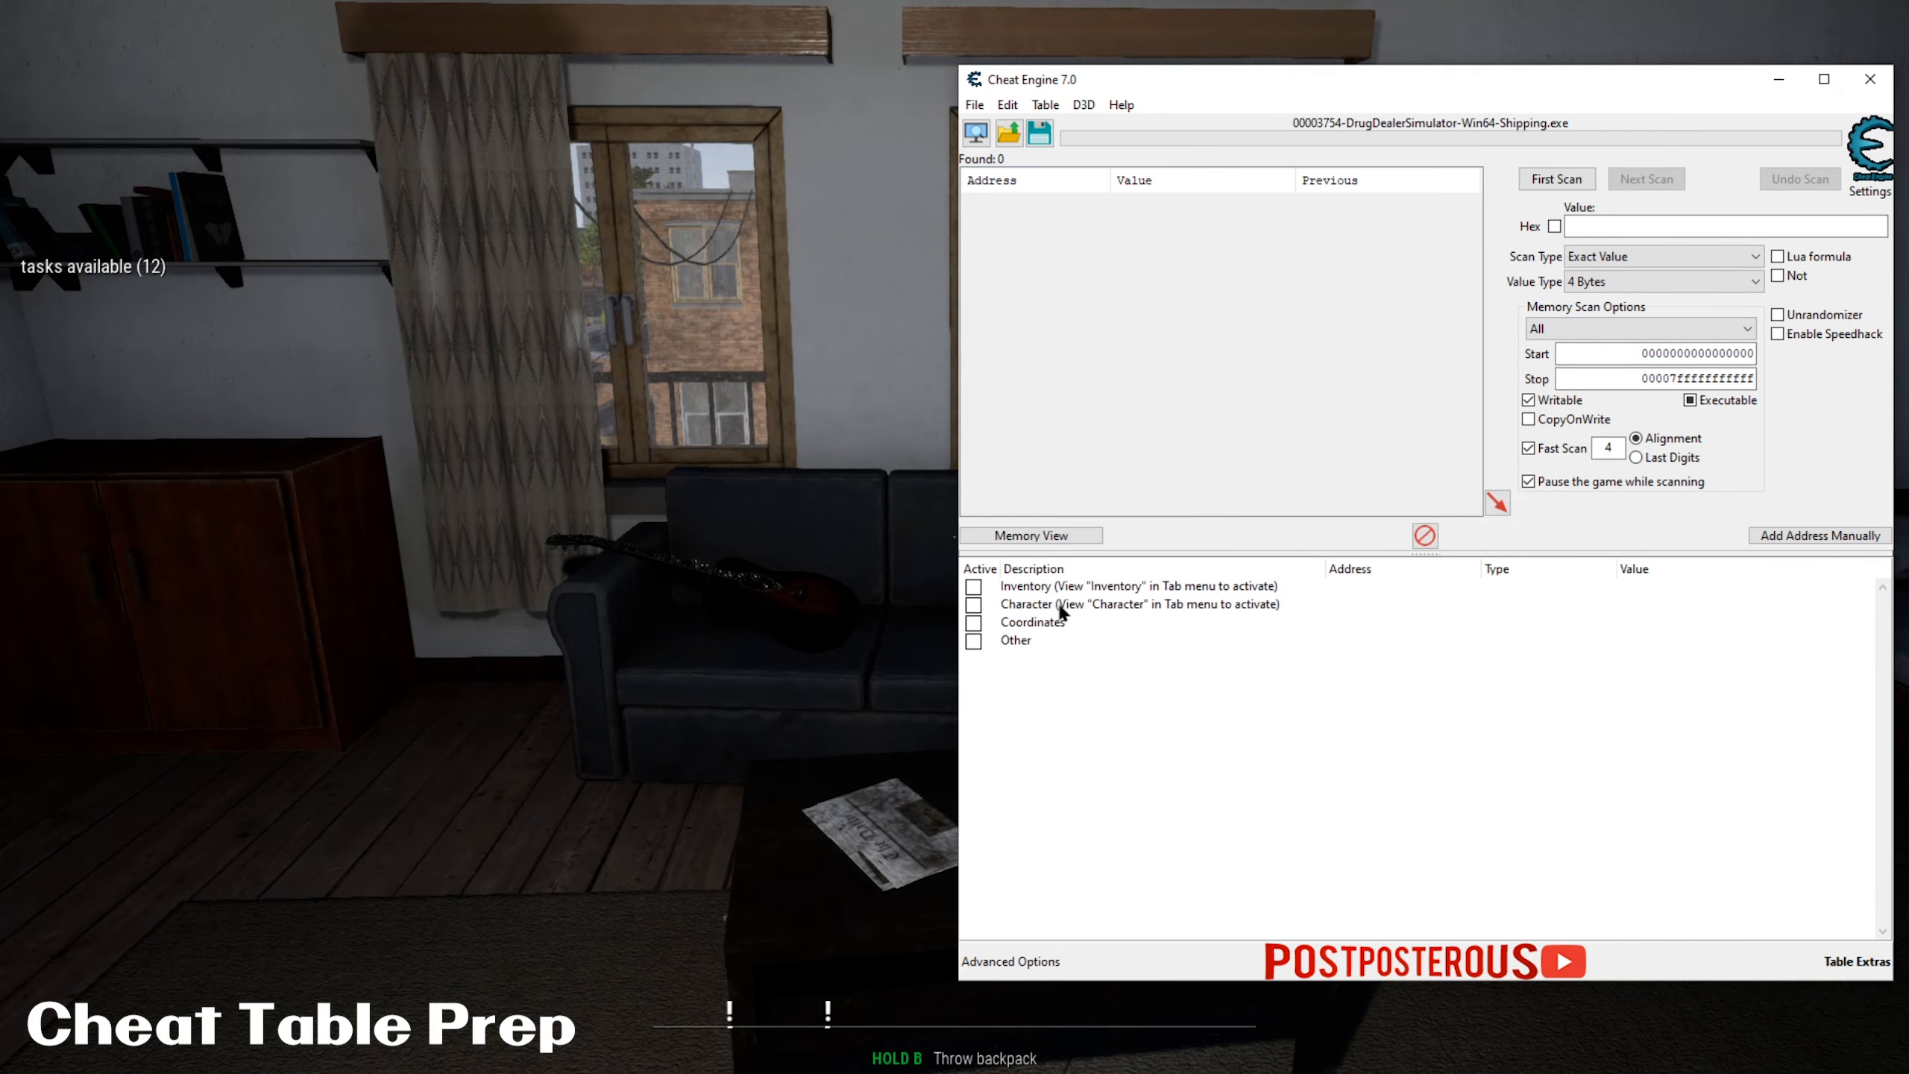
pyautogui.moveTo(1114, 646)
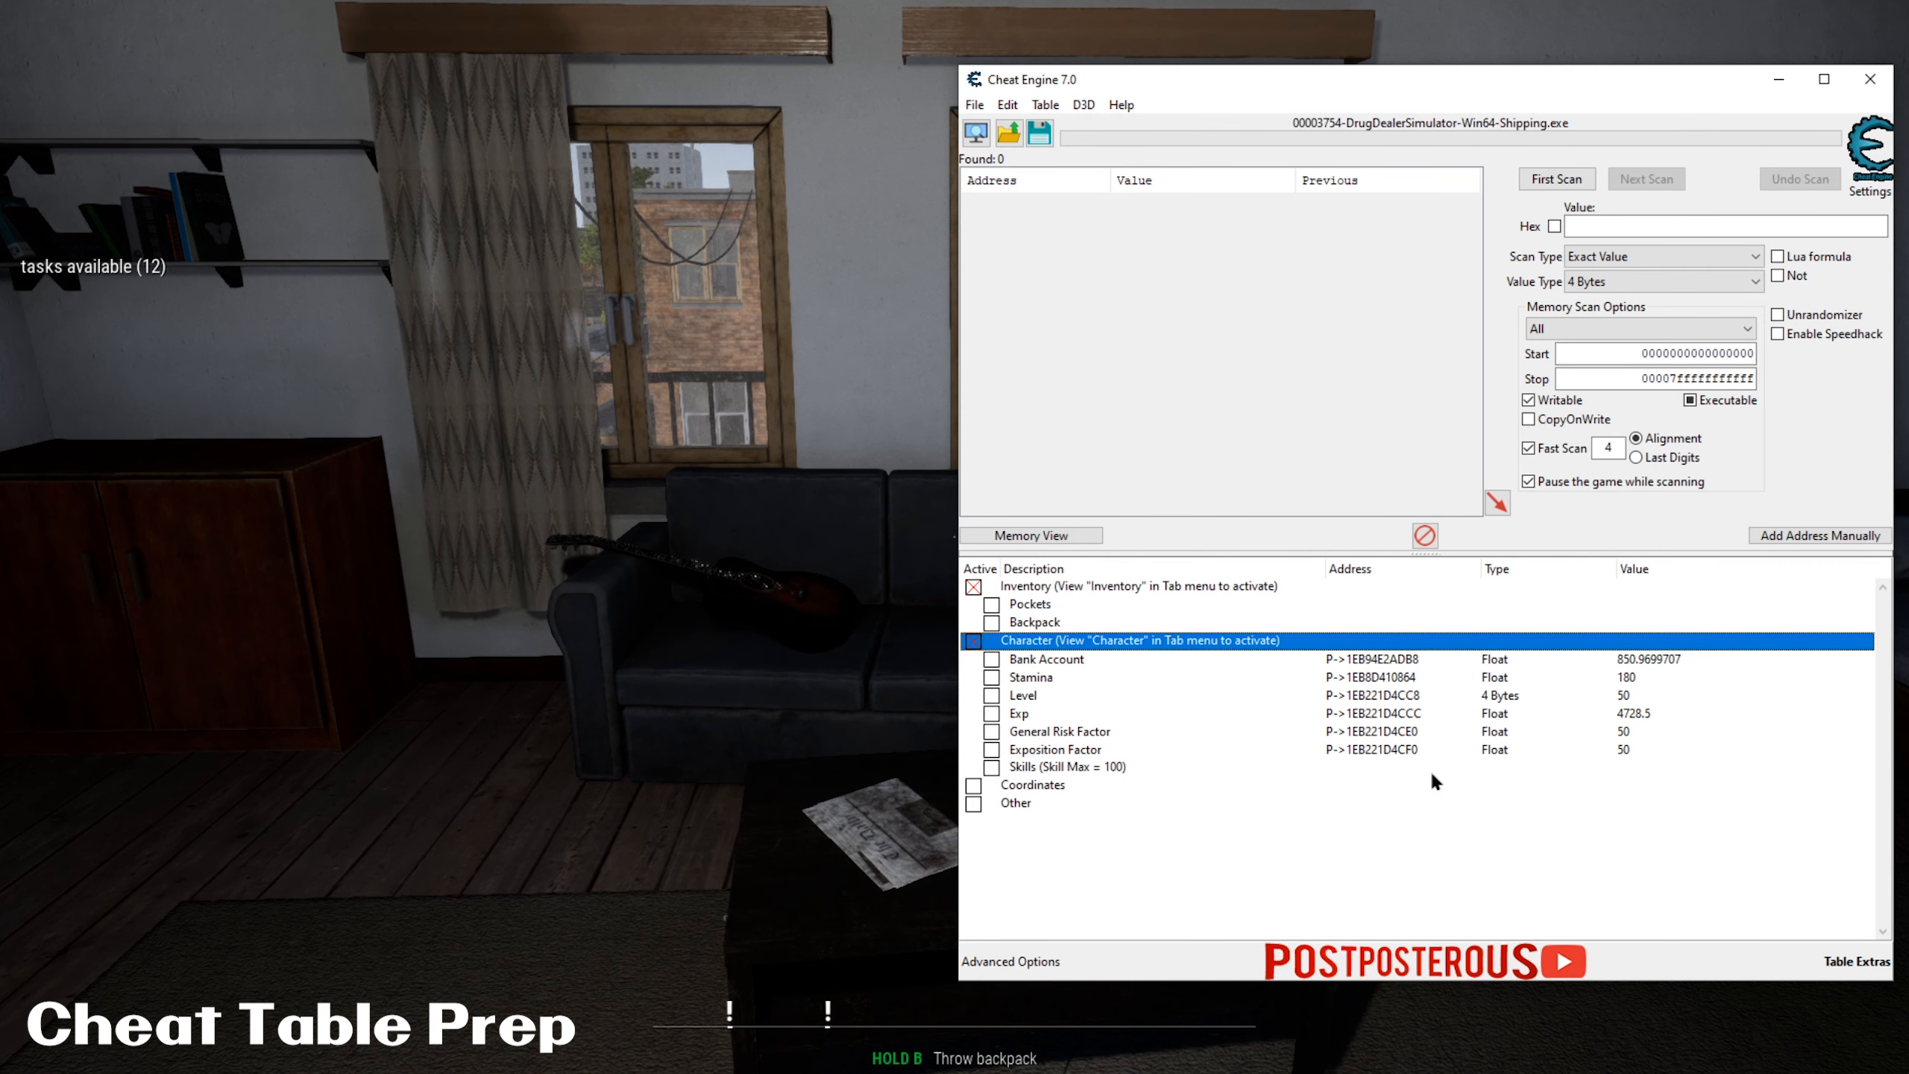
pyautogui.moveTo(1464, 905)
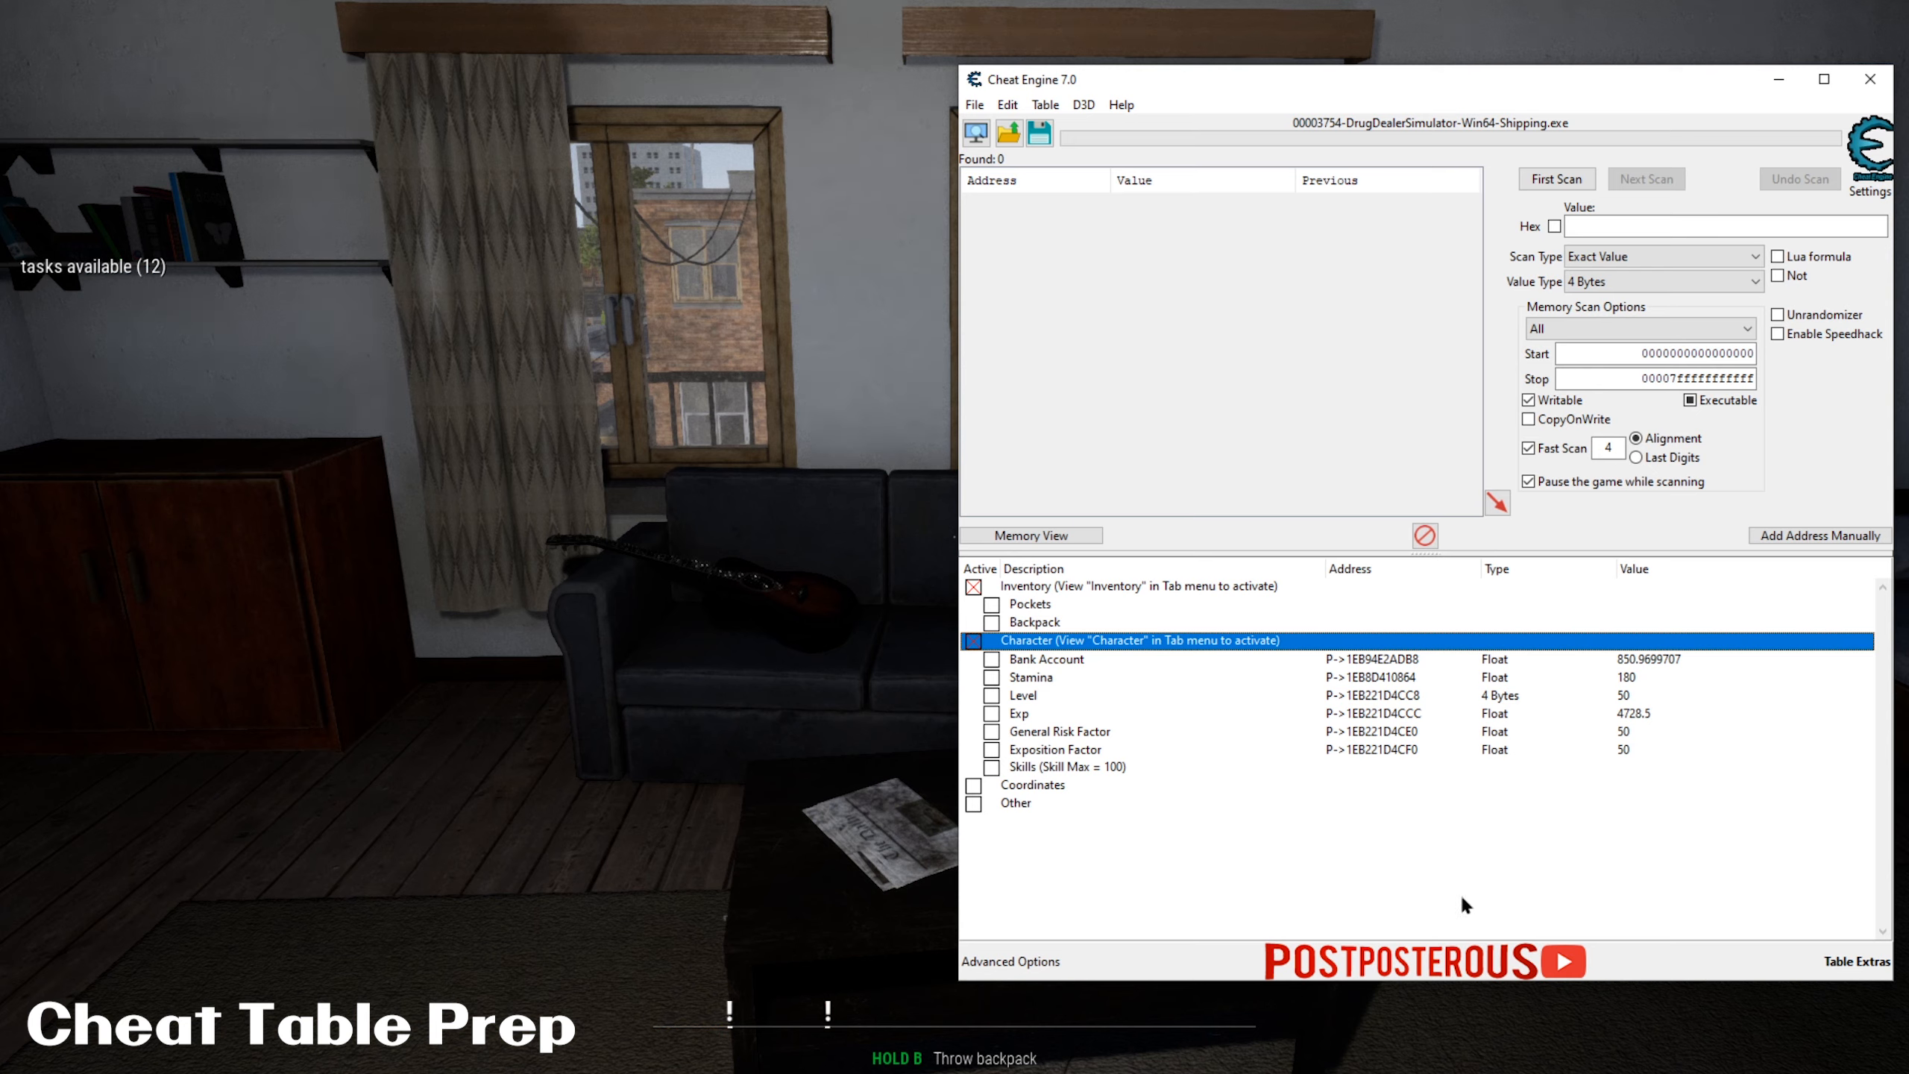
# - Collapse Character, activate Pockets, and set a new Pocket 1 value while viewing the game inventory
pyautogui.click(977, 640)
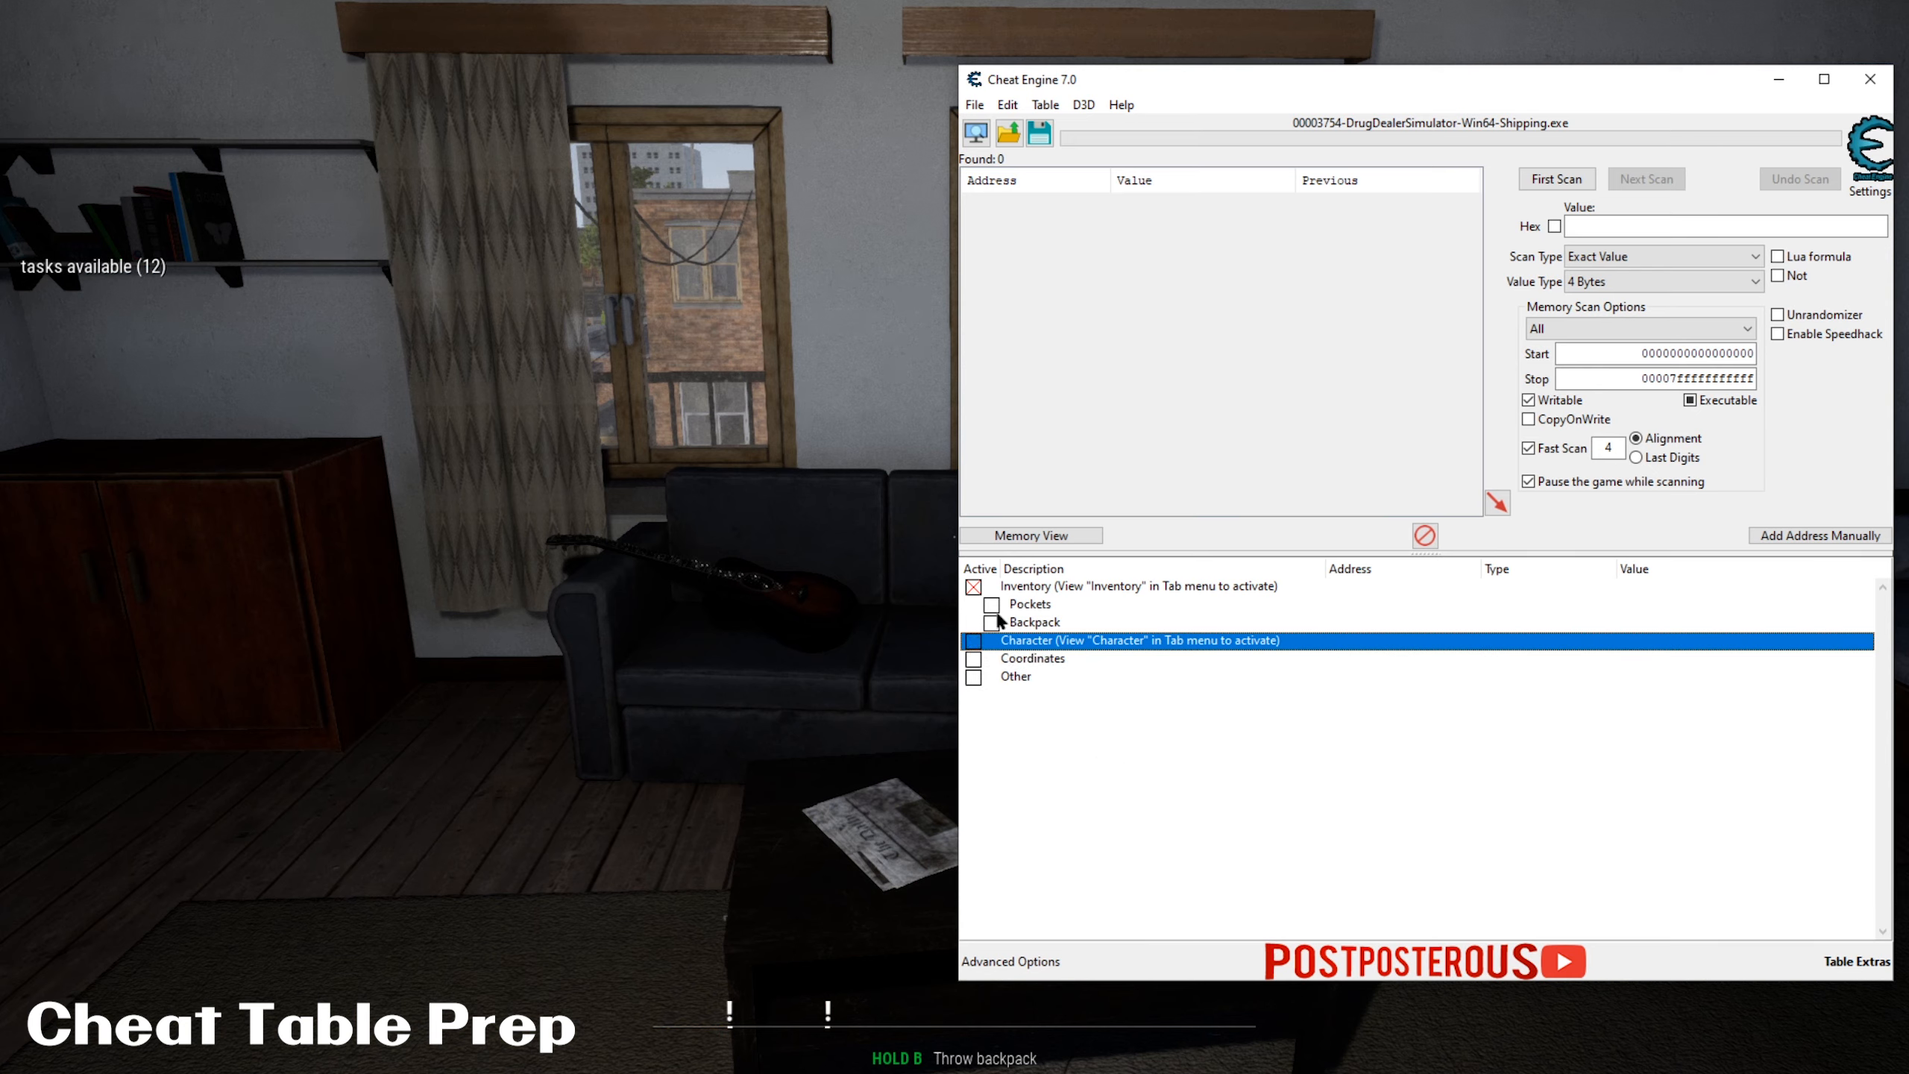
pyautogui.click(995, 622)
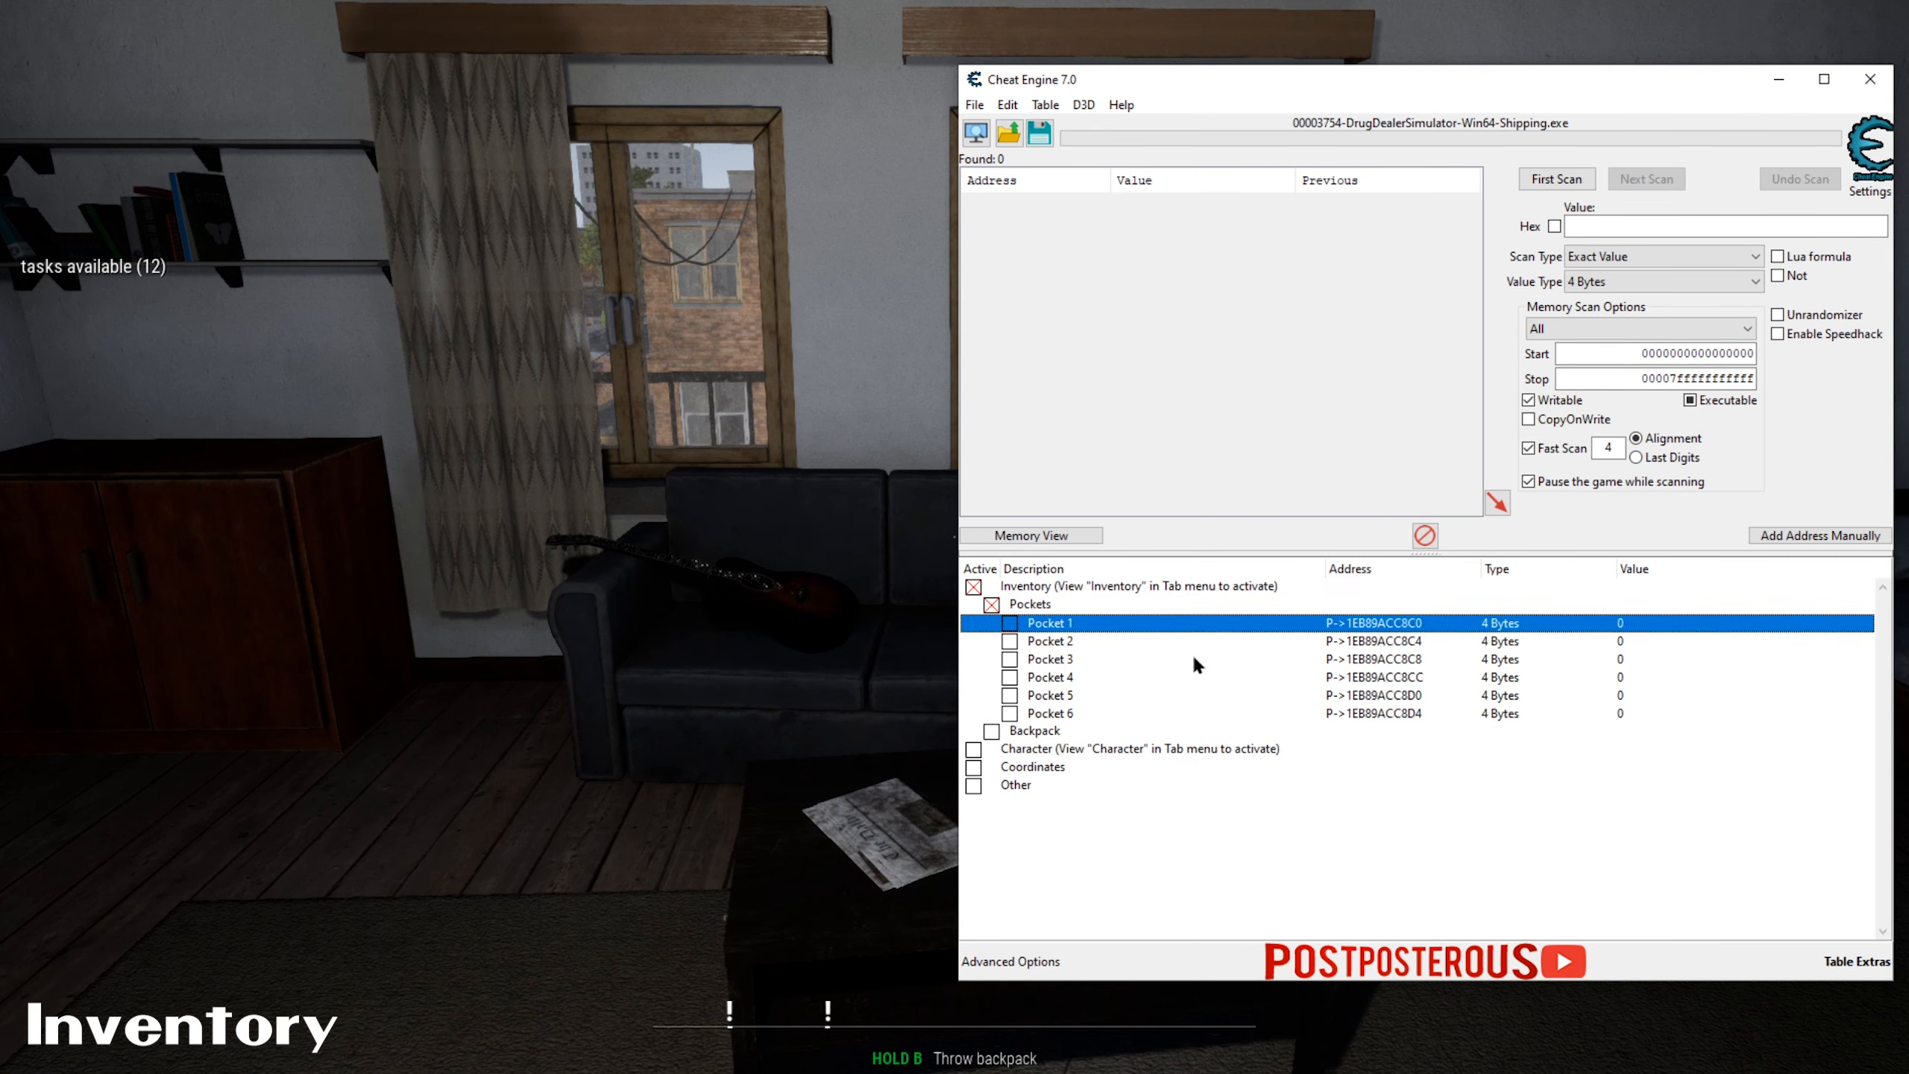
pyautogui.moveTo(1468, 659)
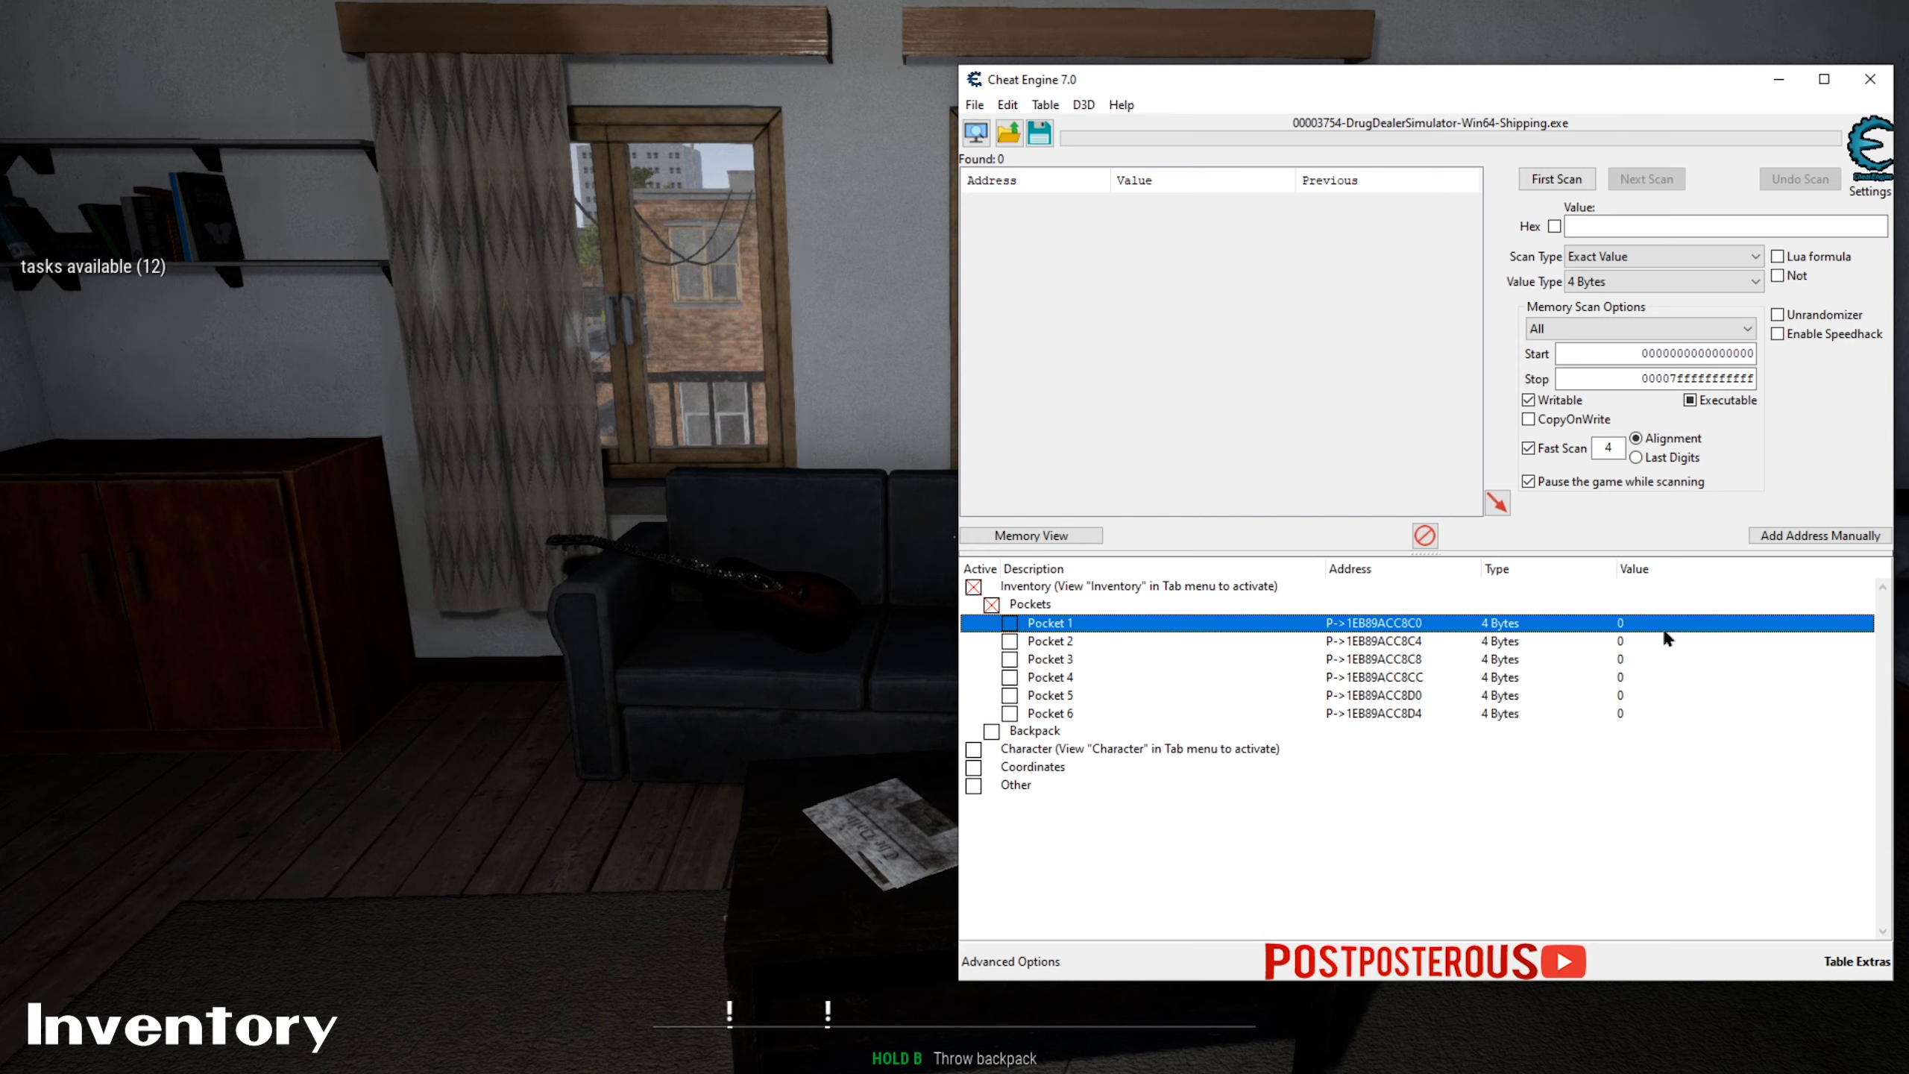
pyautogui.moveTo(851, 616)
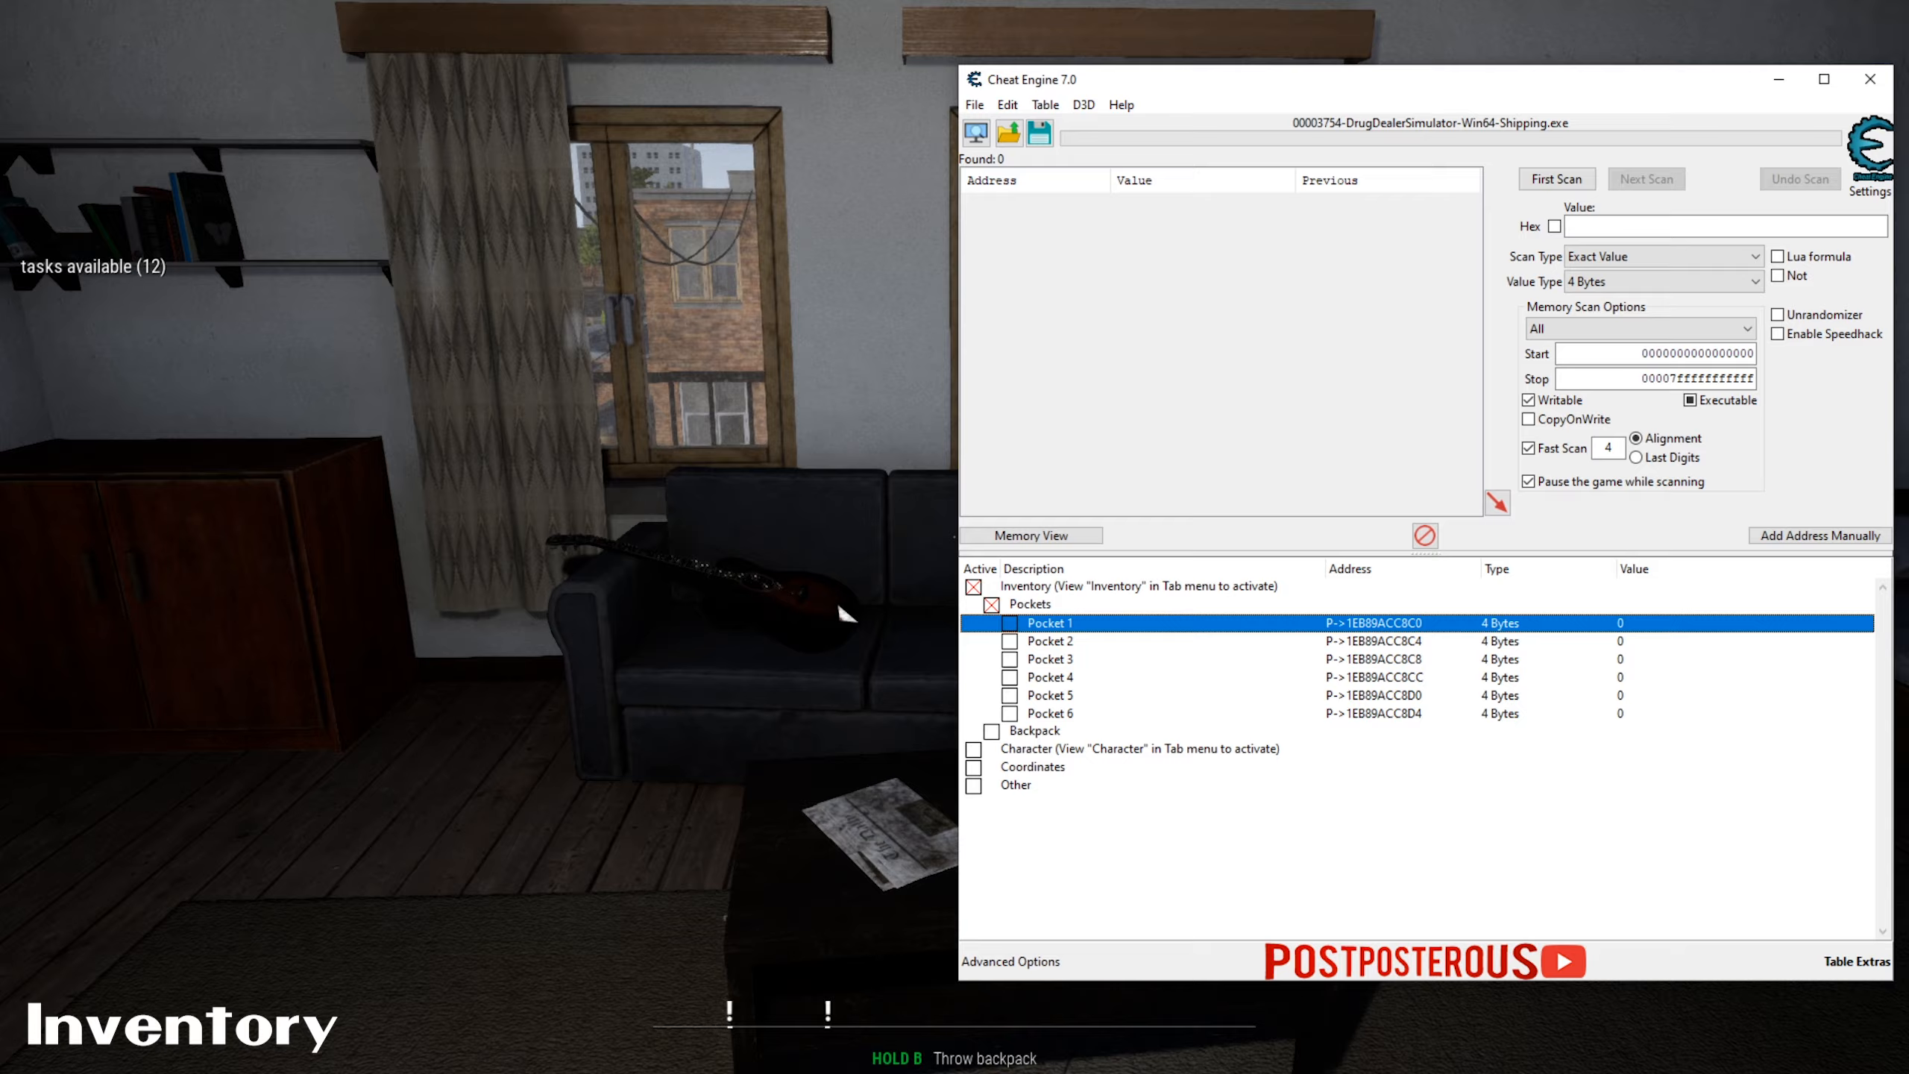
pyautogui.press('tab')
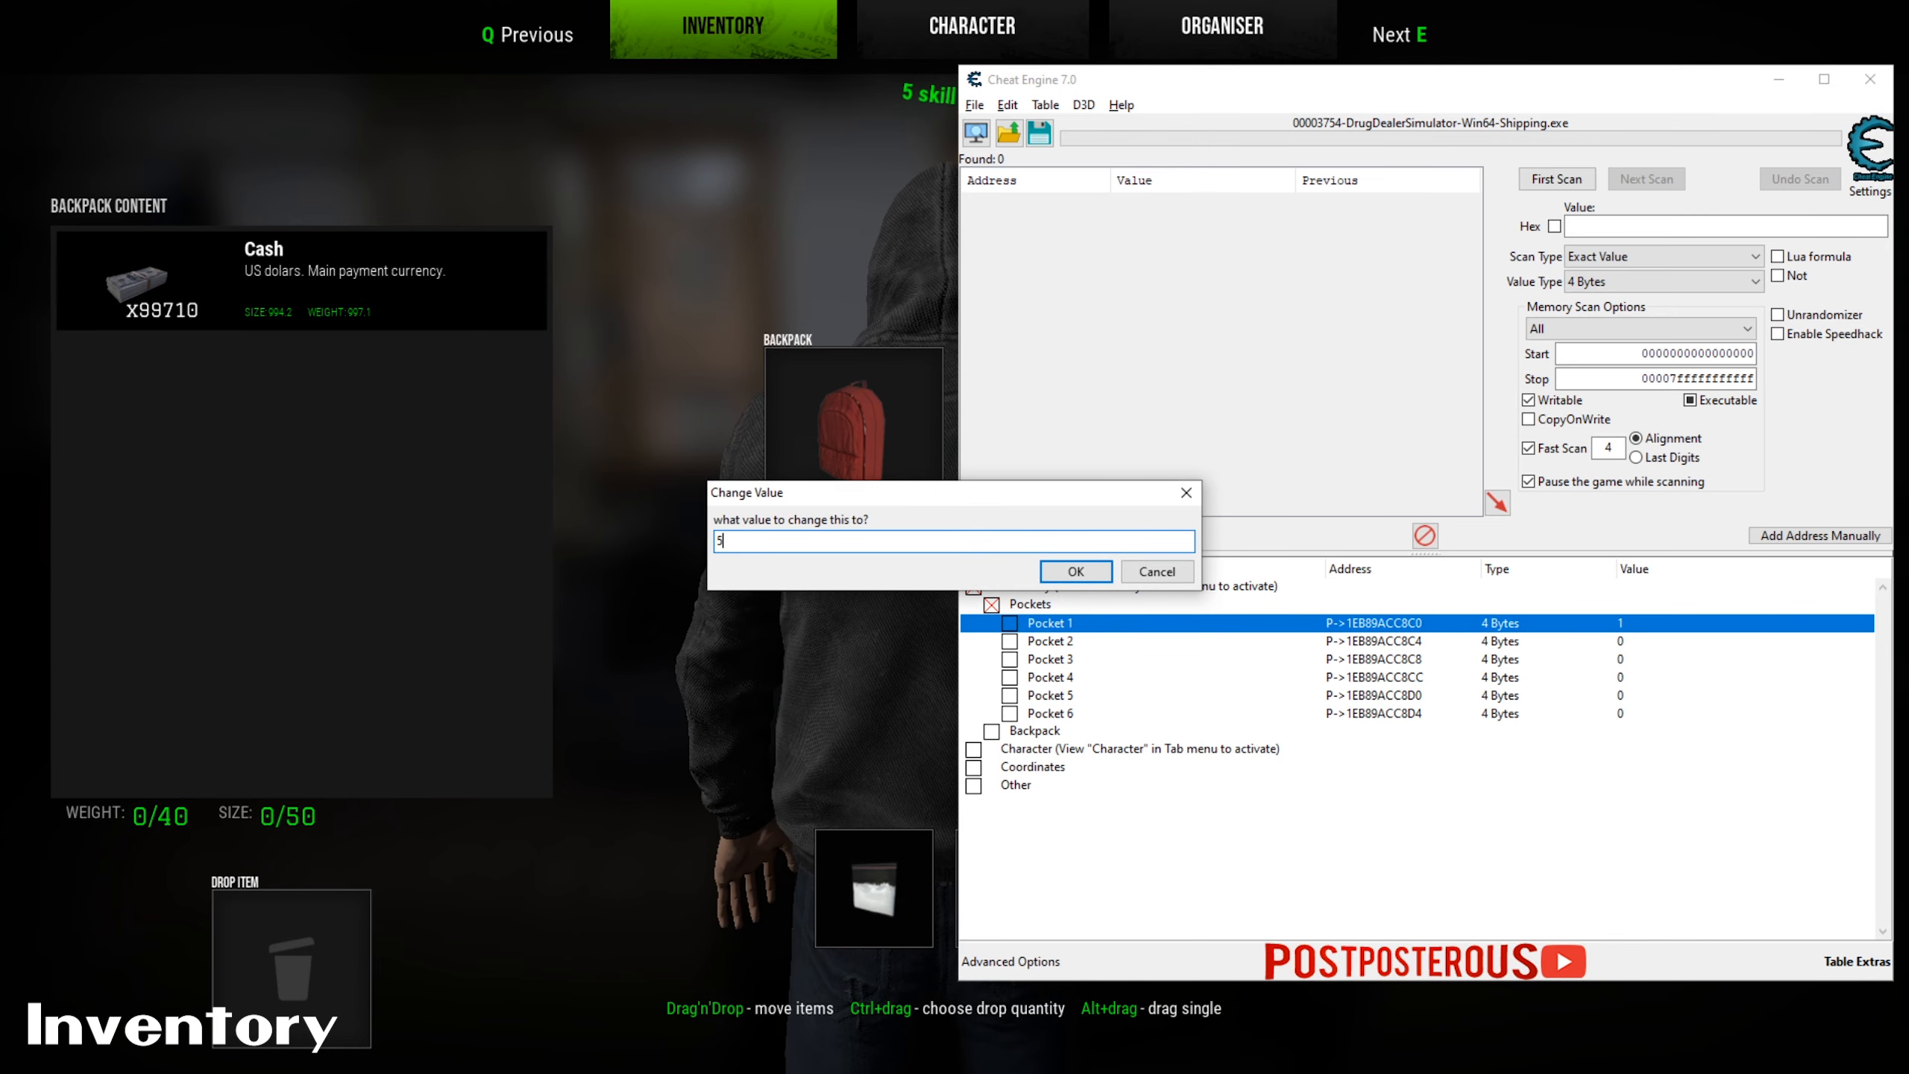
pyautogui.click(1073, 571)
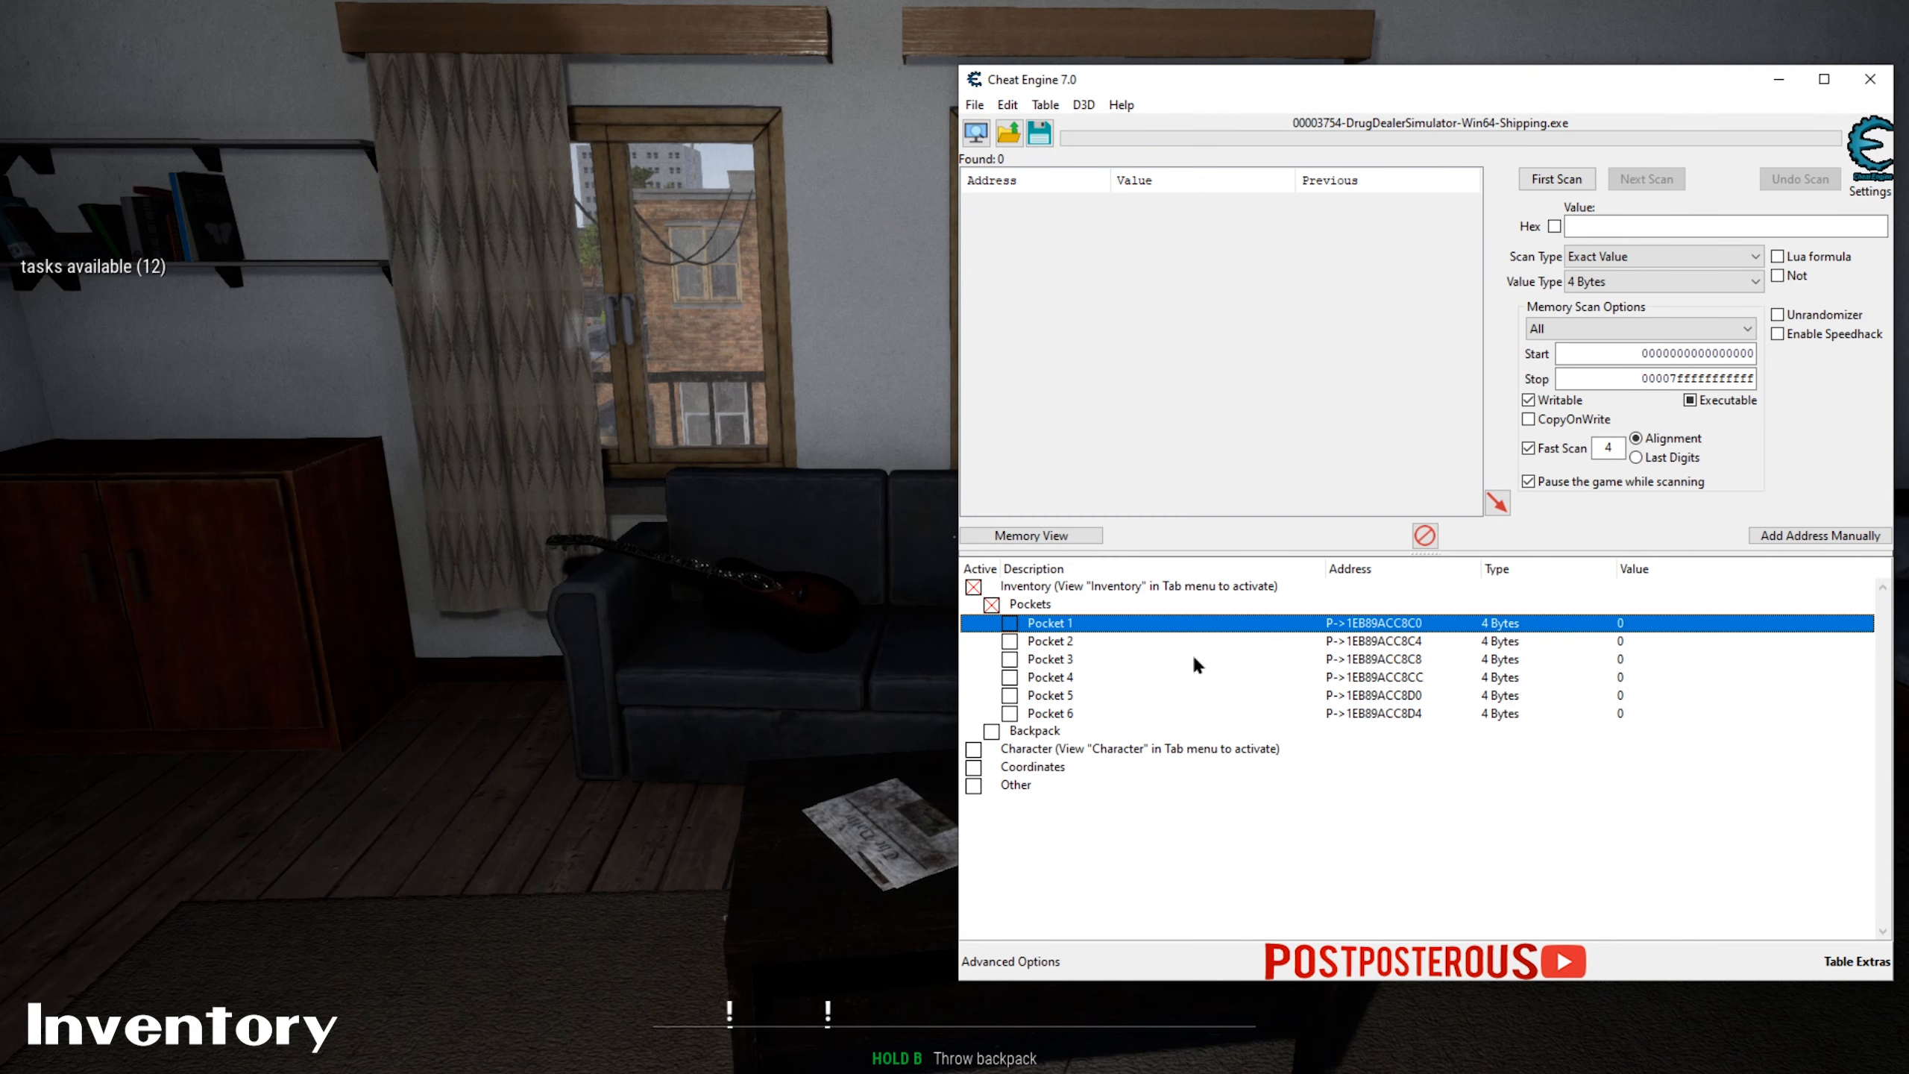
pyautogui.press('tab')
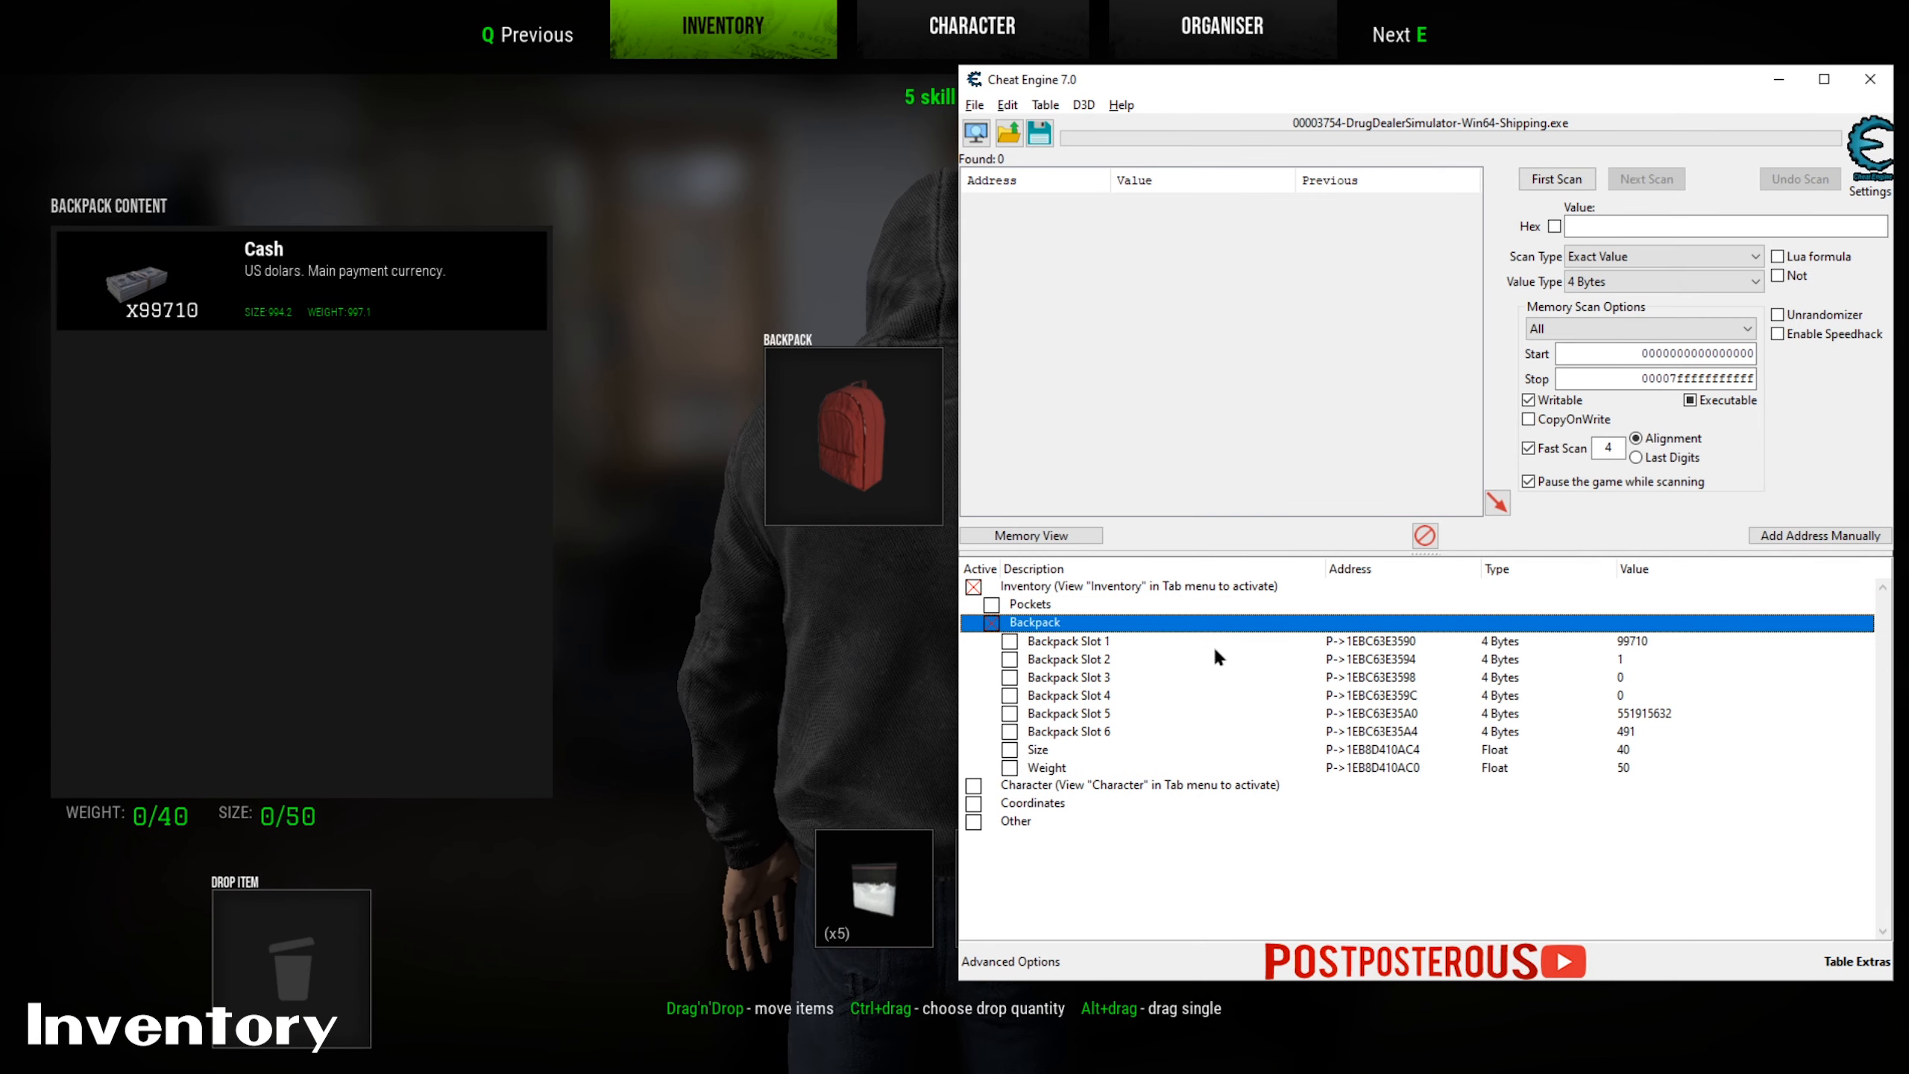
pyautogui.moveTo(1641, 647)
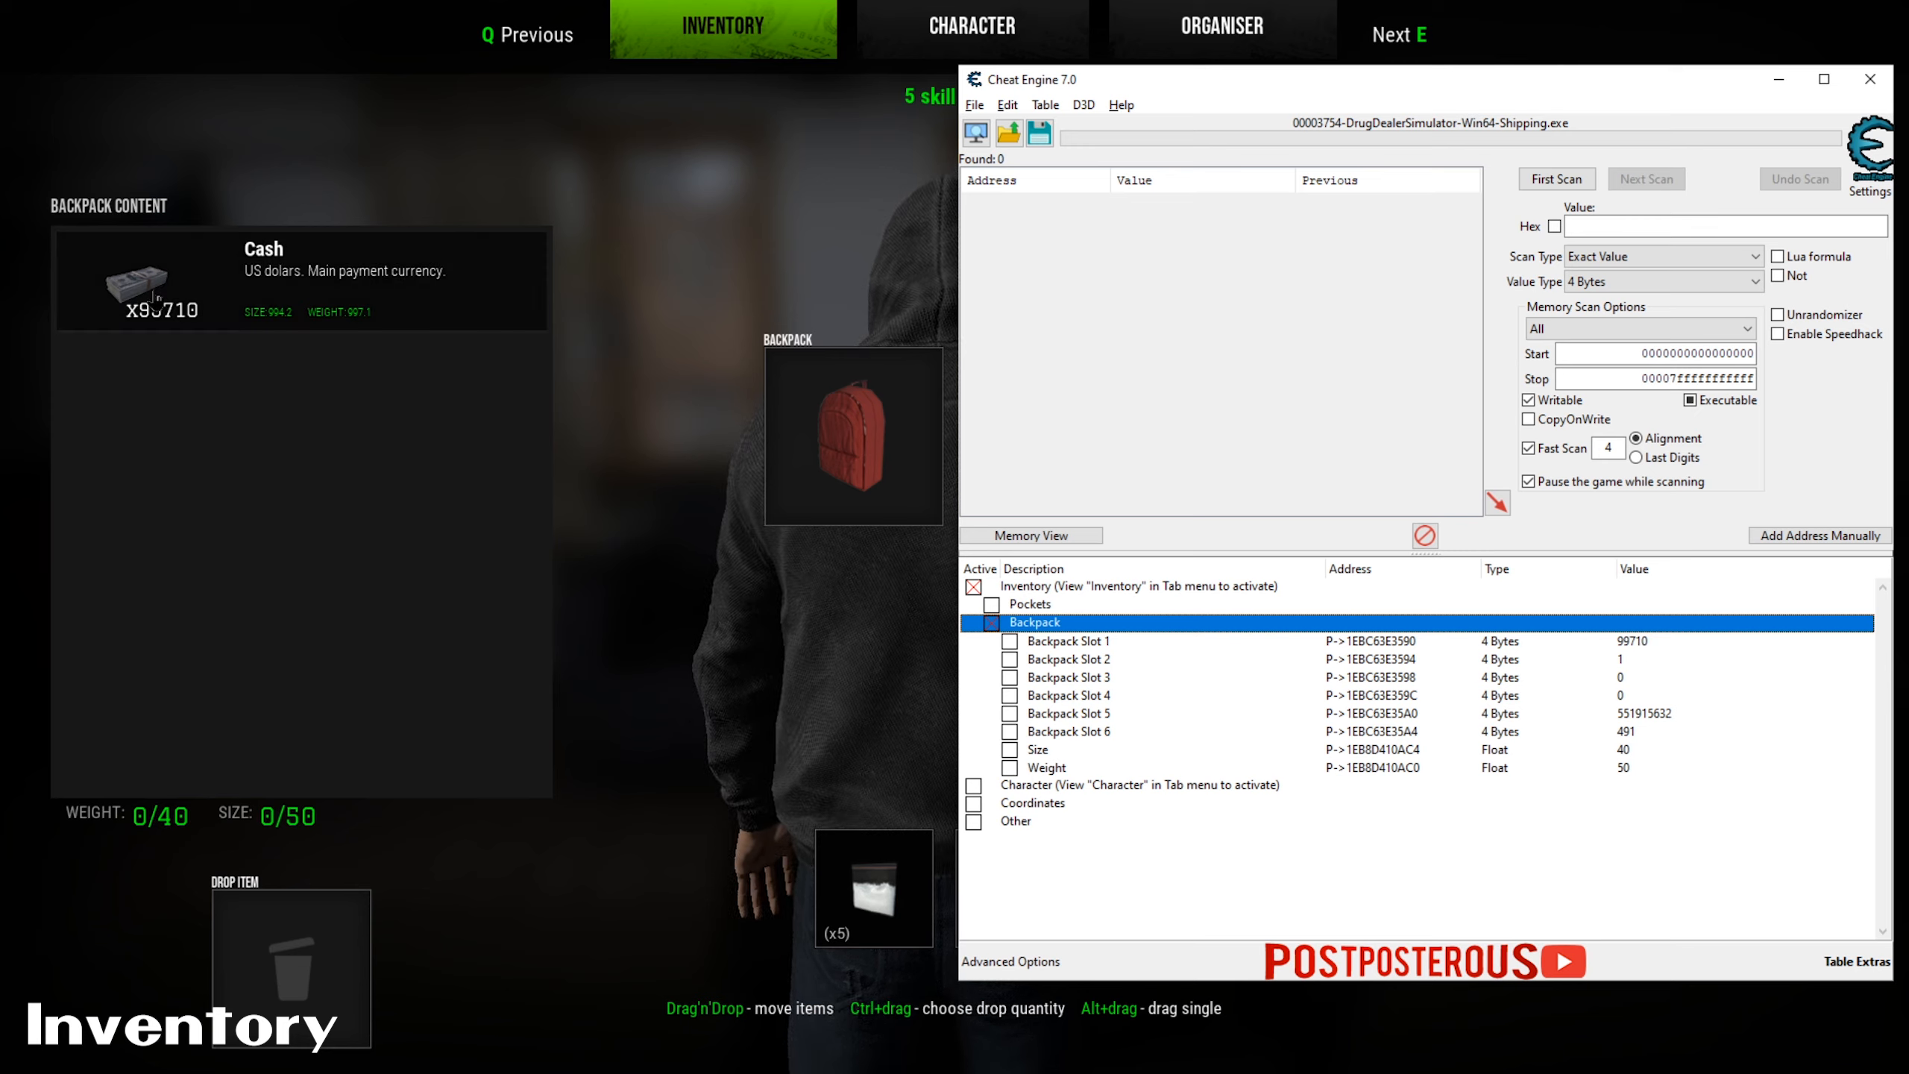
# - Change Backpack Slot 1 from 99710 to 50 so the in-game cash stack shows x50
pyautogui.doubleClick(1630, 641)
pyautogui.write('50')
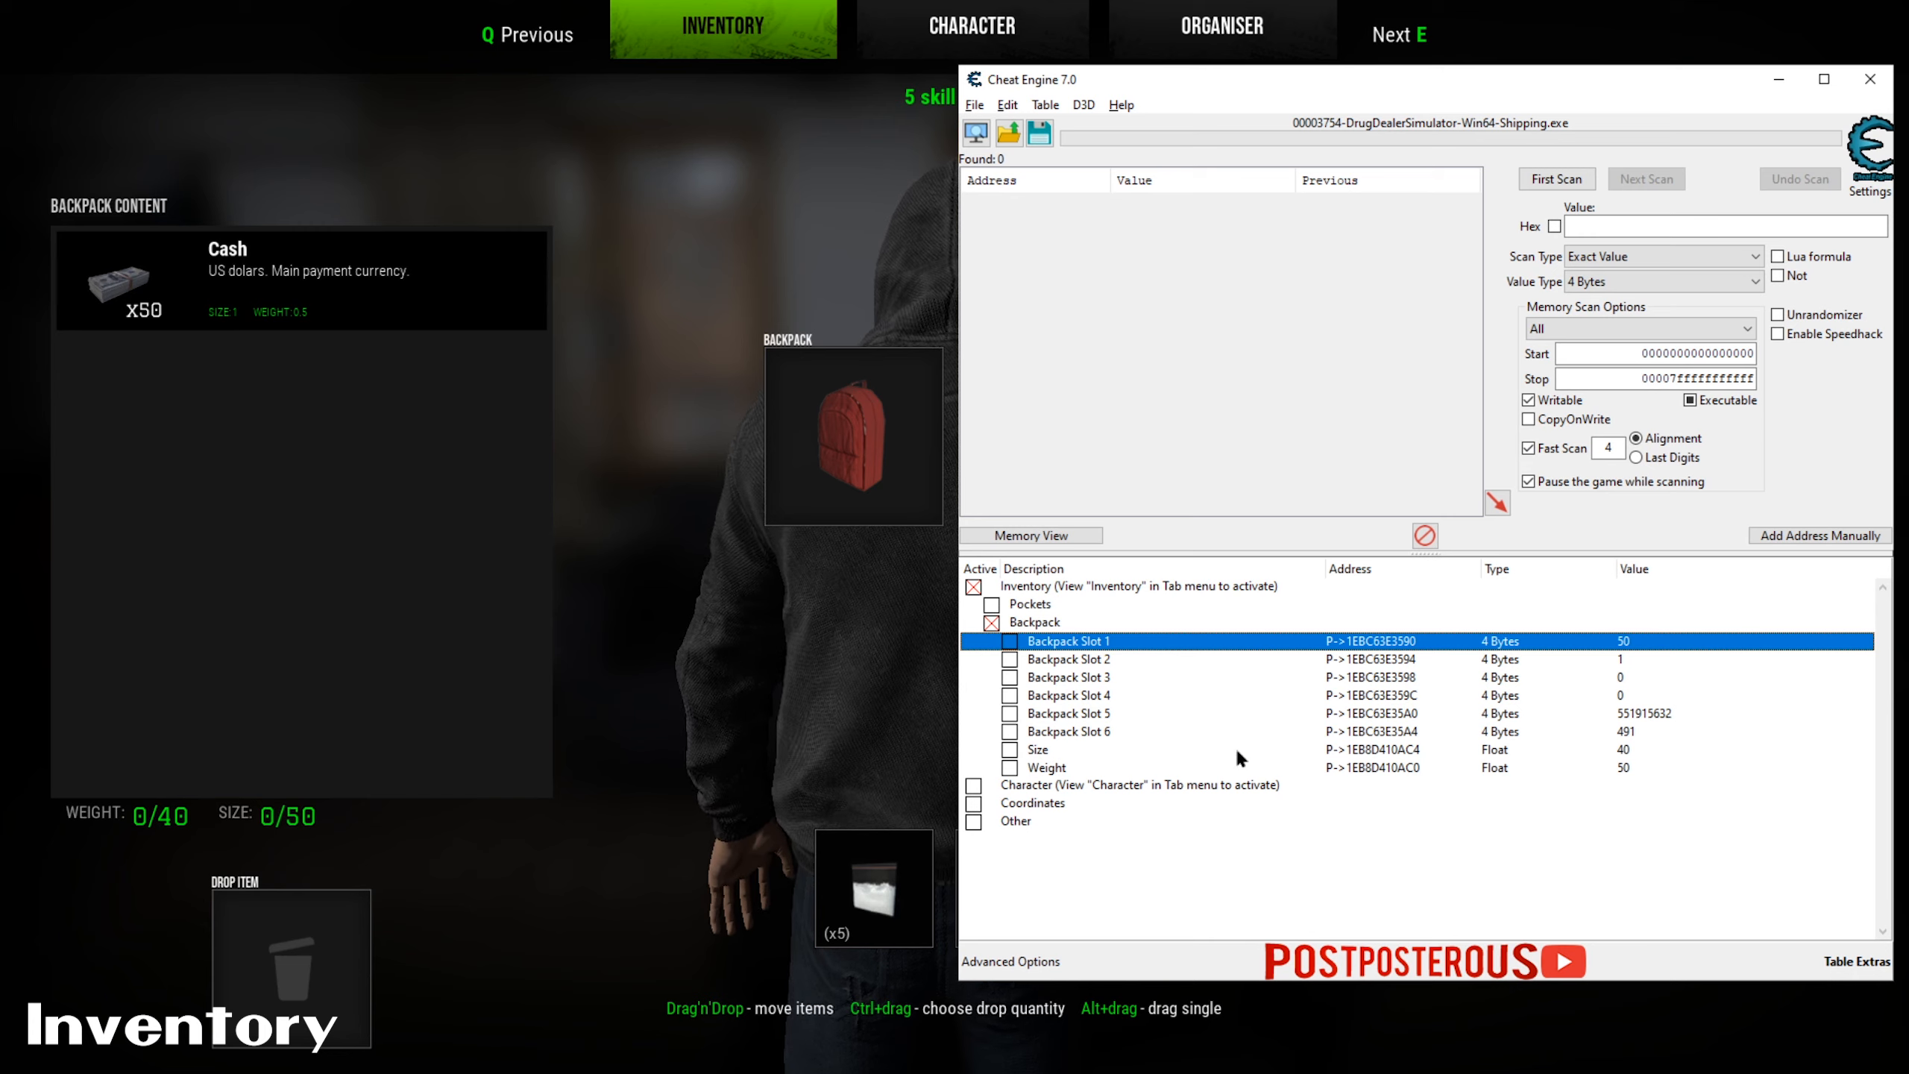
pyautogui.click(1044, 767)
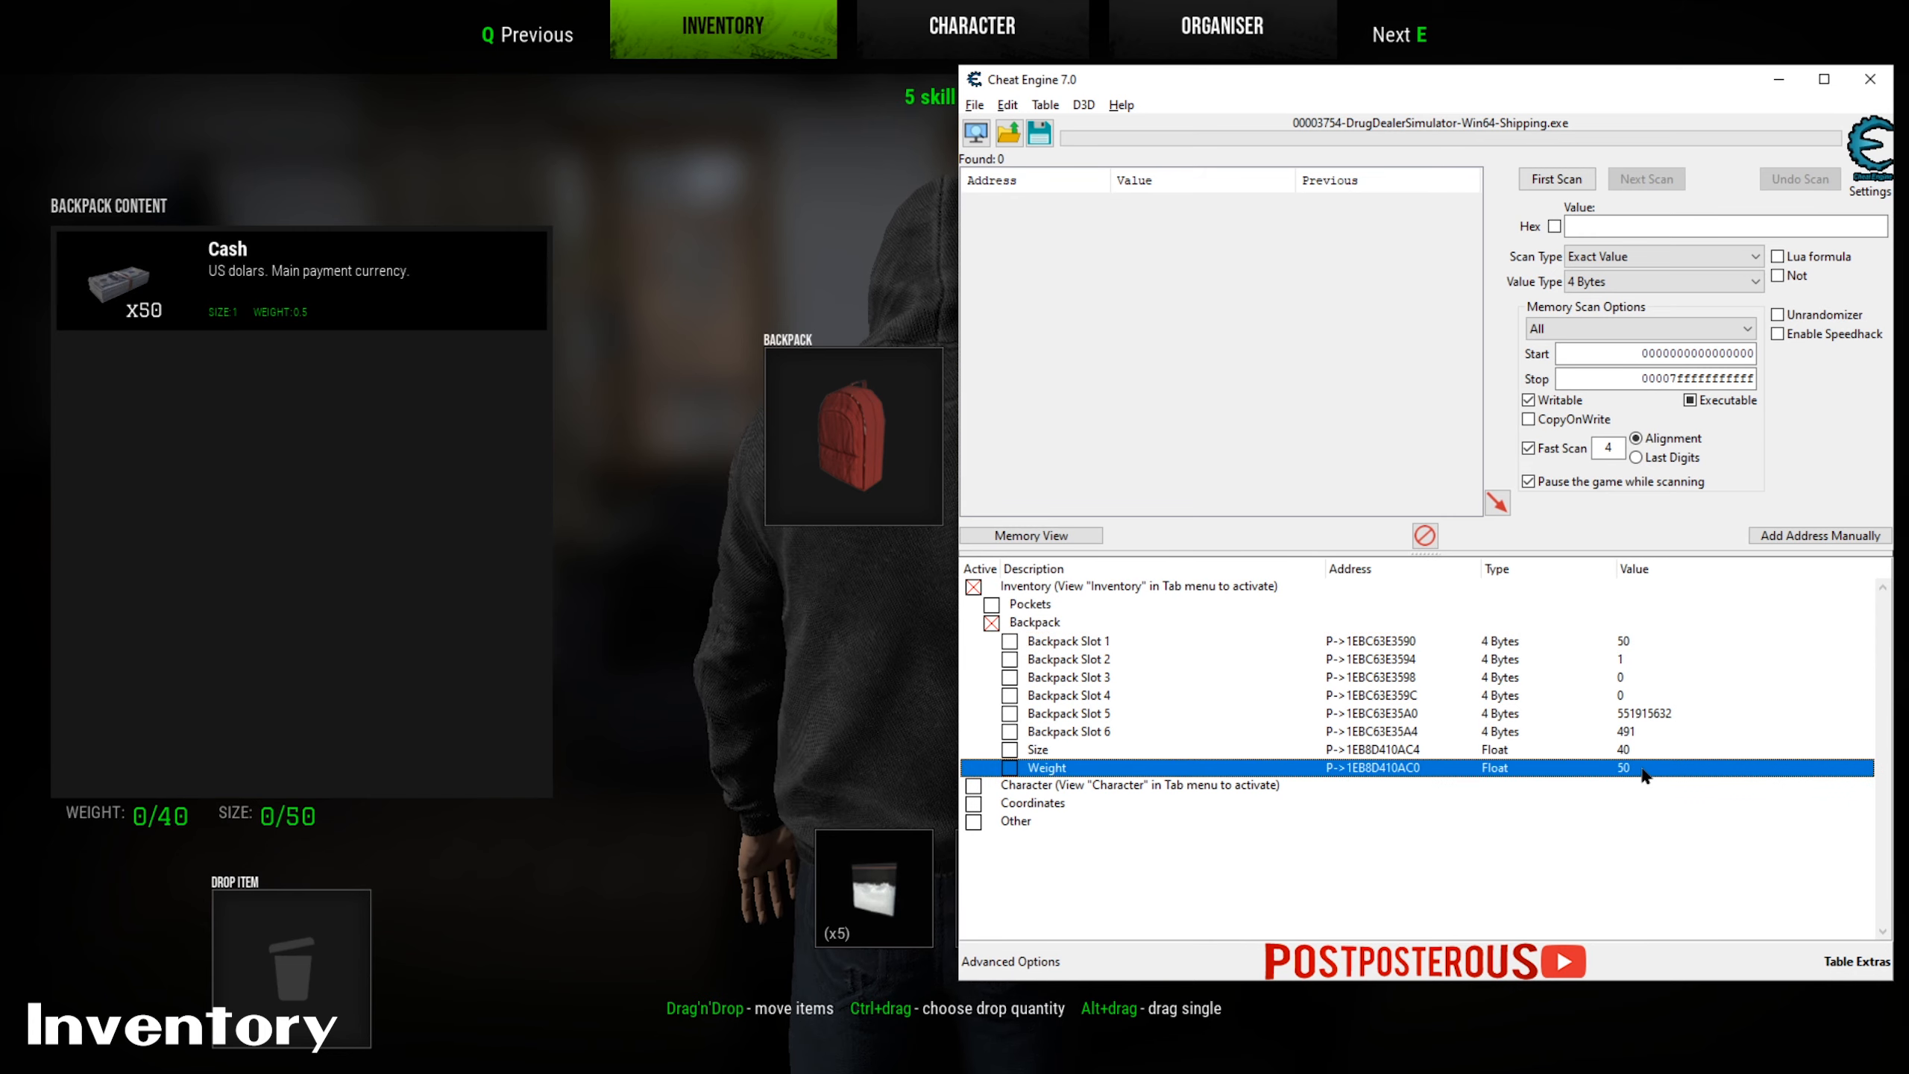
pyautogui.moveTo(1600, 765)
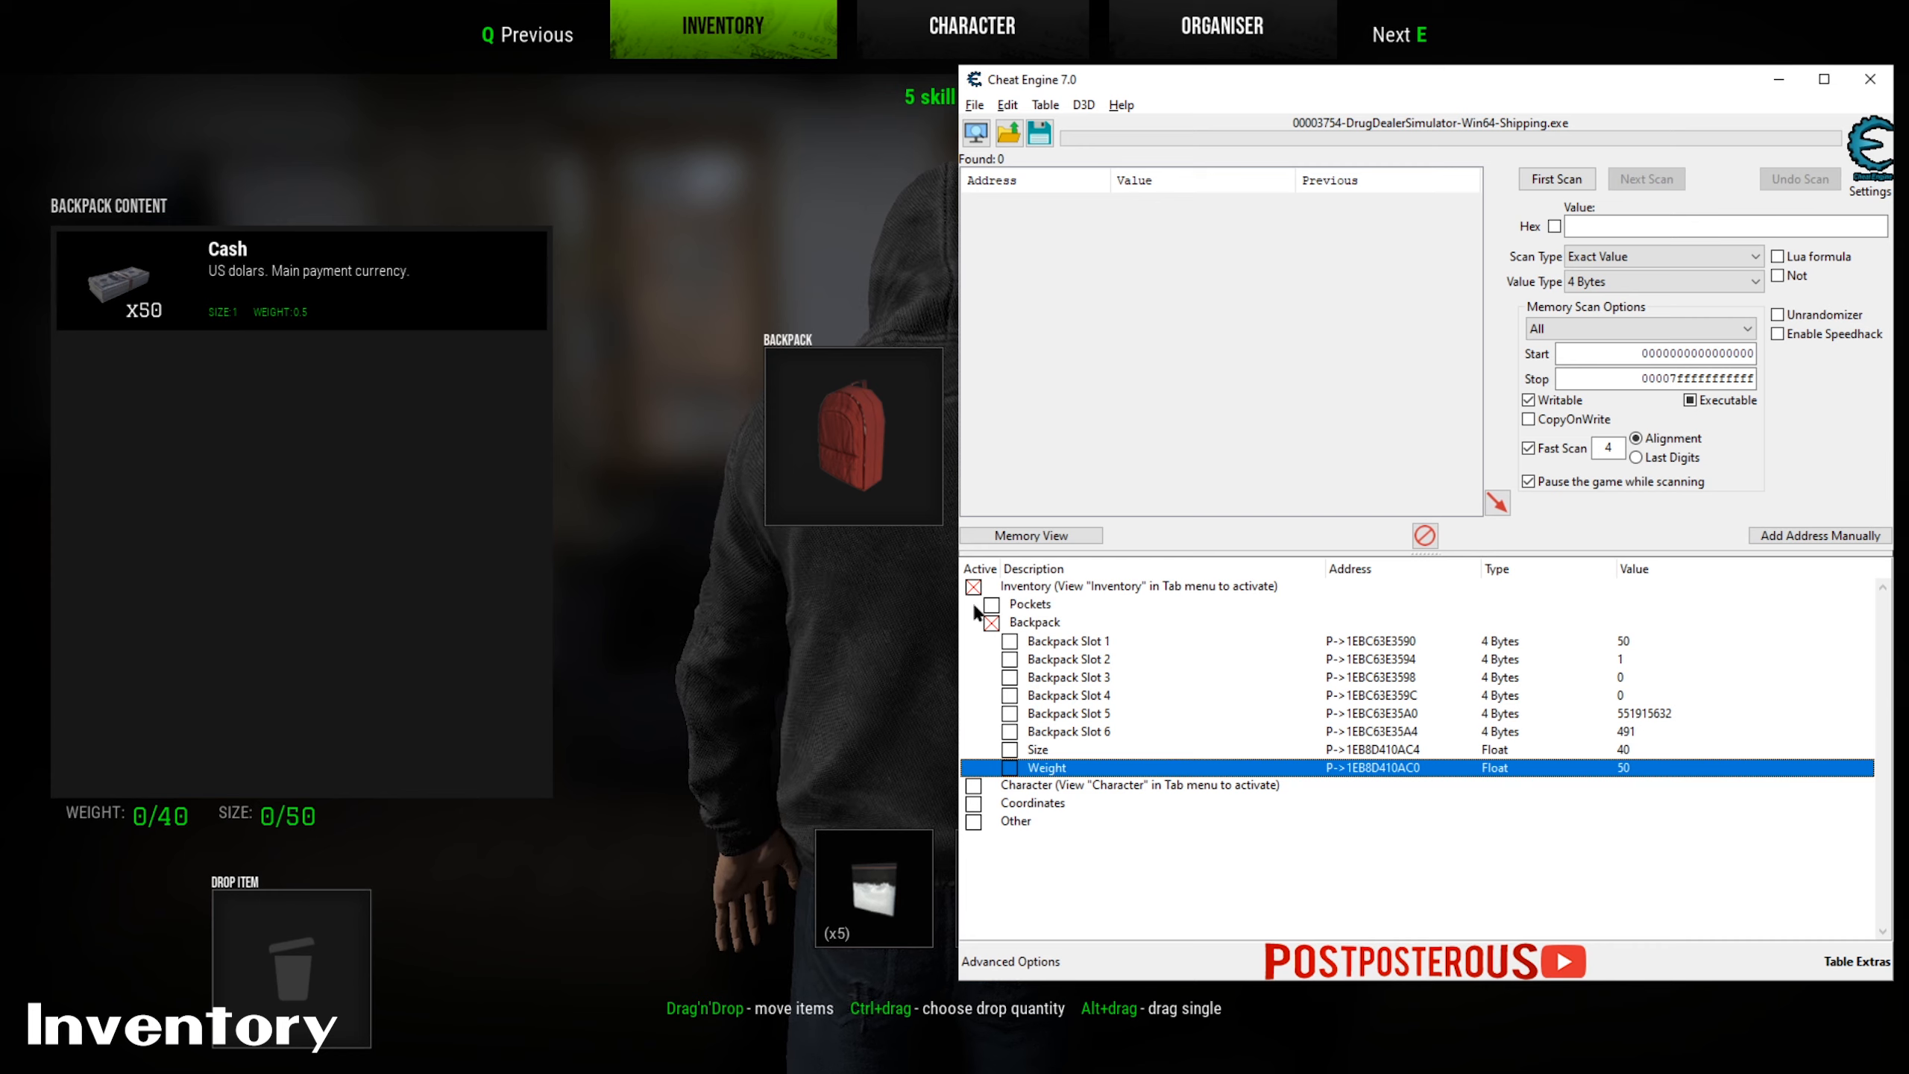
# - Deactivate Inventory and set the Bank Account value to 999999
pyautogui.click(974, 586)
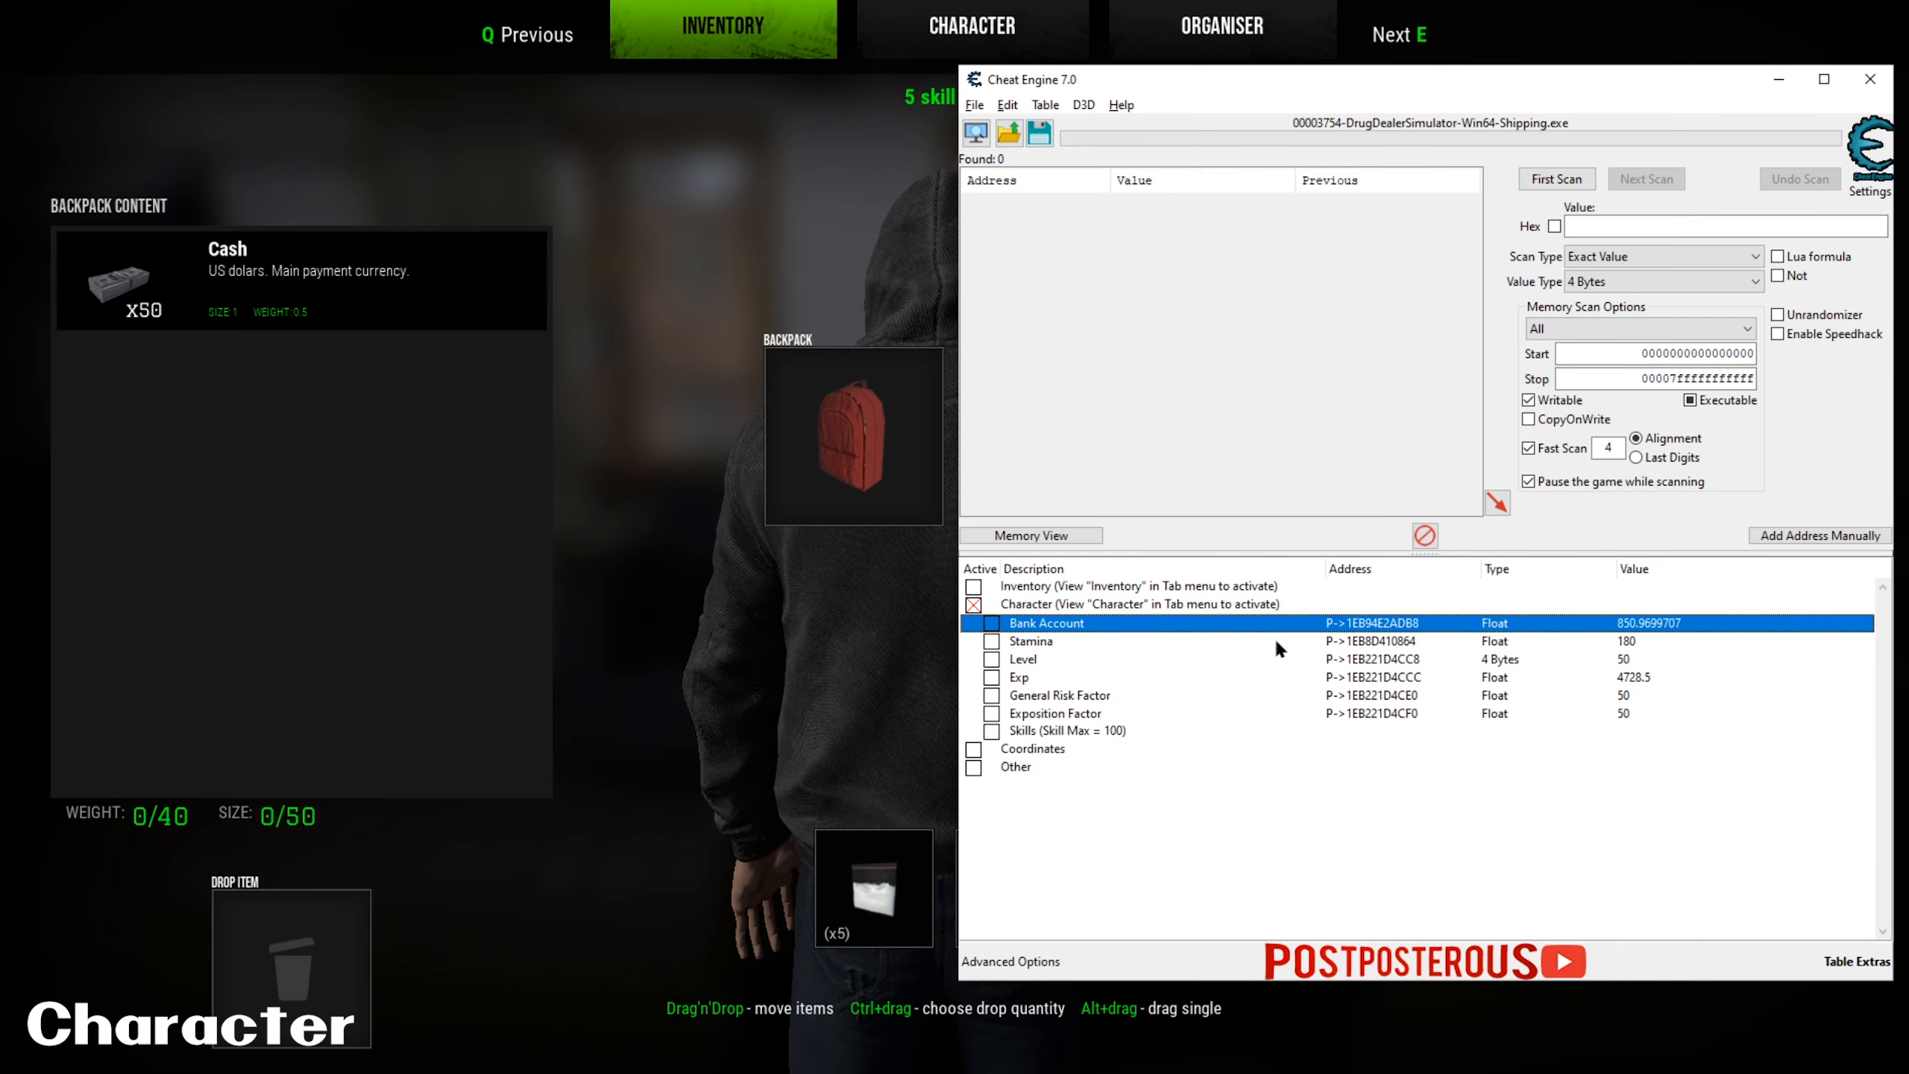
pyautogui.moveTo(632, 678)
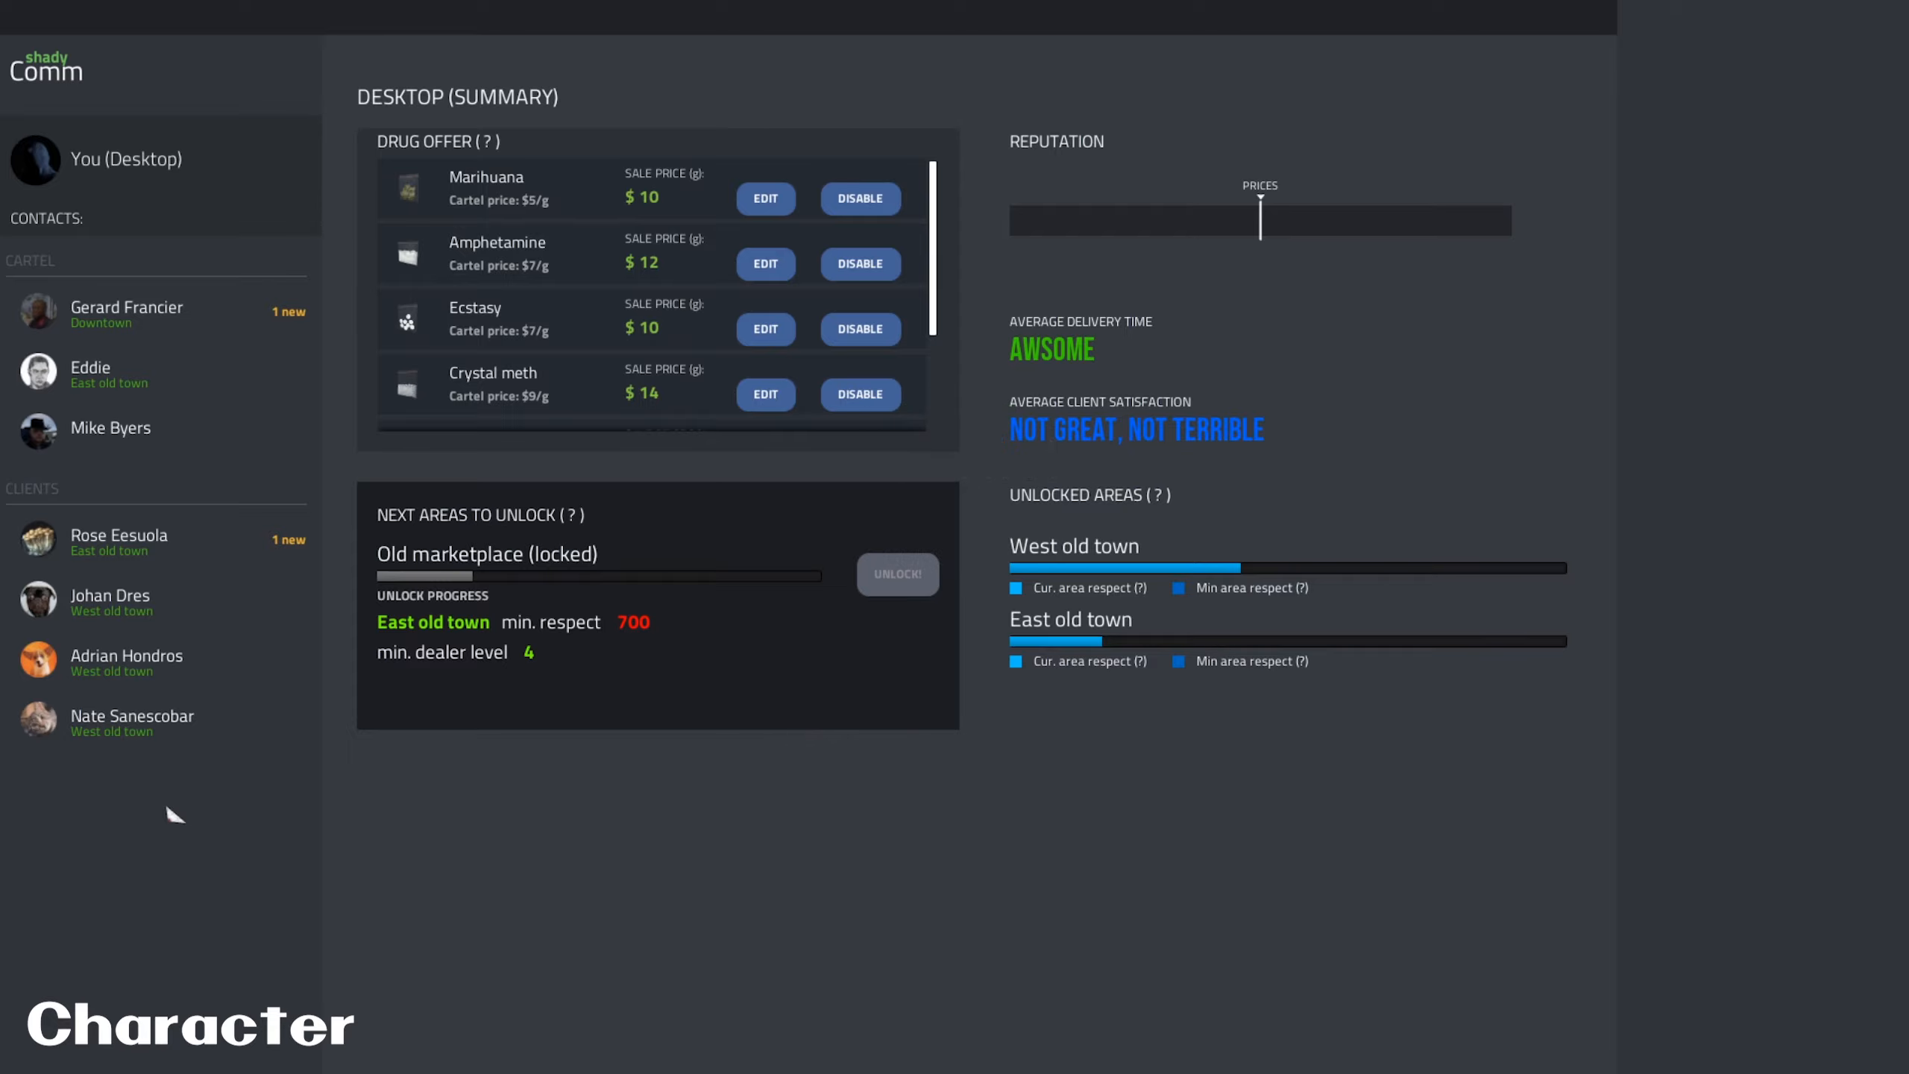
pyautogui.click(110, 428)
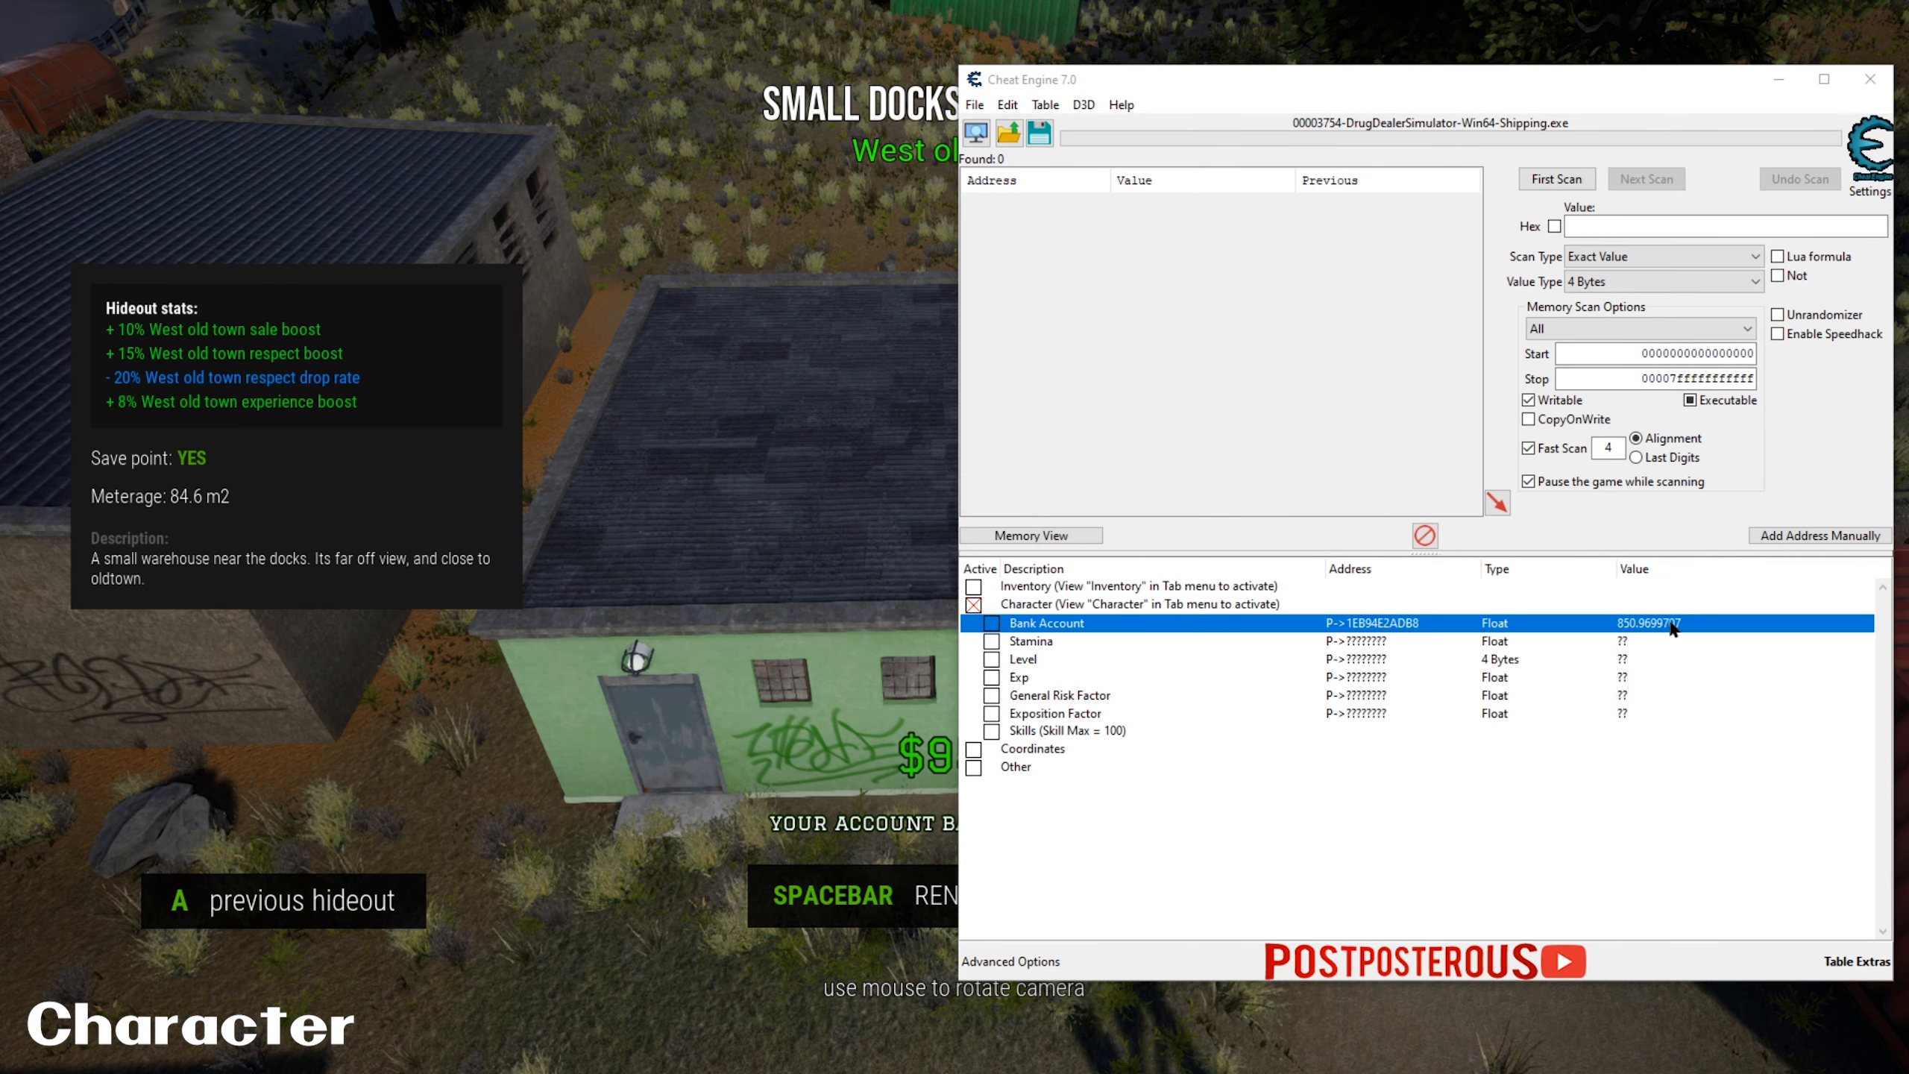
pyautogui.doubleClick(1643, 623)
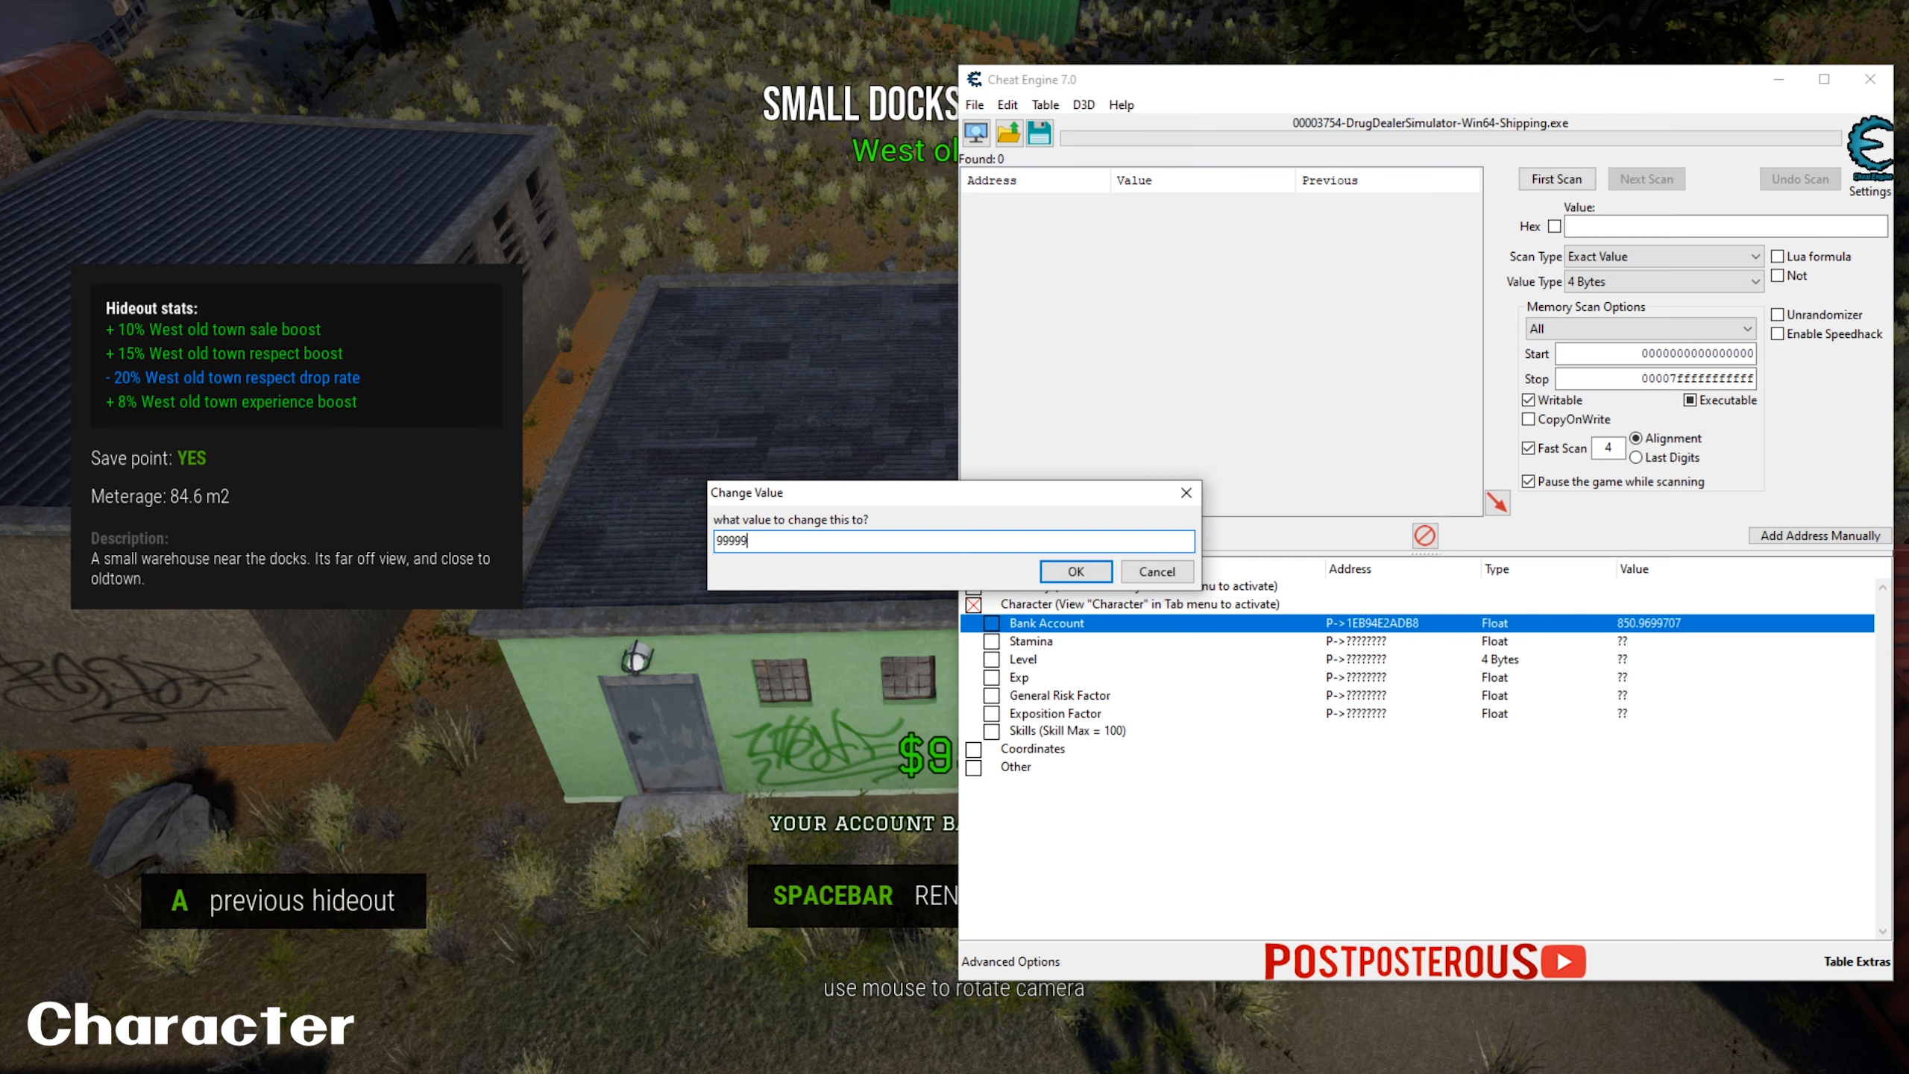
pyautogui.click(1073, 571)
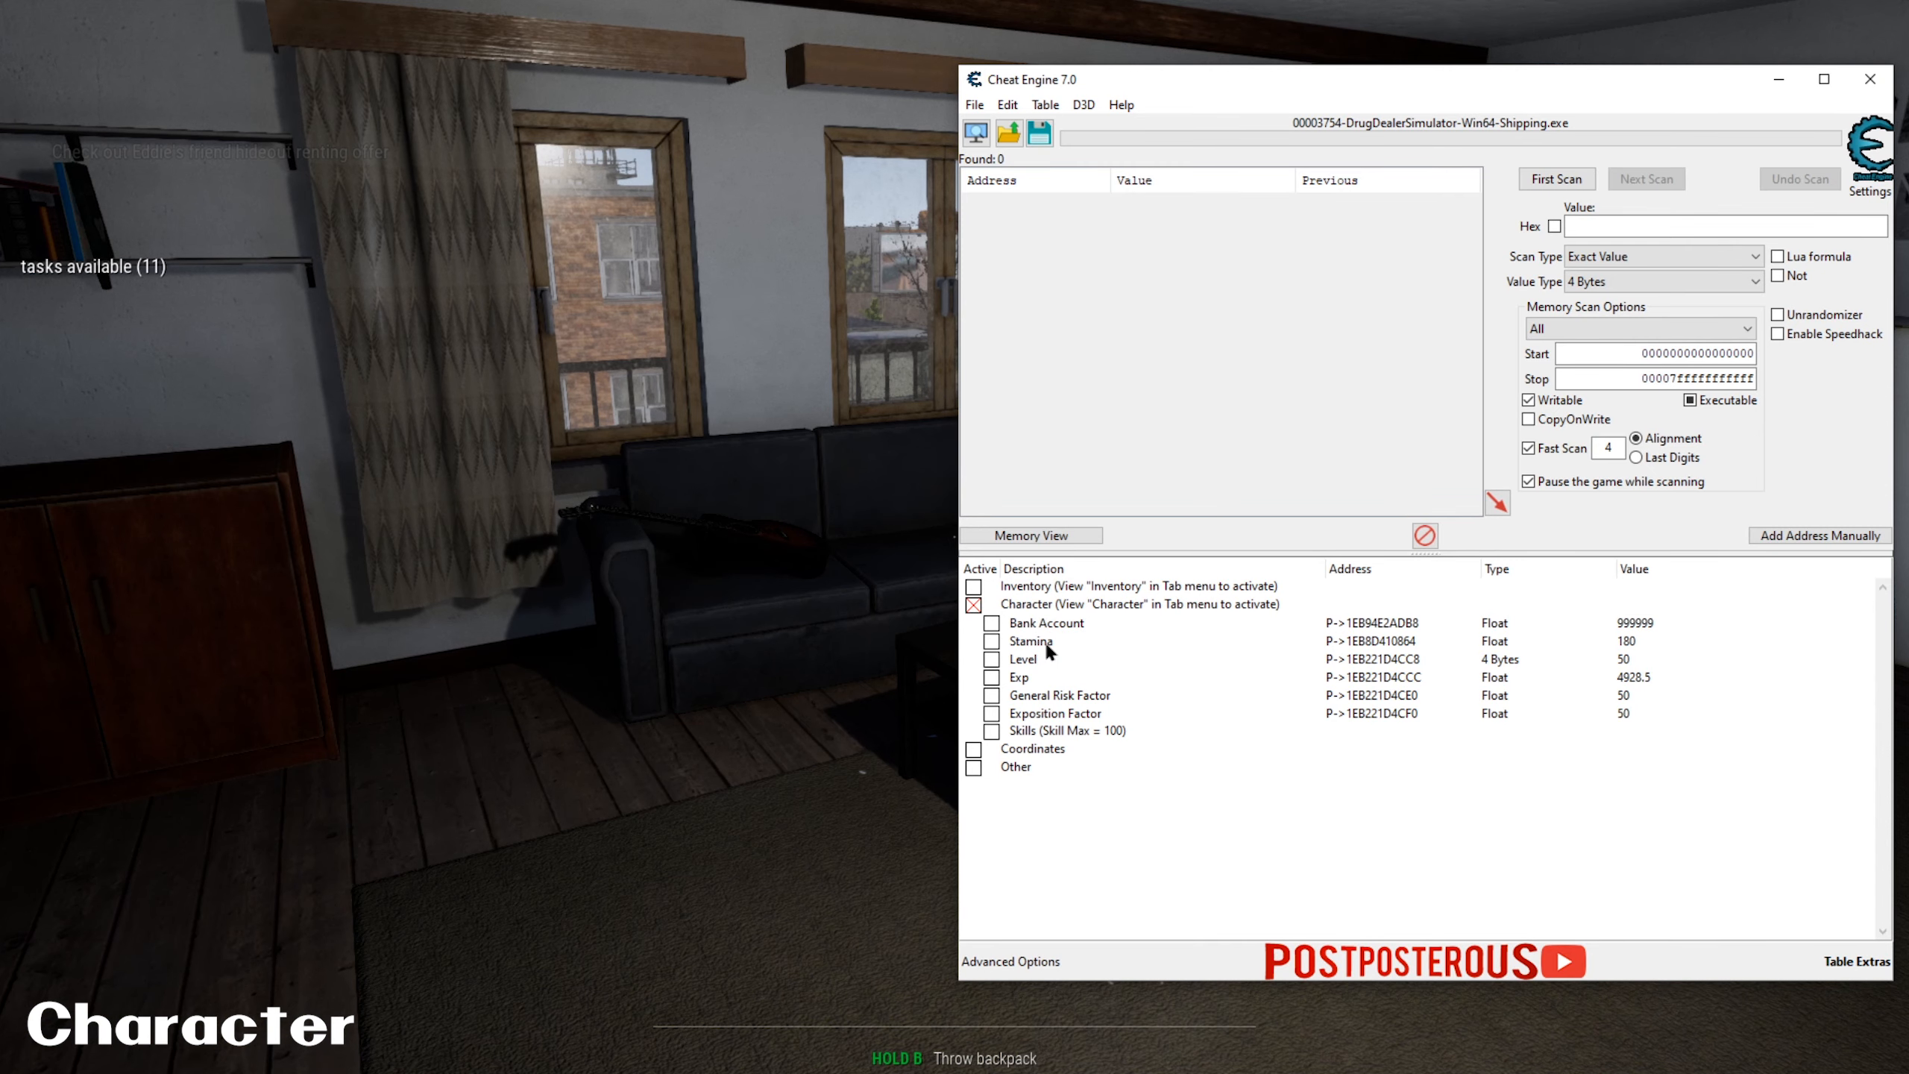
# - Select Stamina and expand the Skills (Skill Max = 100) group showing Skill points at 5
pyautogui.click(1030, 640)
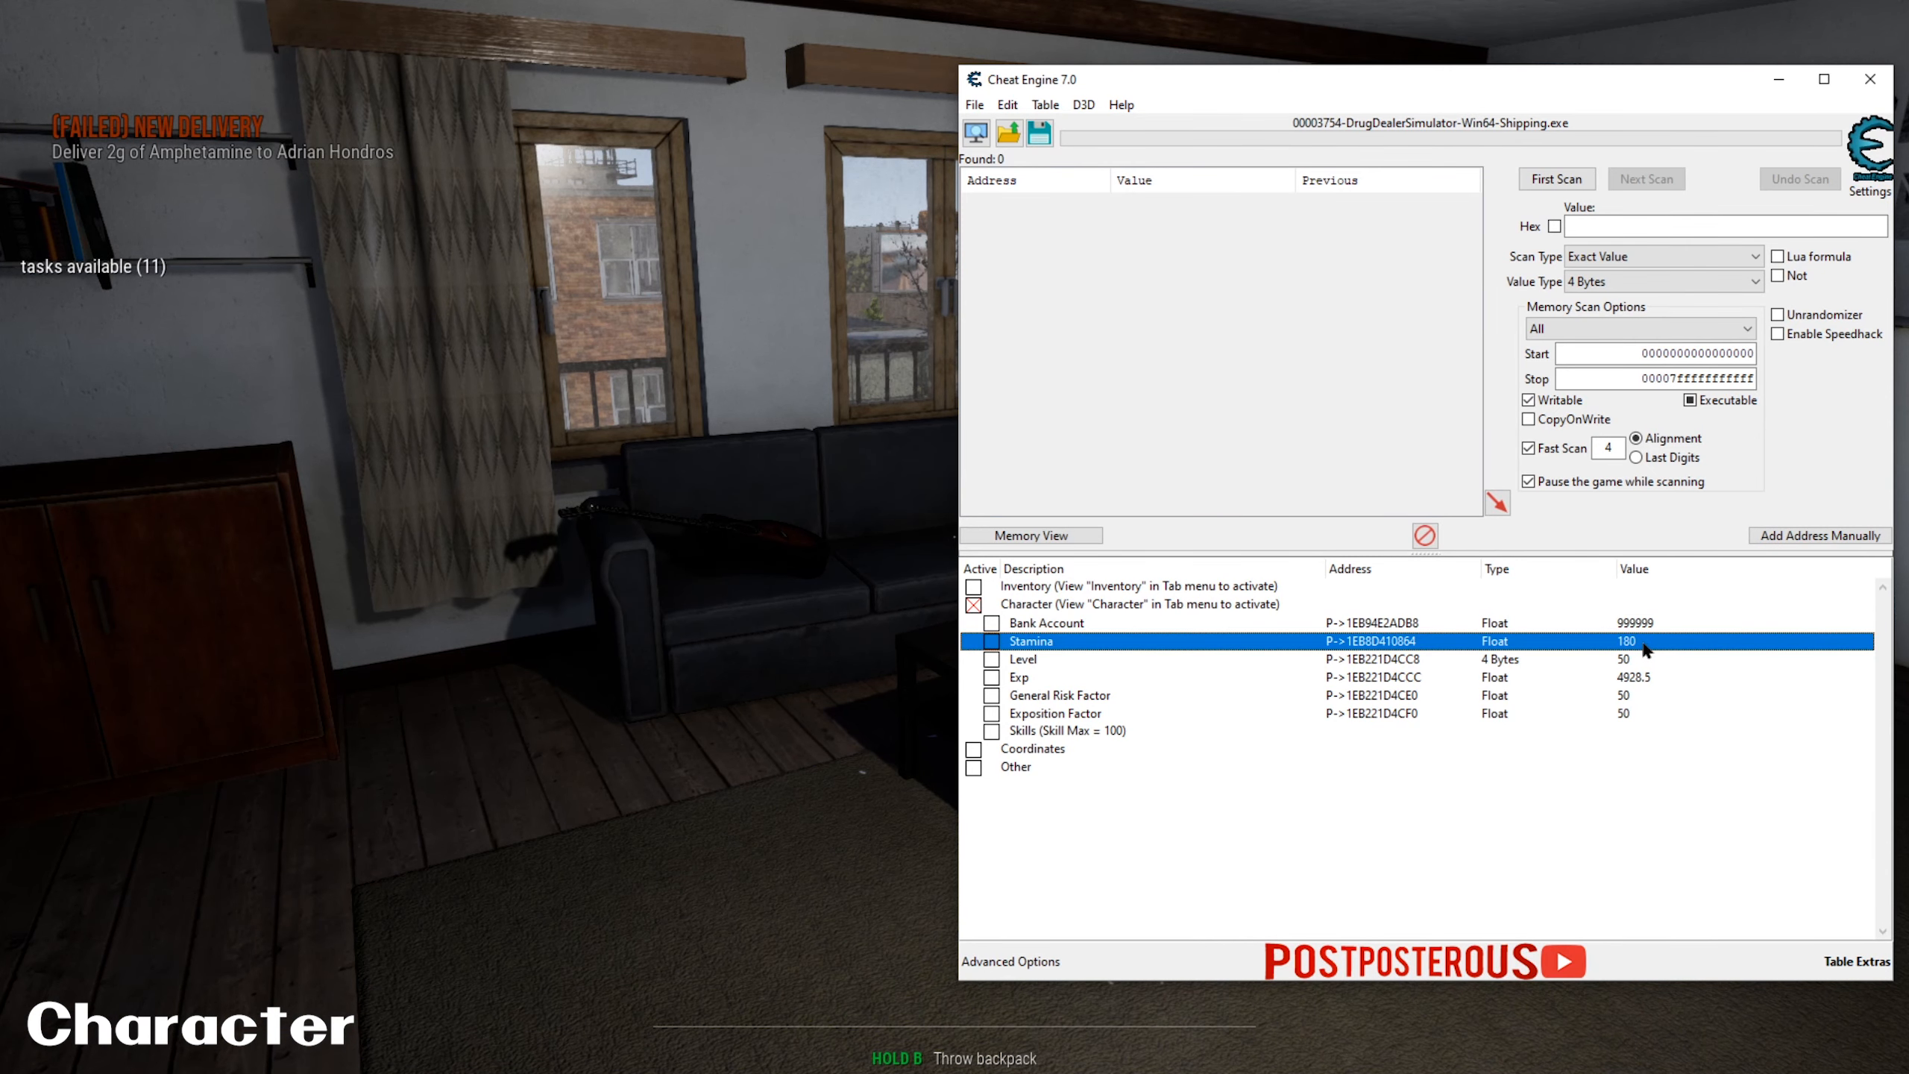
pyautogui.moveTo(1108, 652)
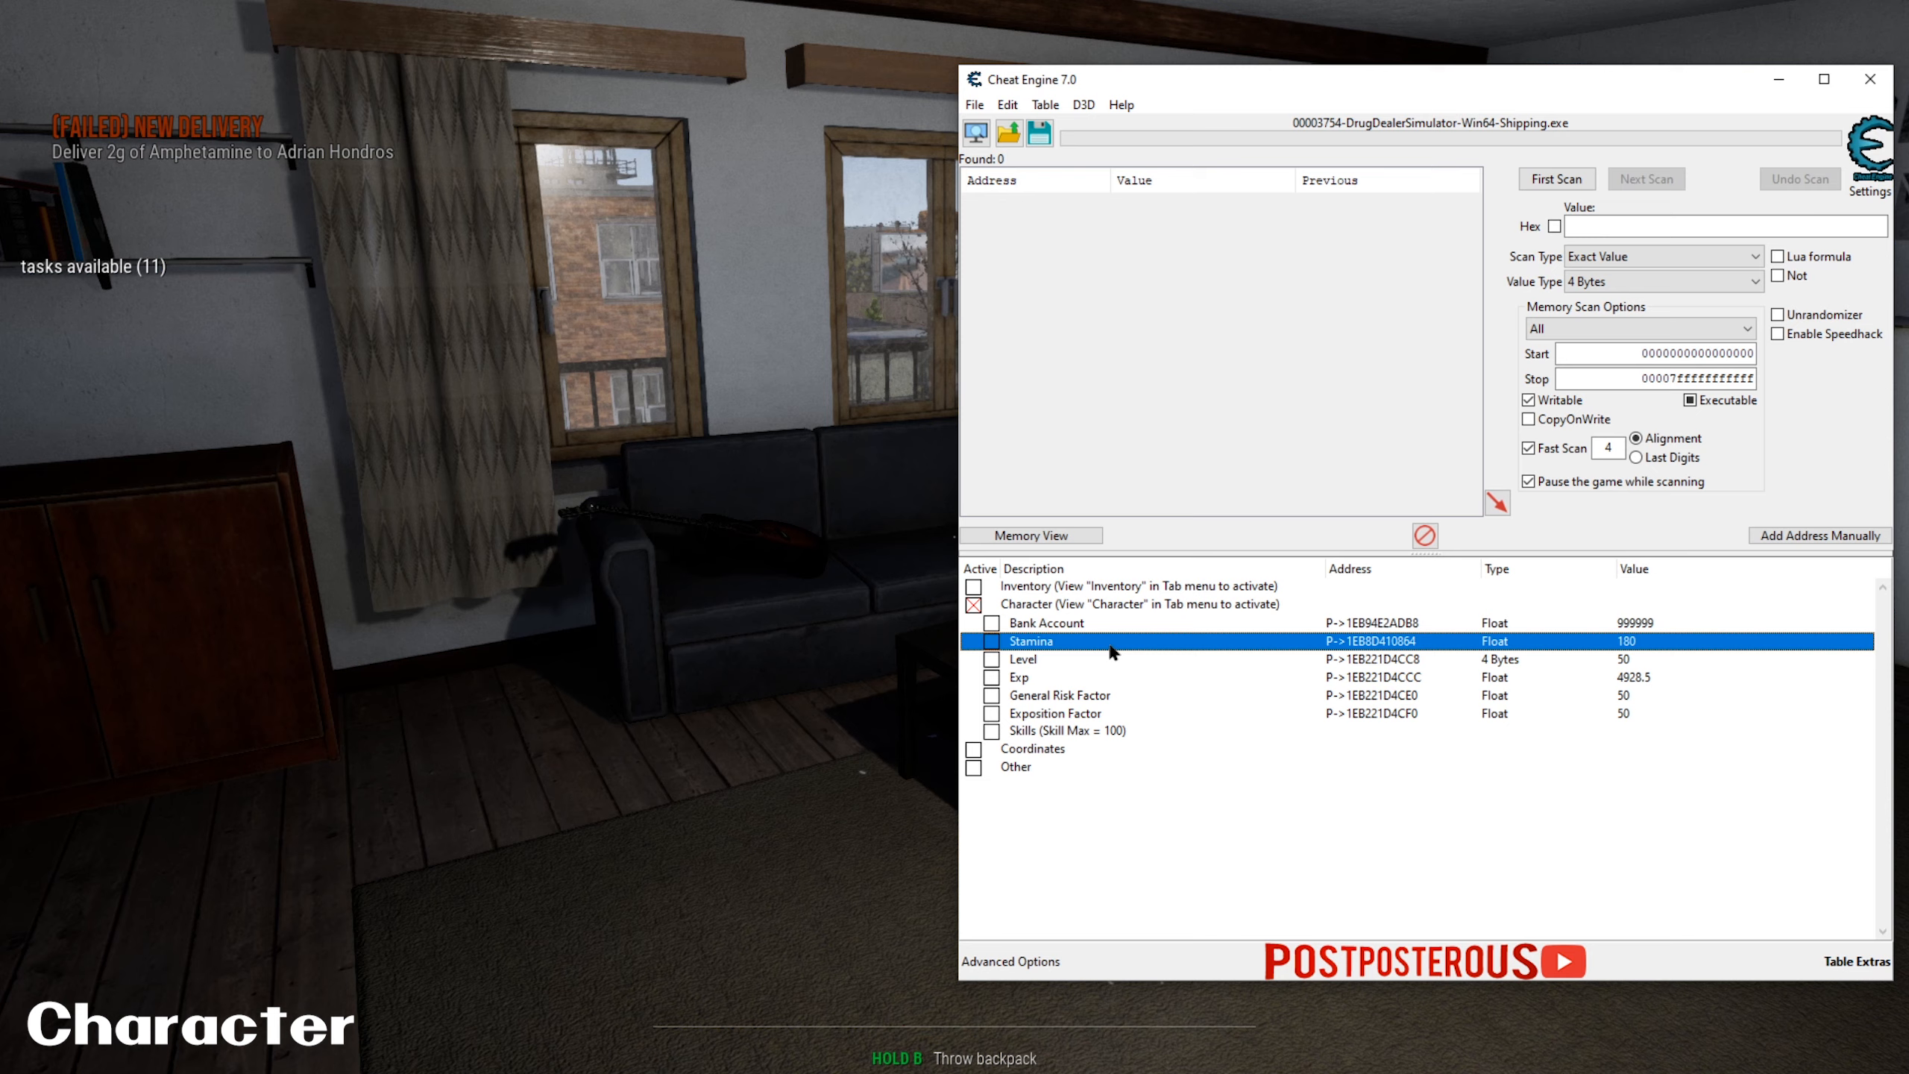
pyautogui.moveTo(992, 653)
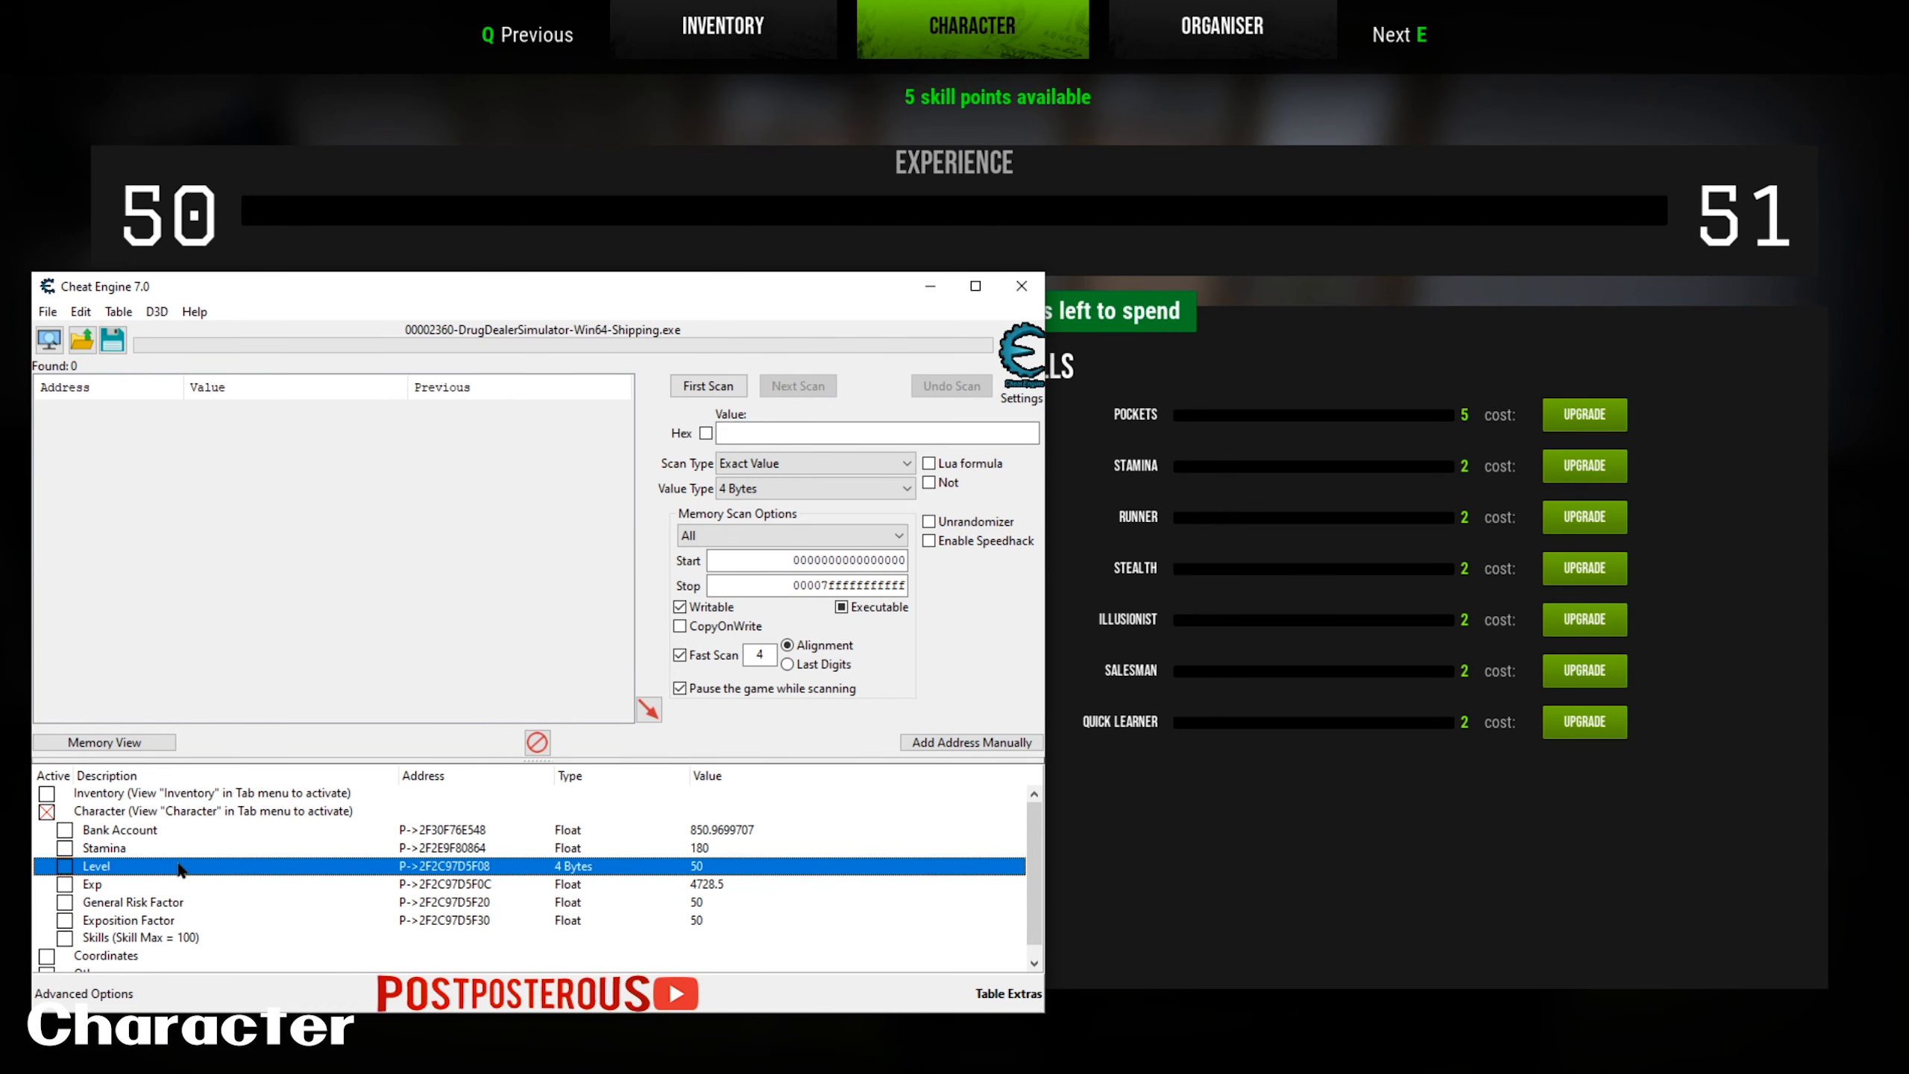
pyautogui.moveTo(716, 874)
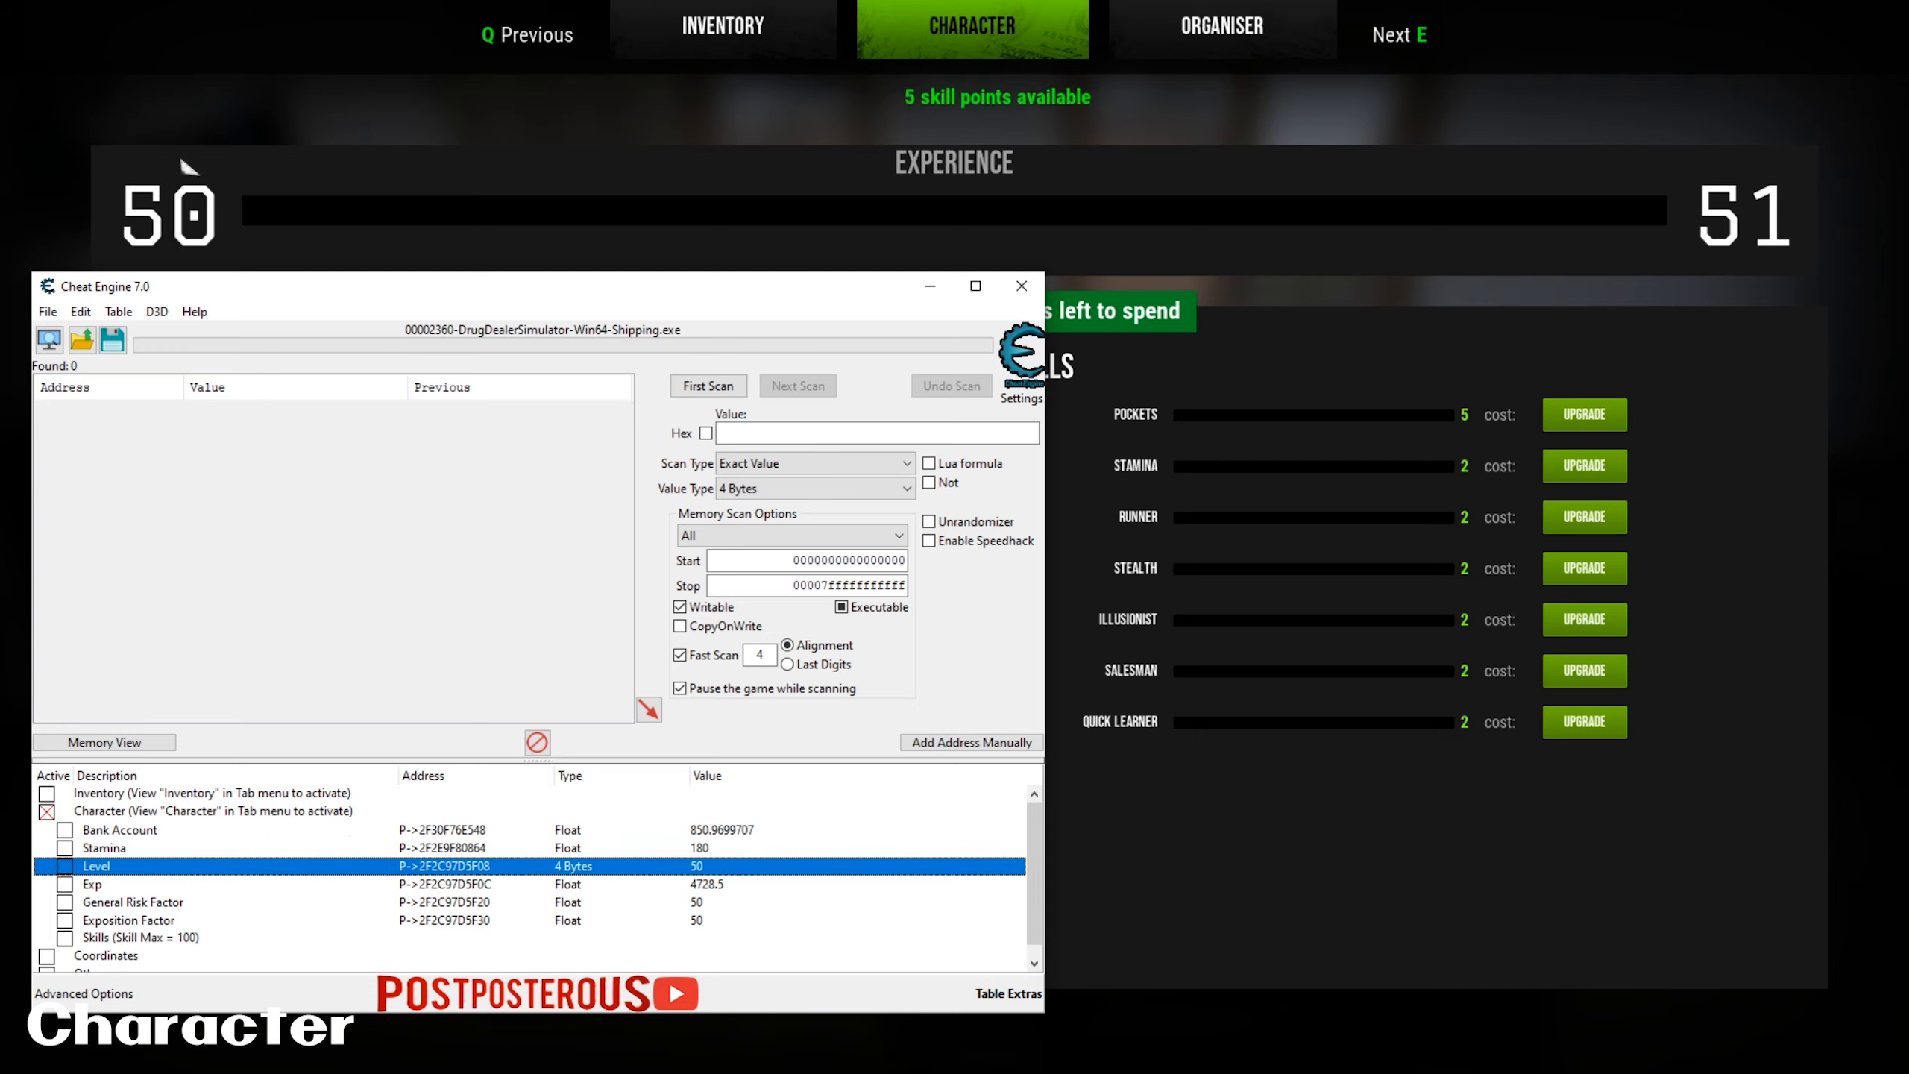
pyautogui.moveTo(765, 838)
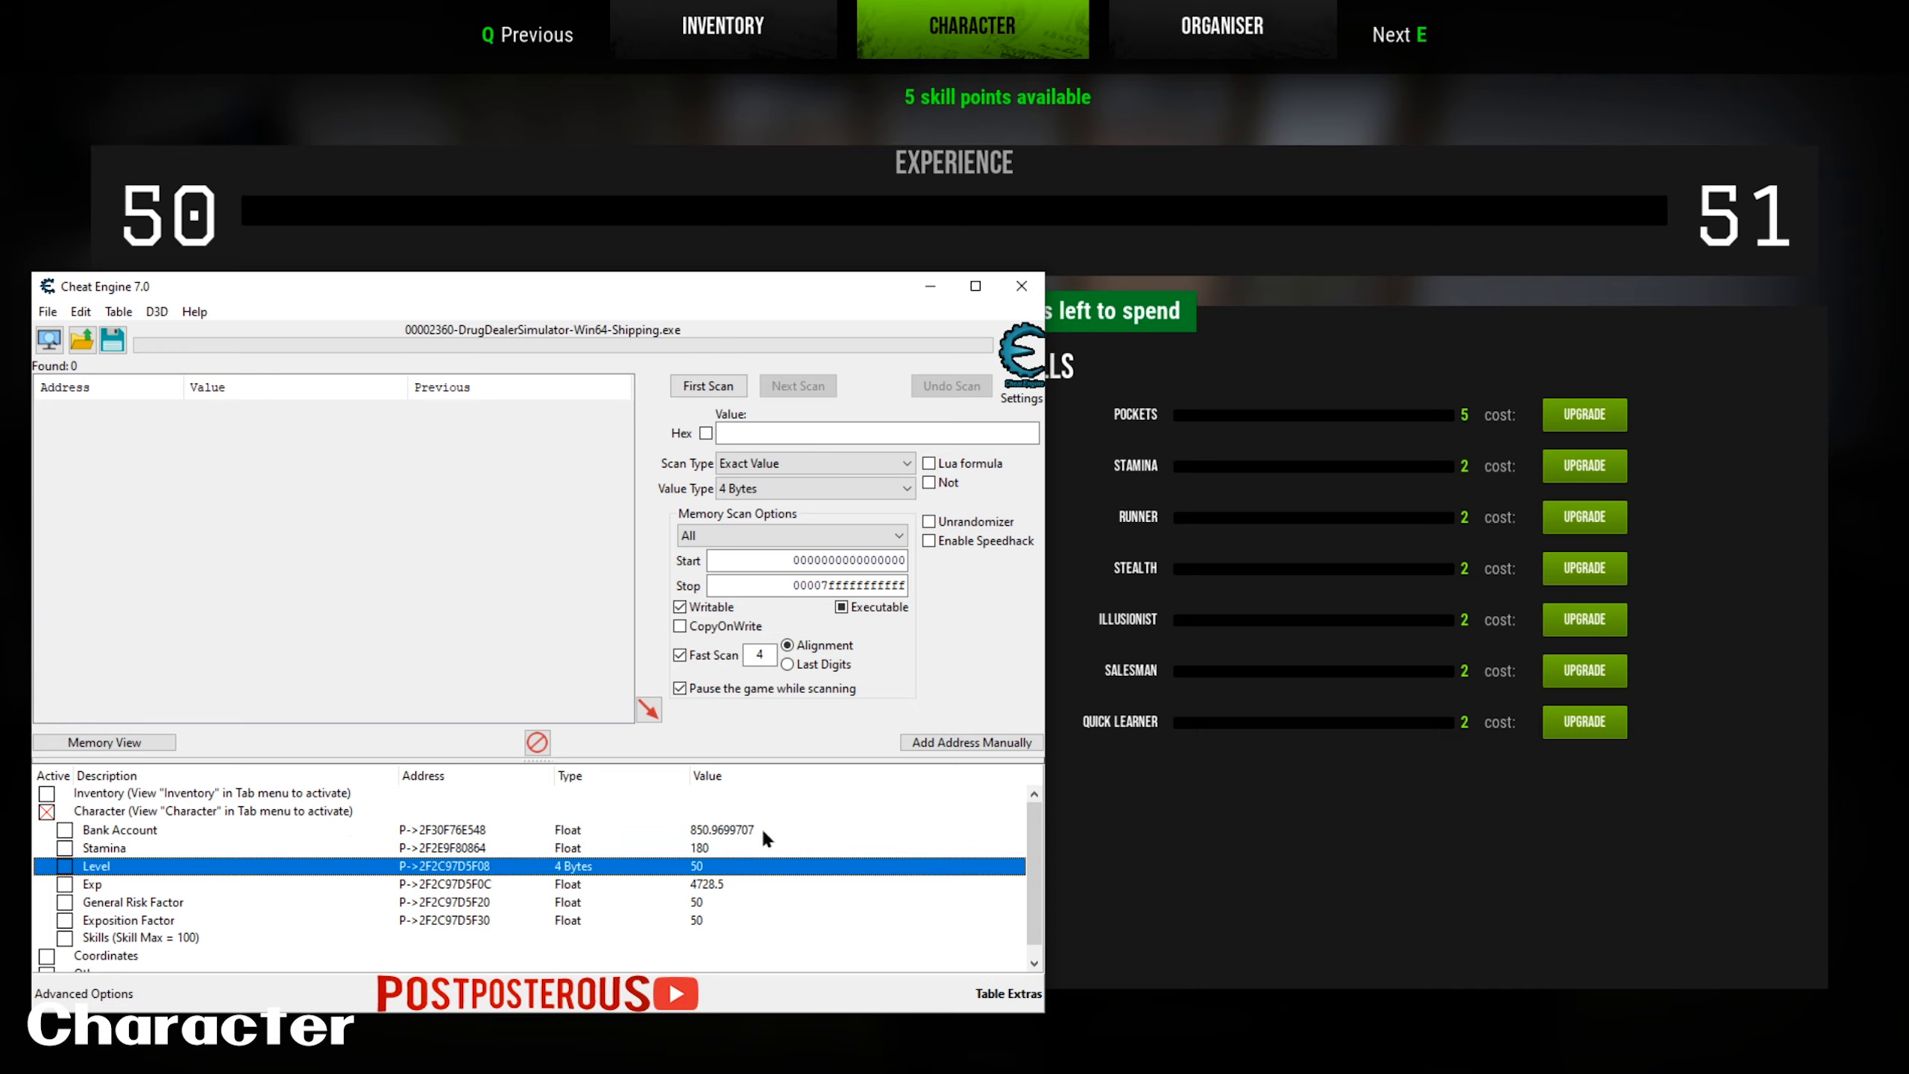
pyautogui.moveTo(740, 902)
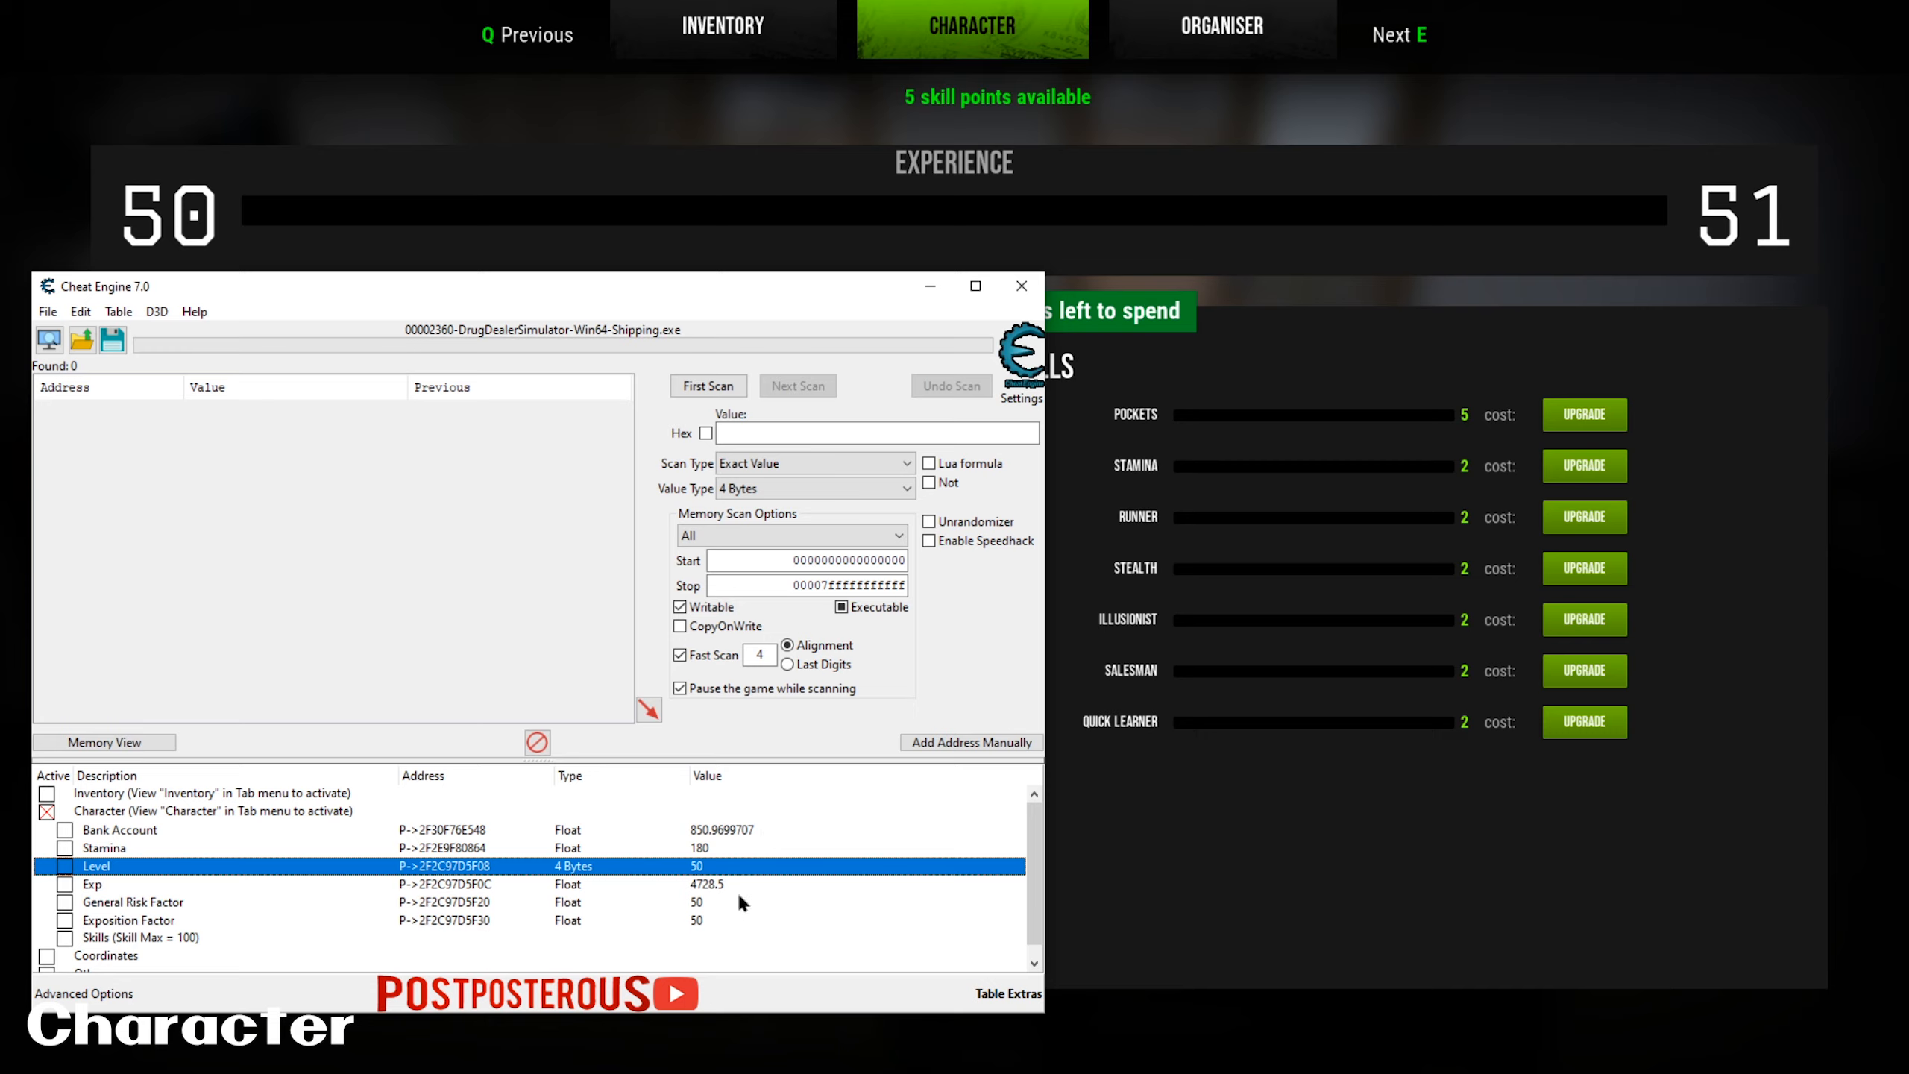
pyautogui.moveTo(725, 877)
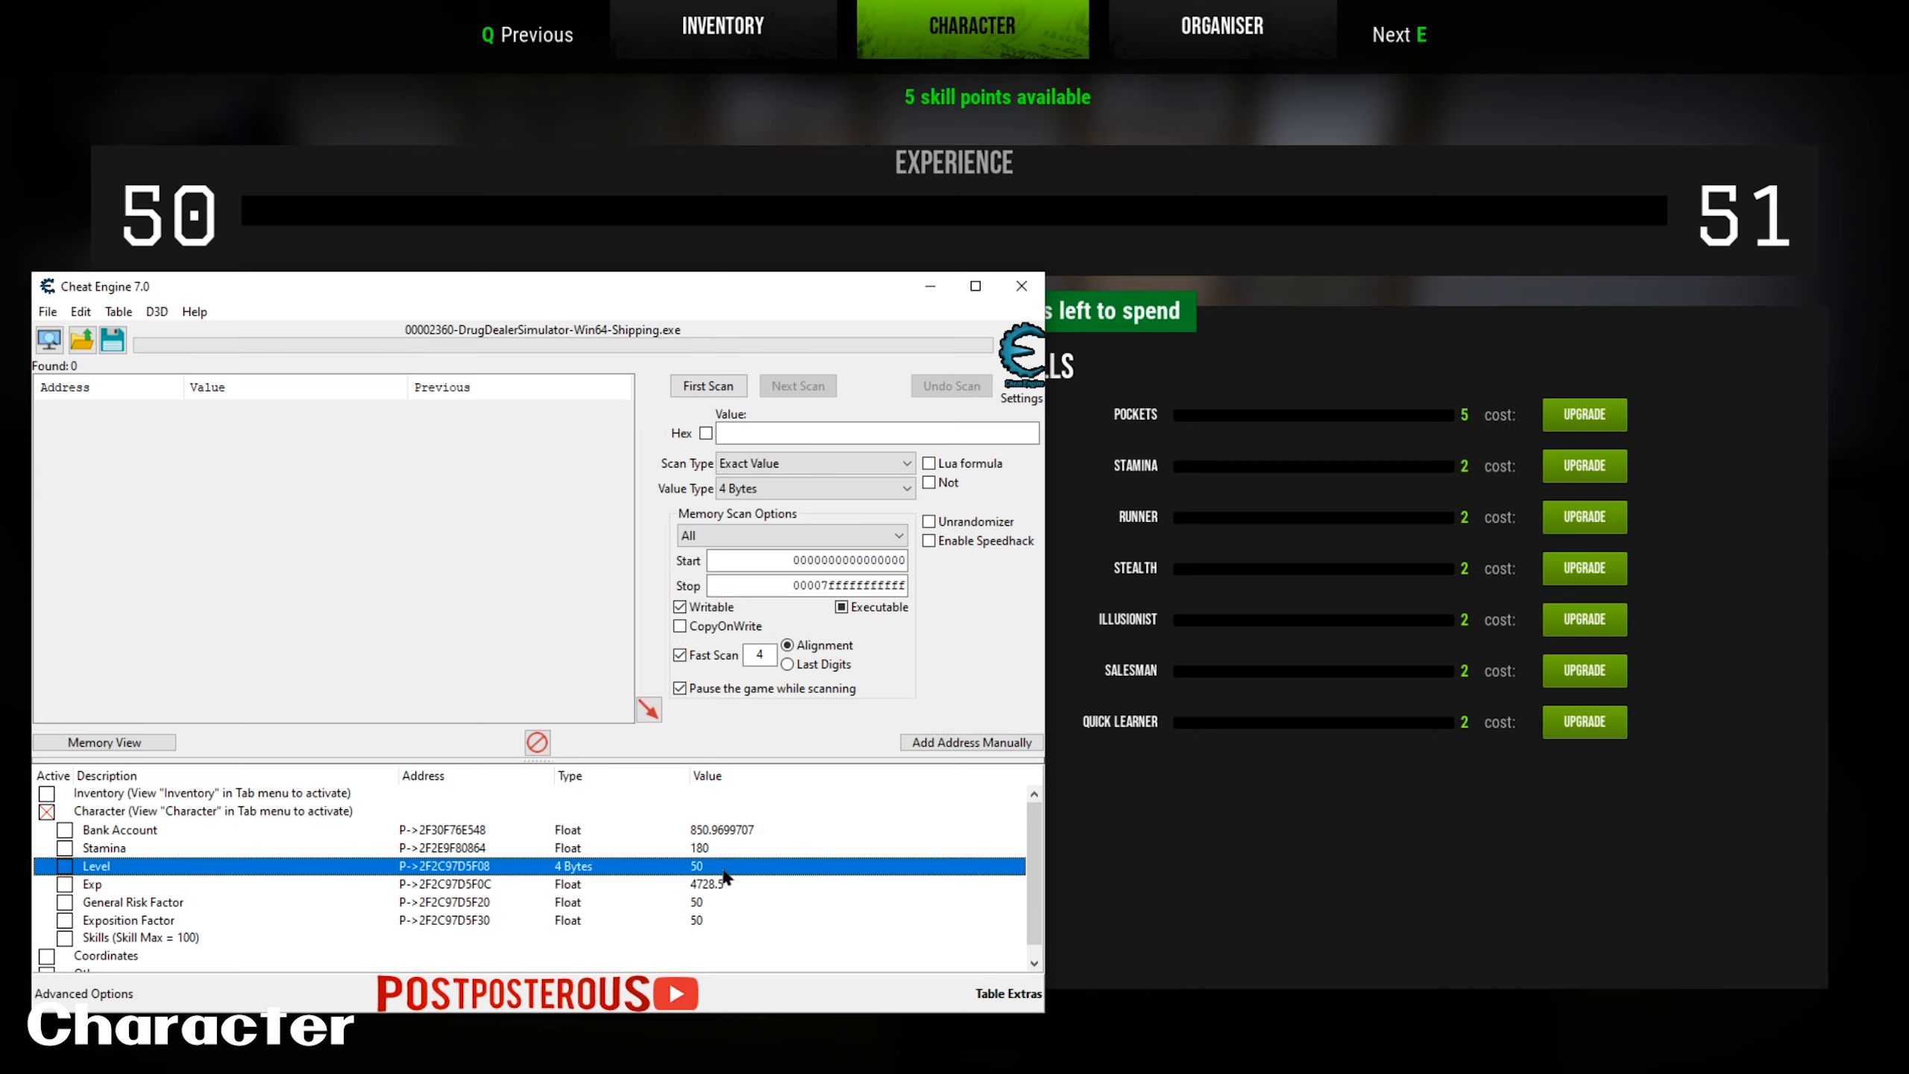
pyautogui.moveTo(695, 897)
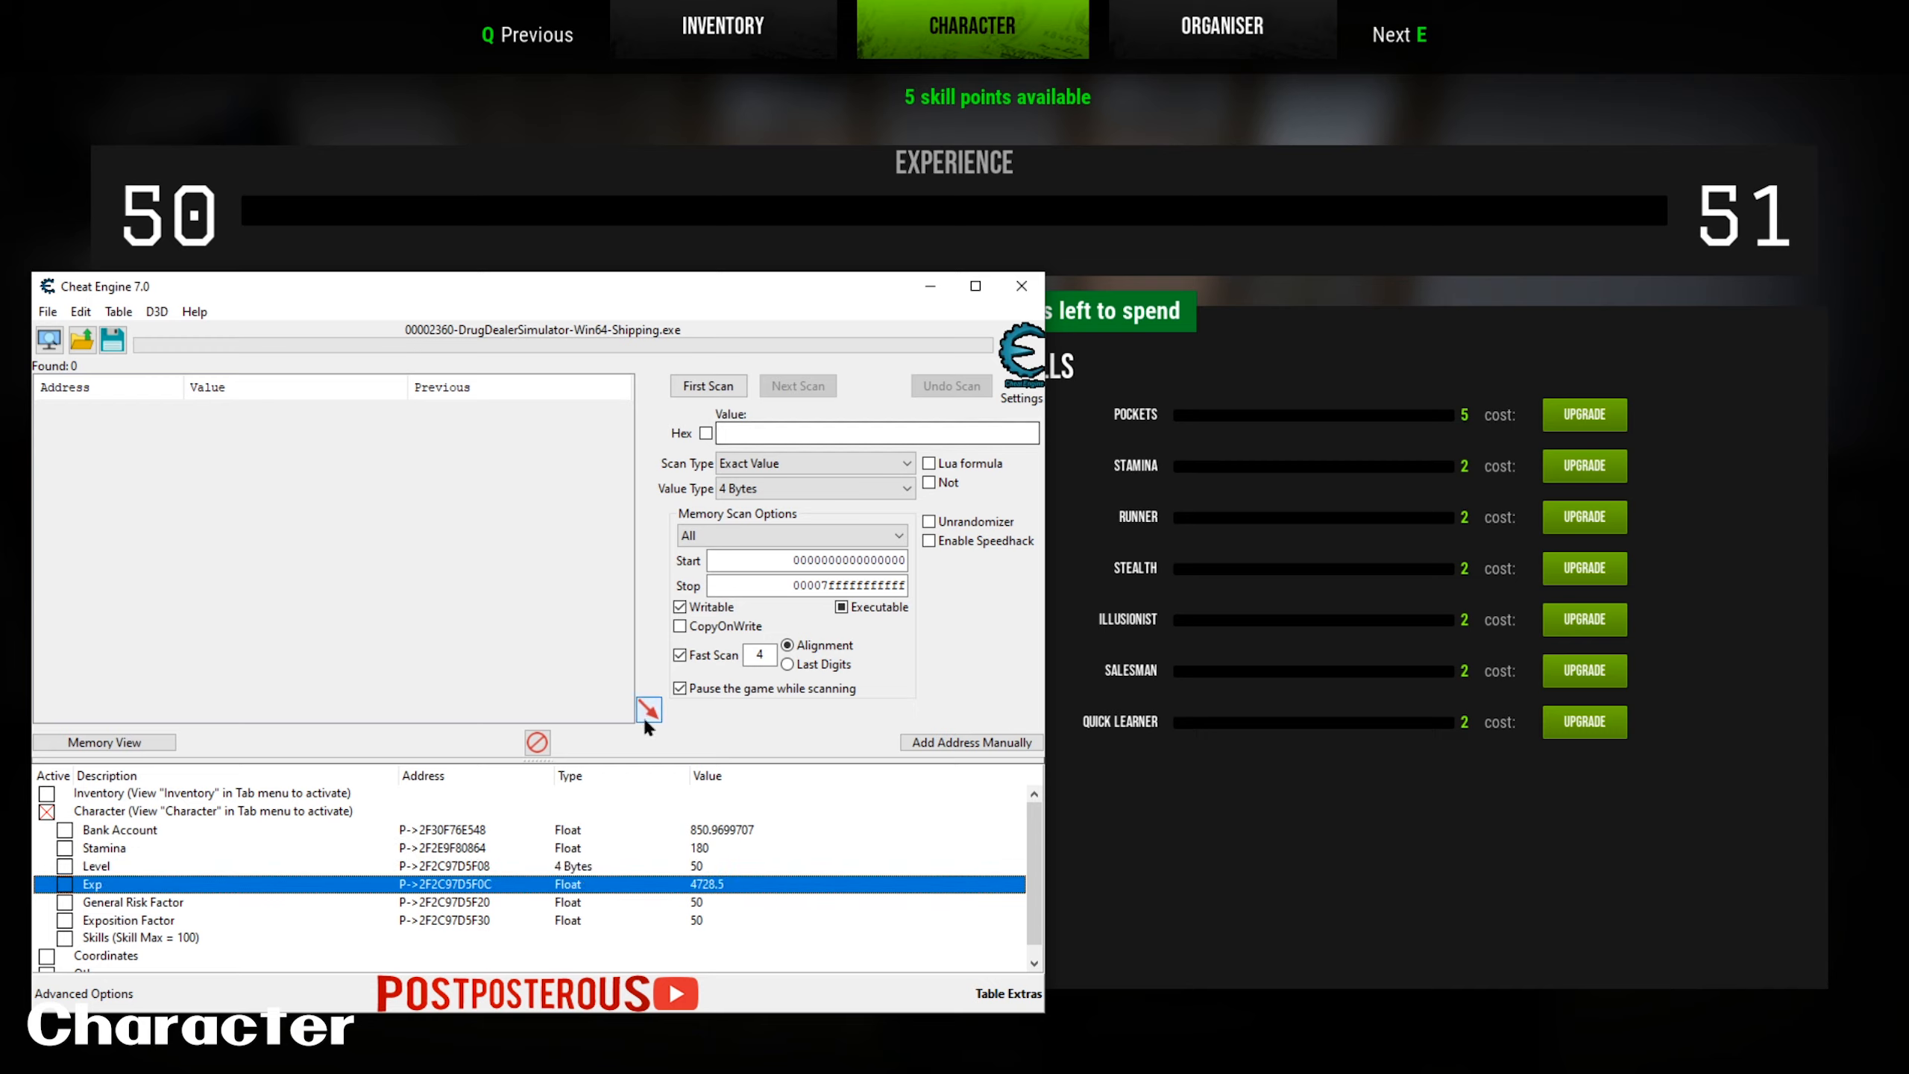
pyautogui.moveTo(618, 777)
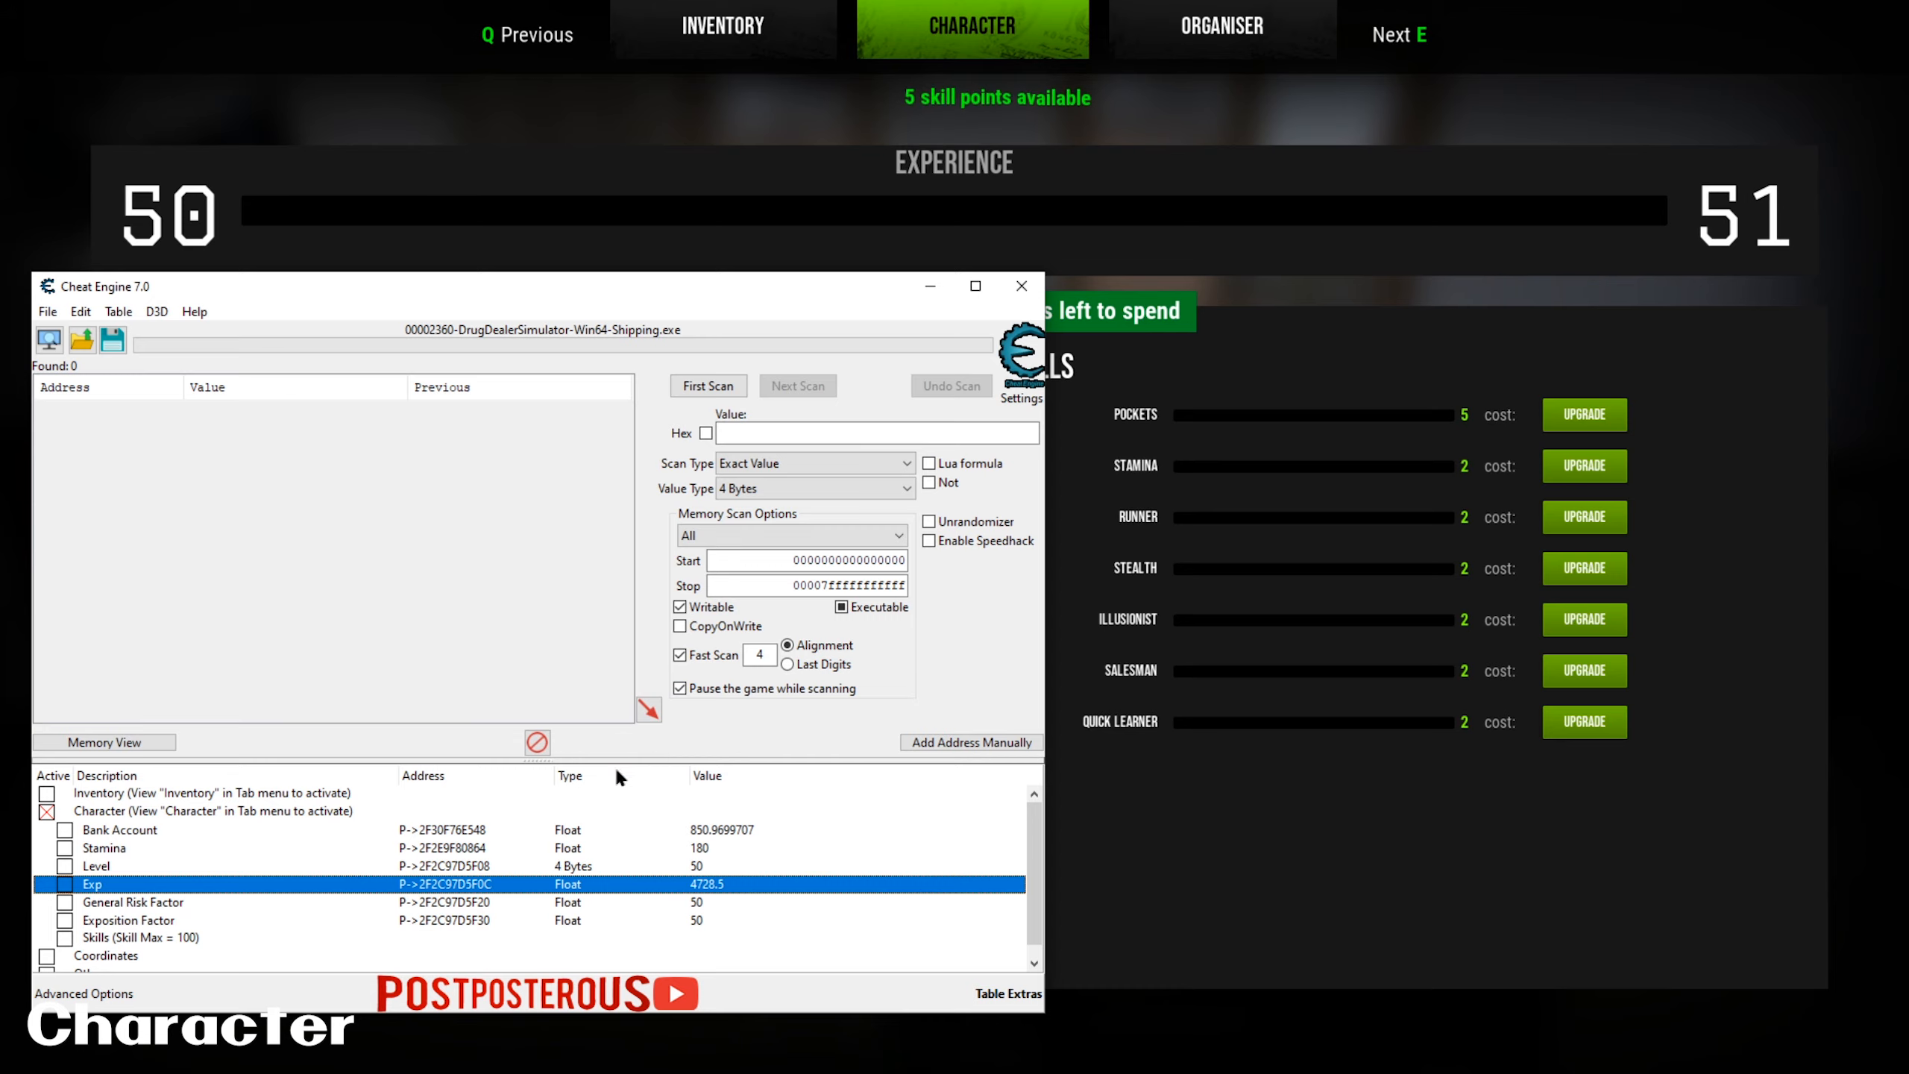
pyautogui.click(134, 902)
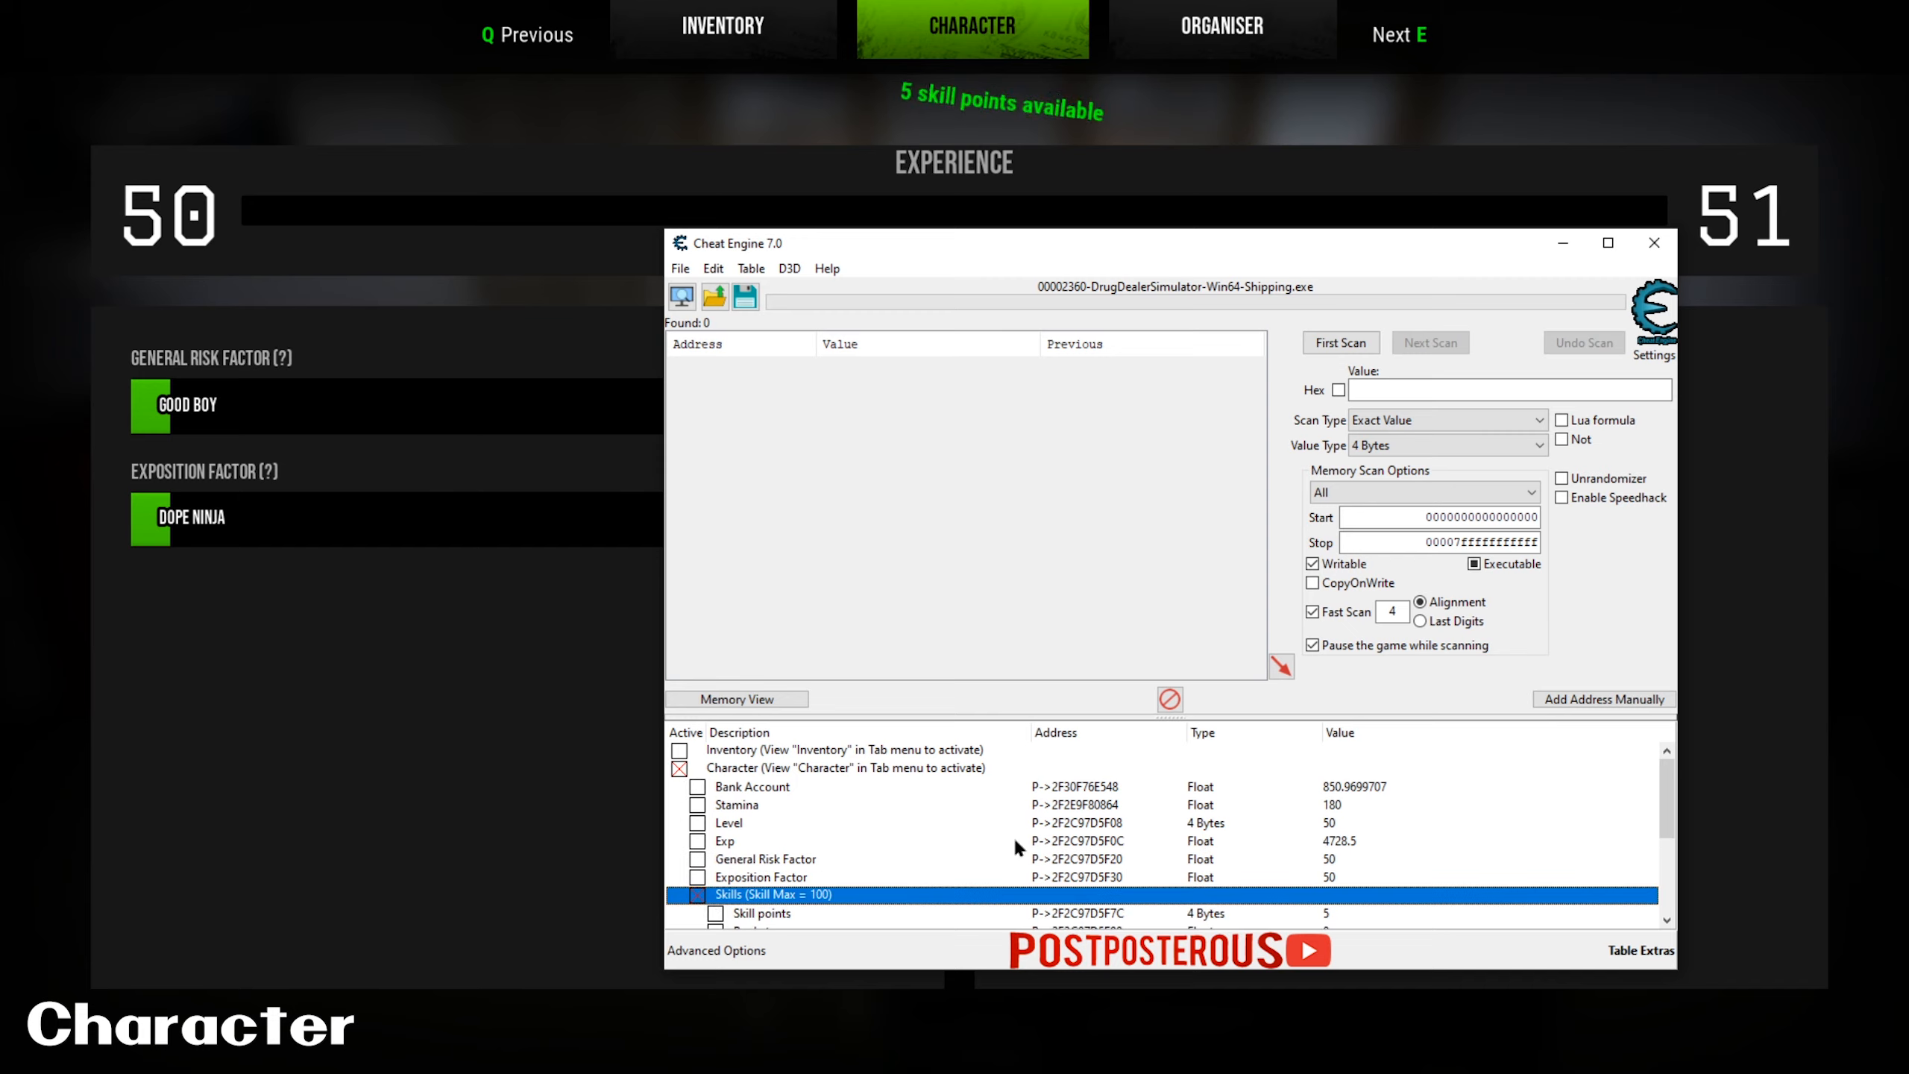
# - Enter a new value for Skill points, replacing the current 5
pyautogui.scroll(-3)
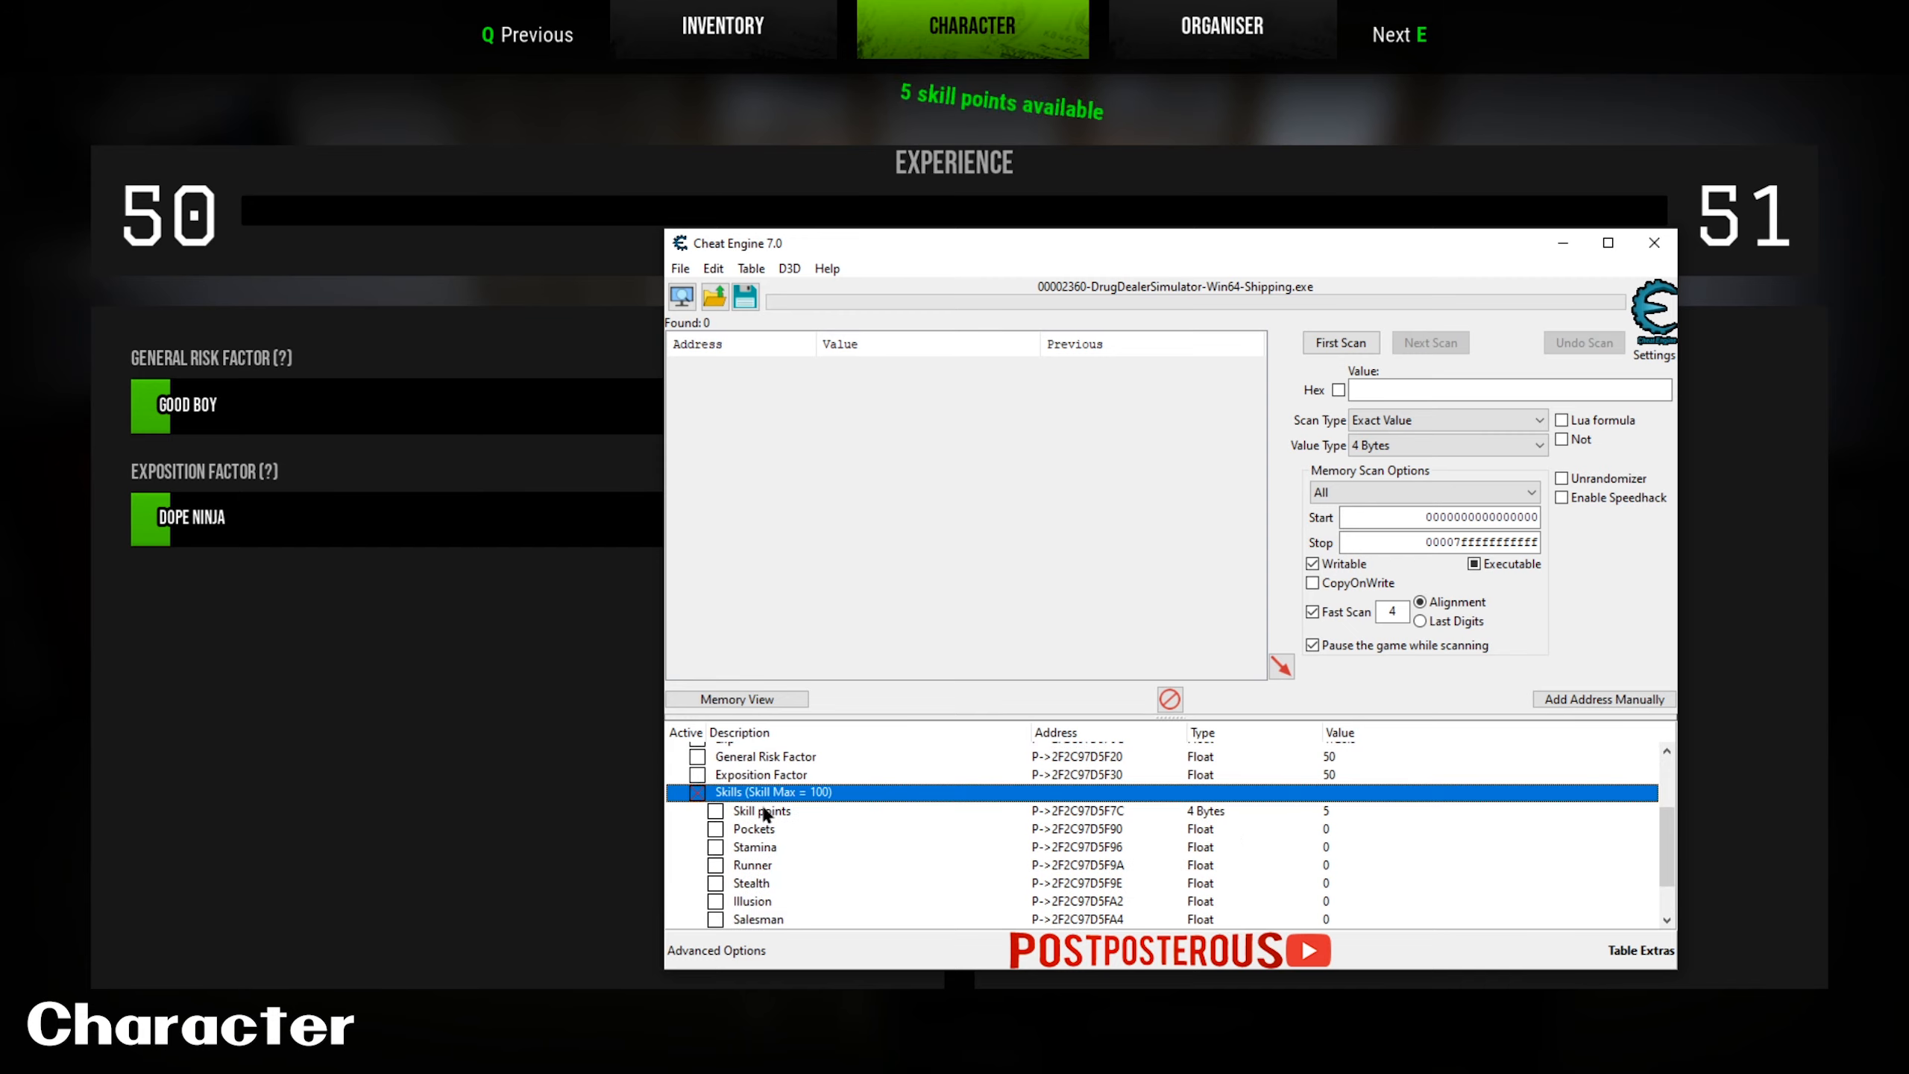
pyautogui.click(760, 811)
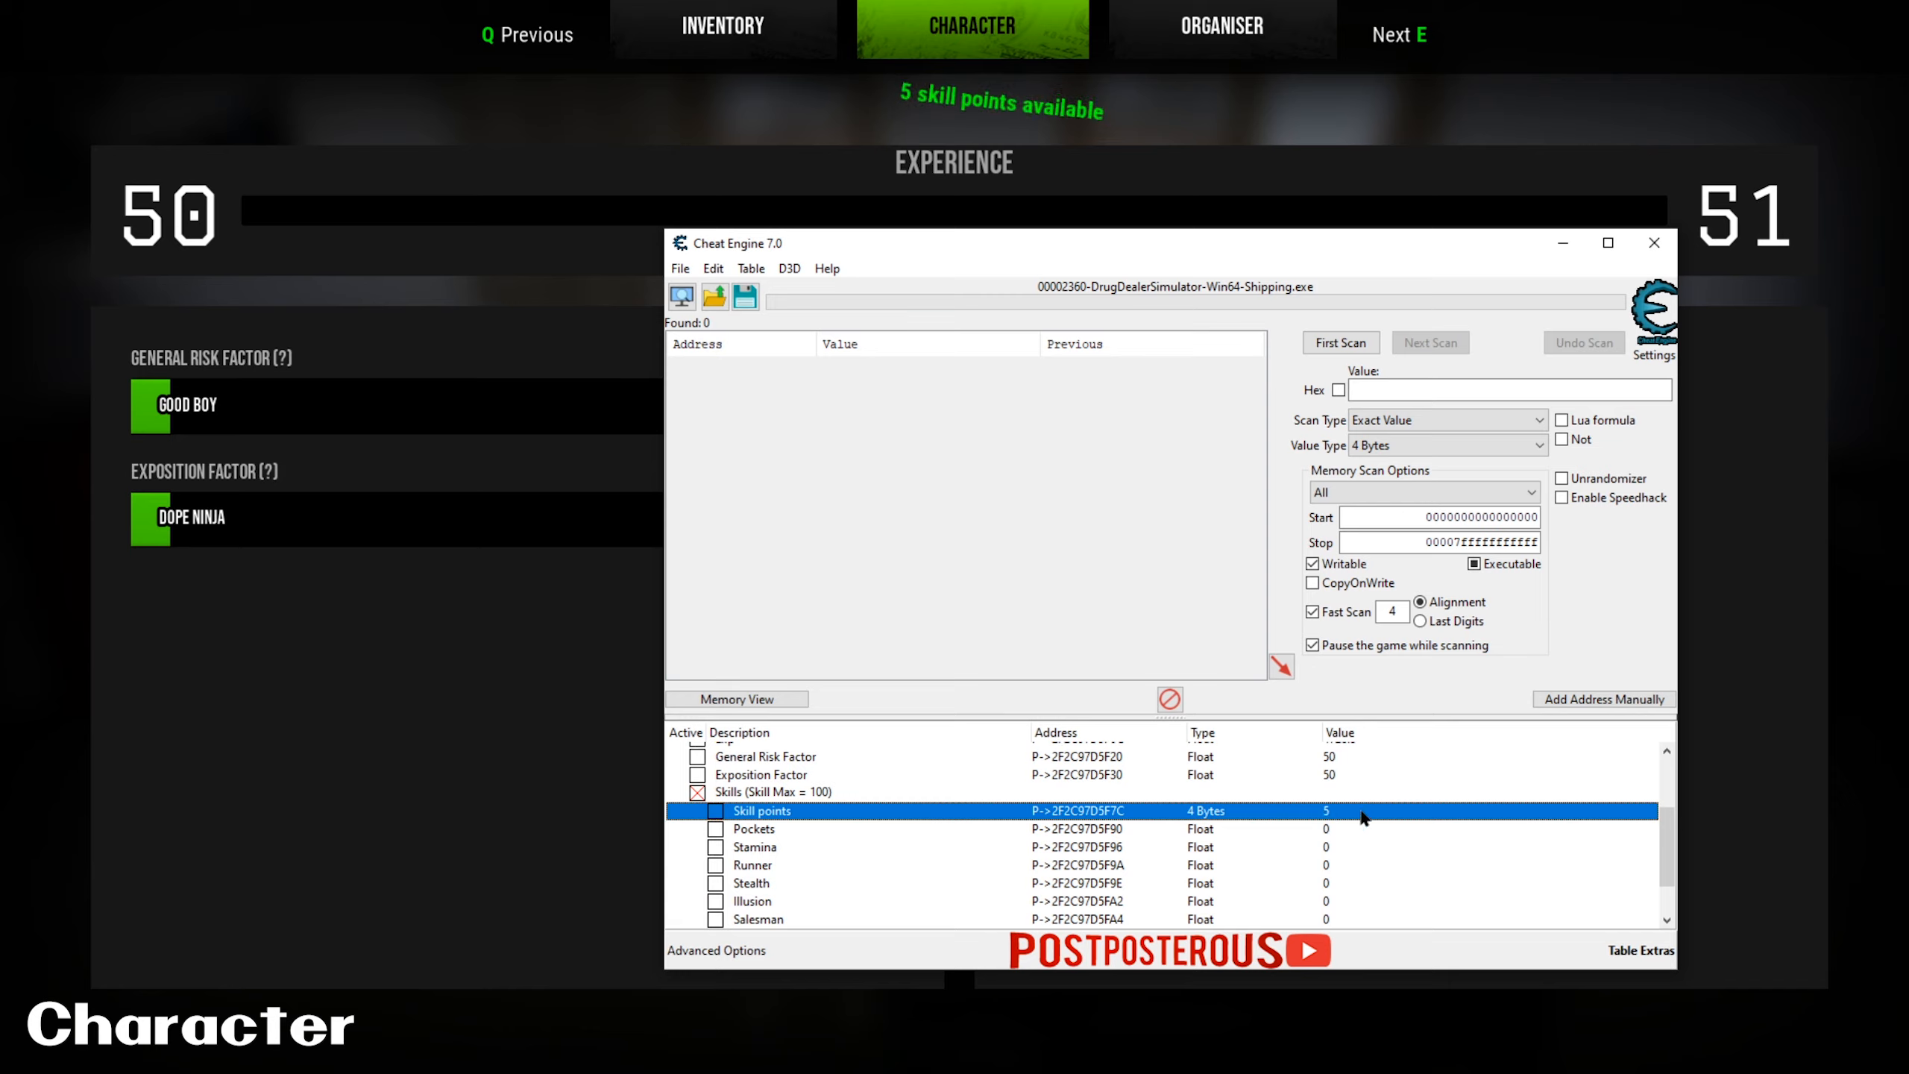
pyautogui.moveTo(1348, 816)
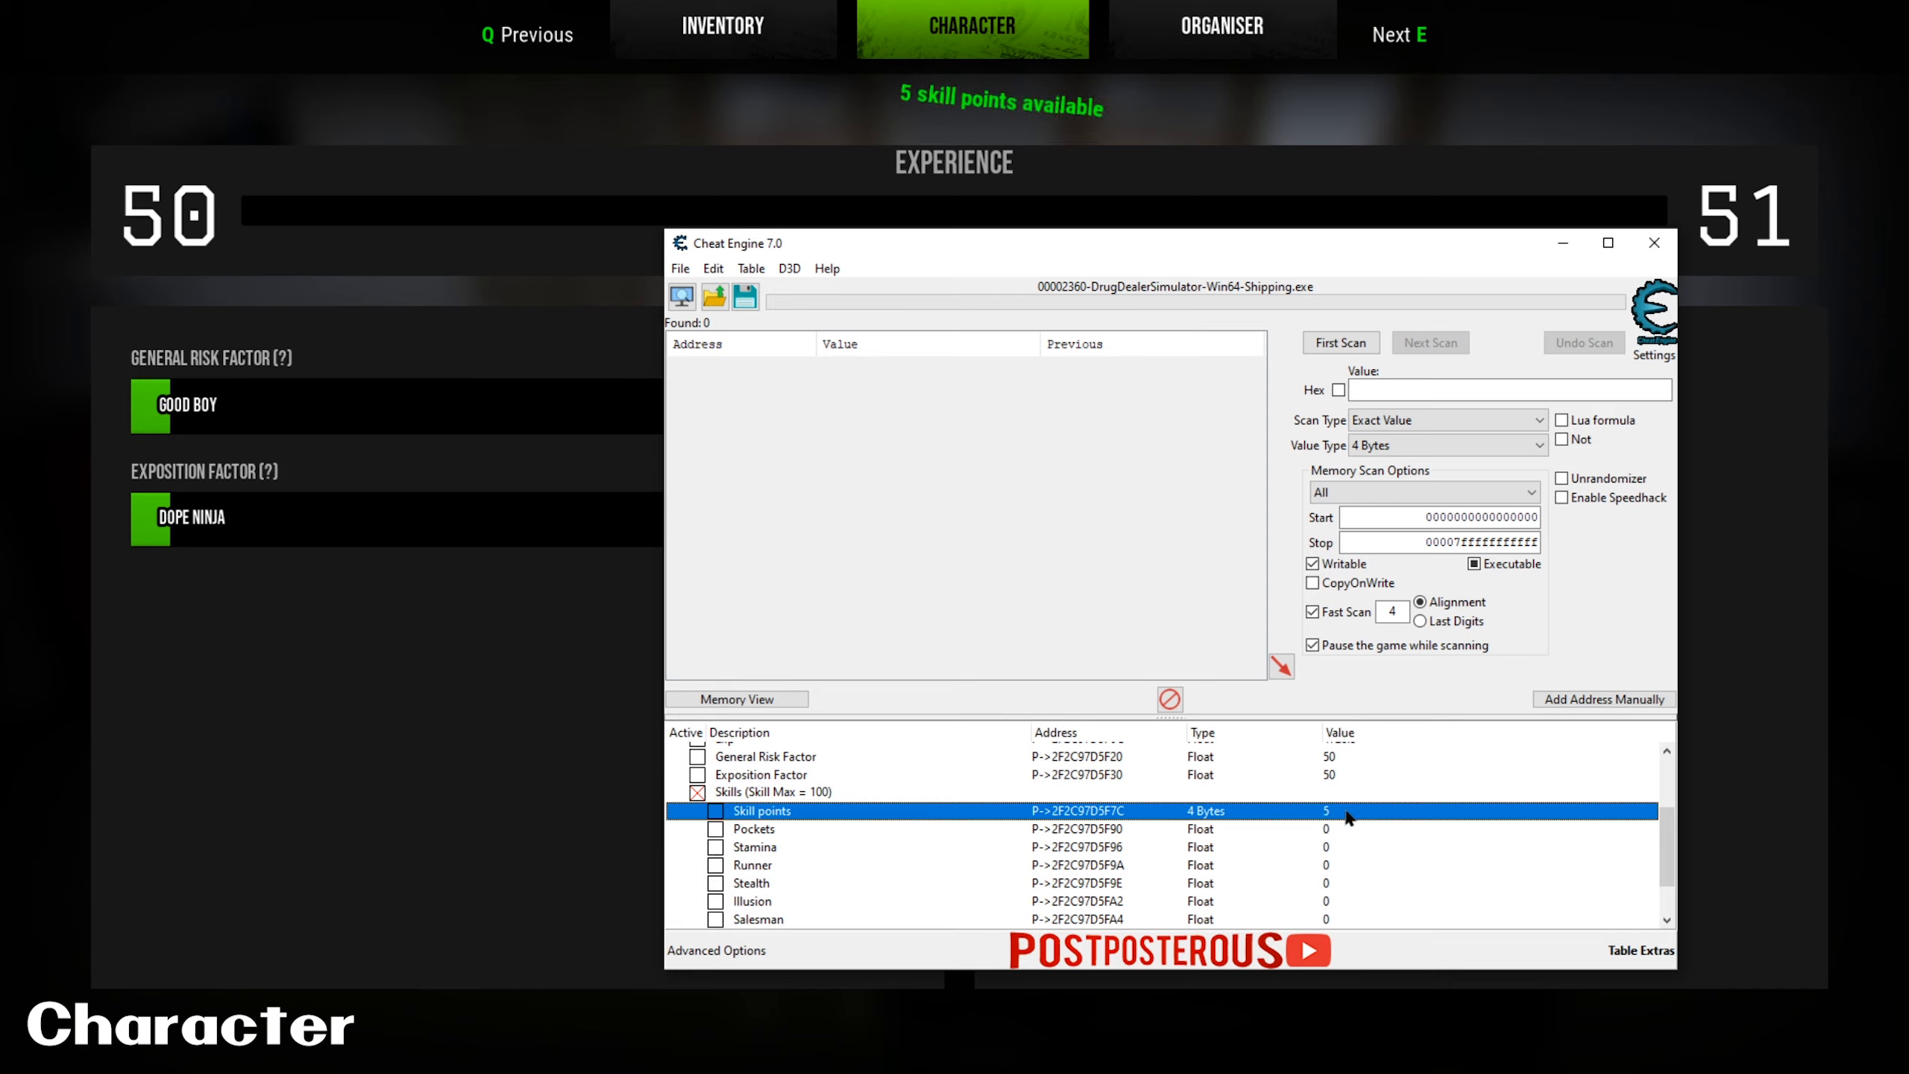
pyautogui.moveTo(1186, 331)
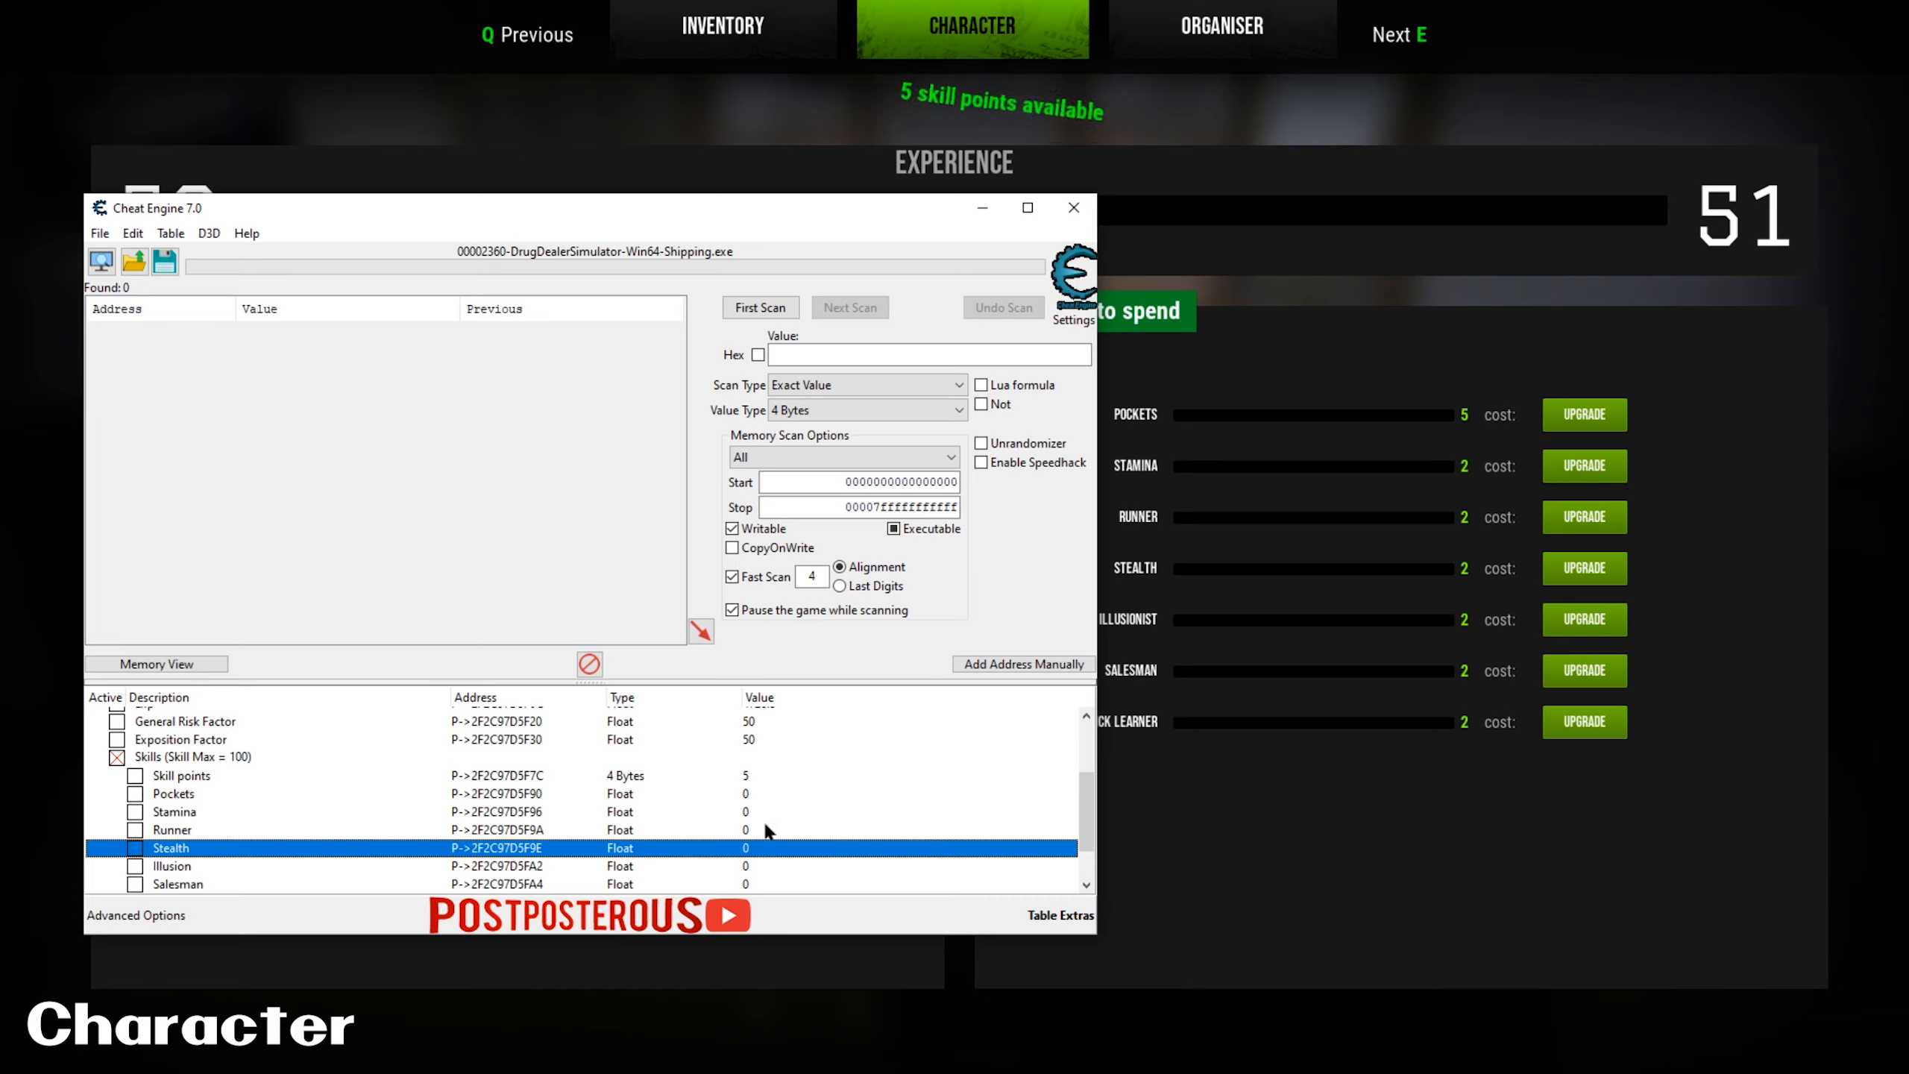
pyautogui.moveTo(1607, 268)
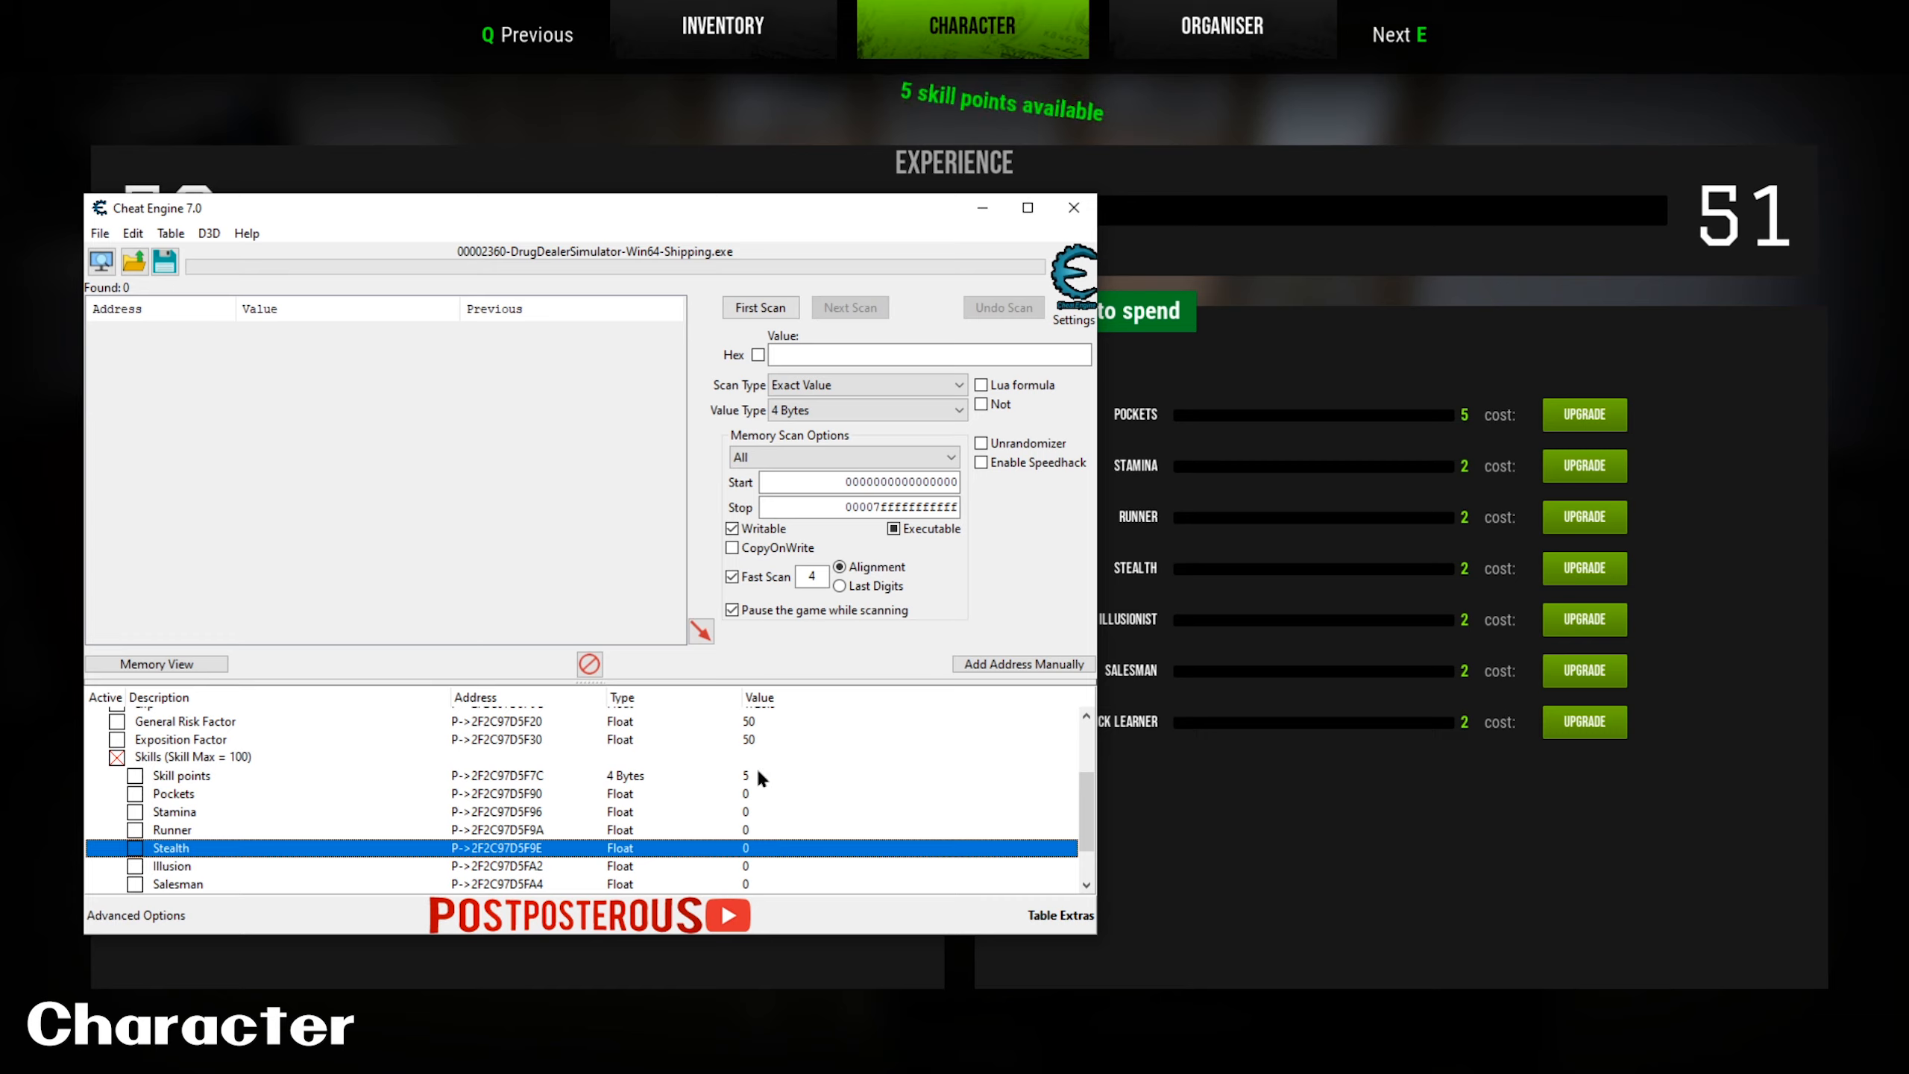
pyautogui.doubleClick(747, 776)
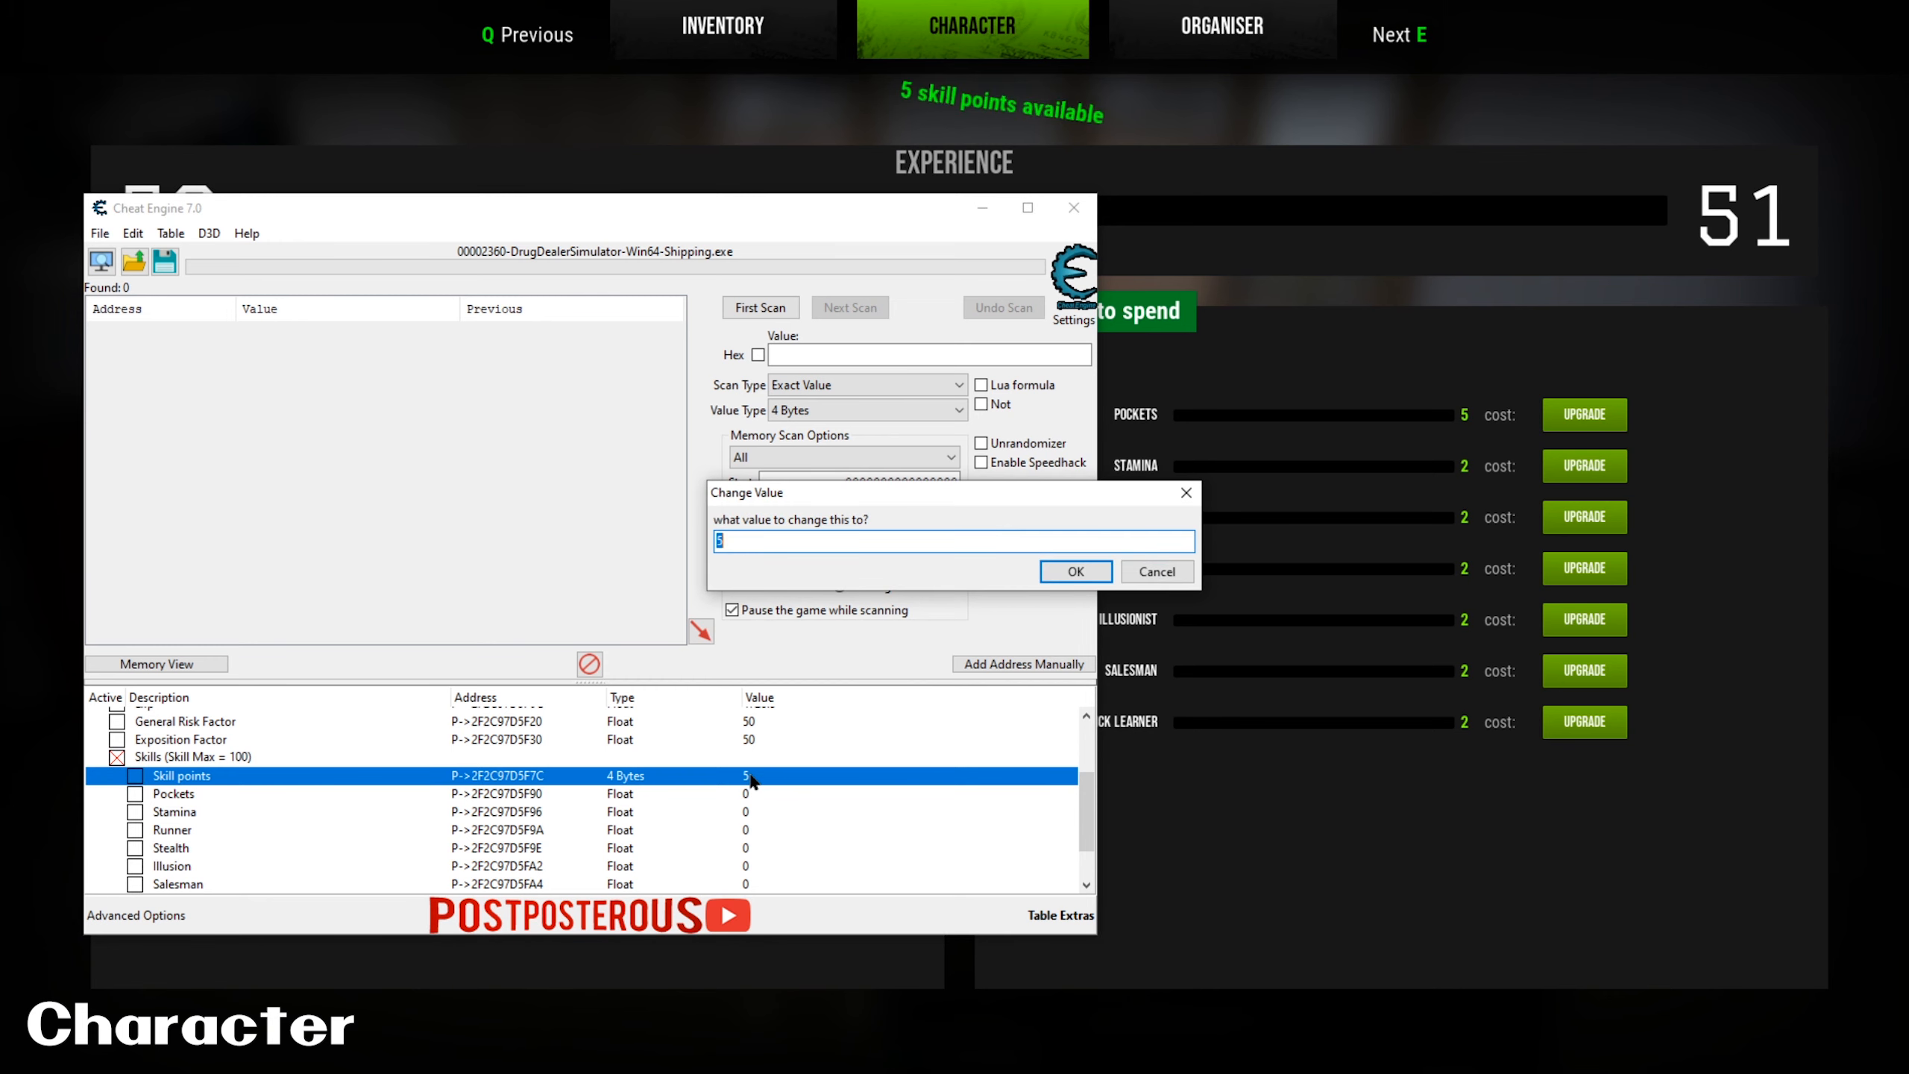
pyautogui.click(1073, 571)
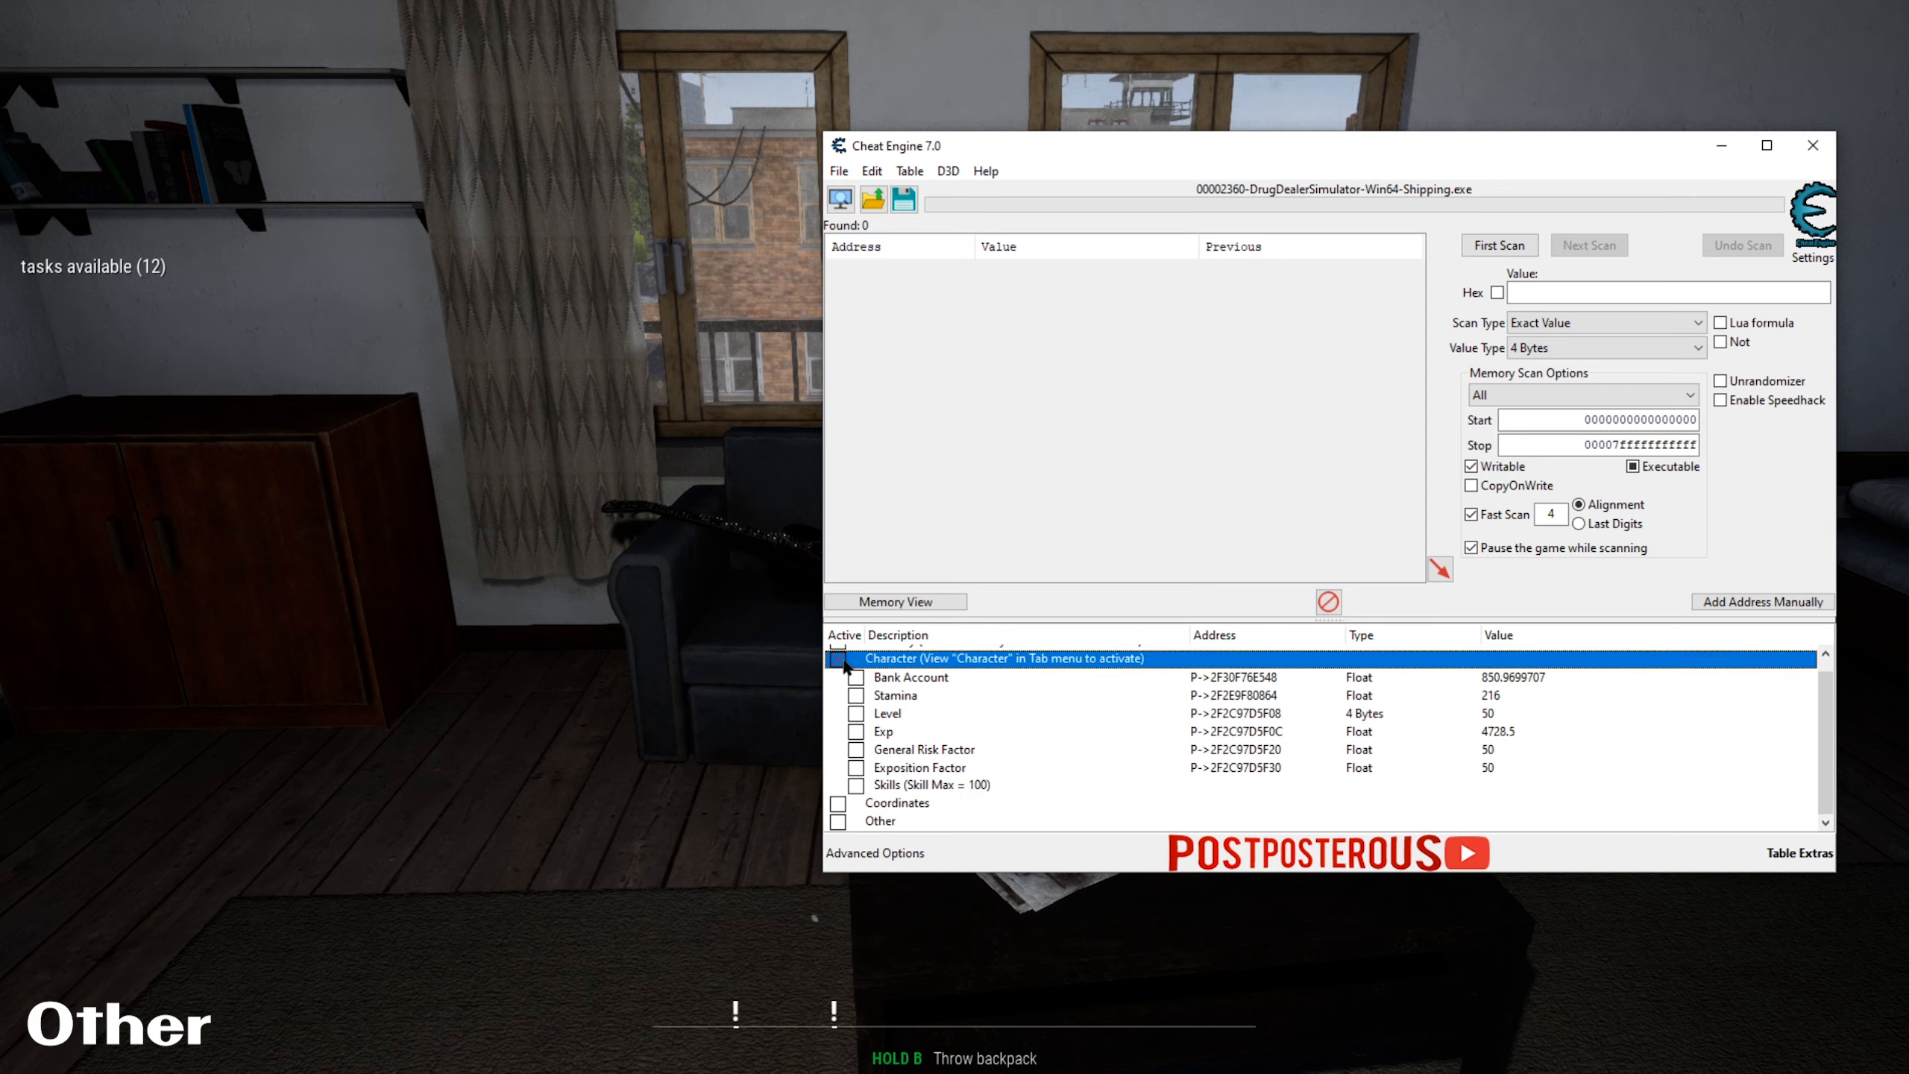
# - Expand the Other group and select Order Limit (10), with isFugitive at 0
pyautogui.click(845, 820)
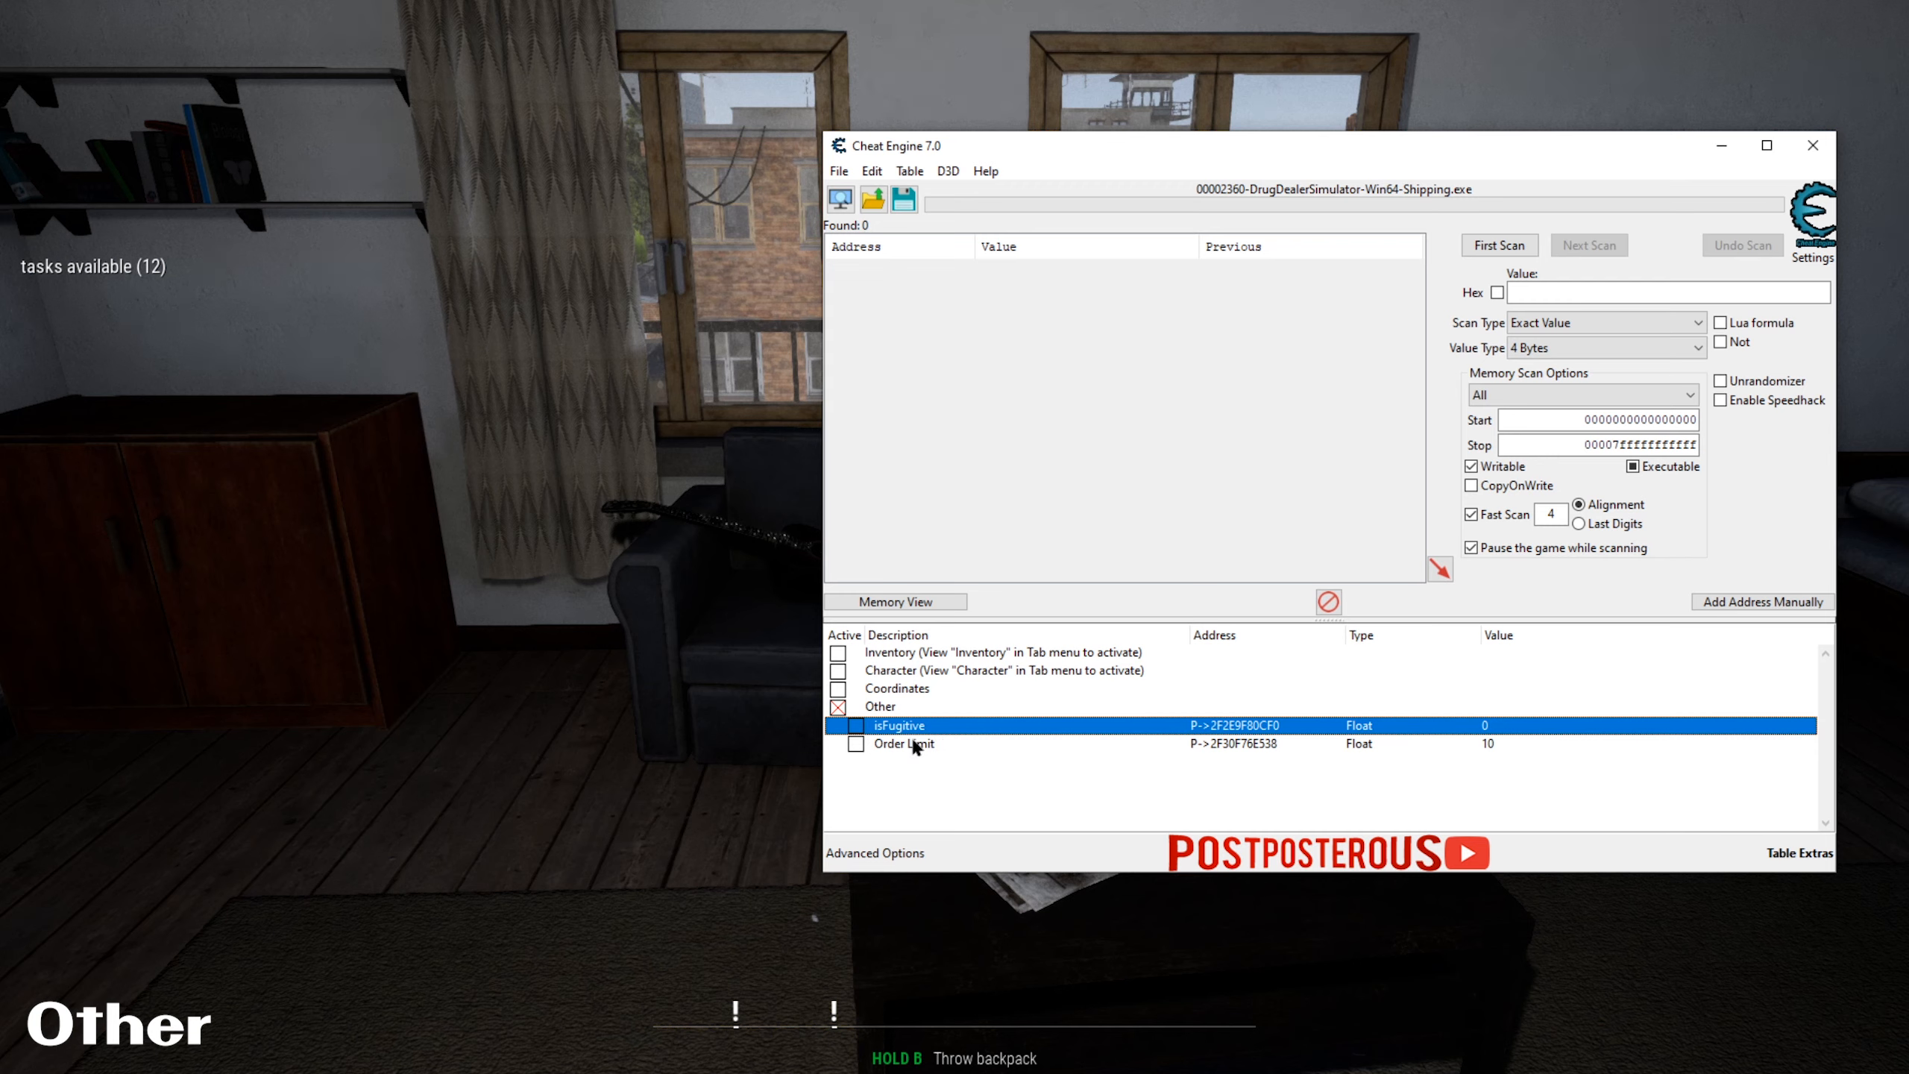
pyautogui.click(904, 744)
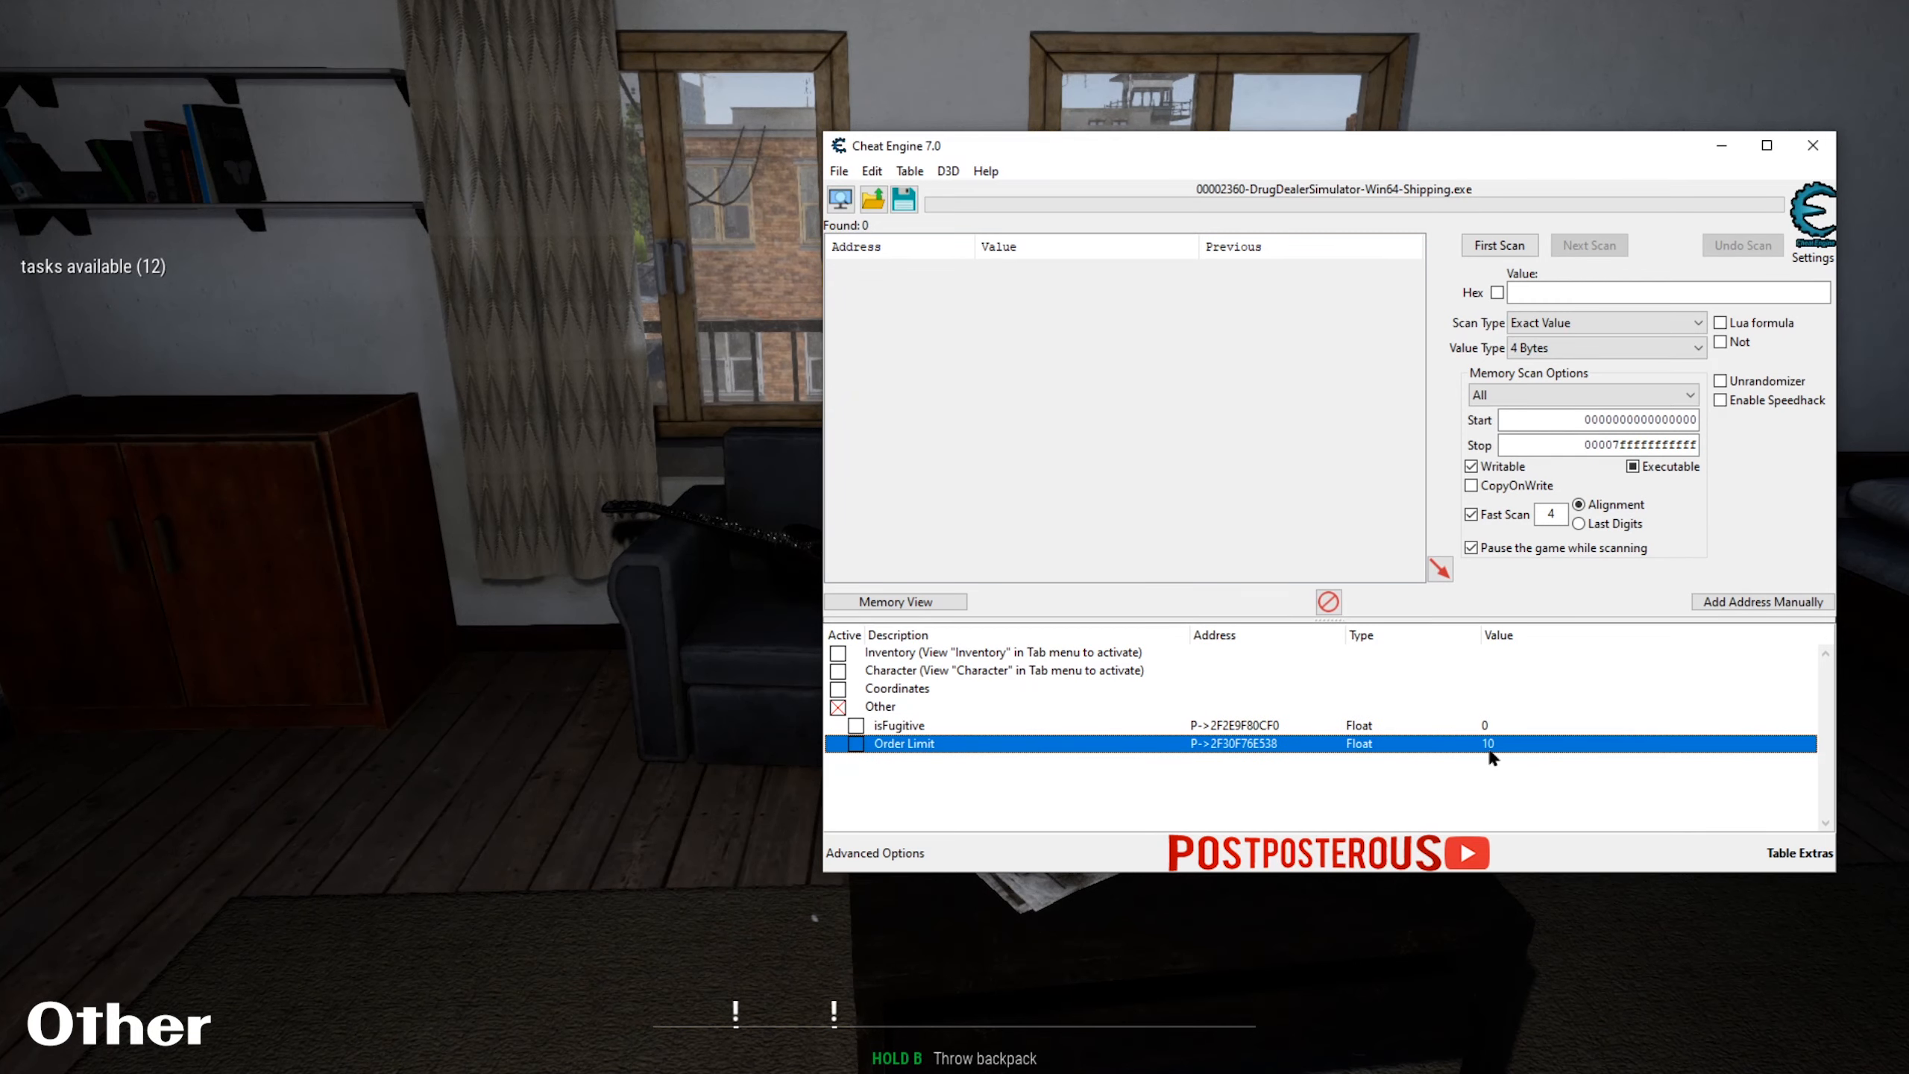
pyautogui.moveTo(1446, 748)
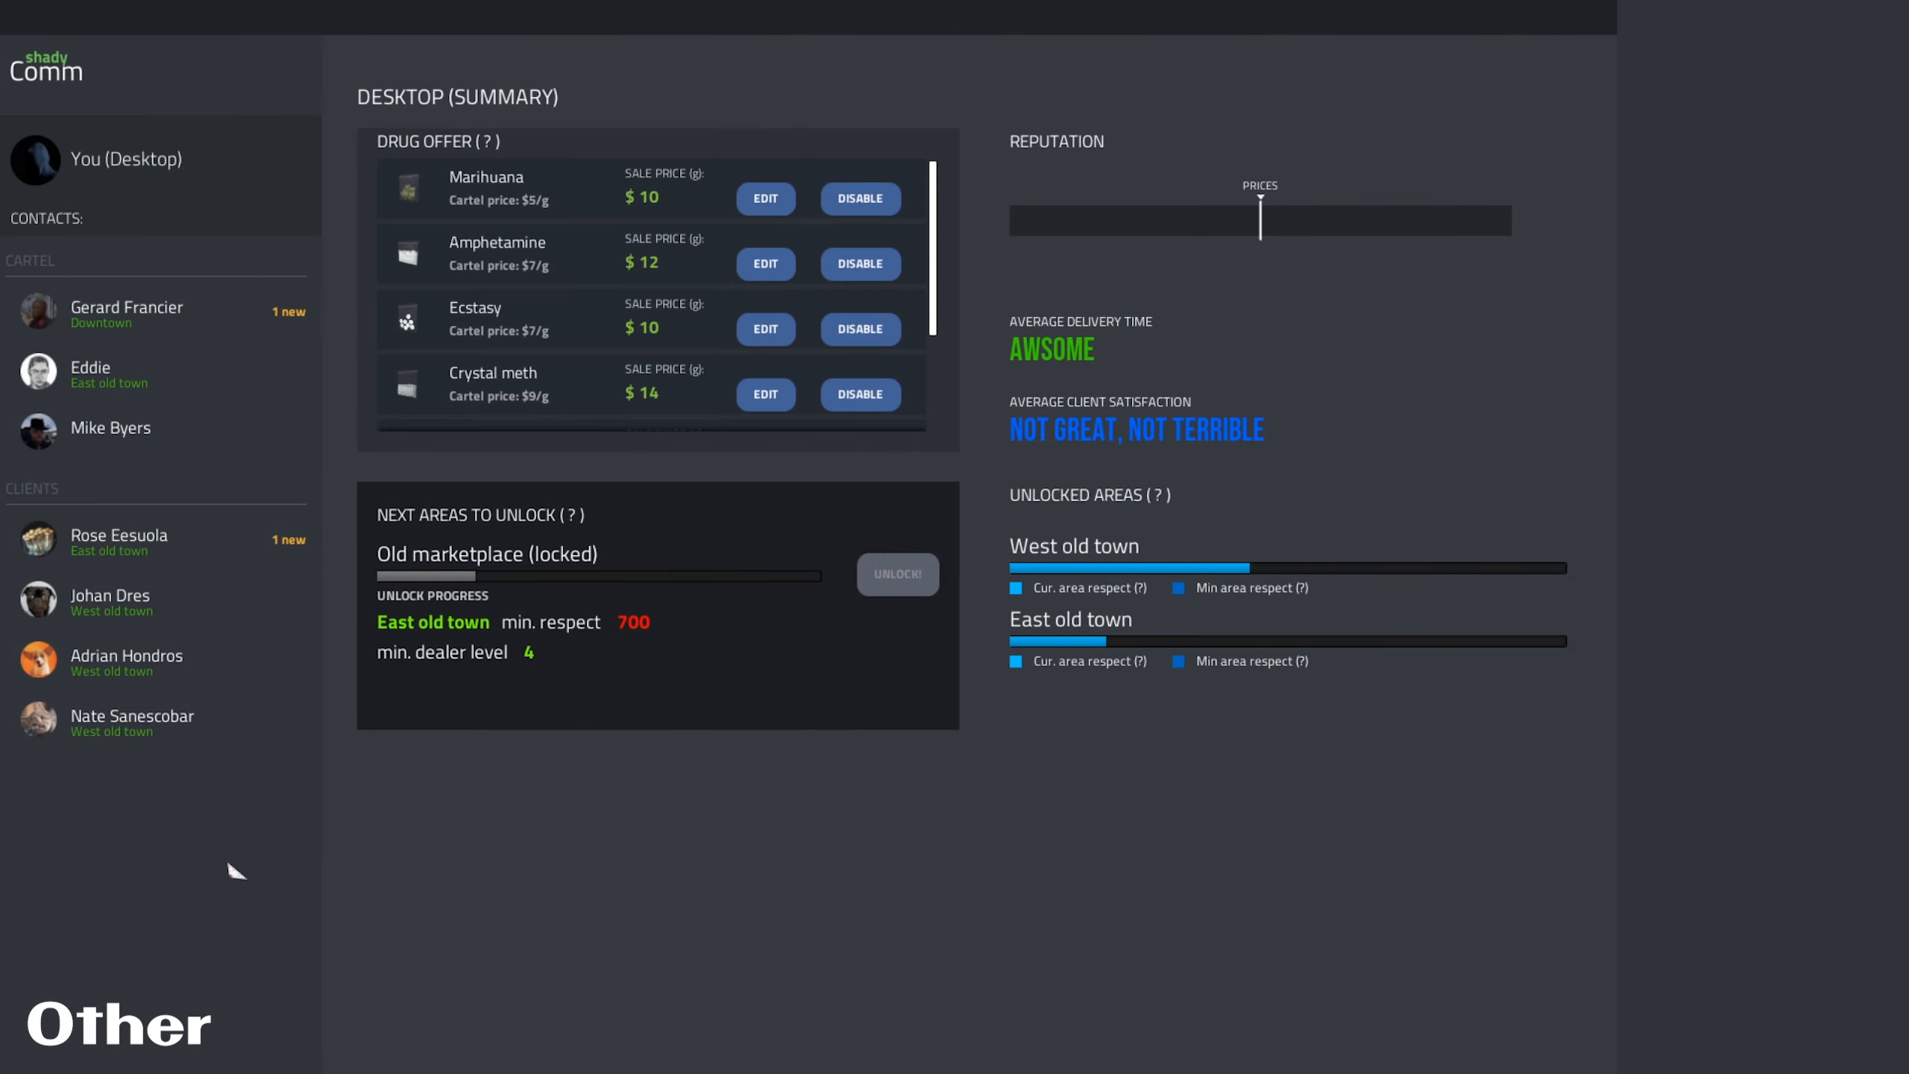
# - Create a new order with a cartel contact and add 10 g of Marihuana against the $10.0 limit
pyautogui.click(89, 374)
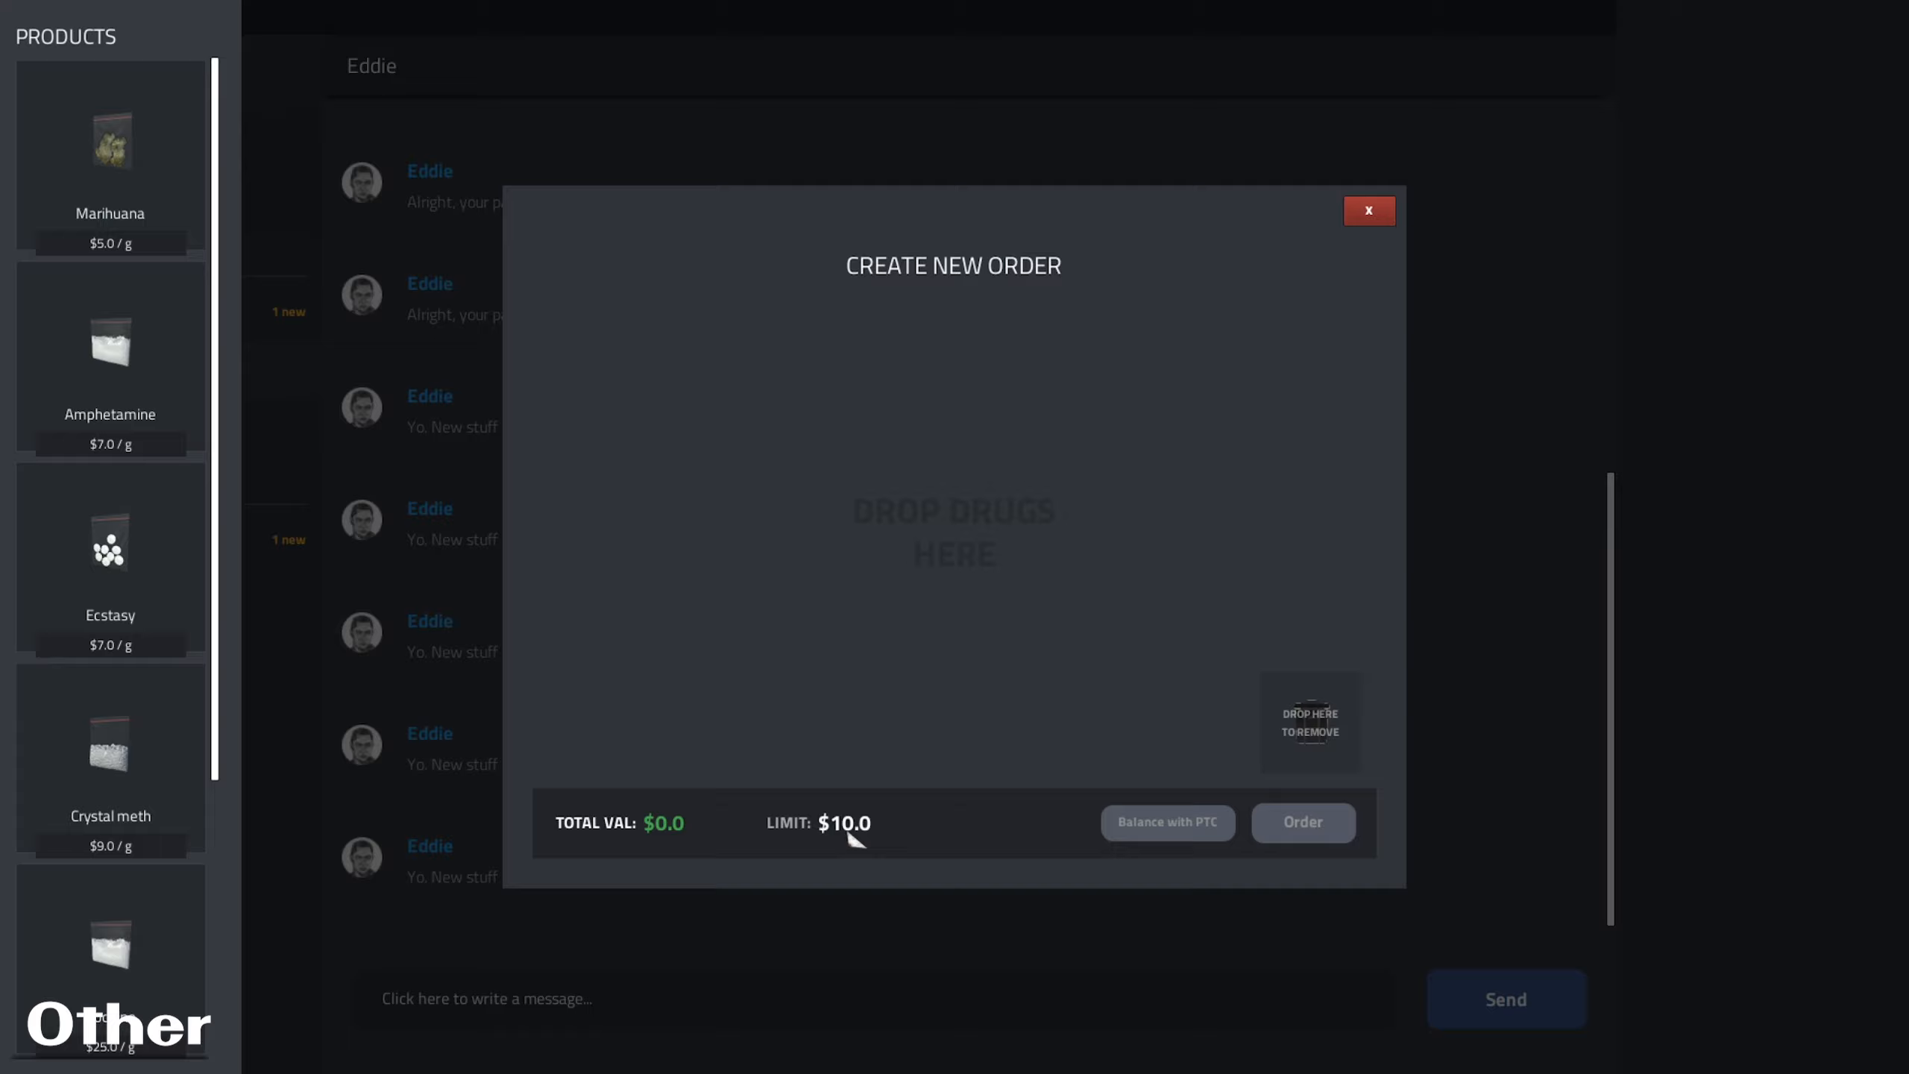
pyautogui.moveTo(810, 859)
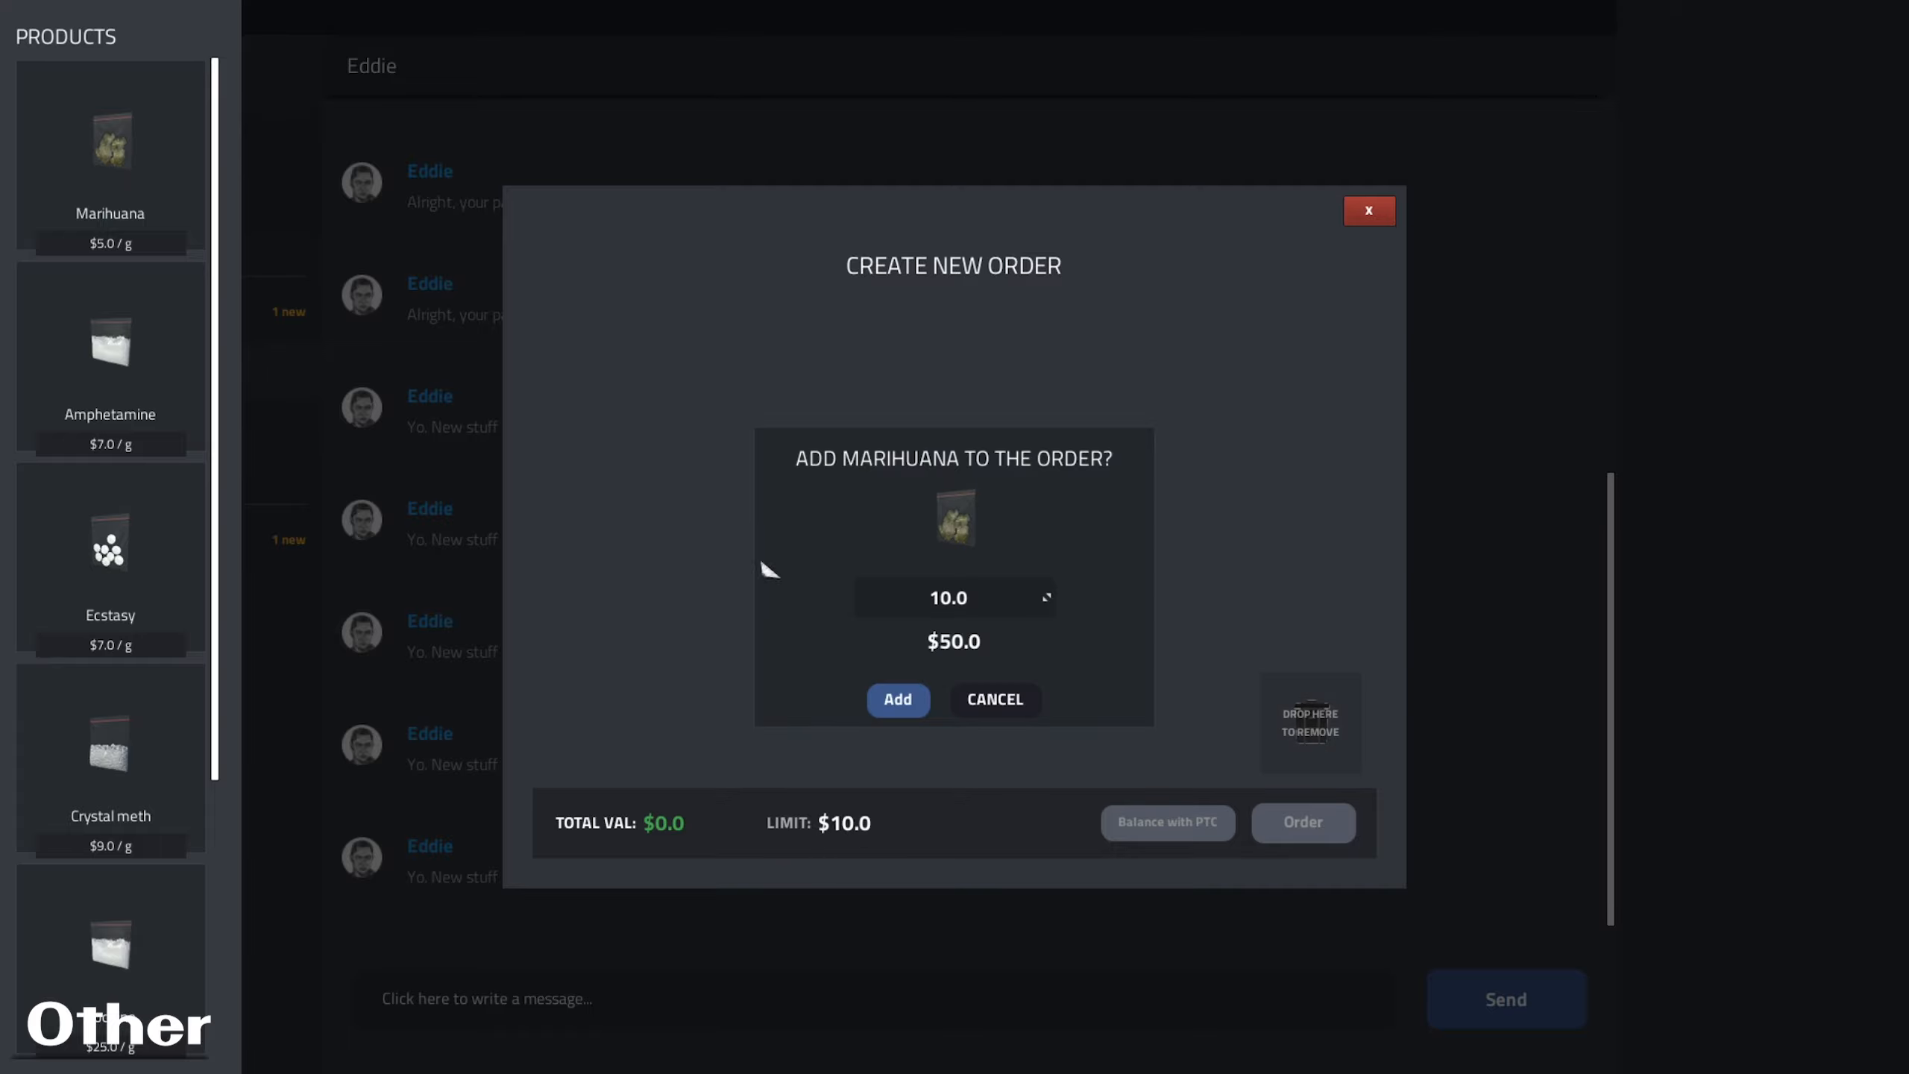
pyautogui.click(897, 699)
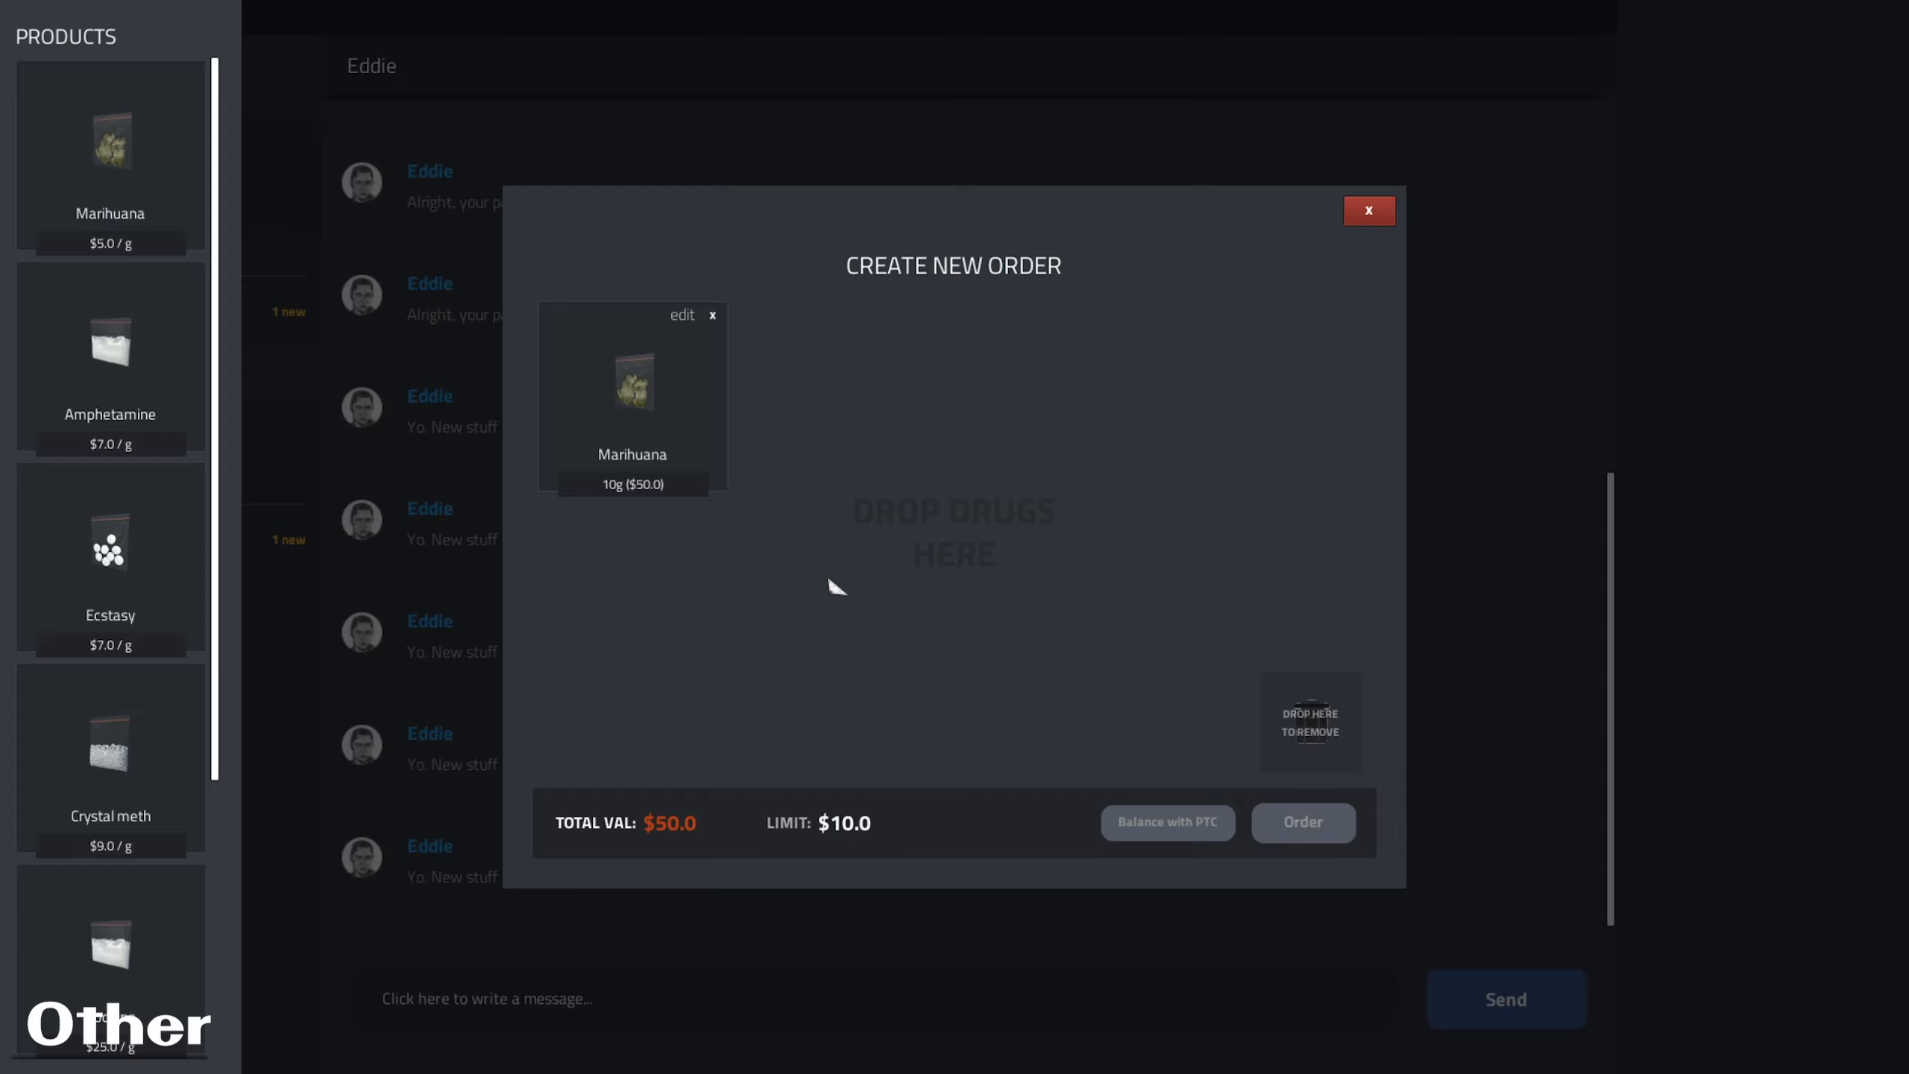
pyautogui.moveTo(1438, 212)
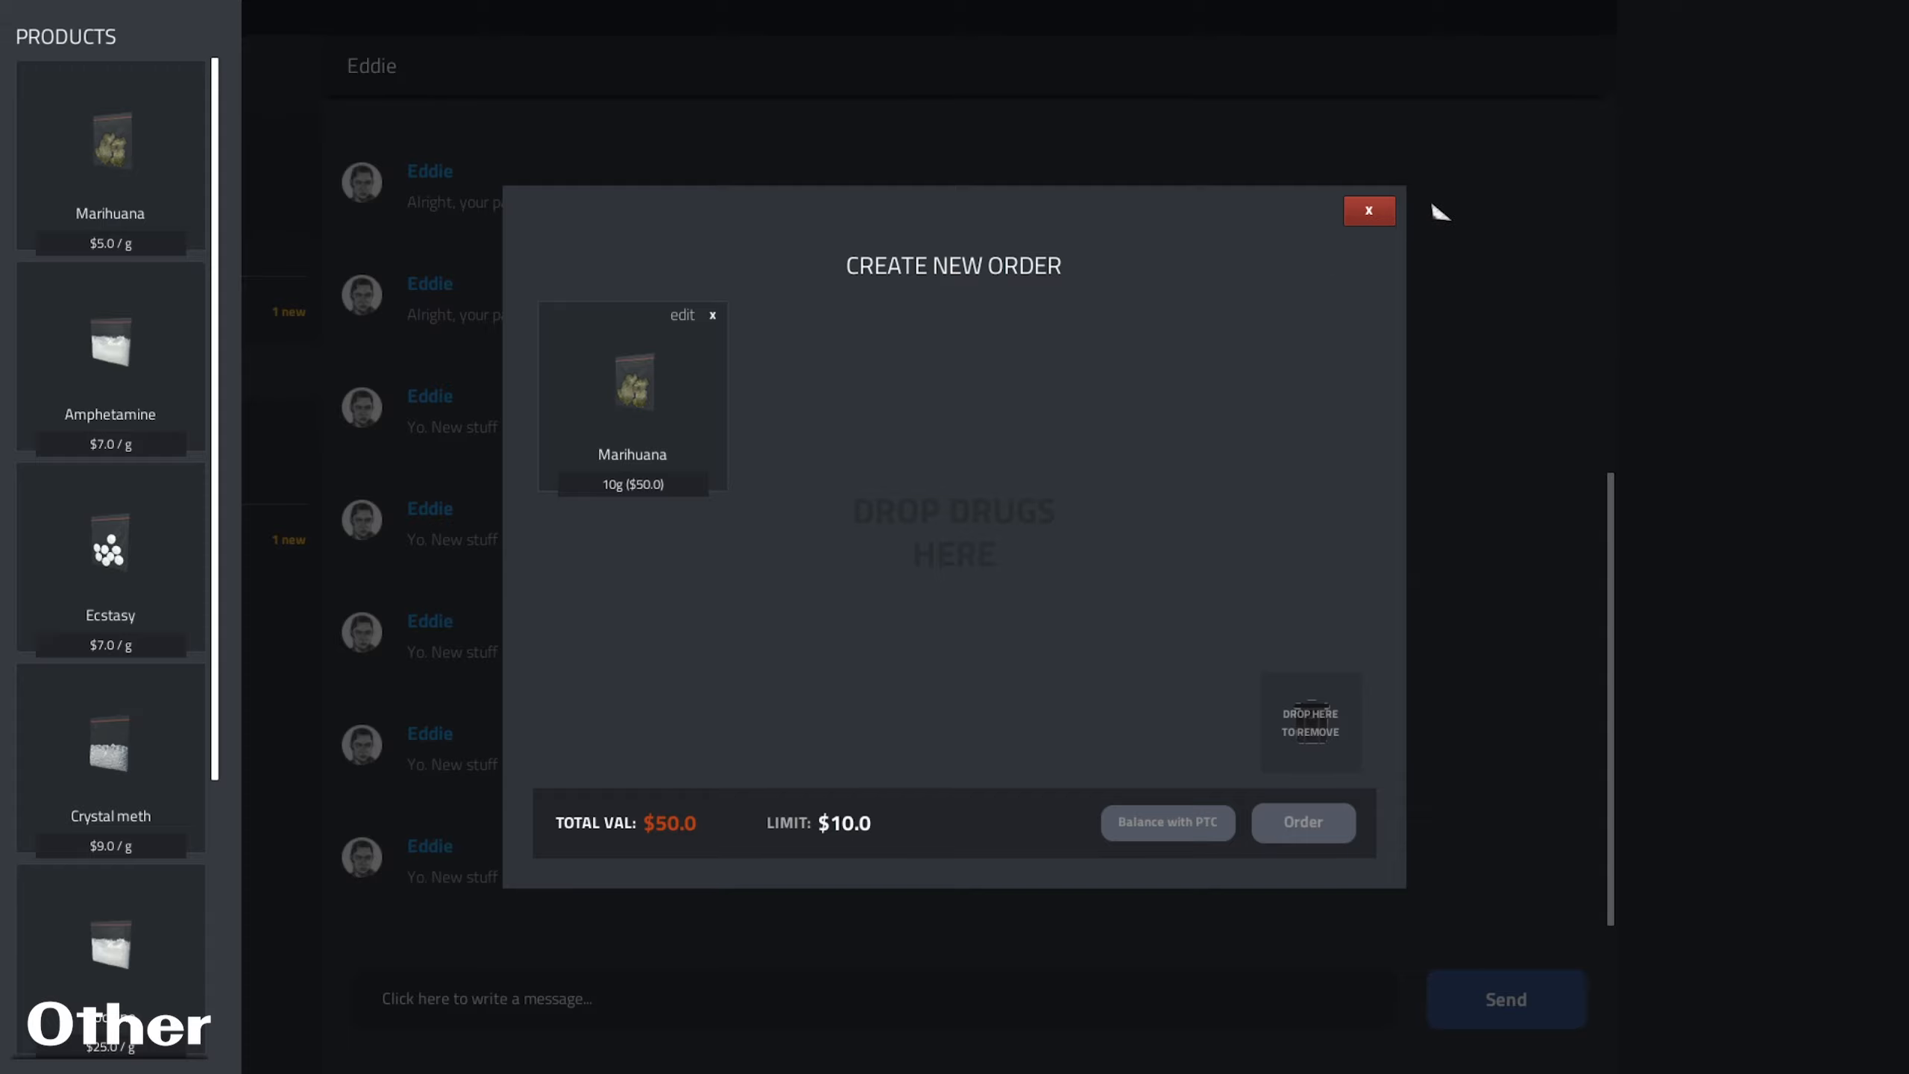
pyautogui.moveTo(731, 340)
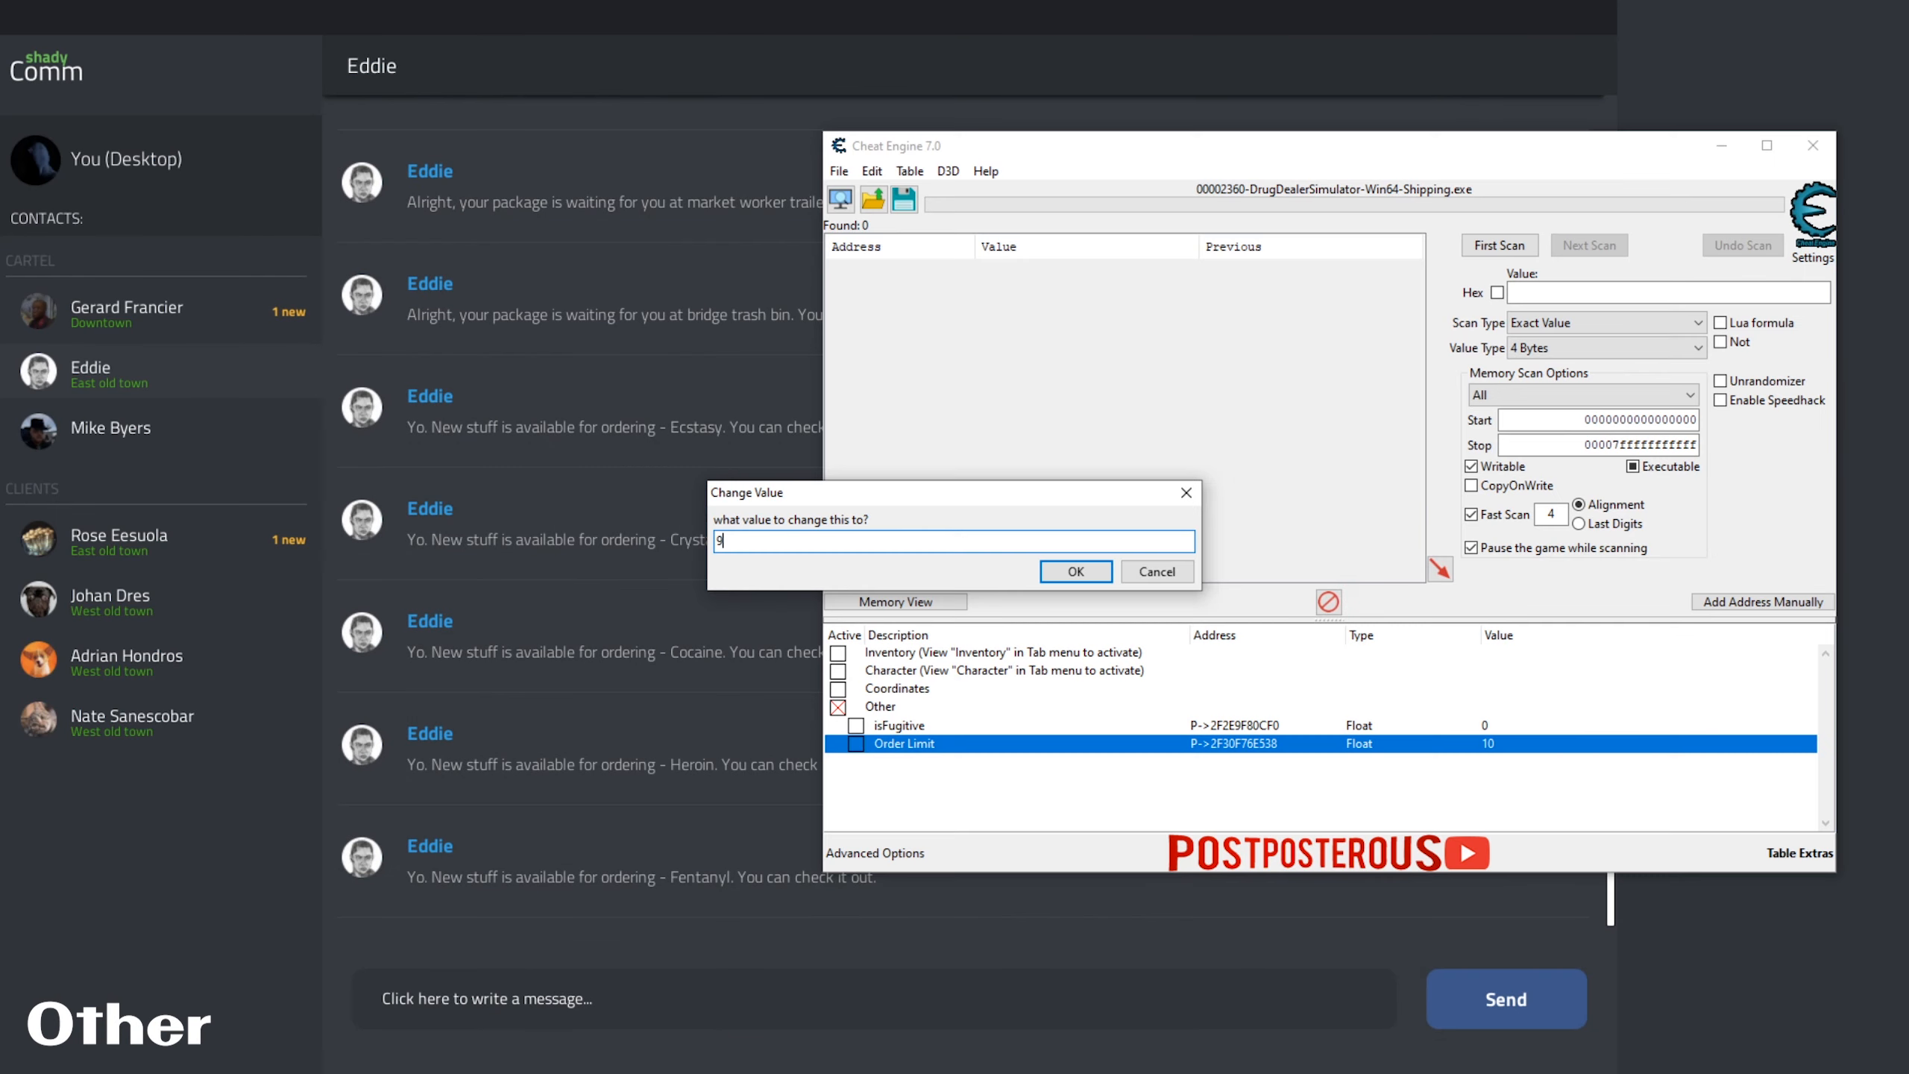
pyautogui.write('999')
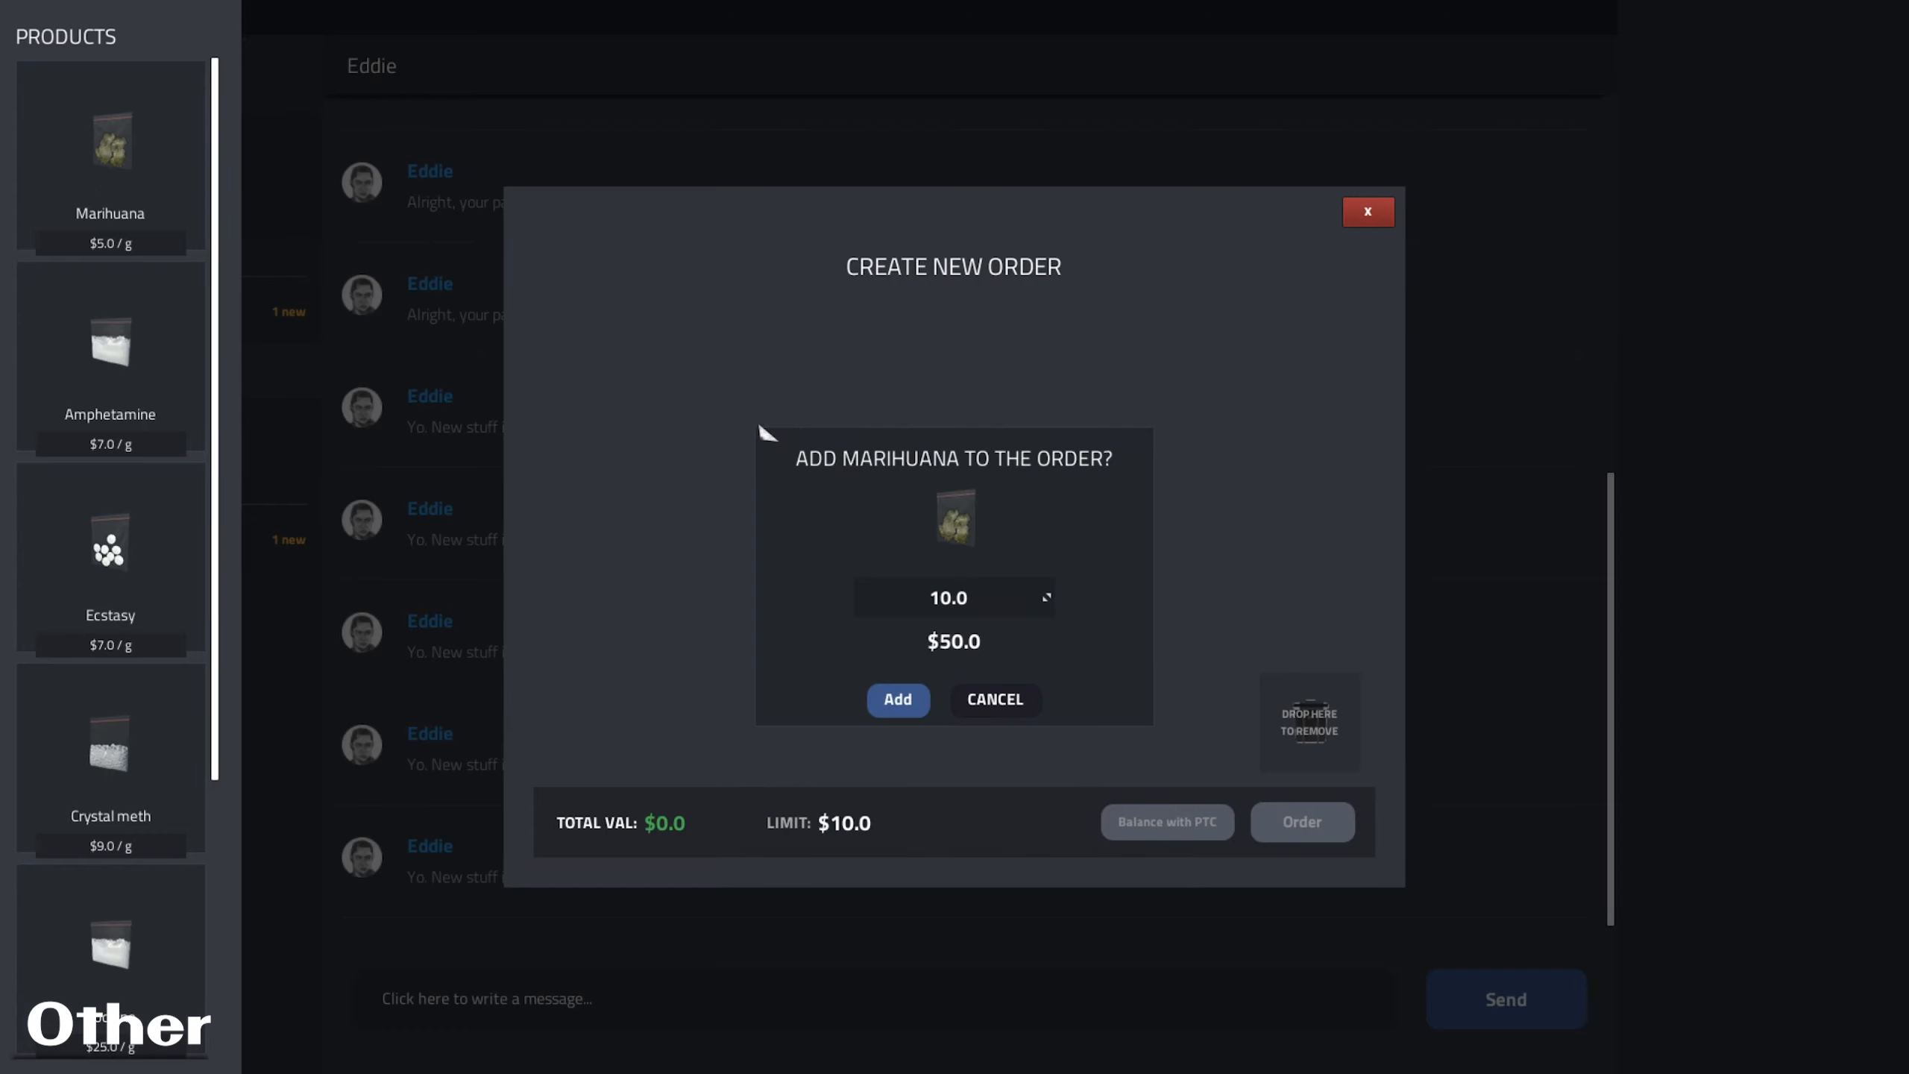
pyautogui.click(898, 699)
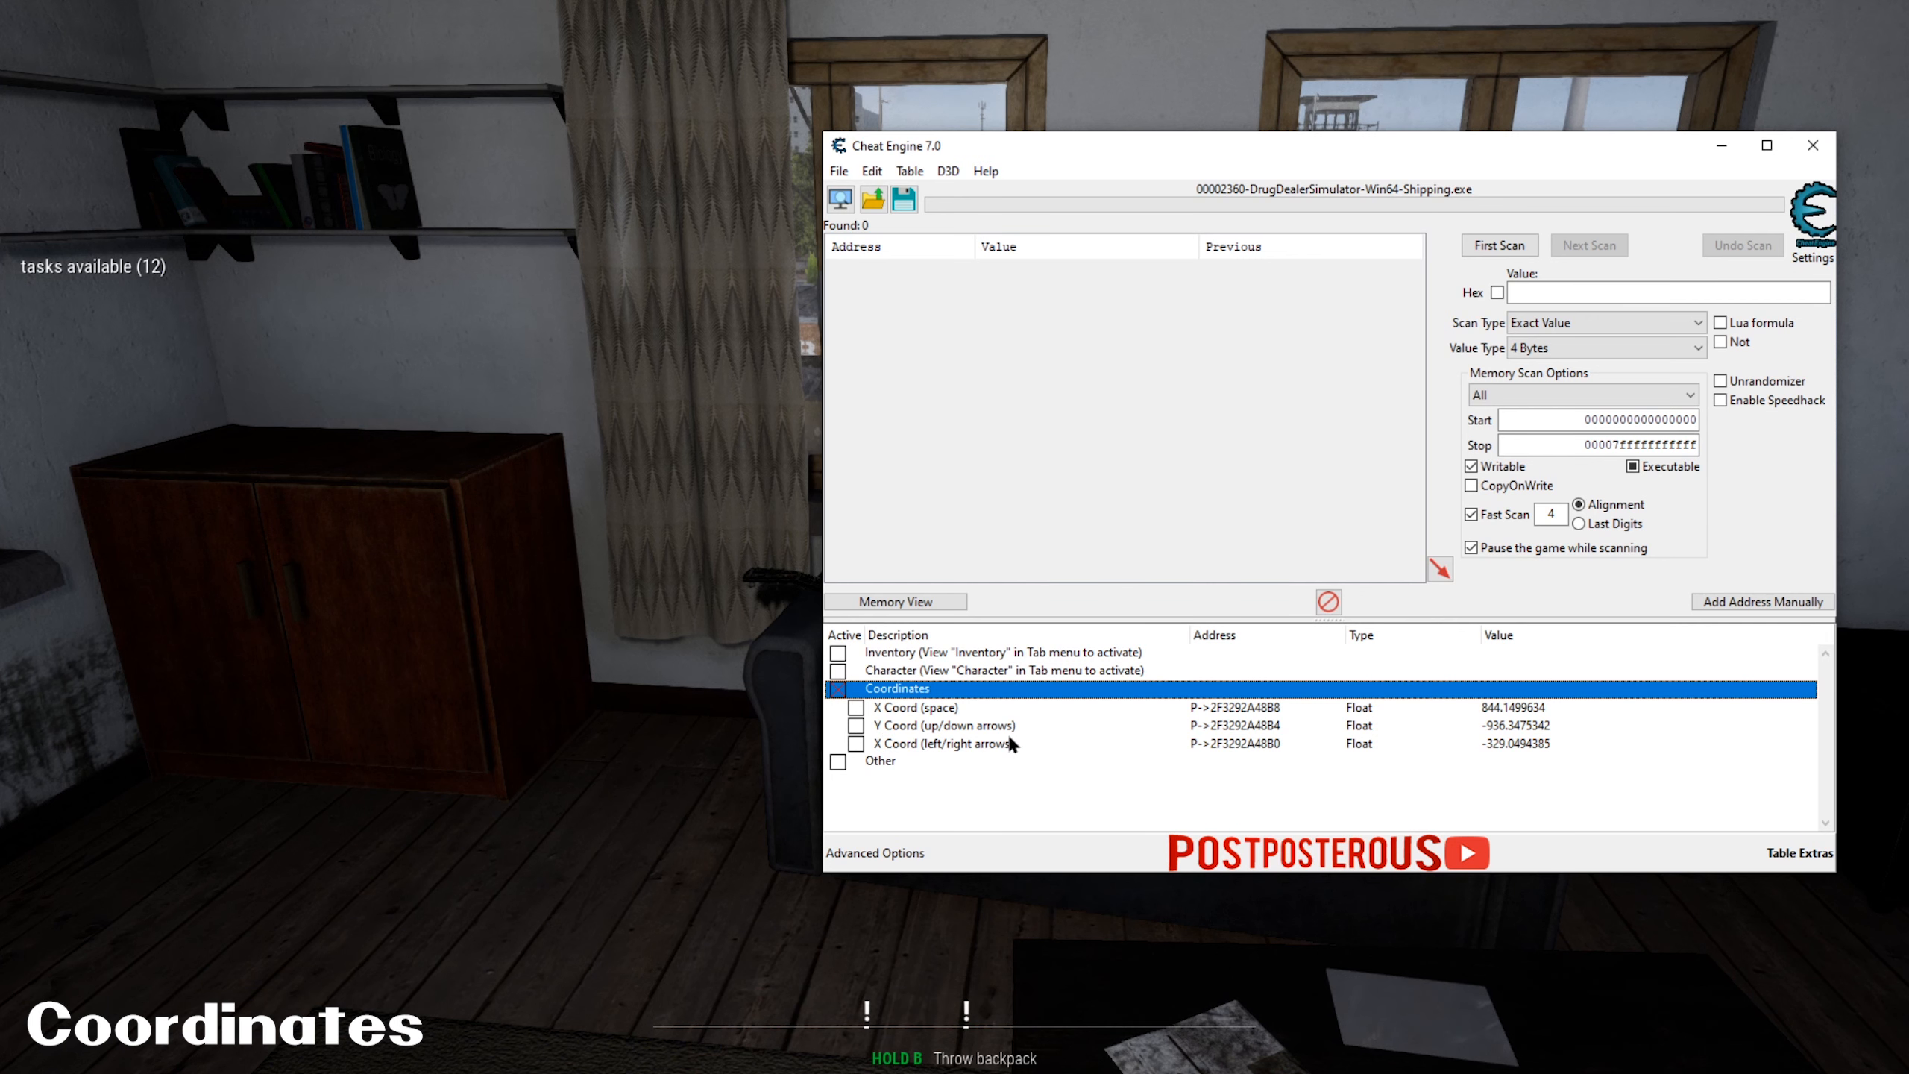
pyautogui.moveTo(1278, 252)
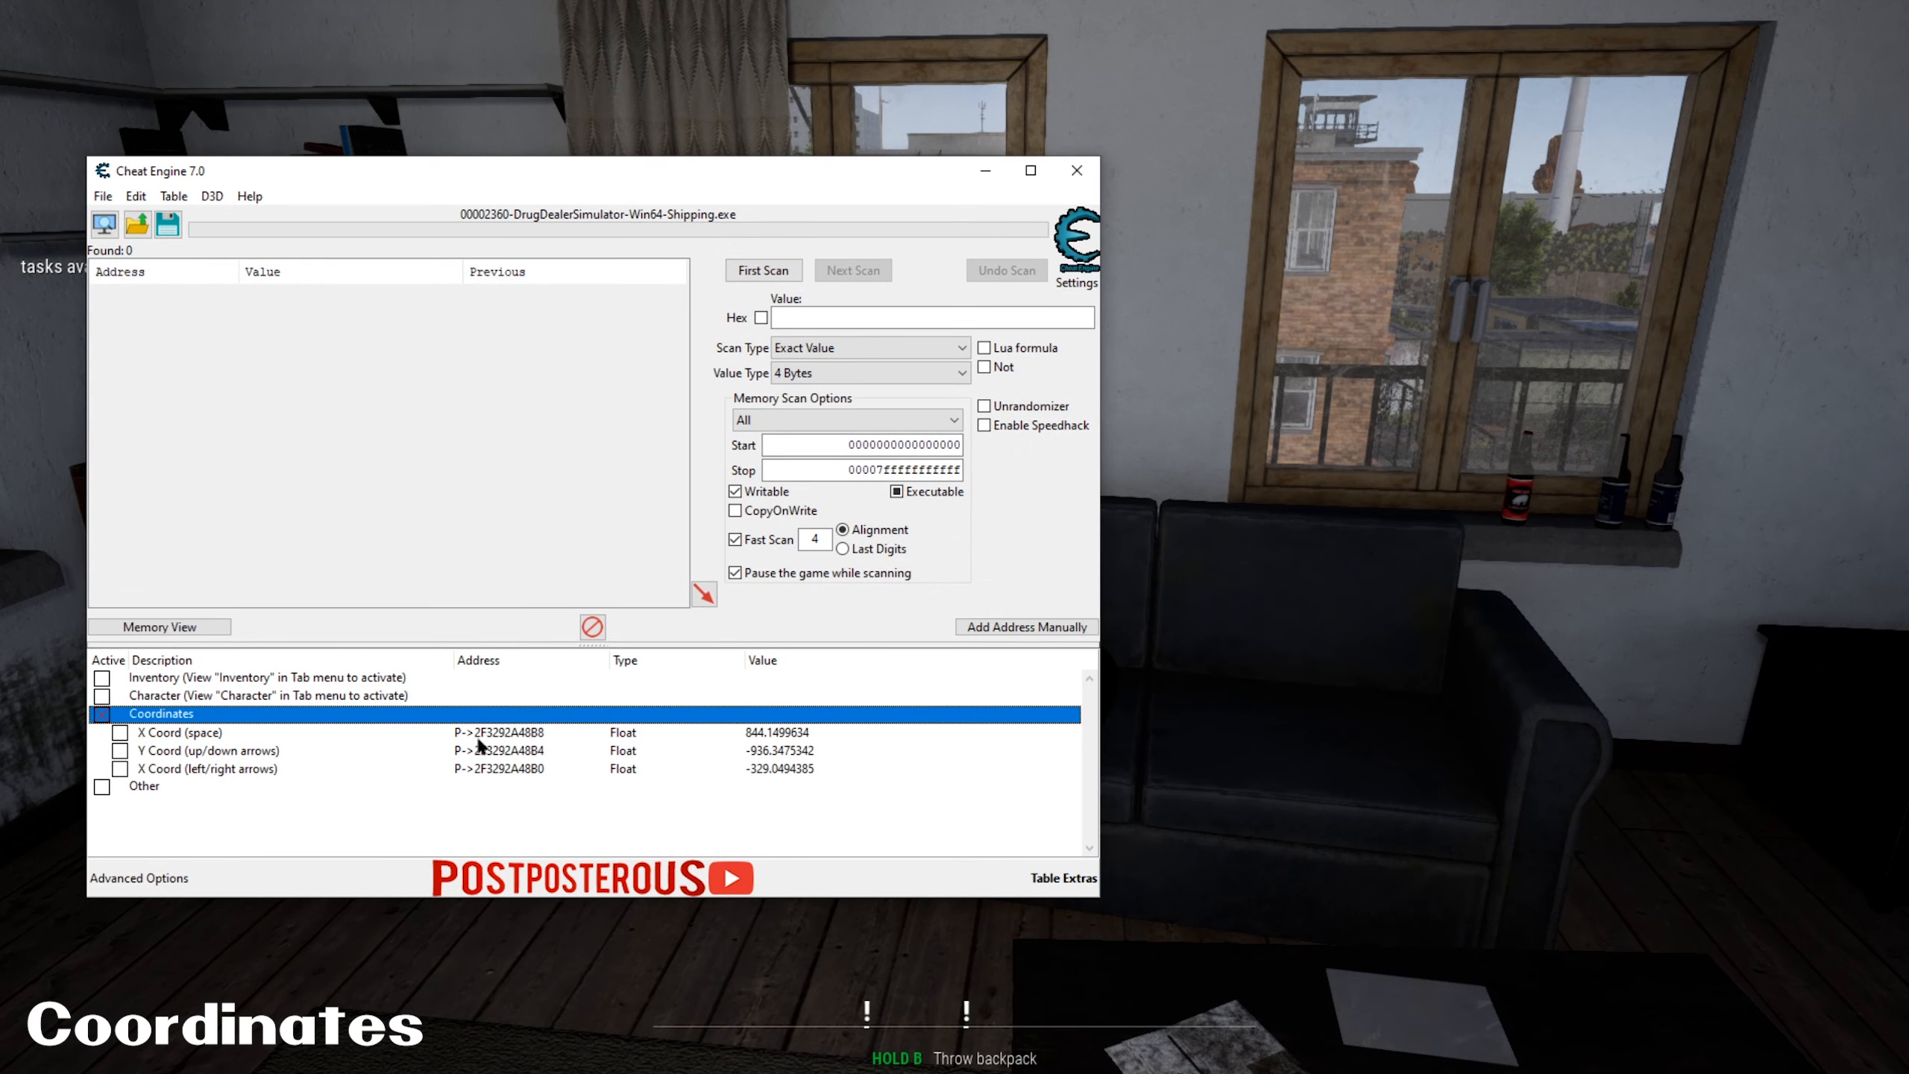
# - Review the X Coord (space), Y Coord and X Coord arrow-key entries in Coordinates
pyautogui.click(181, 732)
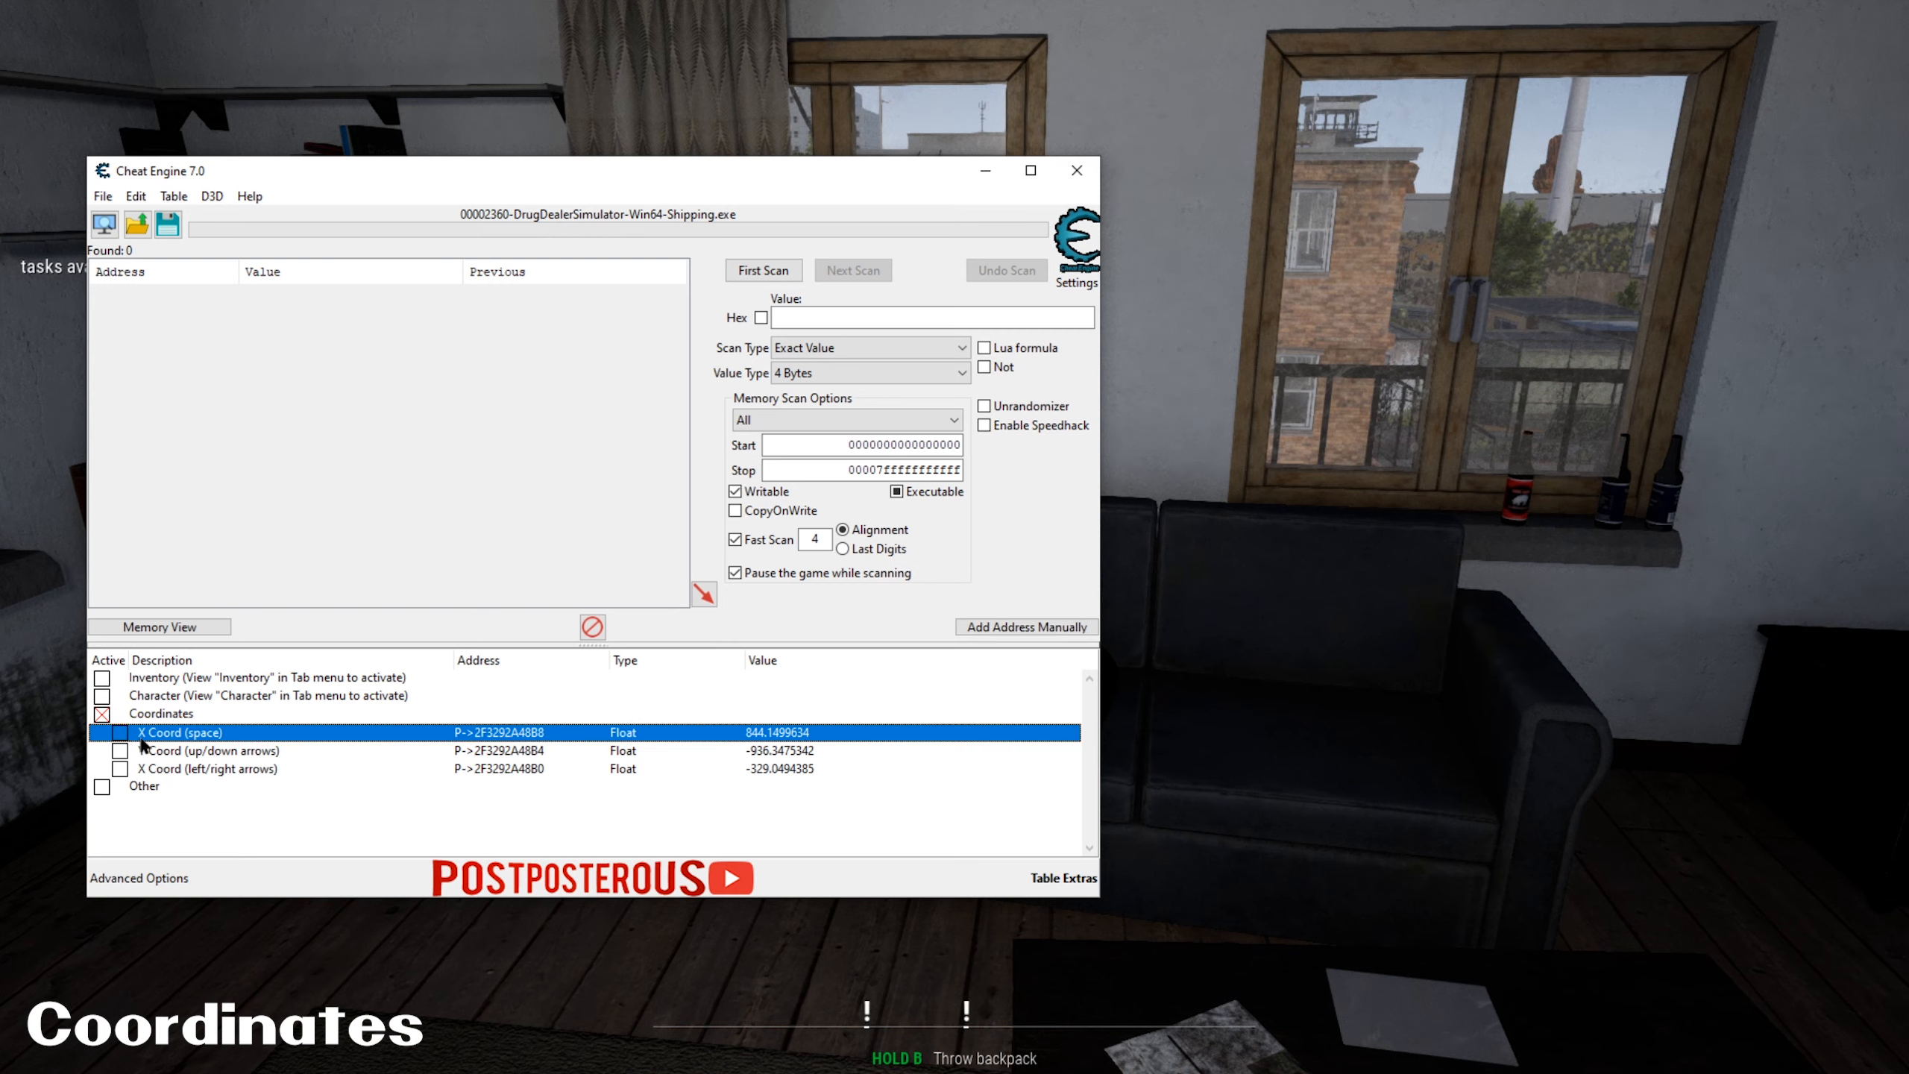
pyautogui.click(207, 750)
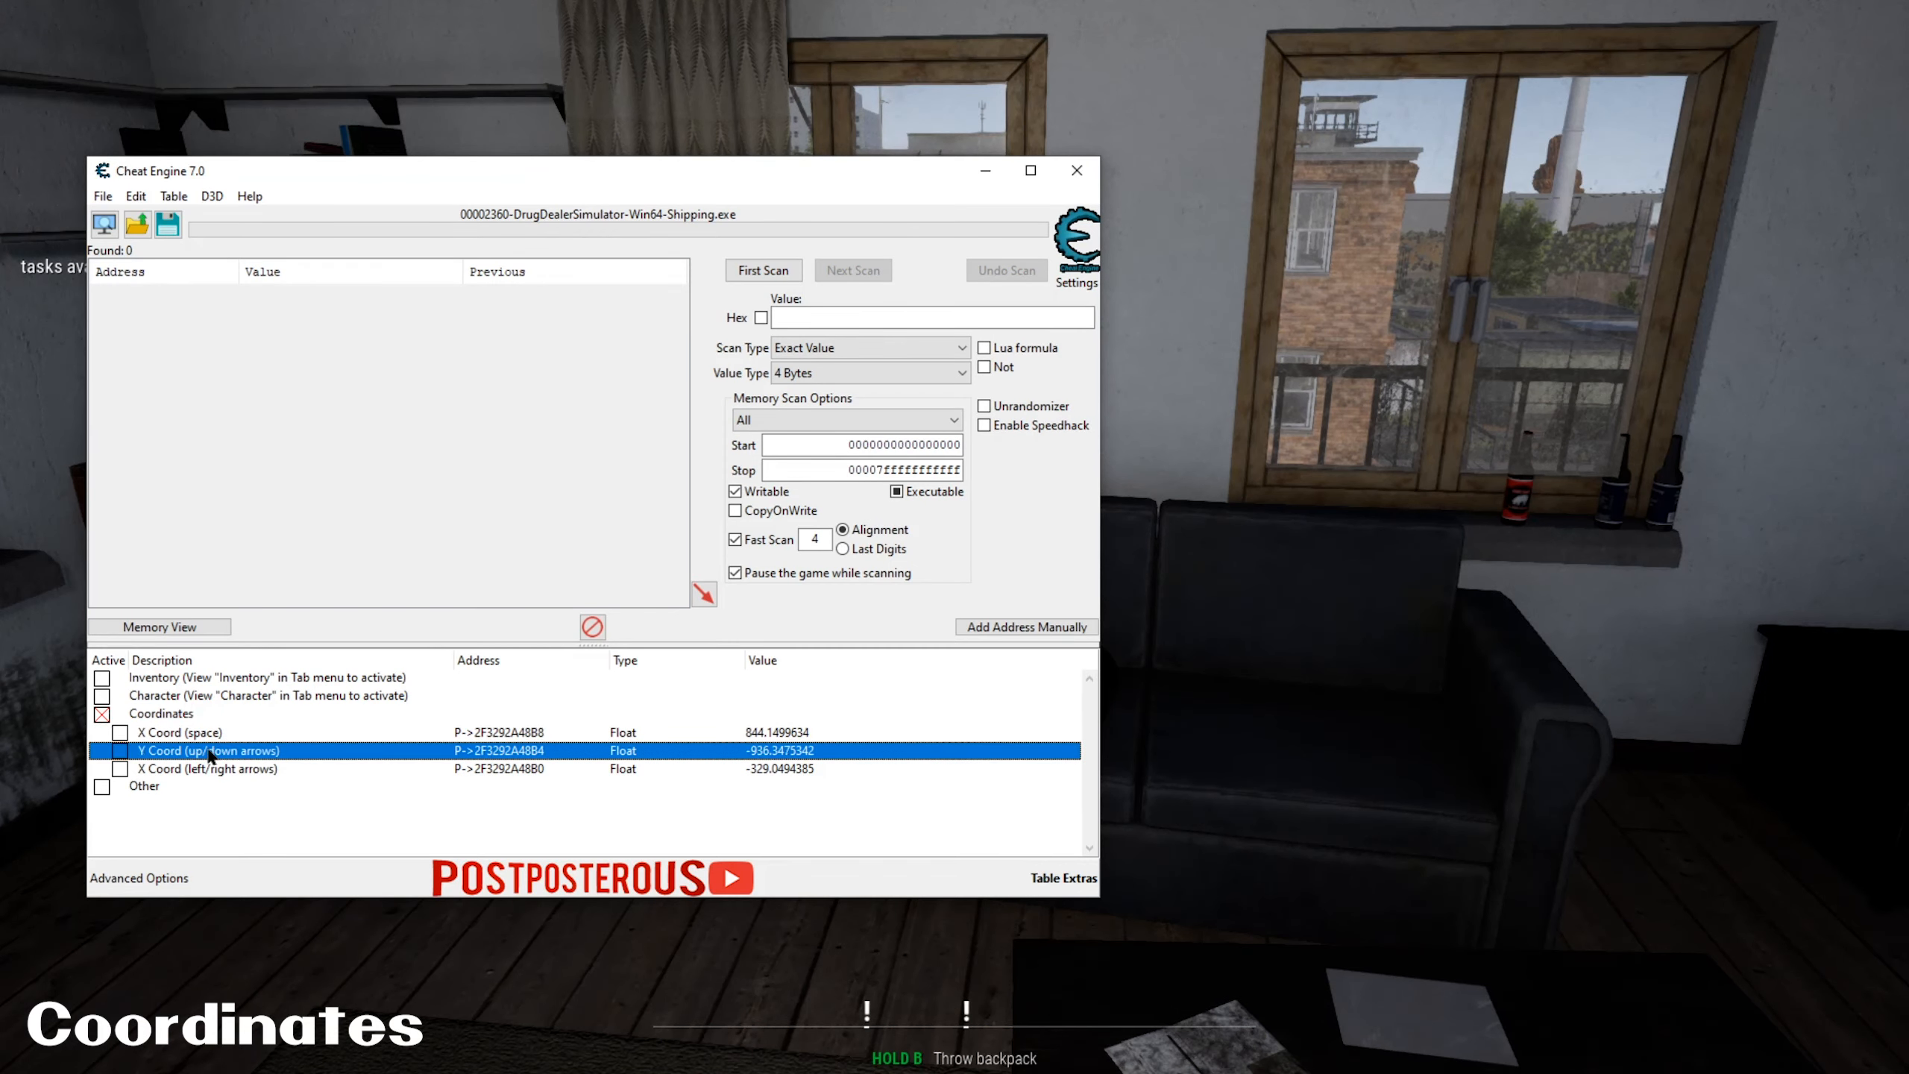
pyautogui.click(208, 768)
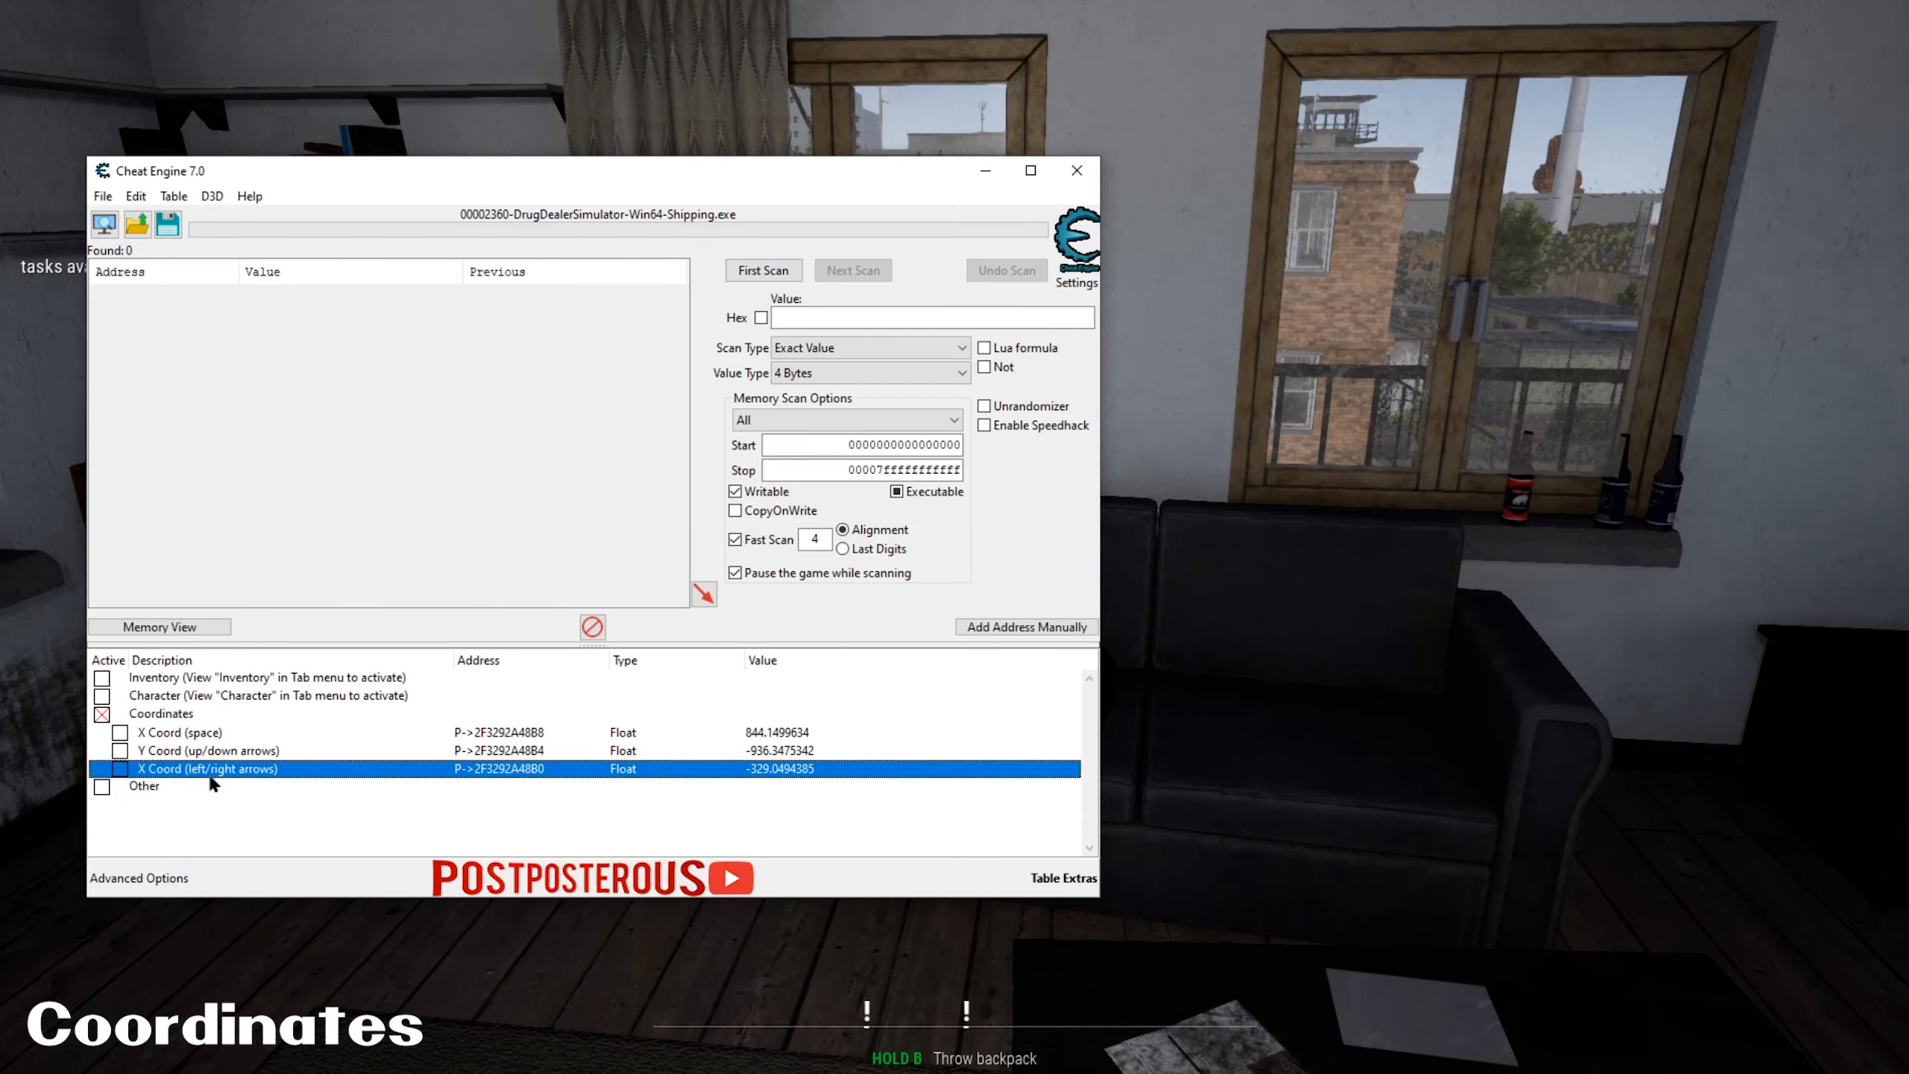
pyautogui.click(181, 732)
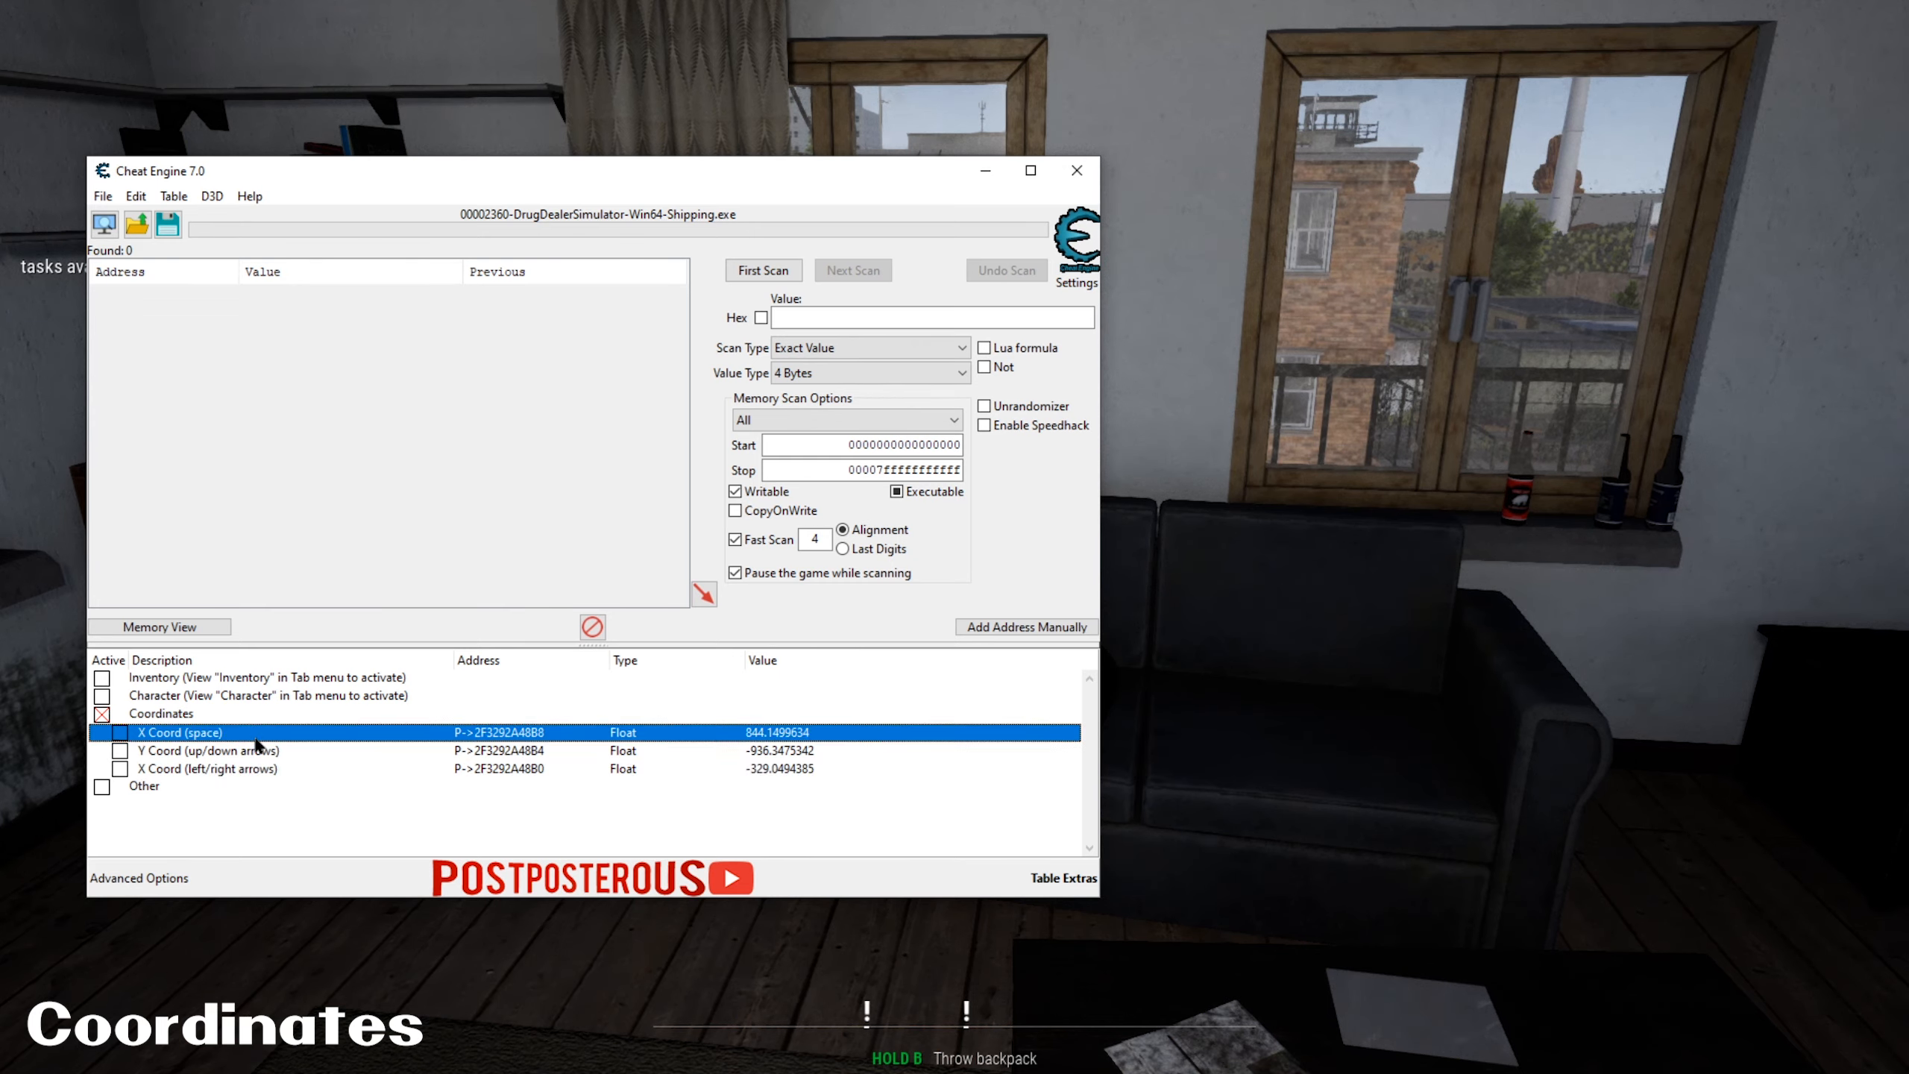
# - View X Coord (space) hotkeys: Space bar increases value, F1 sets it to 842.1469116
pyautogui.rightClick(181, 732)
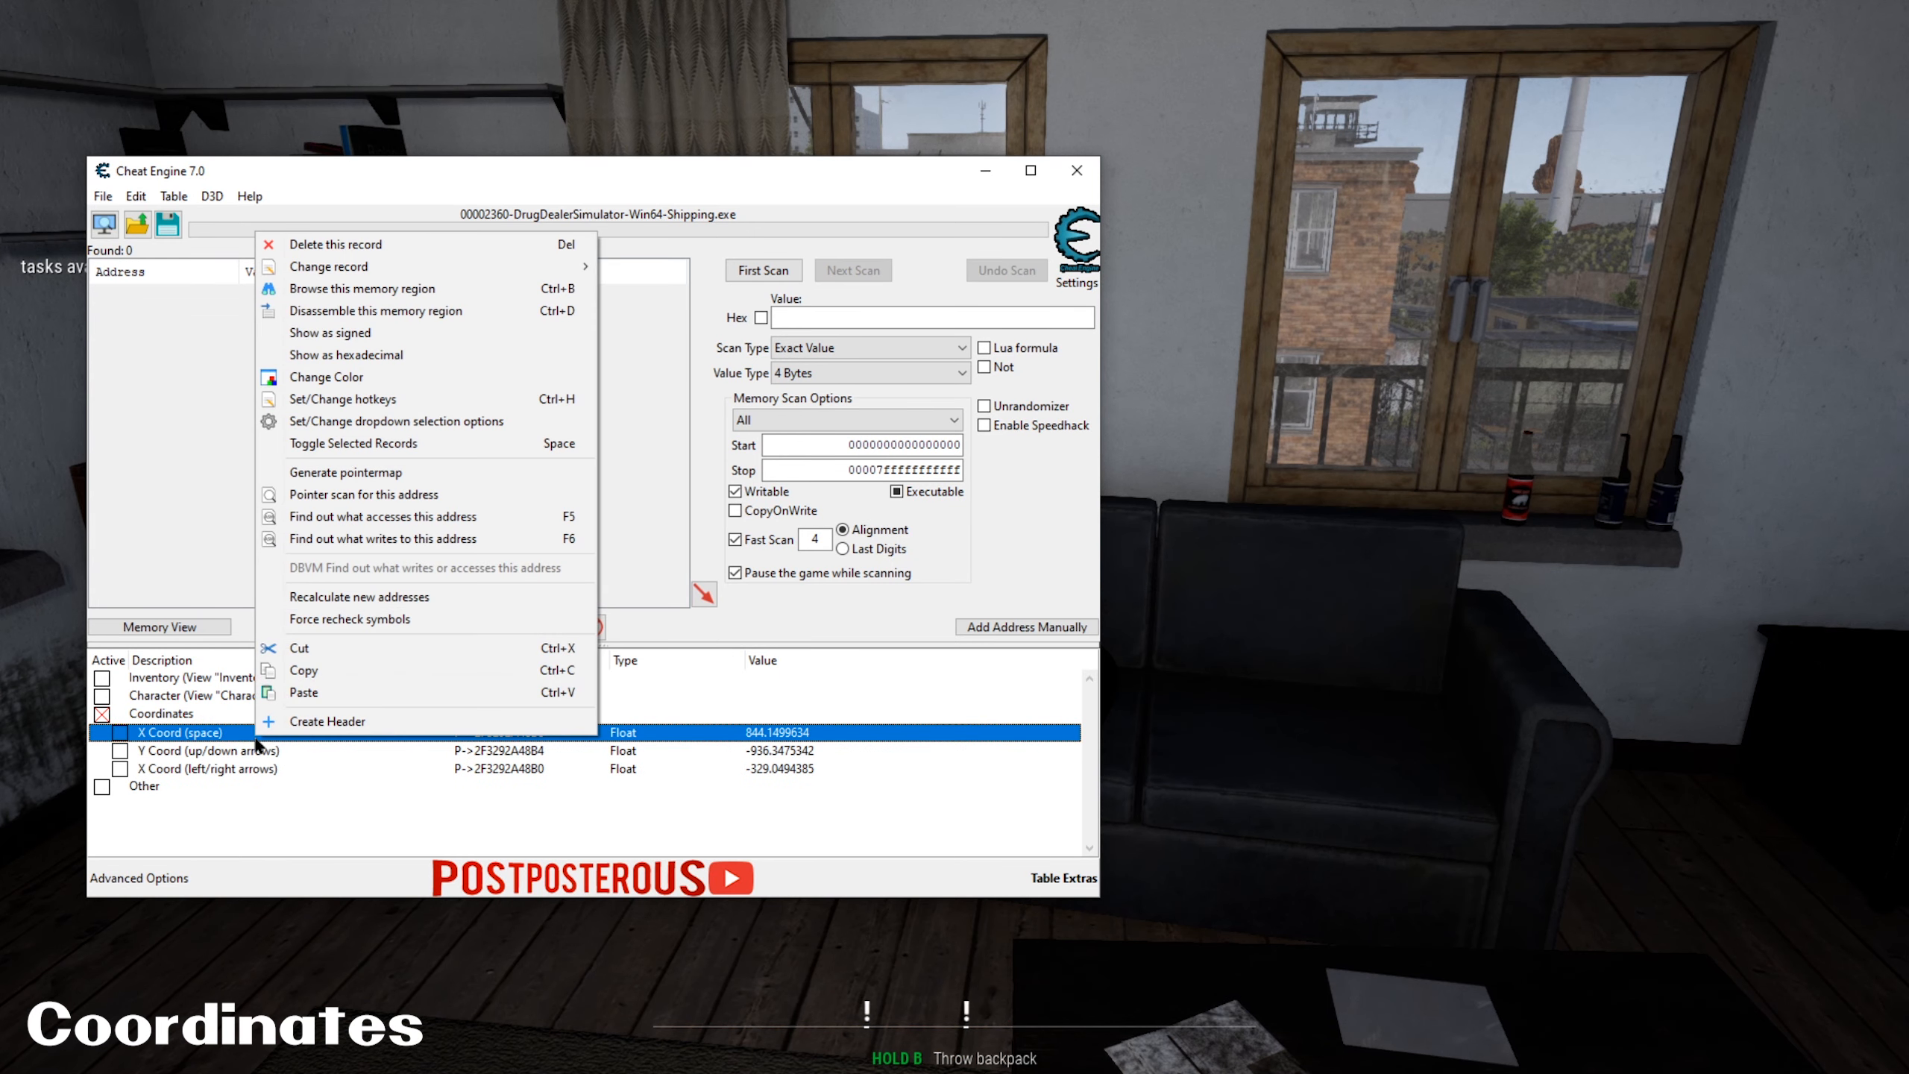
pyautogui.click(343, 398)
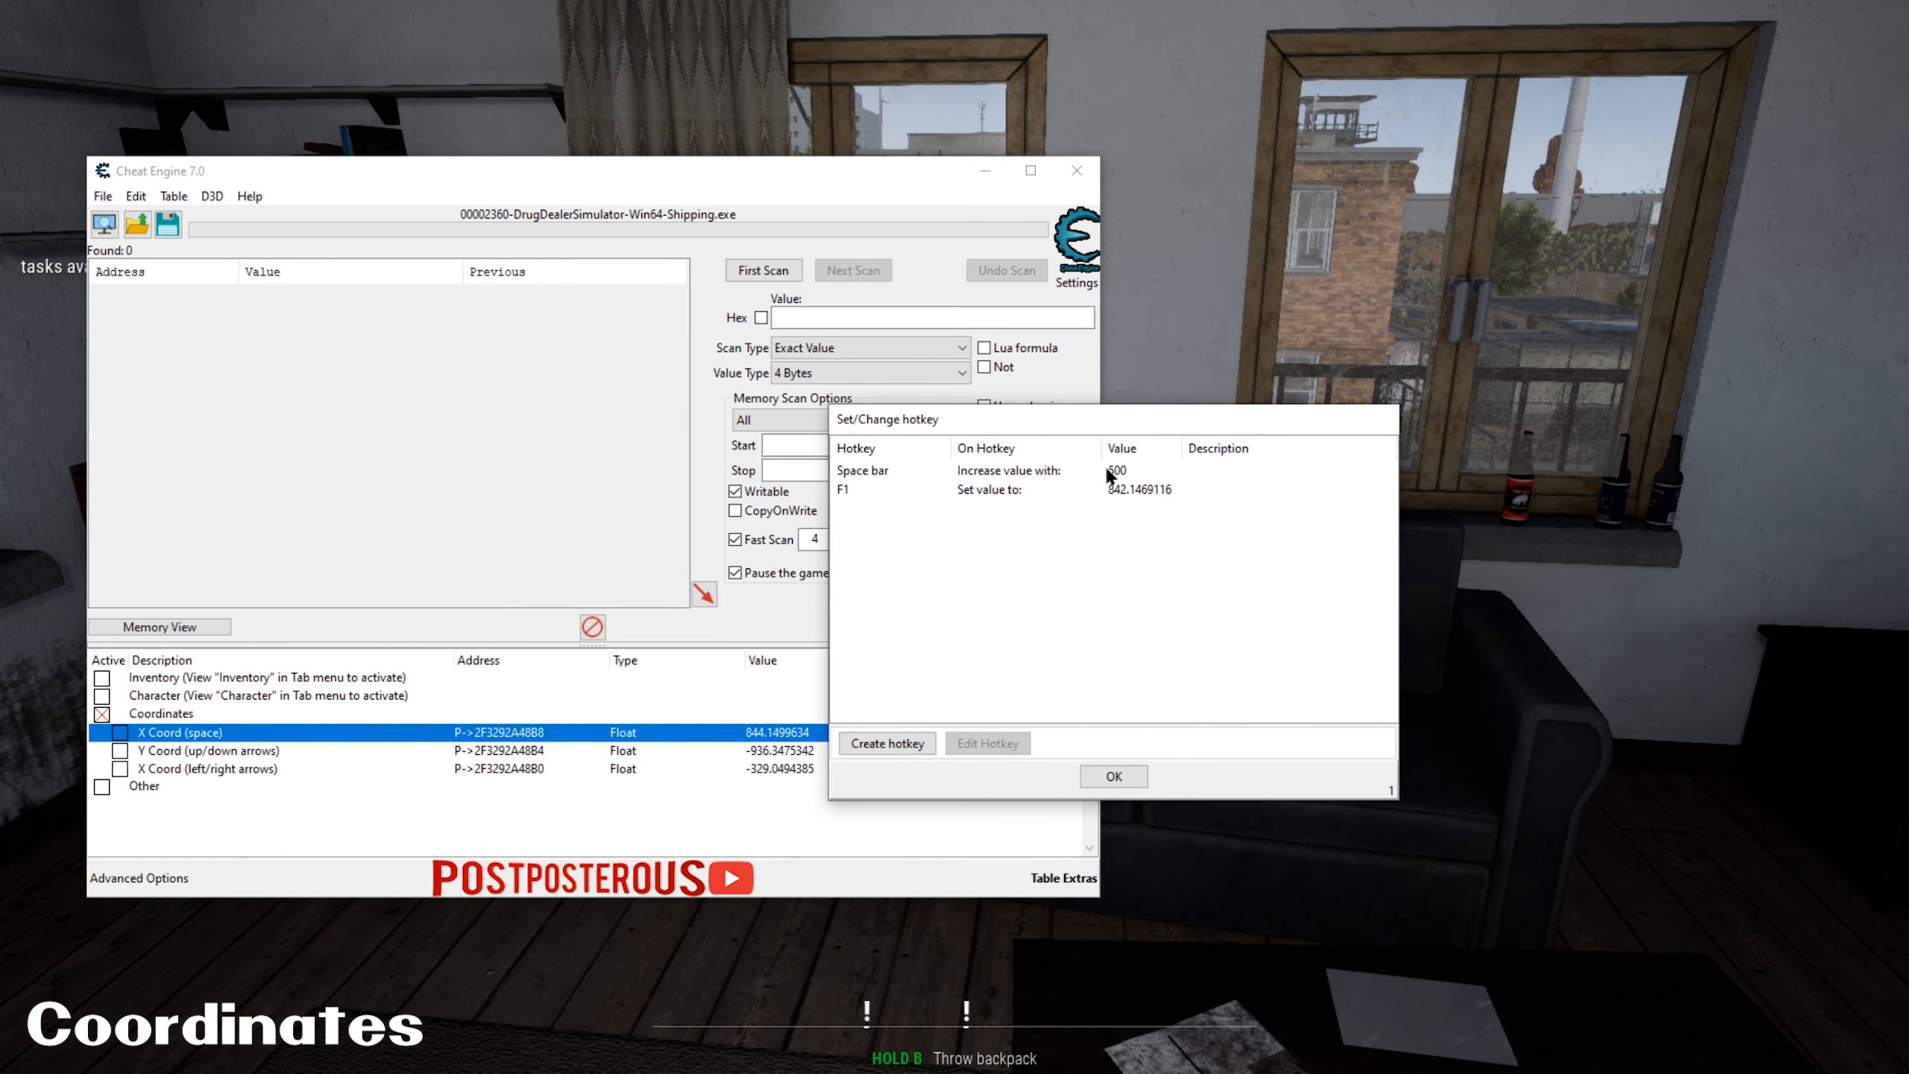
pyautogui.click(1111, 776)
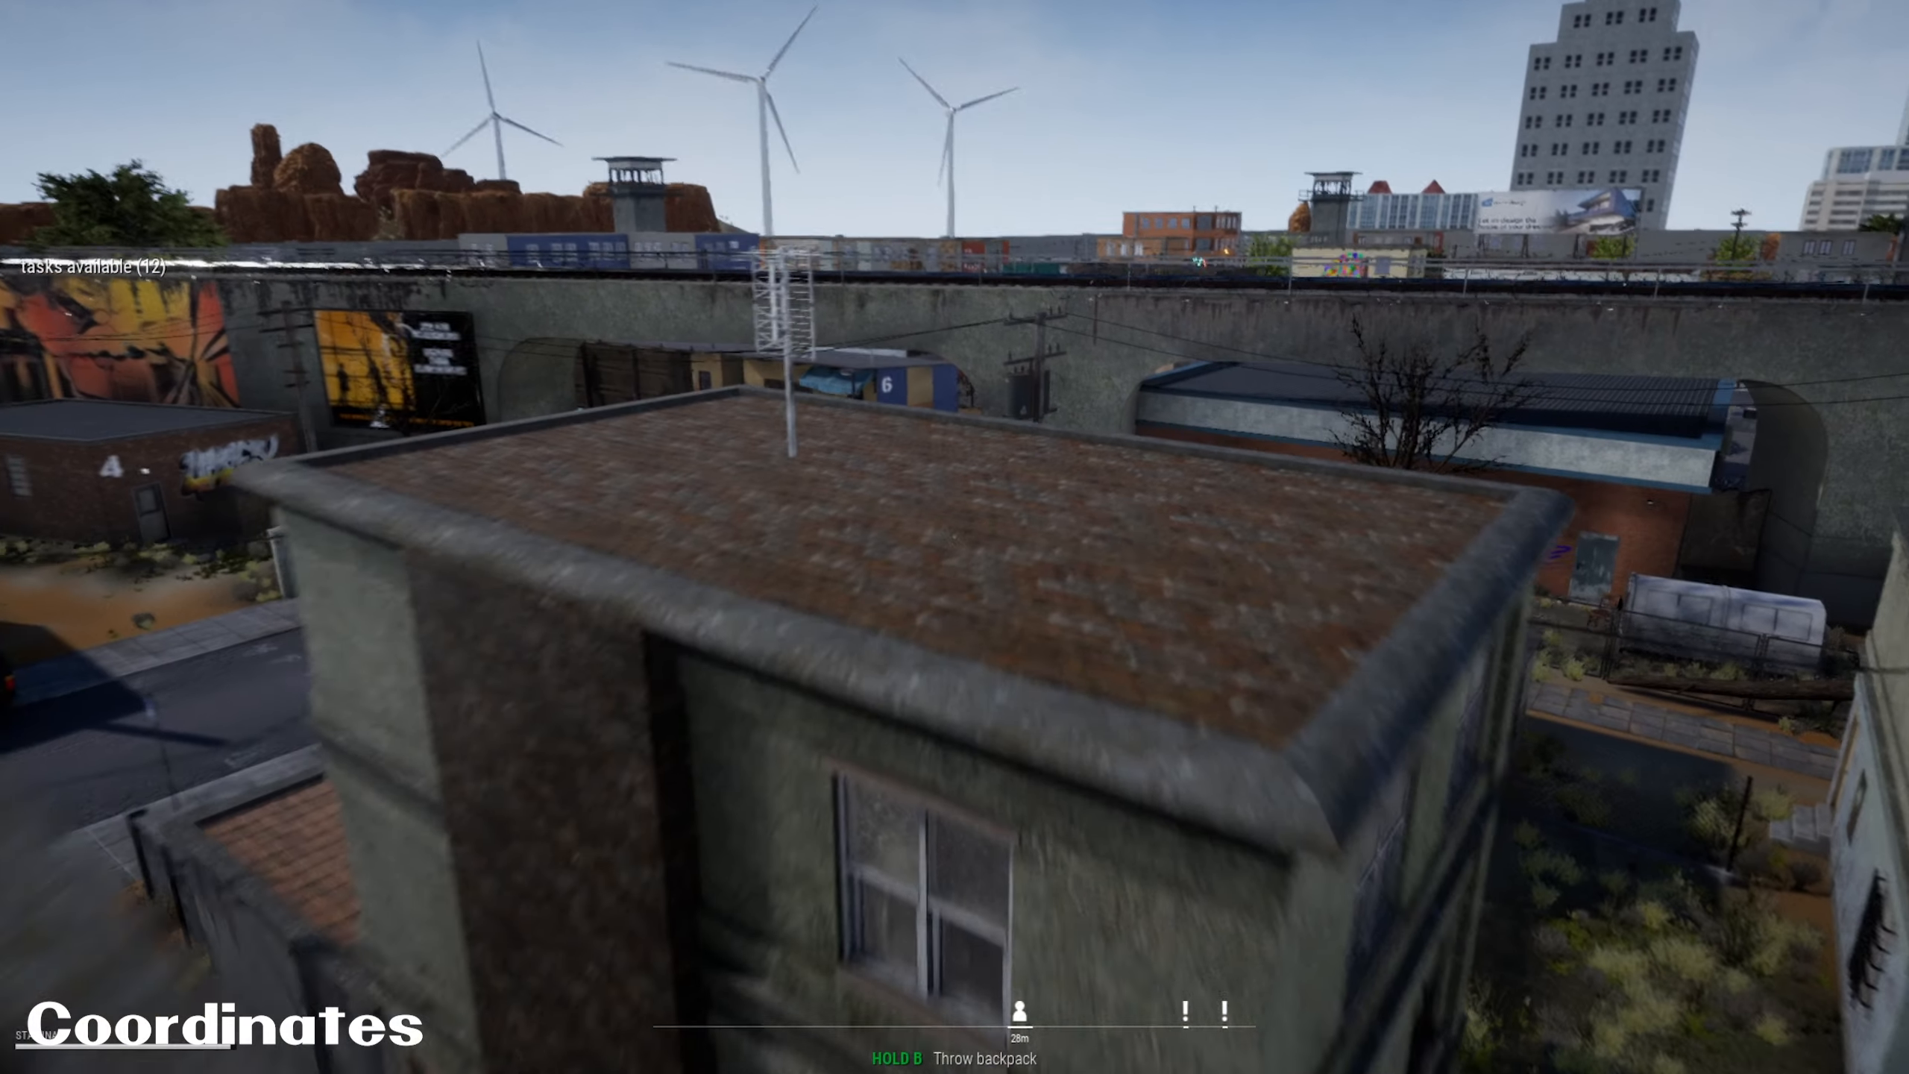
pyautogui.moveTo(954, 537)
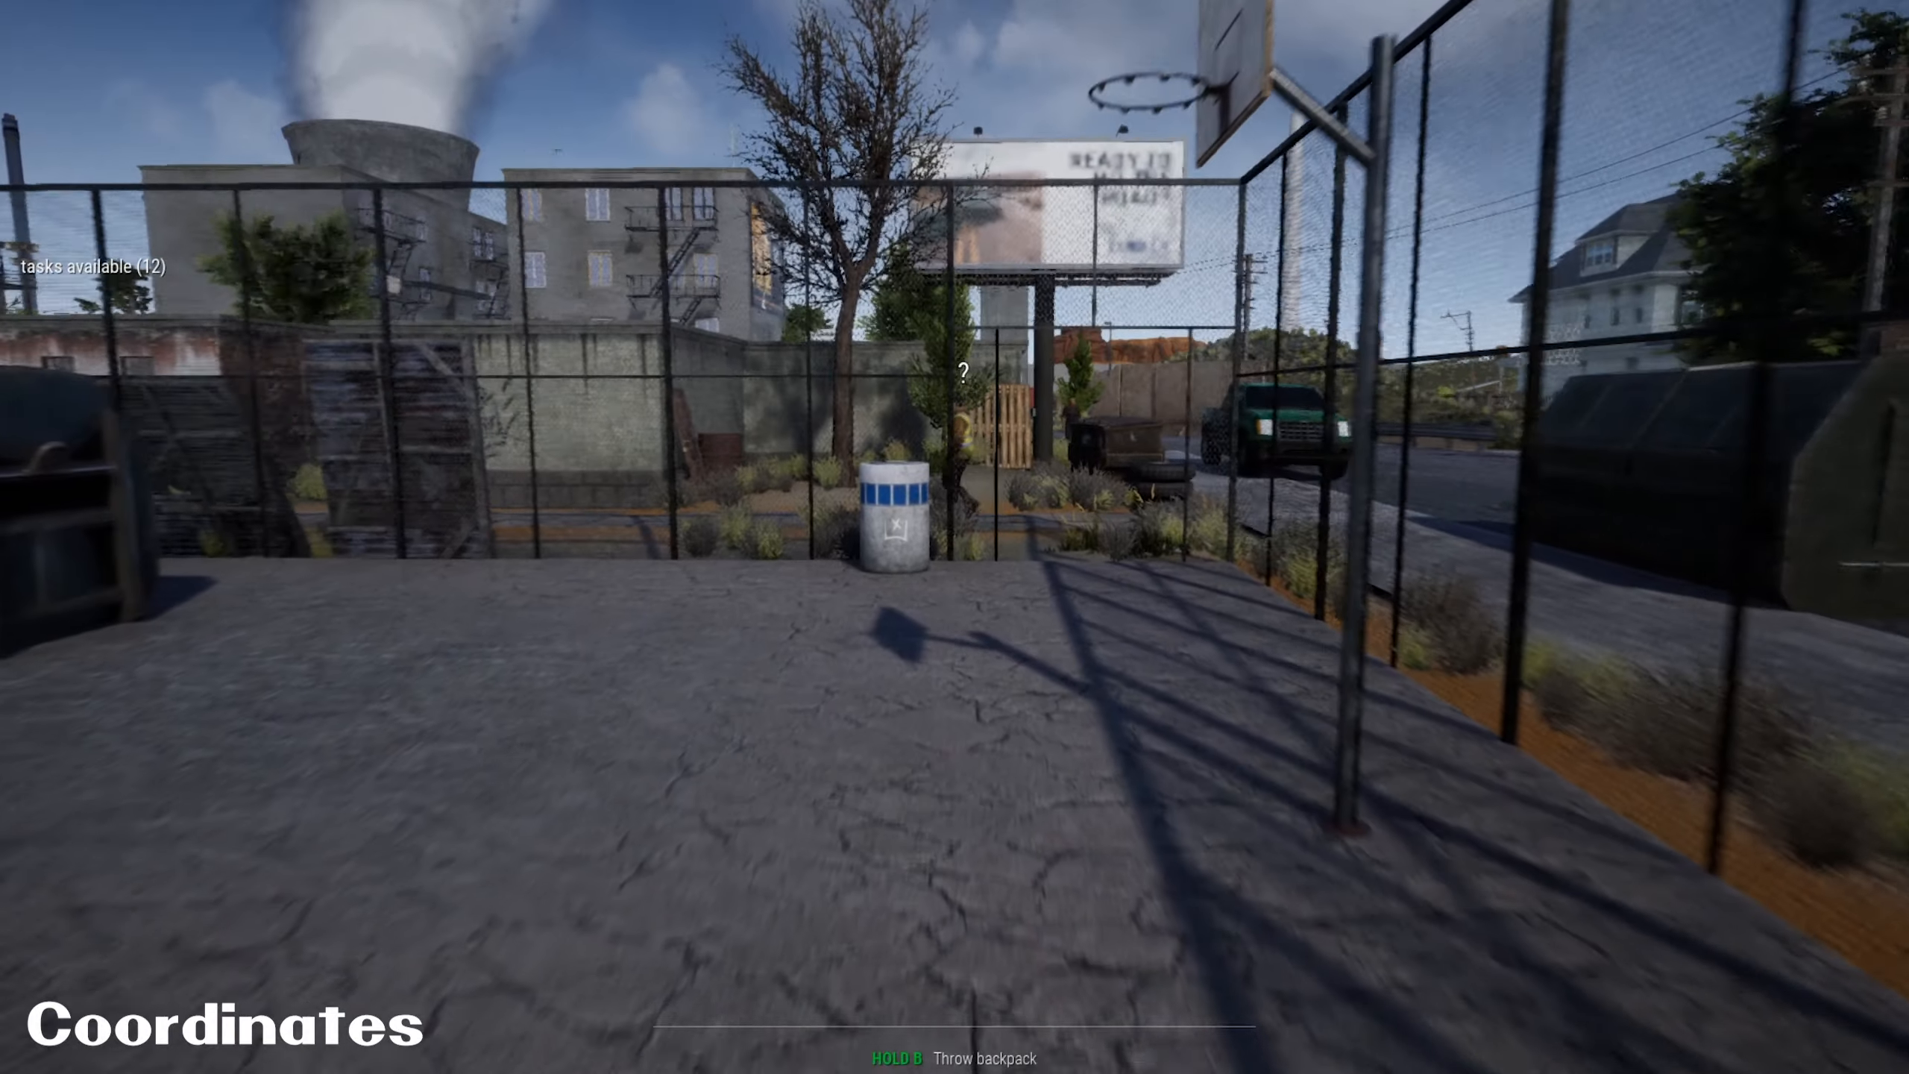
pyautogui.moveTo(954, 536)
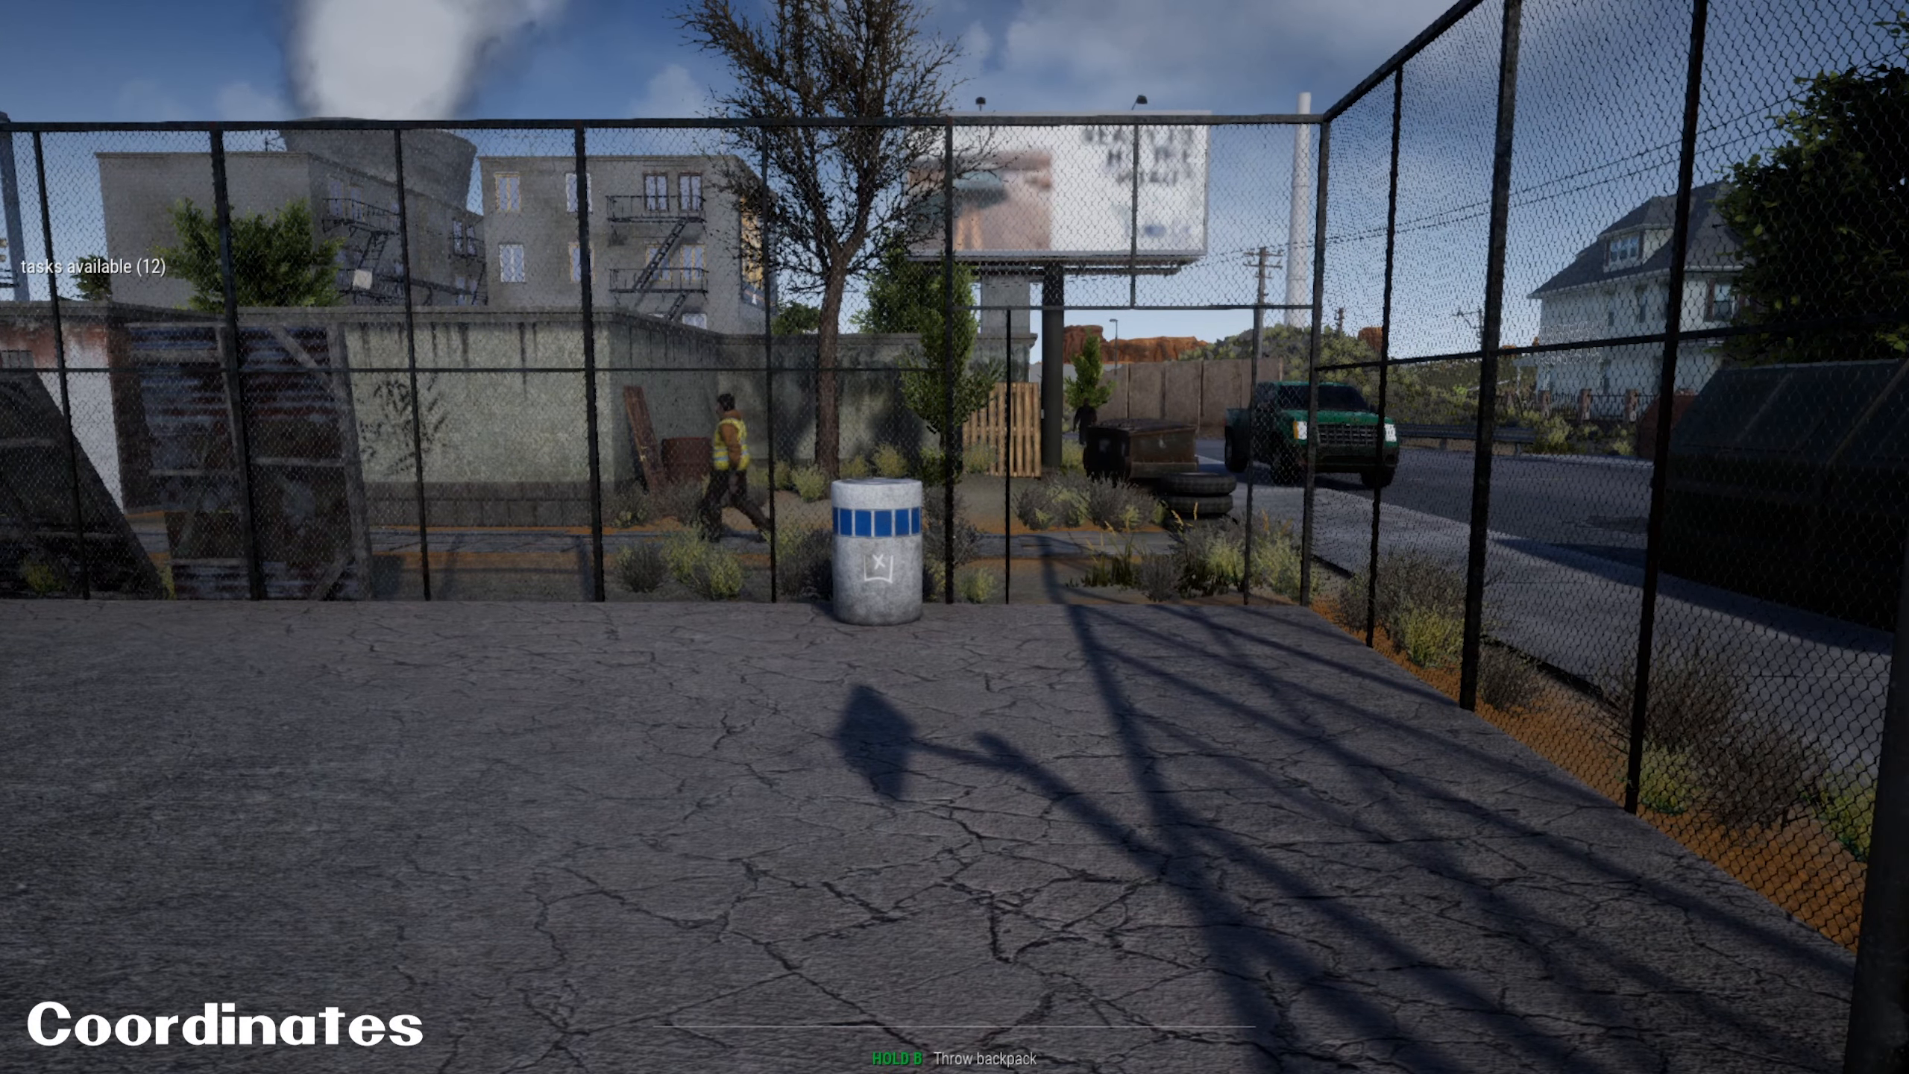
pyautogui.moveTo(955, 537)
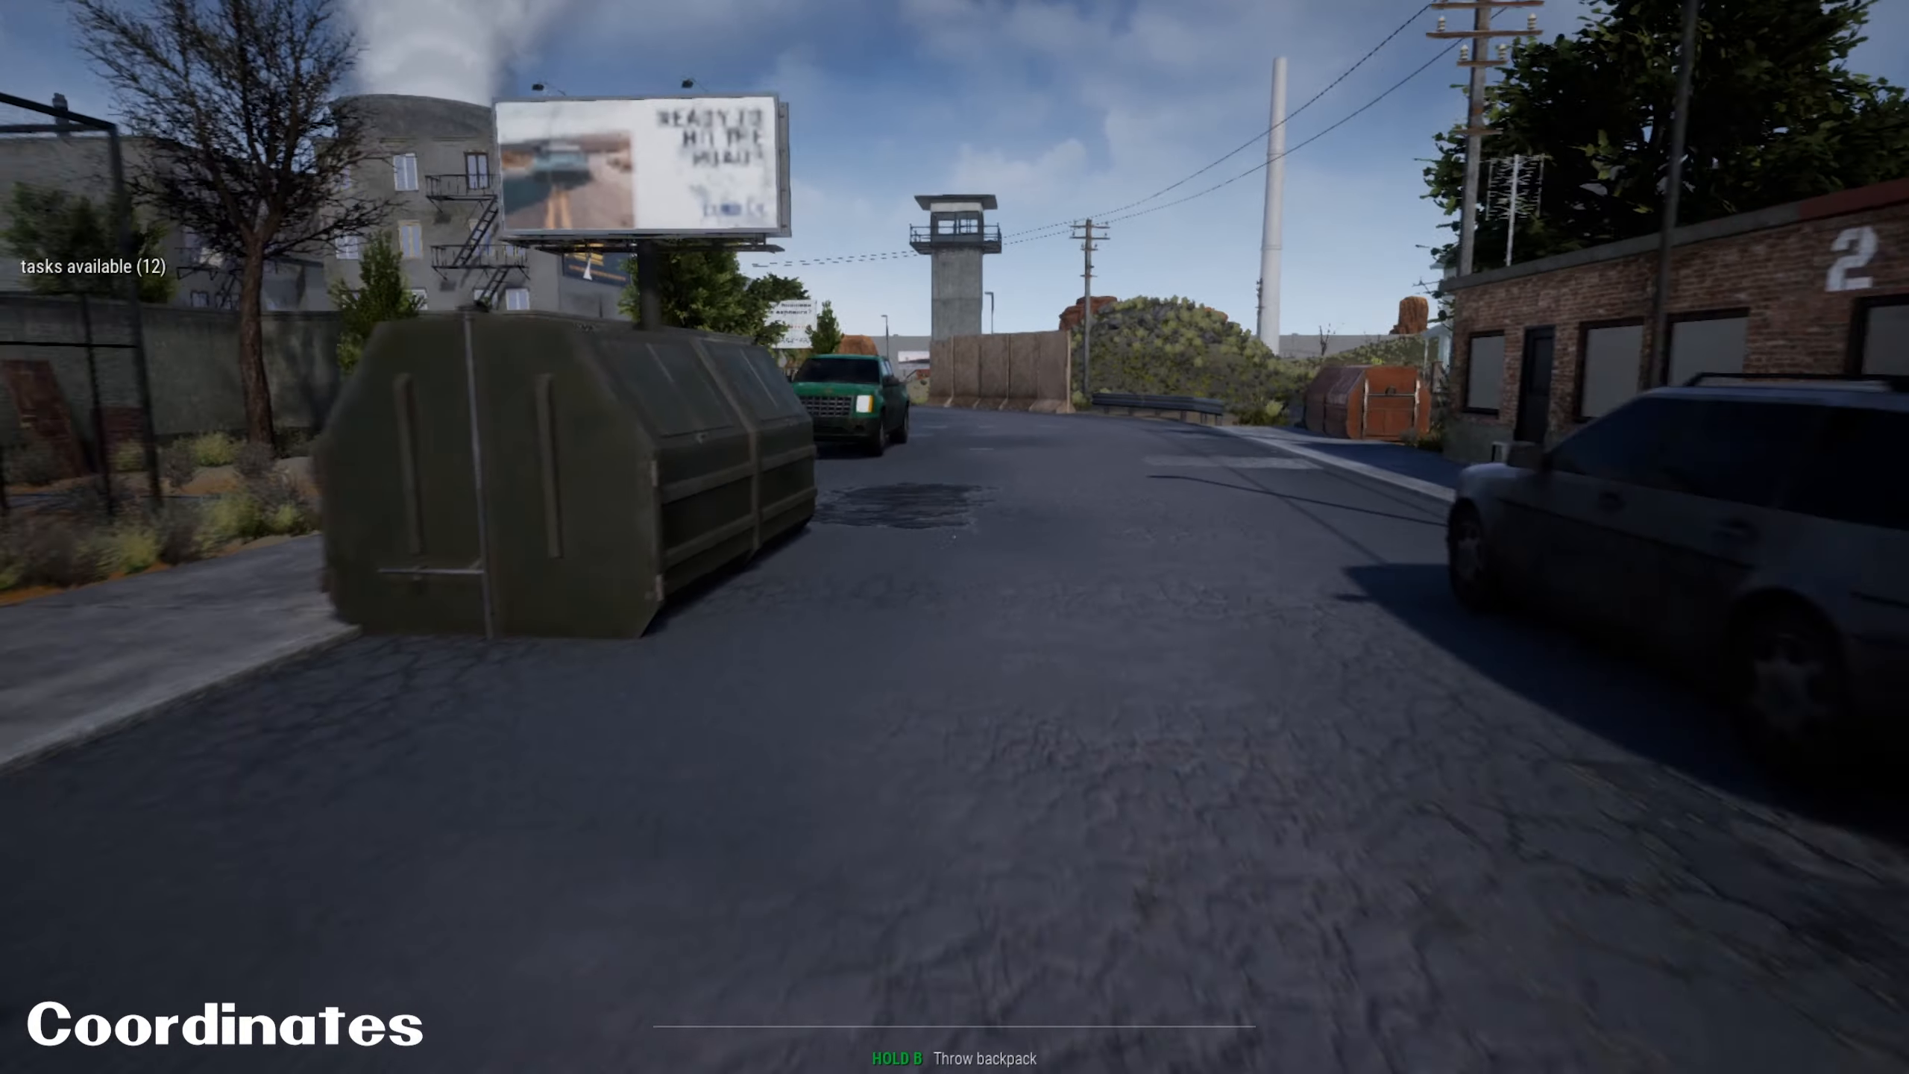
pyautogui.moveTo(954, 537)
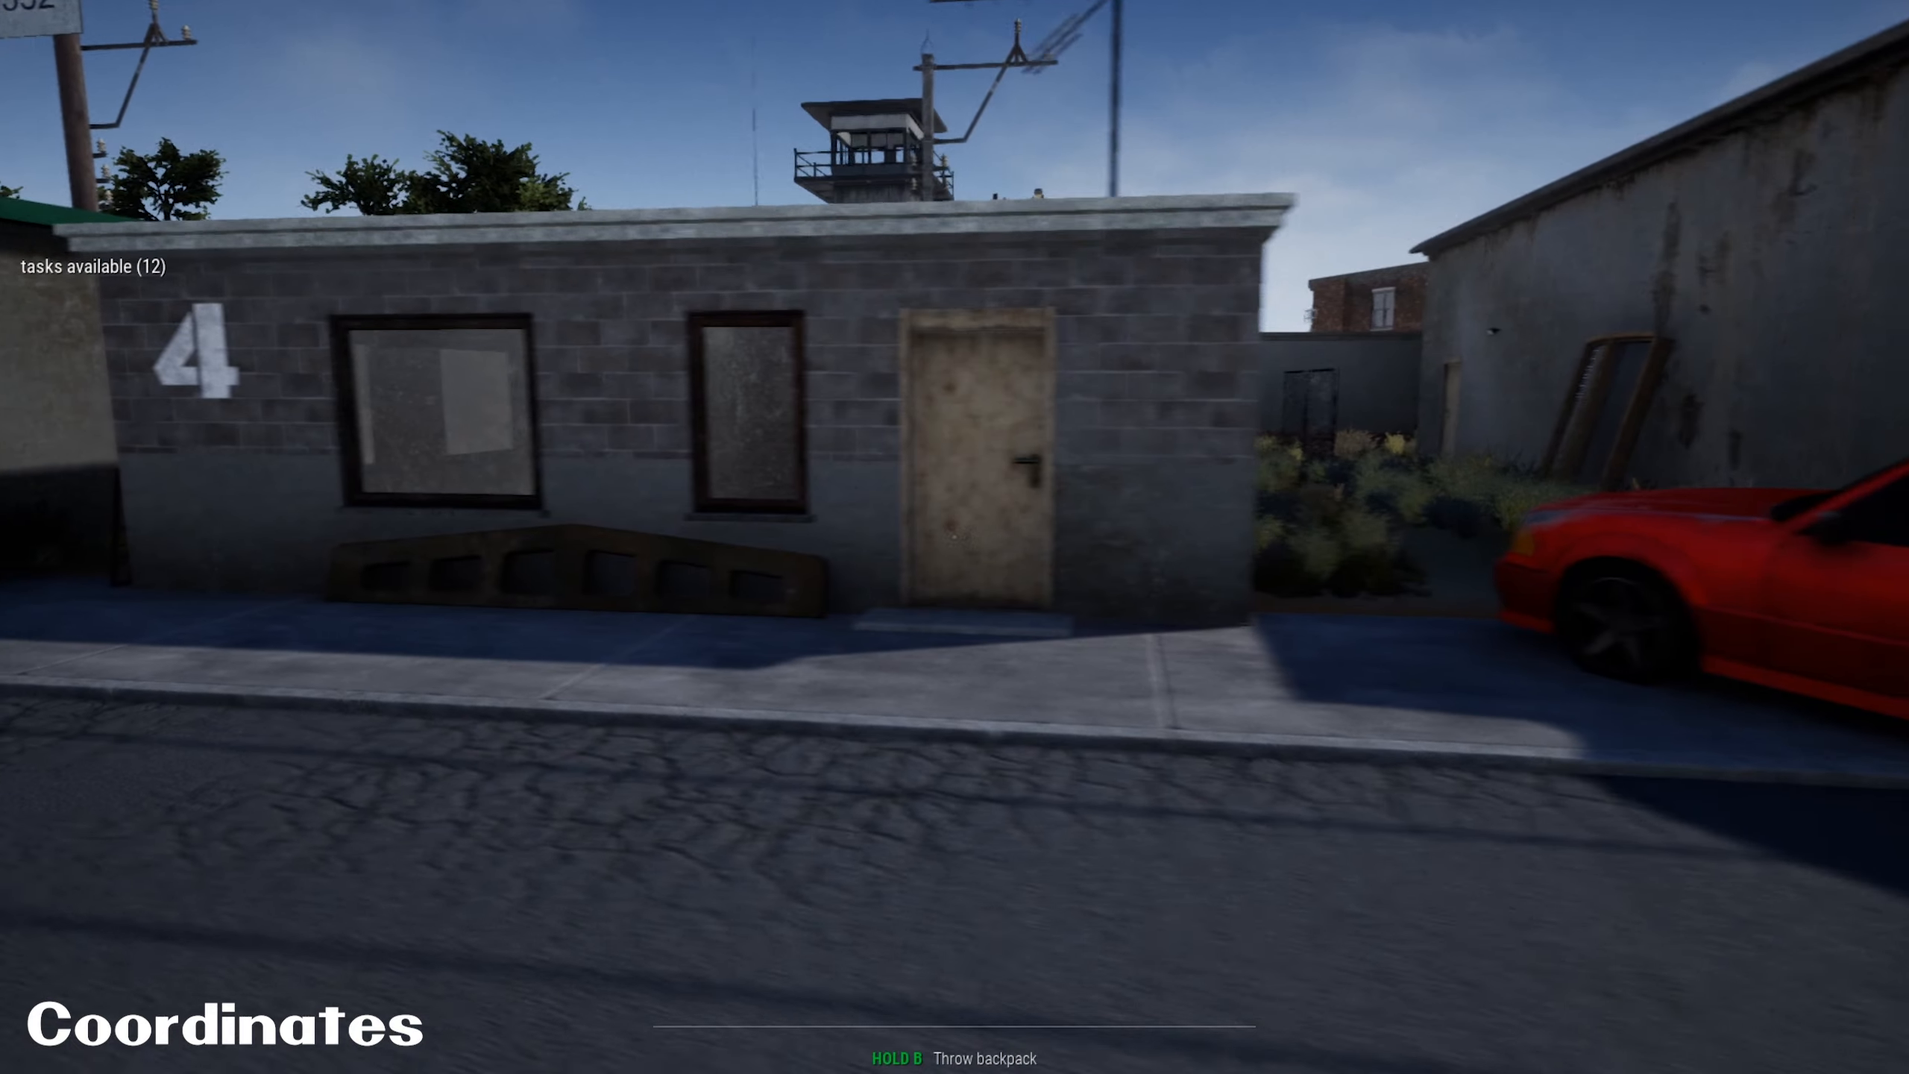
pyautogui.moveTo(954, 537)
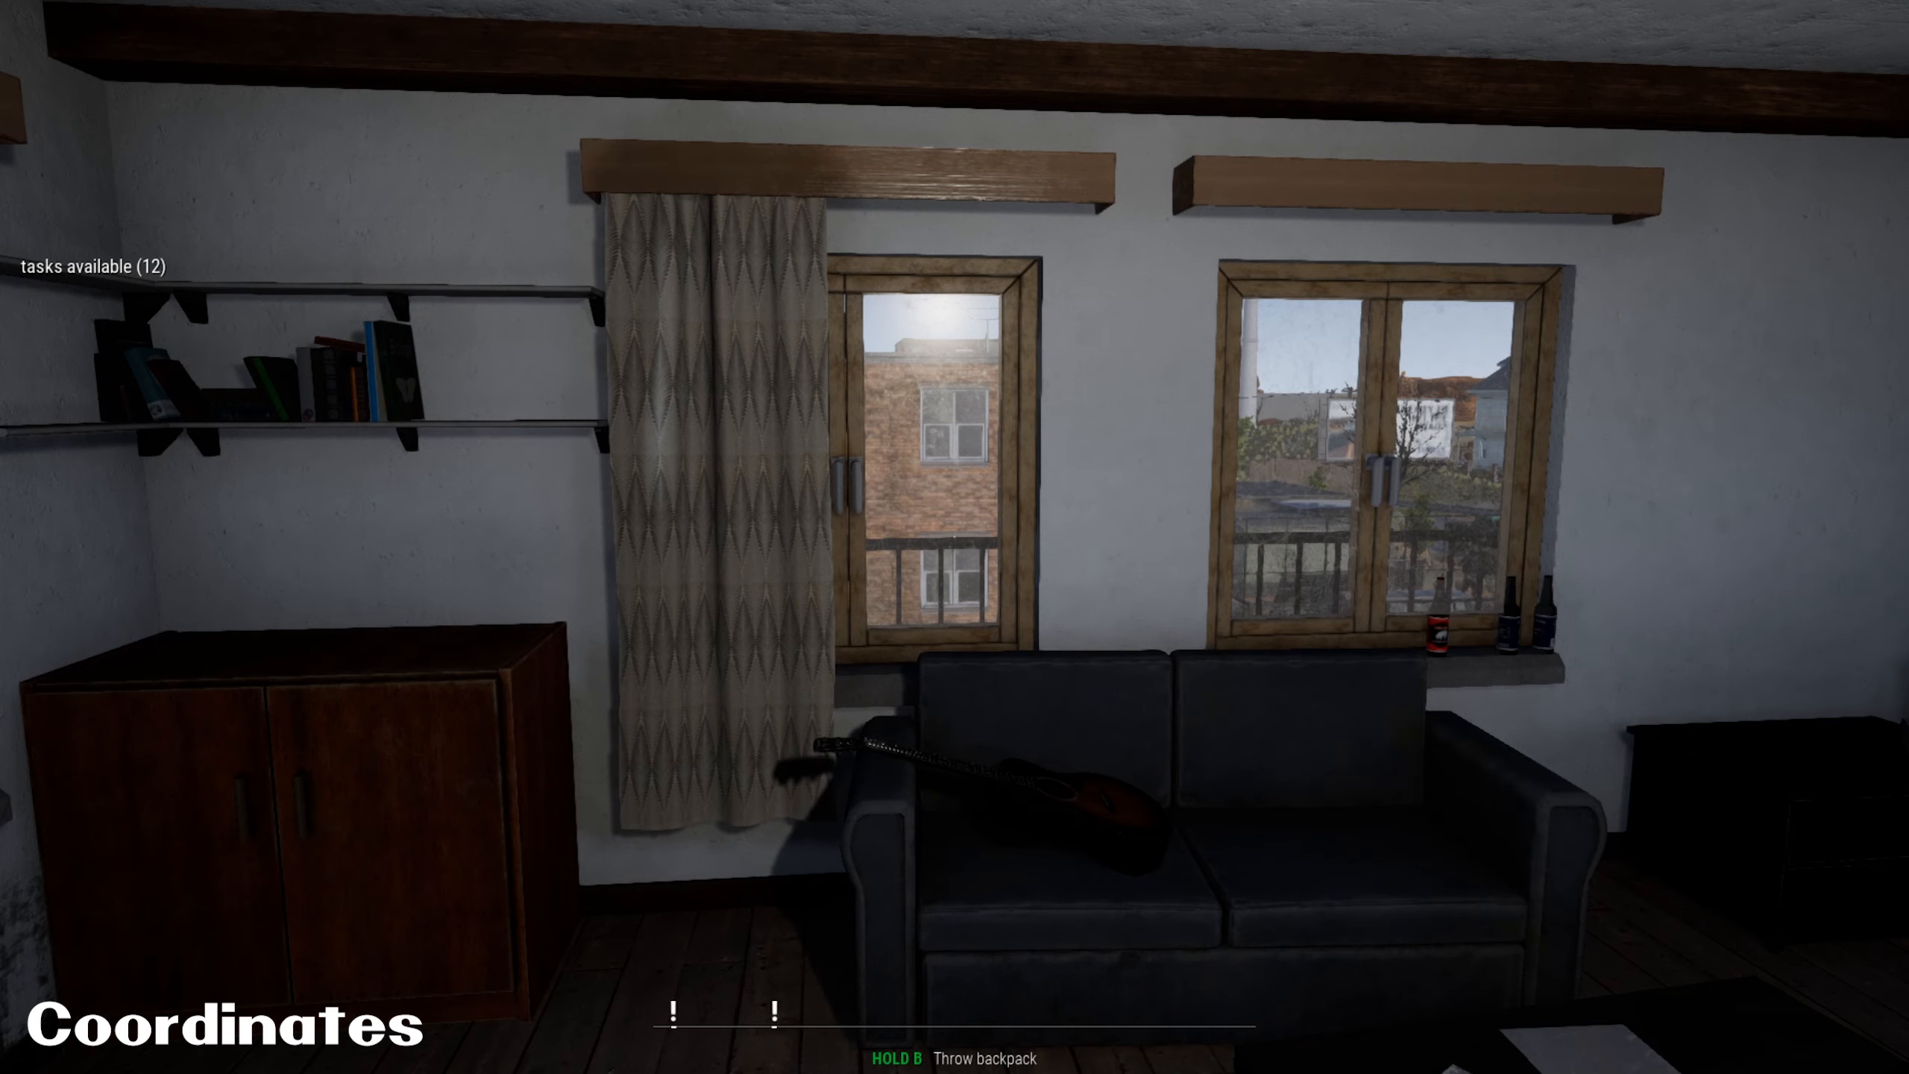
pyautogui.moveTo(954, 537)
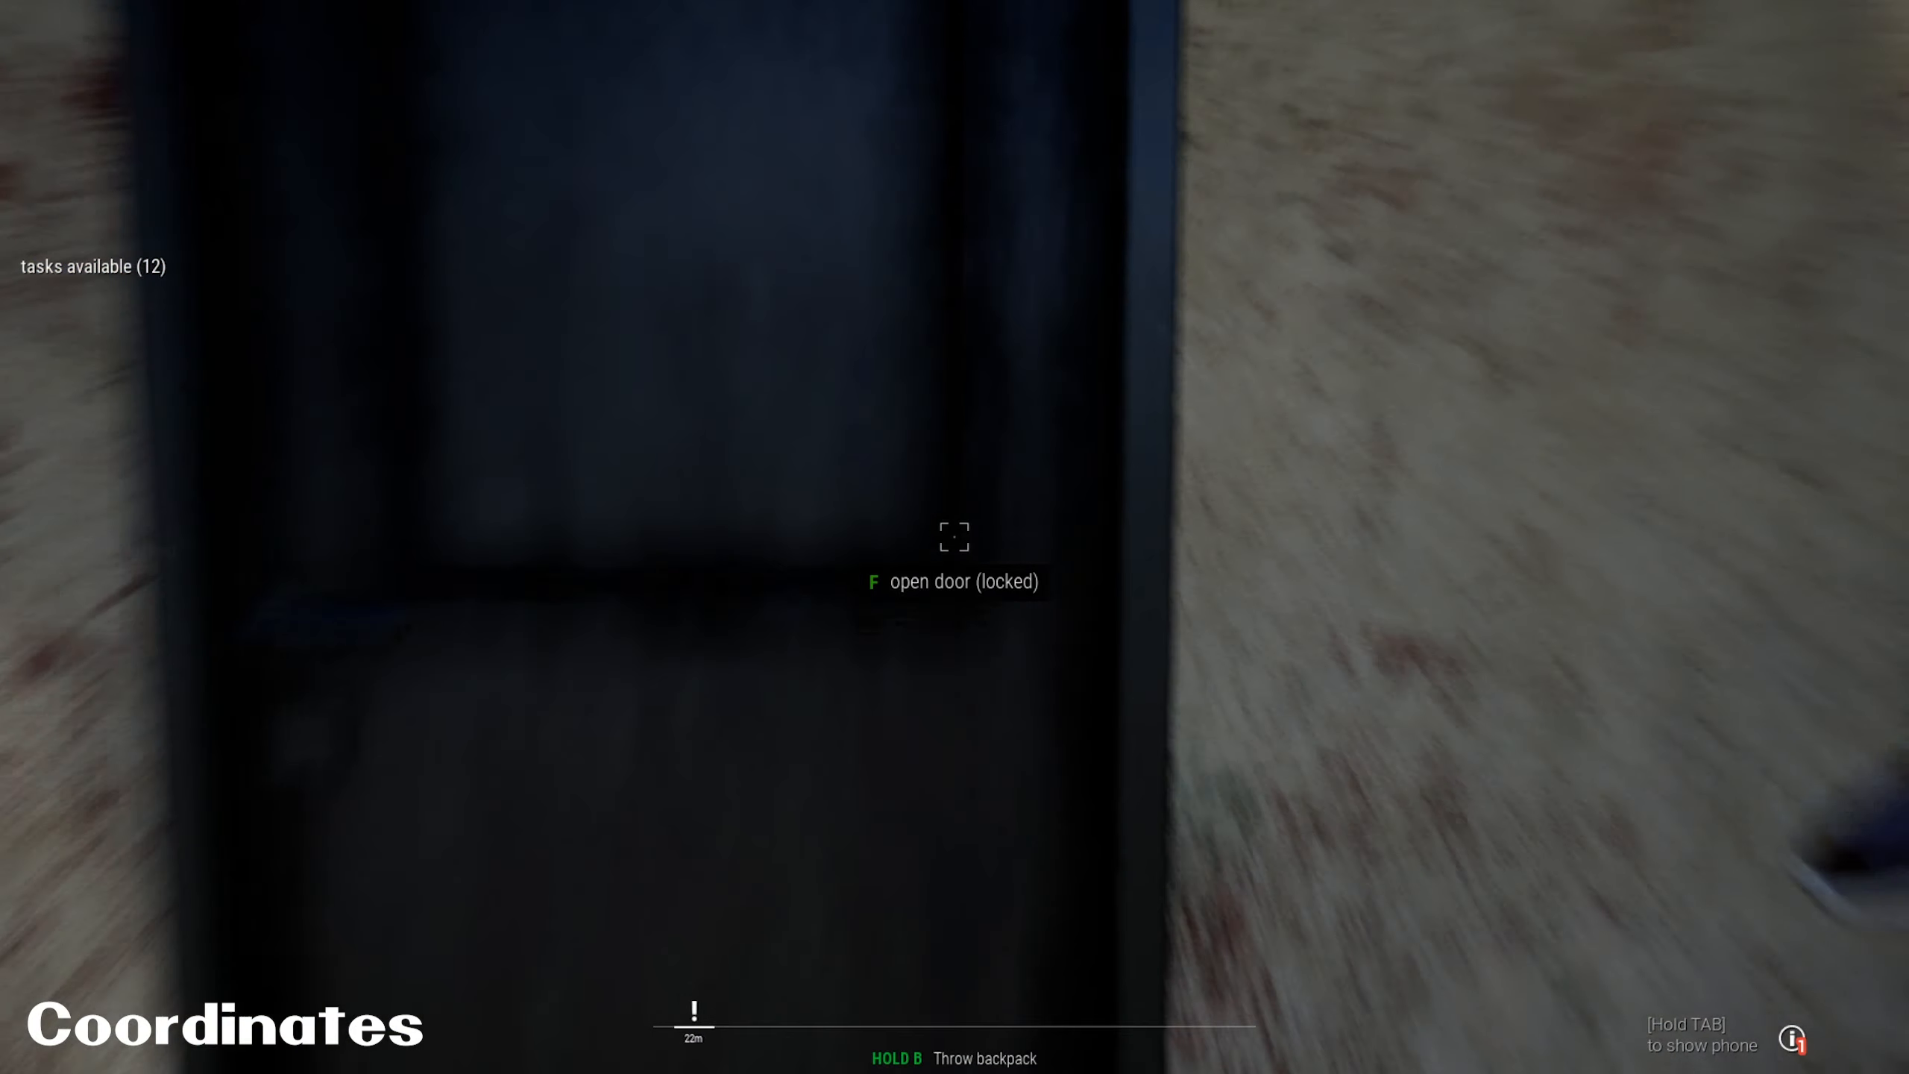
# - Teleport around town into the apartment and try the locked door with F
pyautogui.press('f')
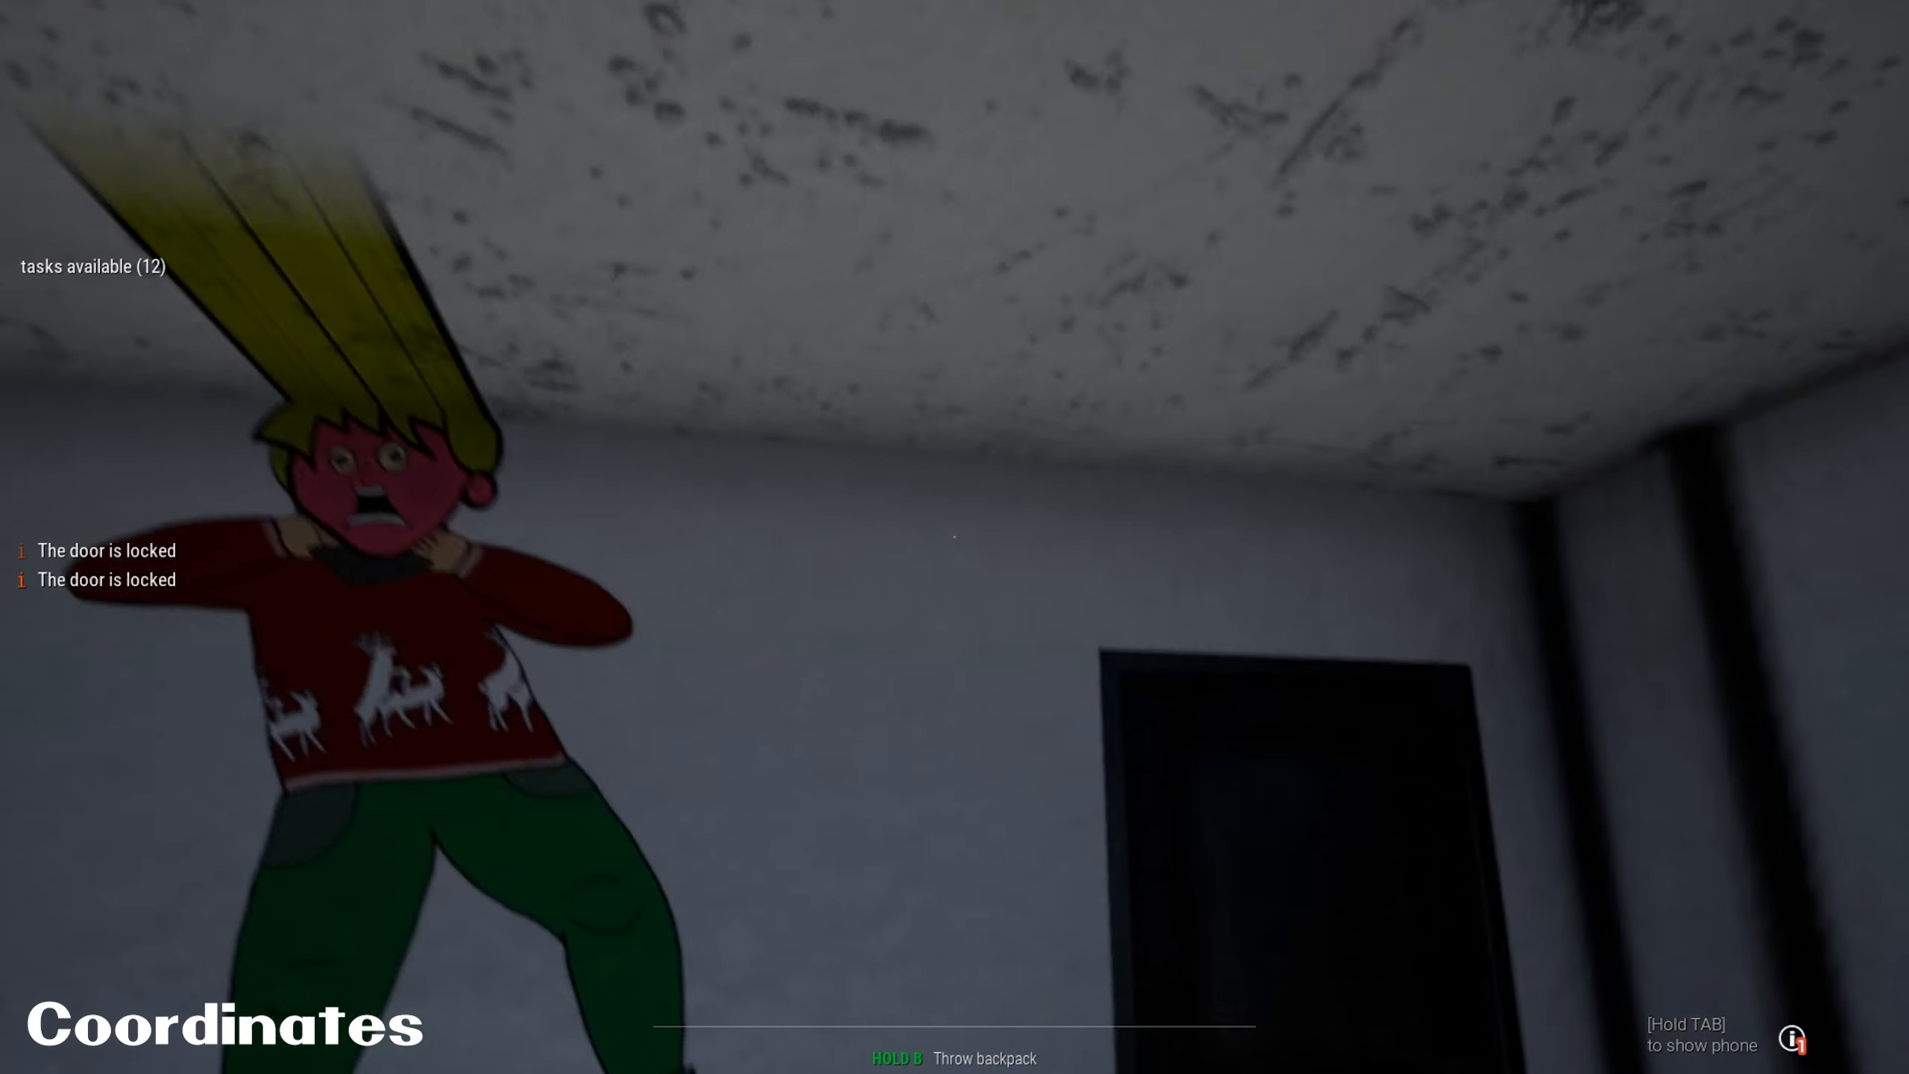
pyautogui.moveTo(954, 537)
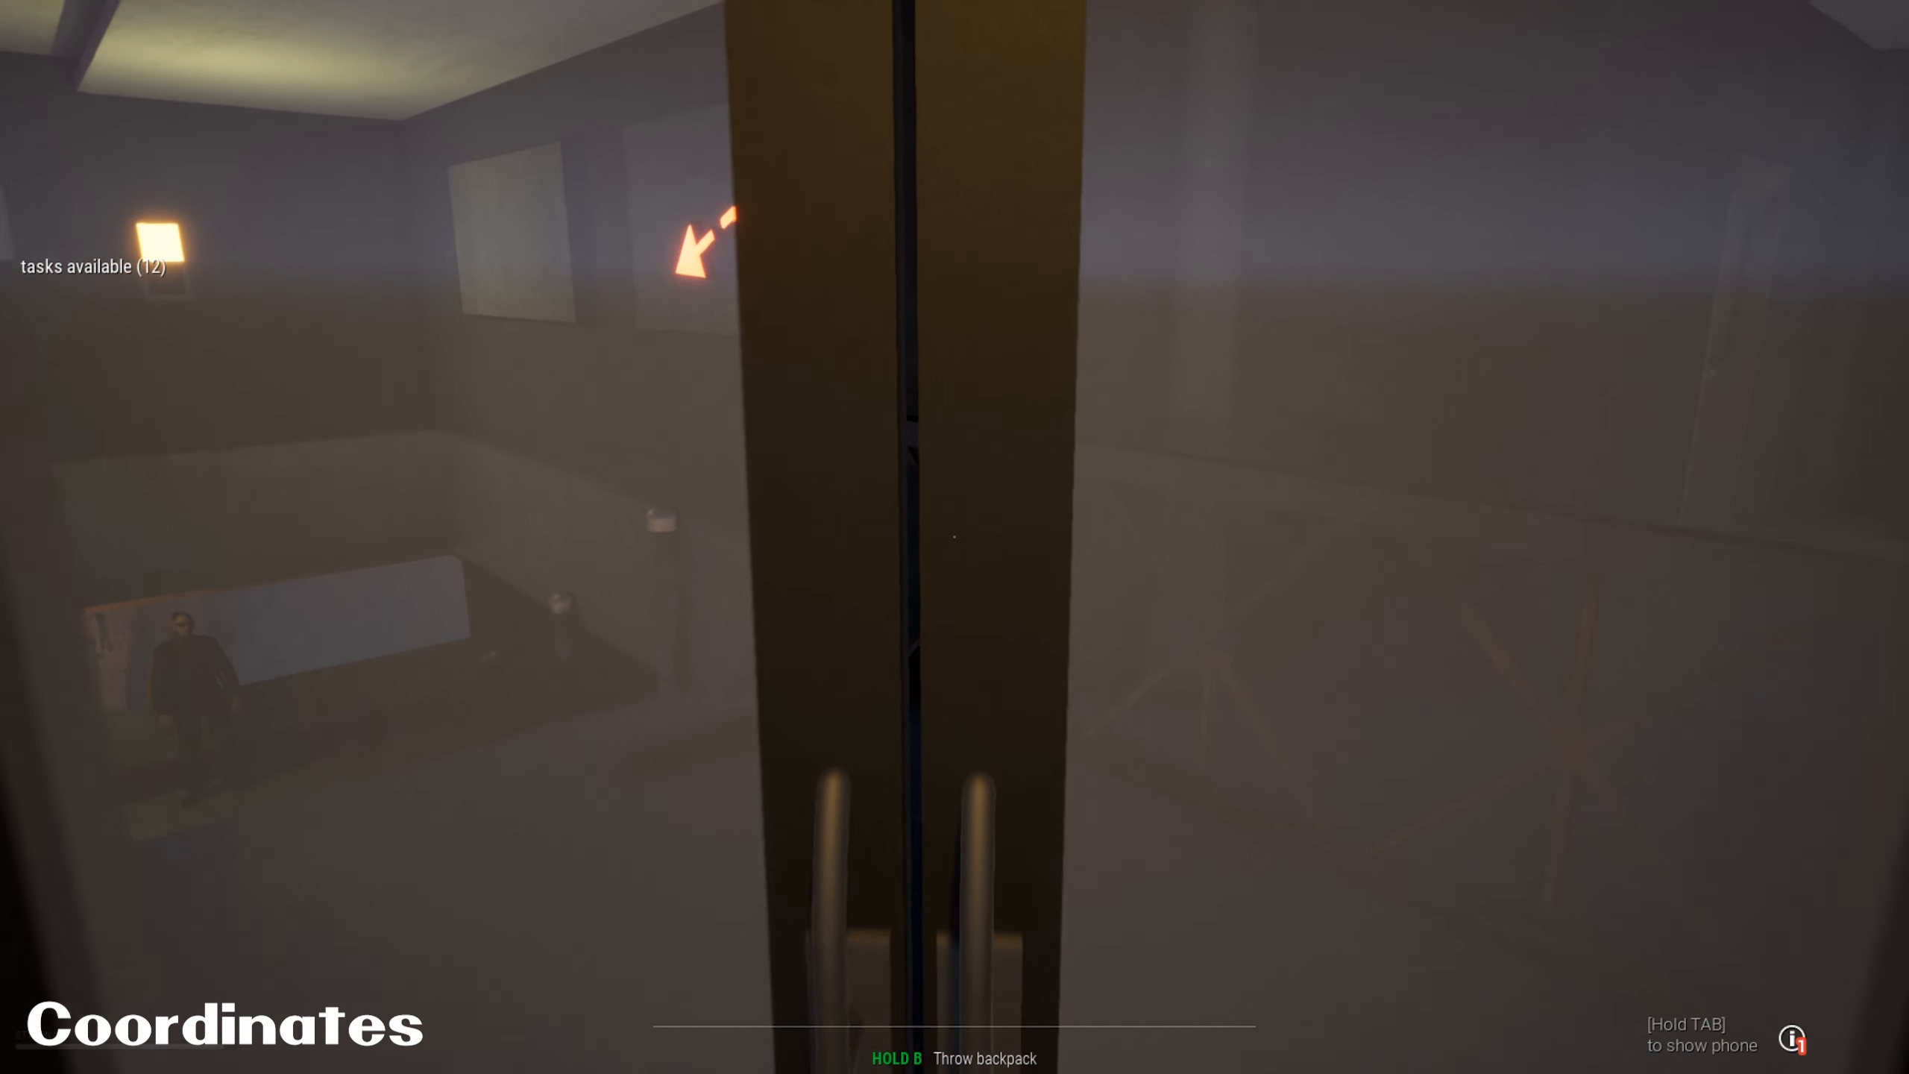
pyautogui.moveTo(954, 536)
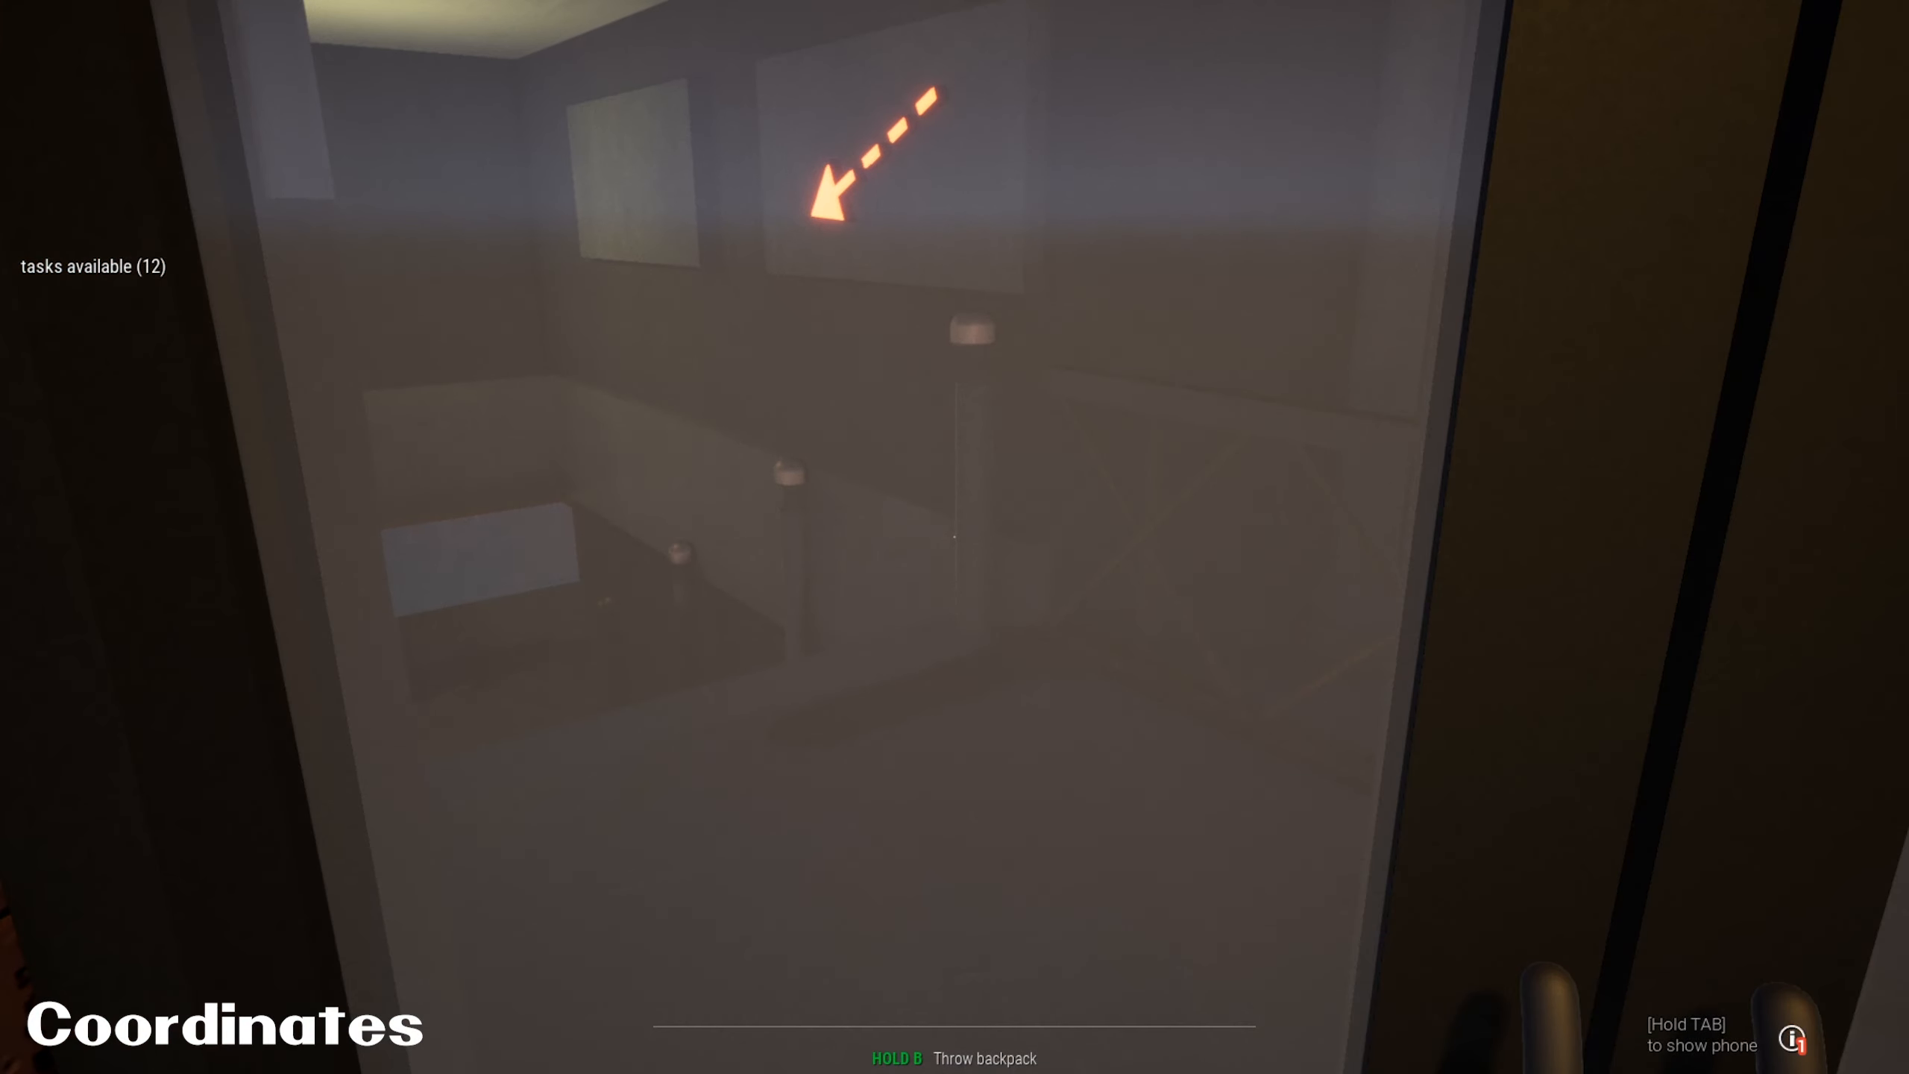
pyautogui.moveTo(954, 537)
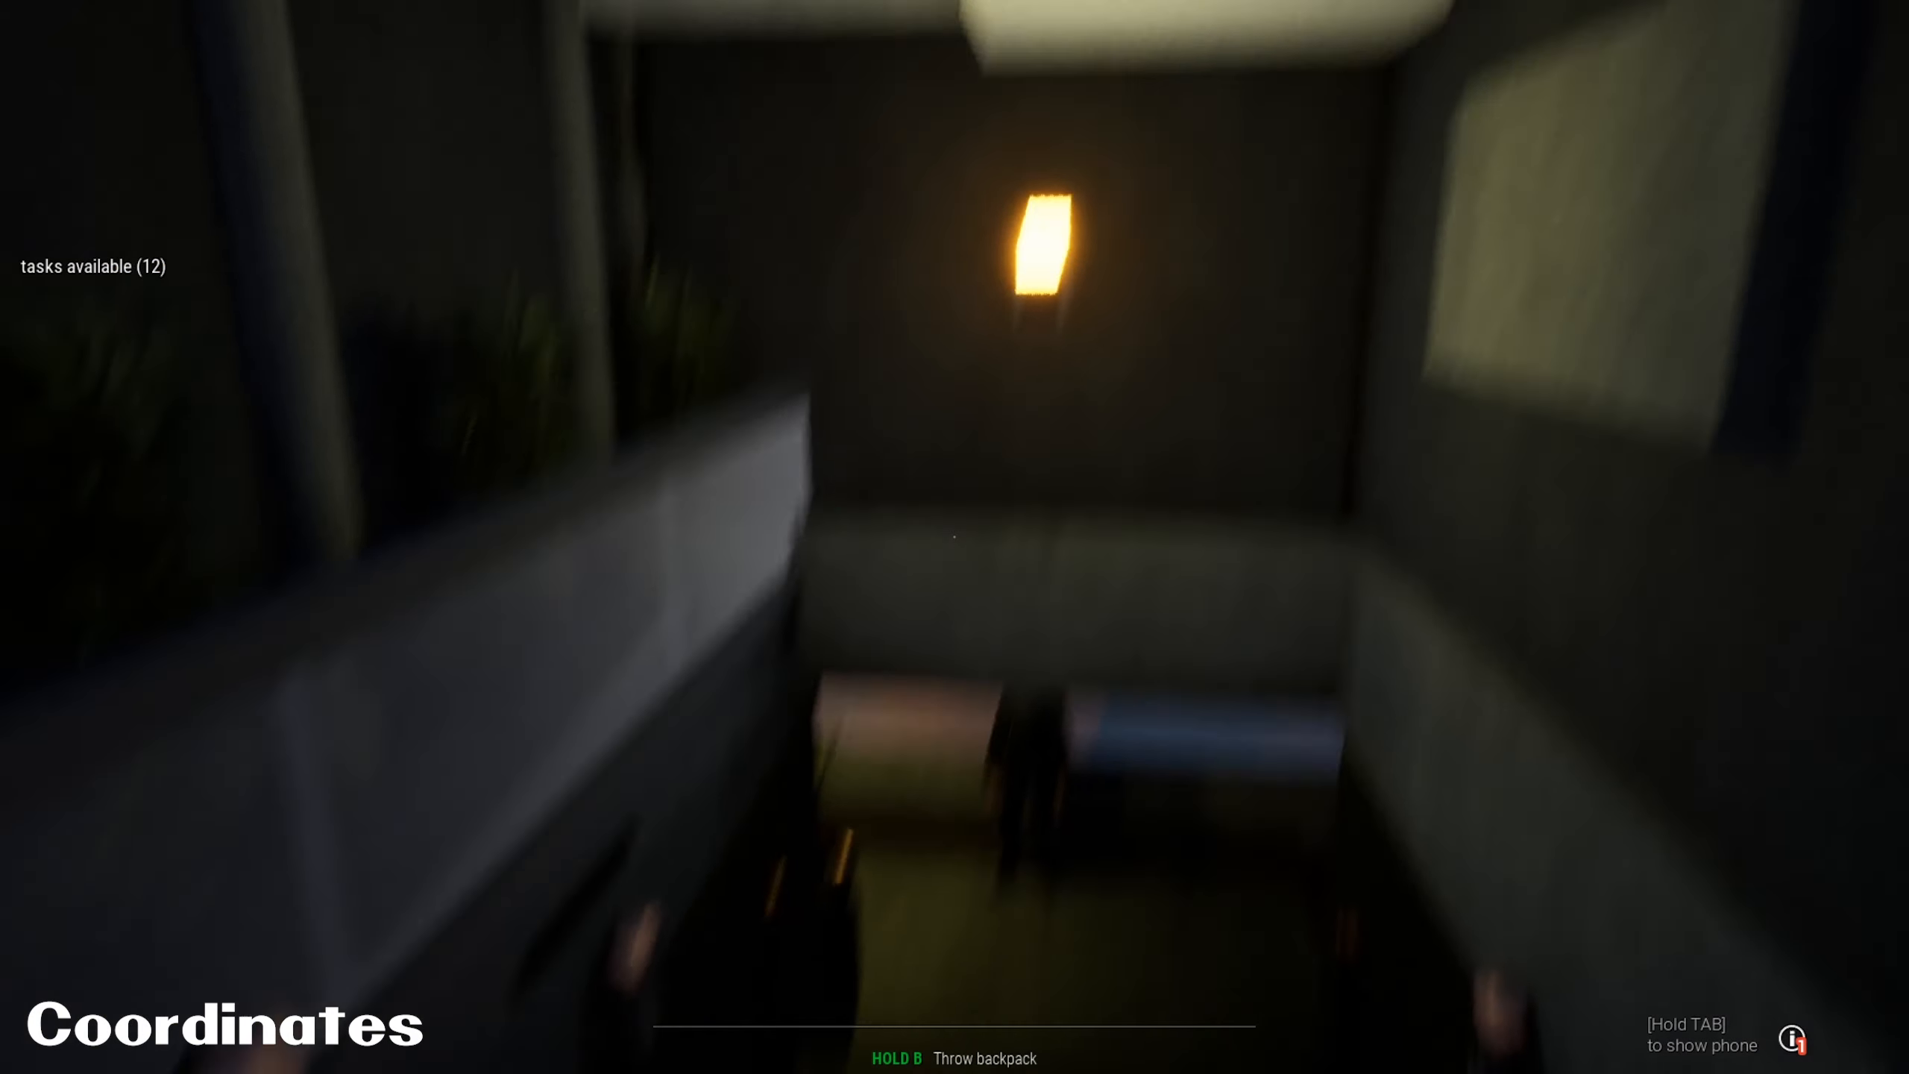
pyautogui.moveTo(954, 537)
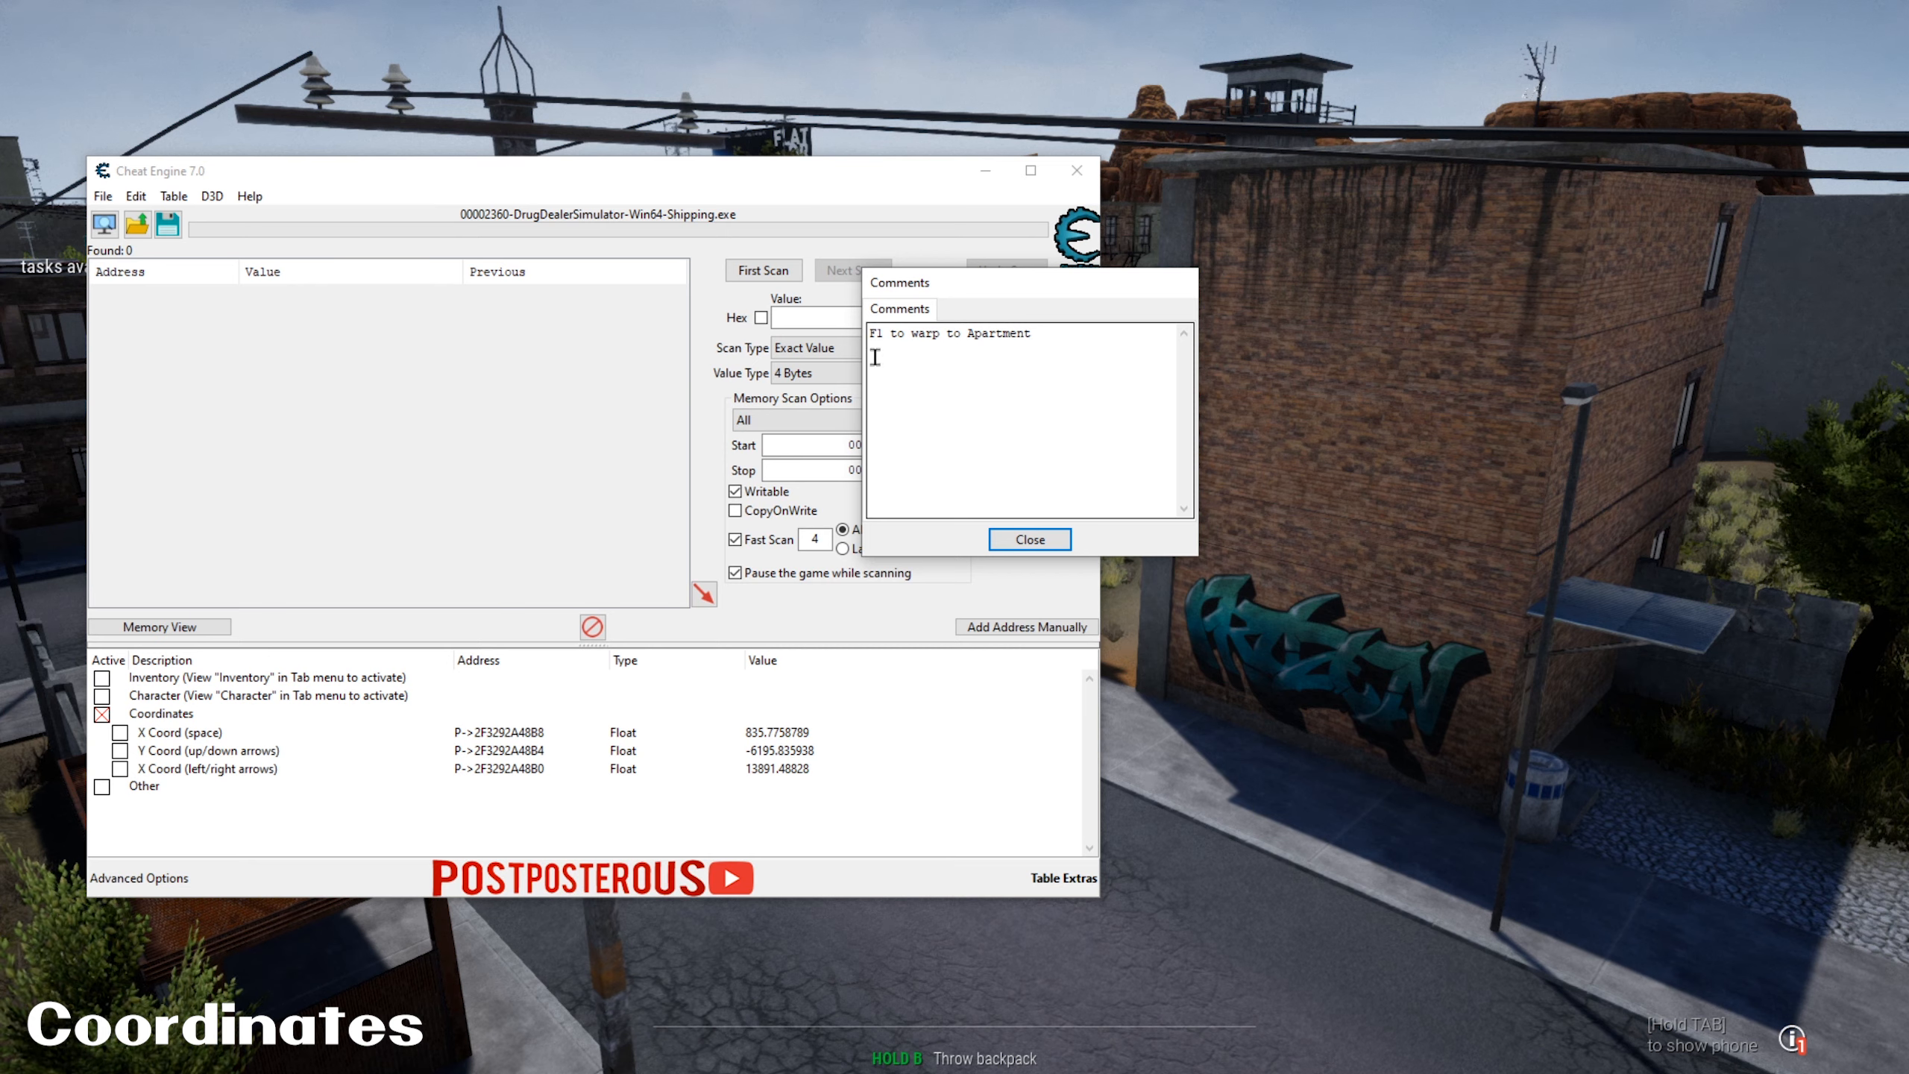
pyautogui.moveTo(1005, 359)
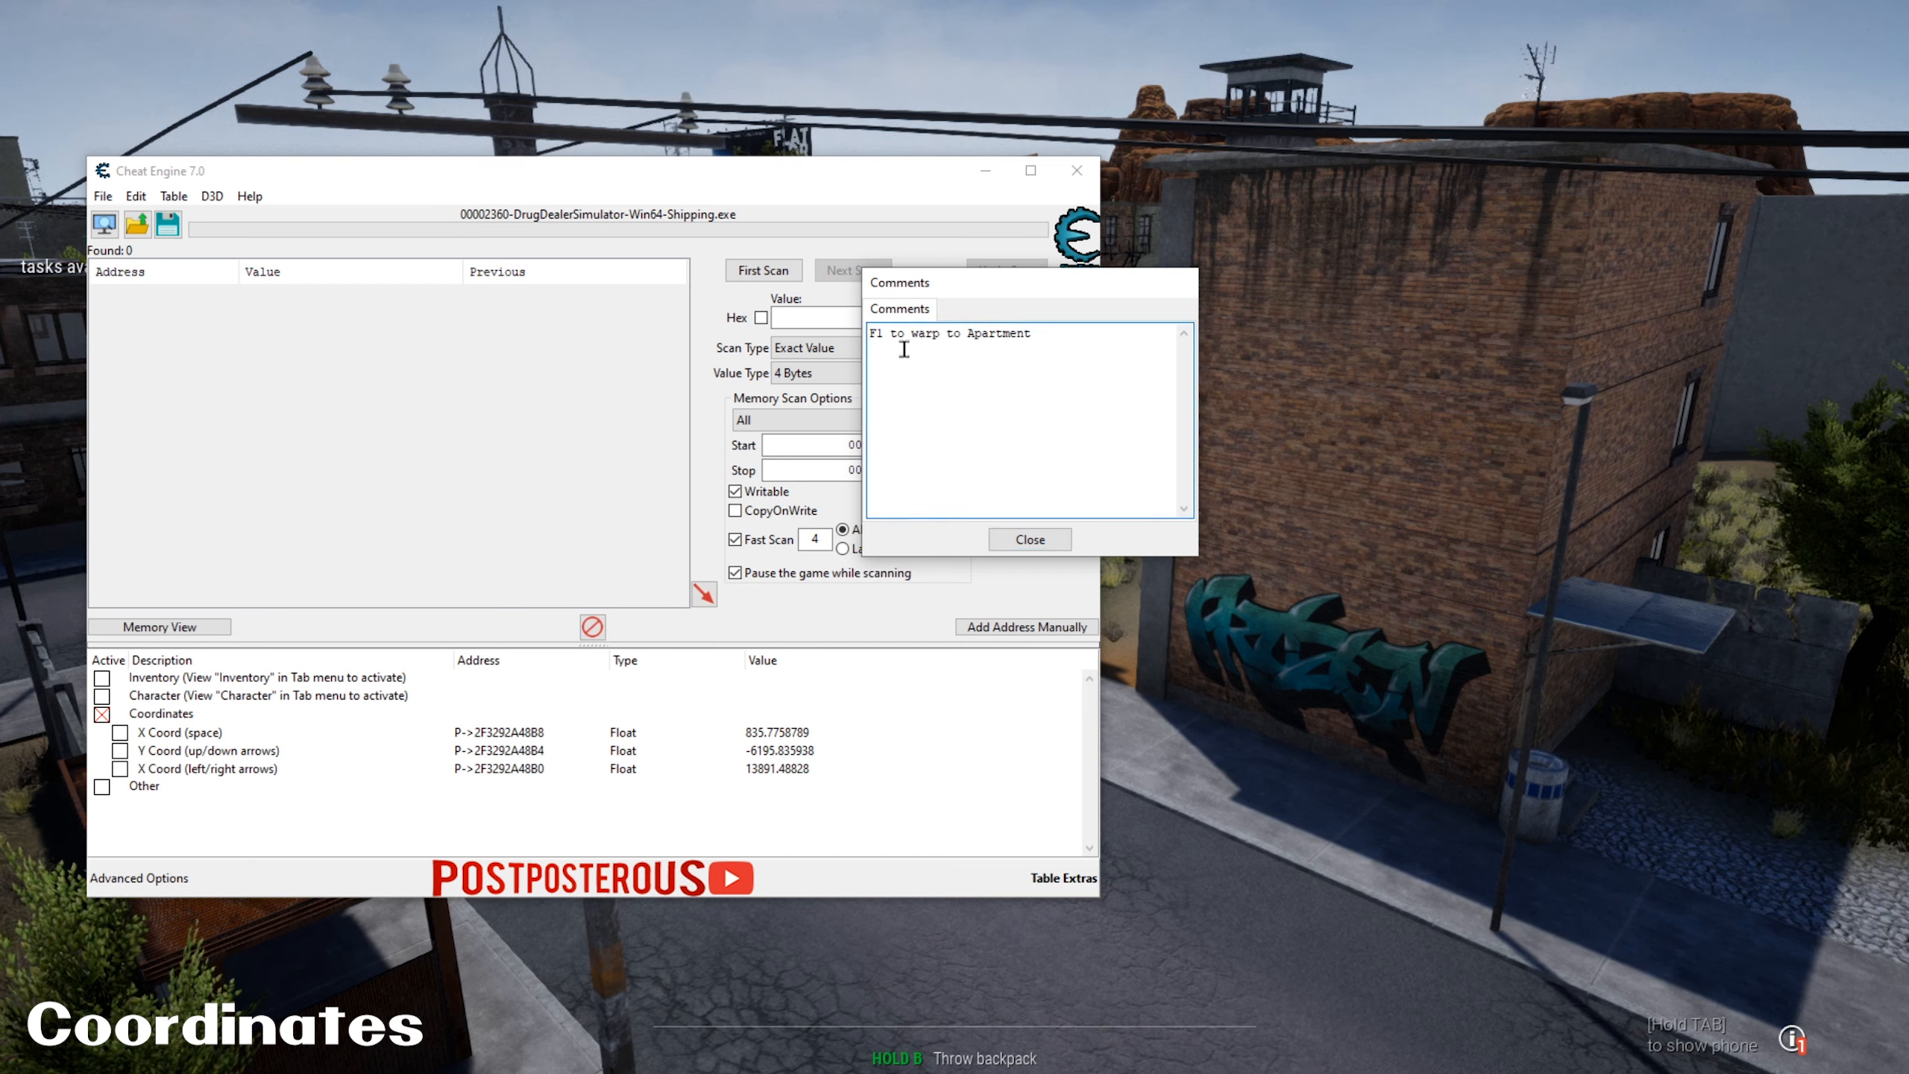
pyautogui.moveTo(965, 360)
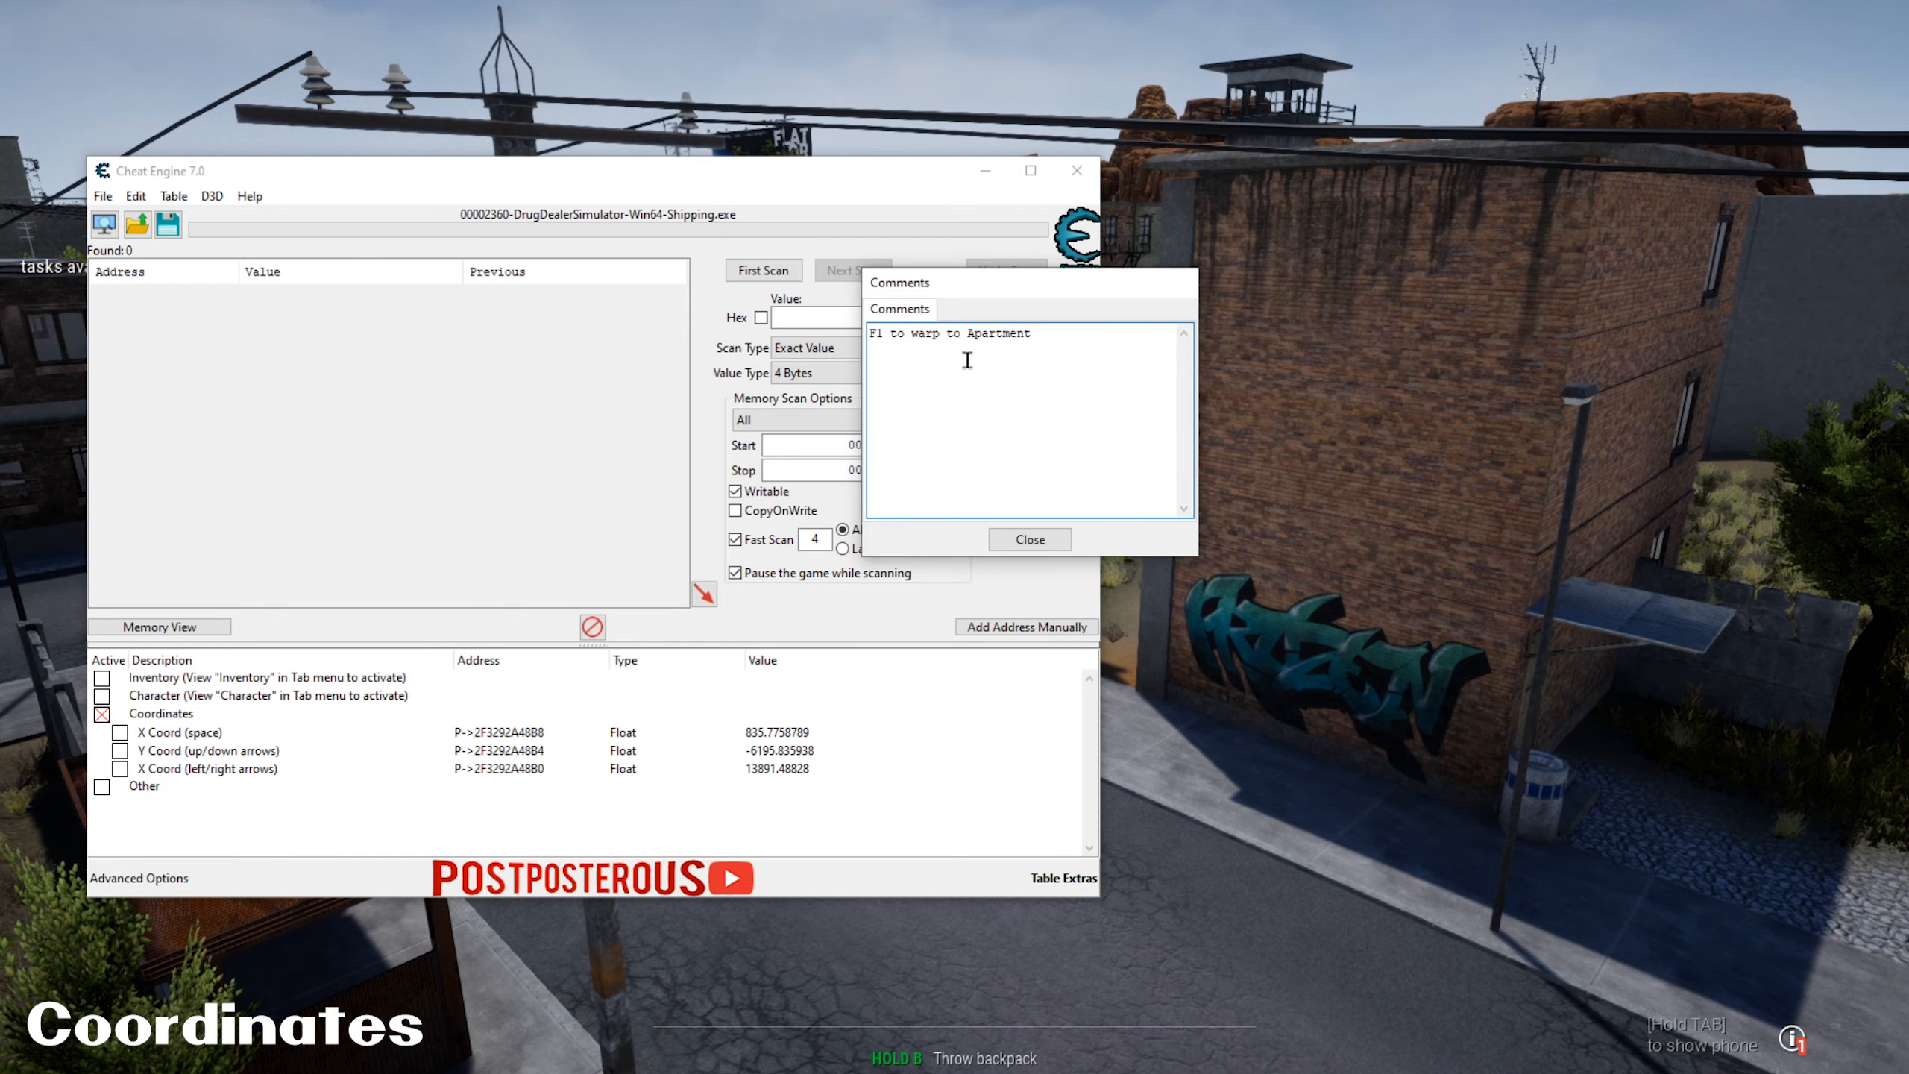